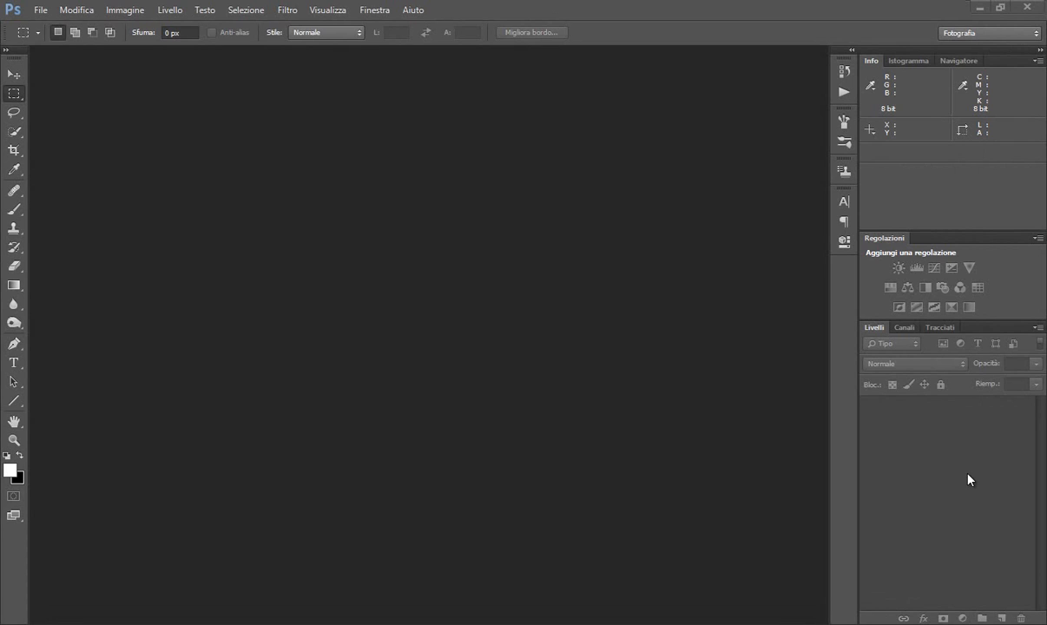
pyautogui.moveTo(773, 322)
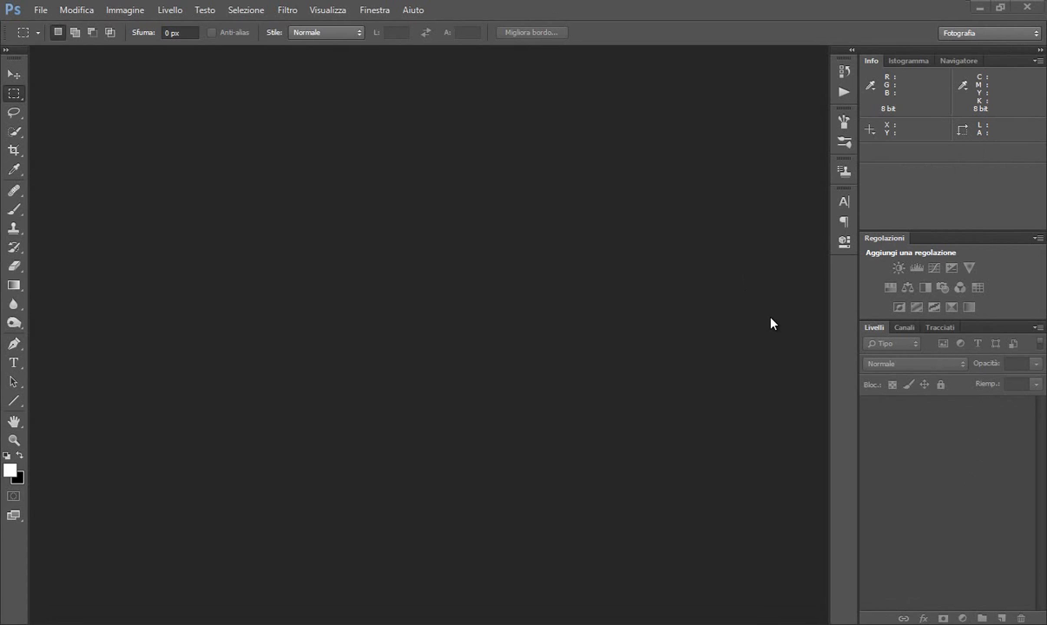
pyautogui.moveTo(474, 302)
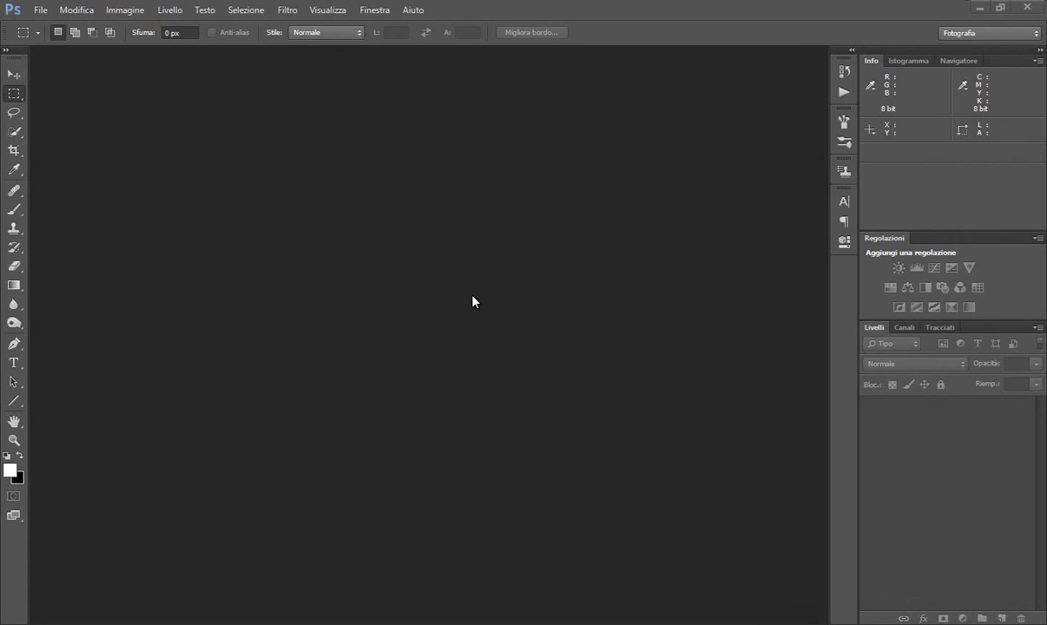
pyautogui.moveTo(884, 478)
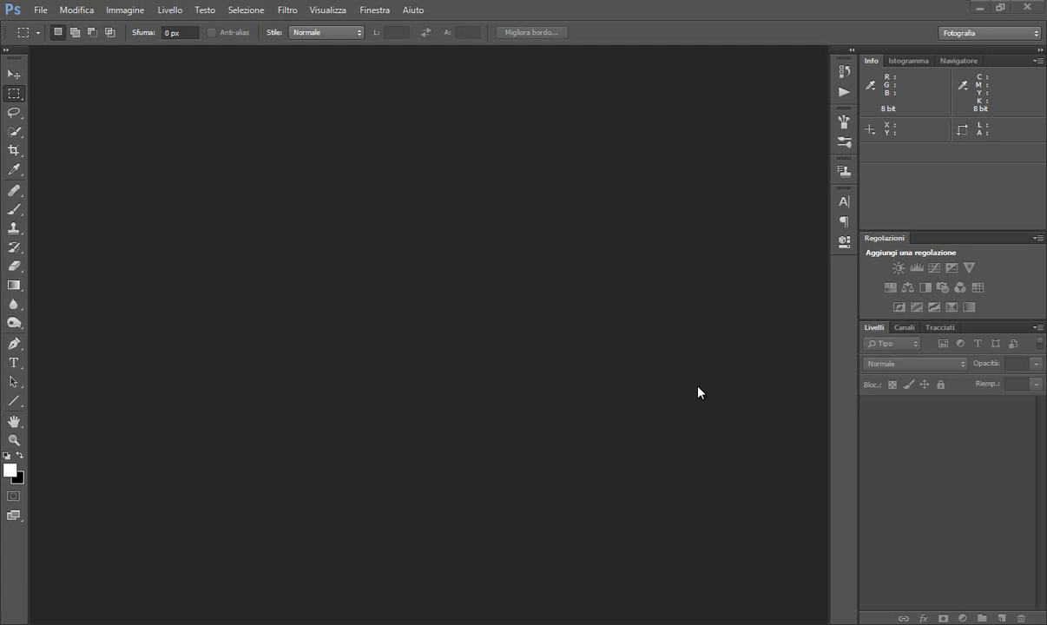
pyautogui.moveTo(470, 223)
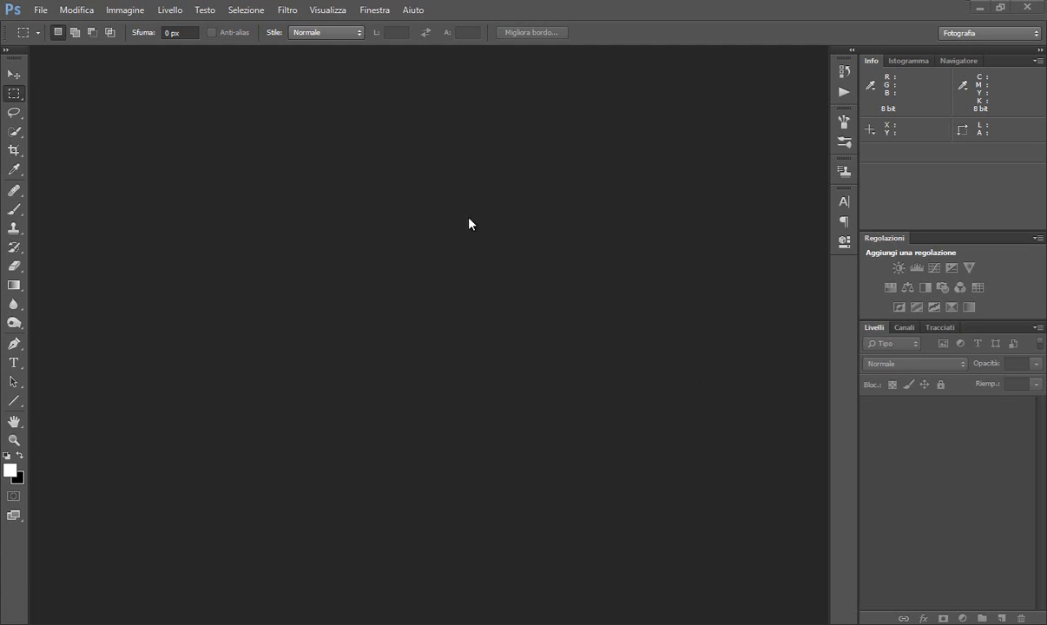
pyautogui.moveTo(558, 399)
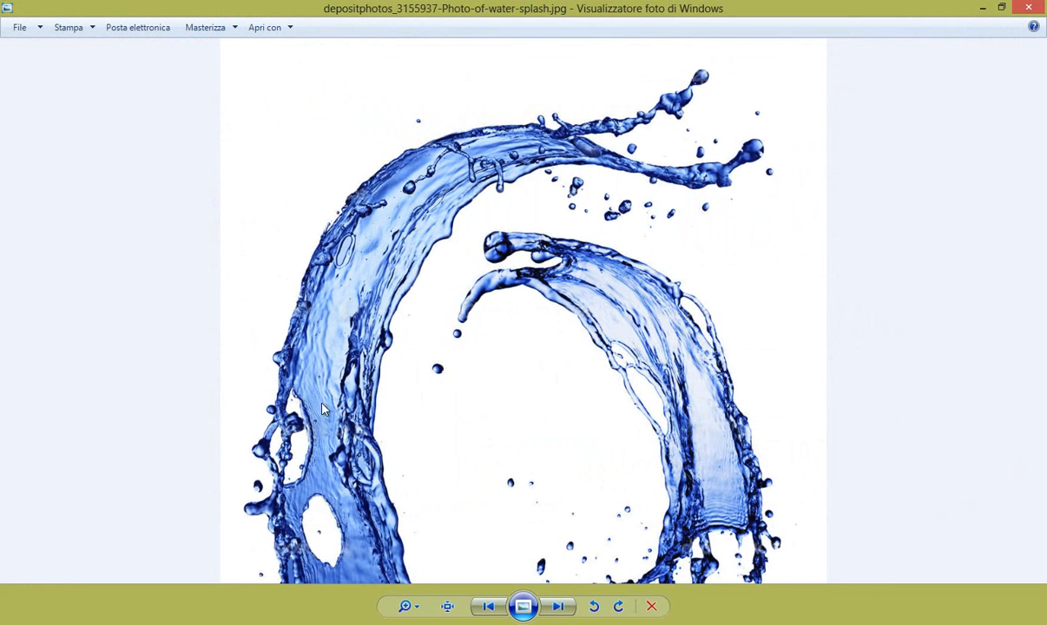
pyautogui.moveTo(506, 330)
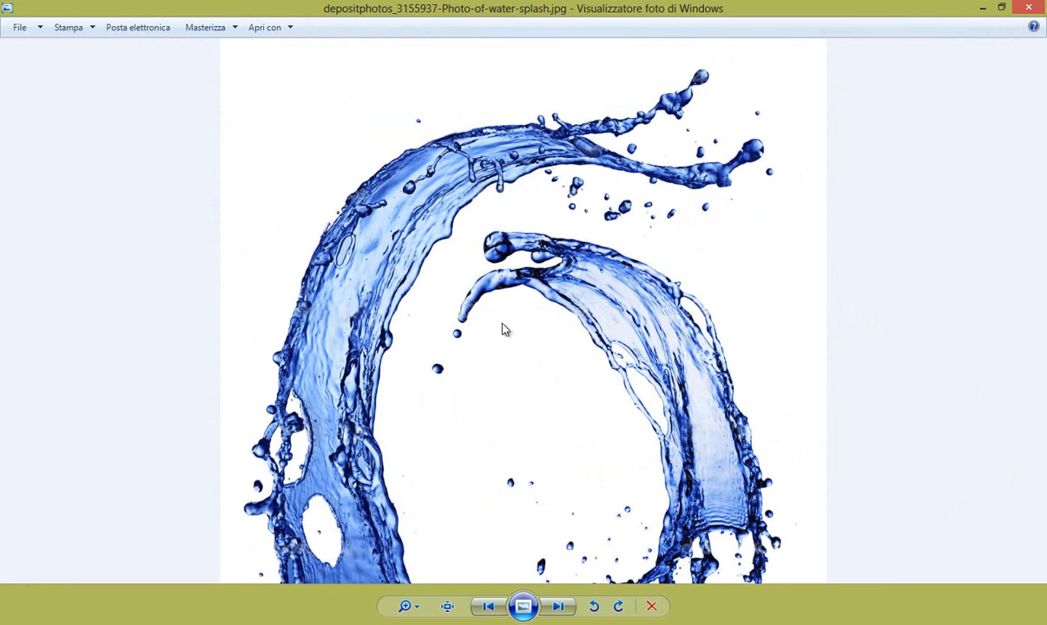
pyautogui.moveTo(481, 240)
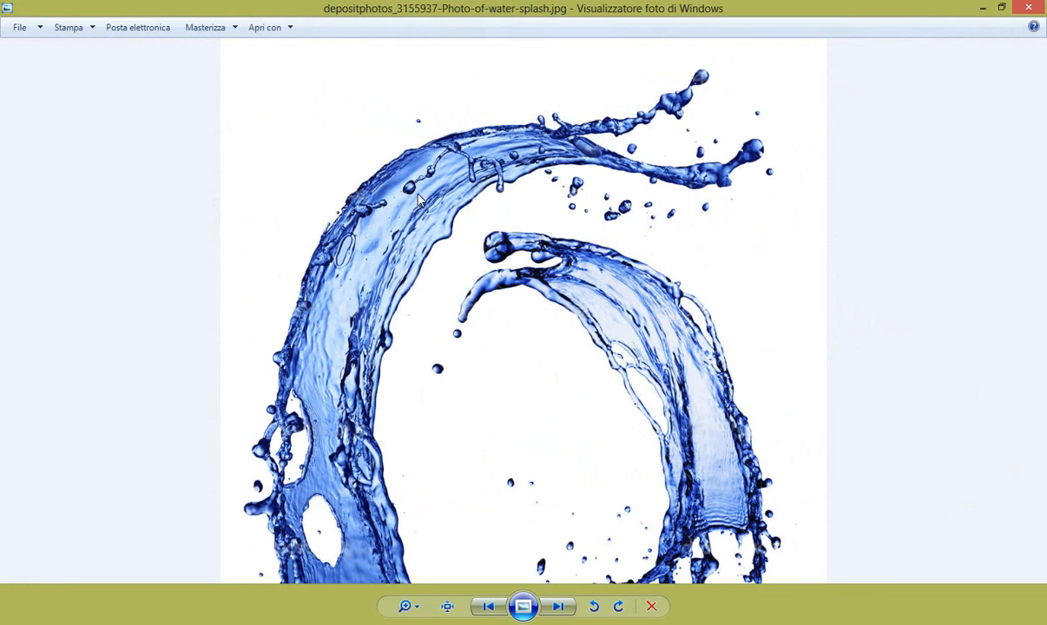
pyautogui.moveTo(454, 318)
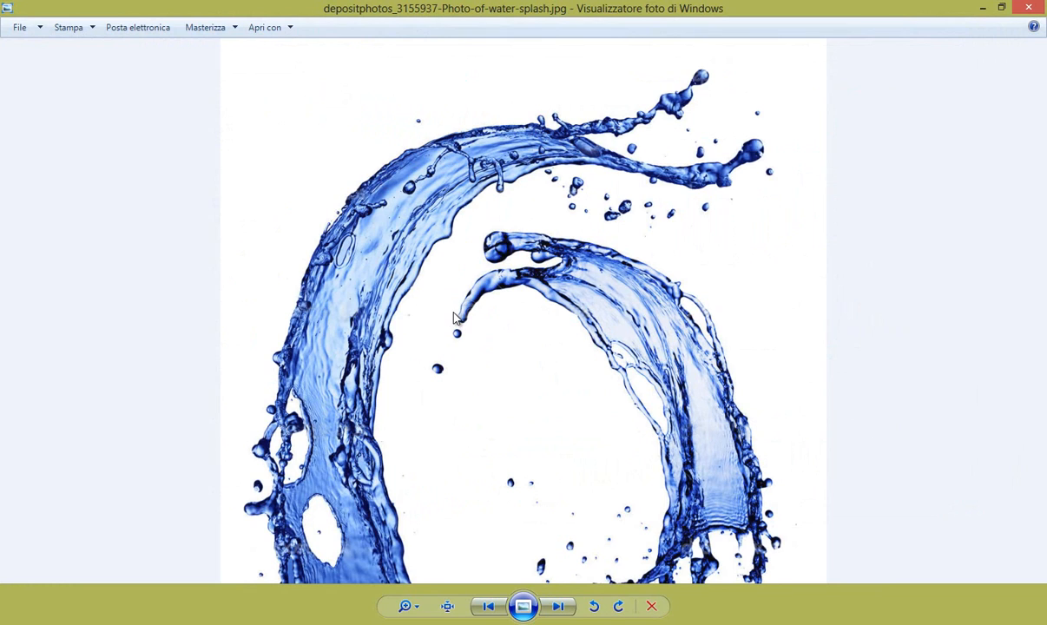
pyautogui.moveTo(450, 320)
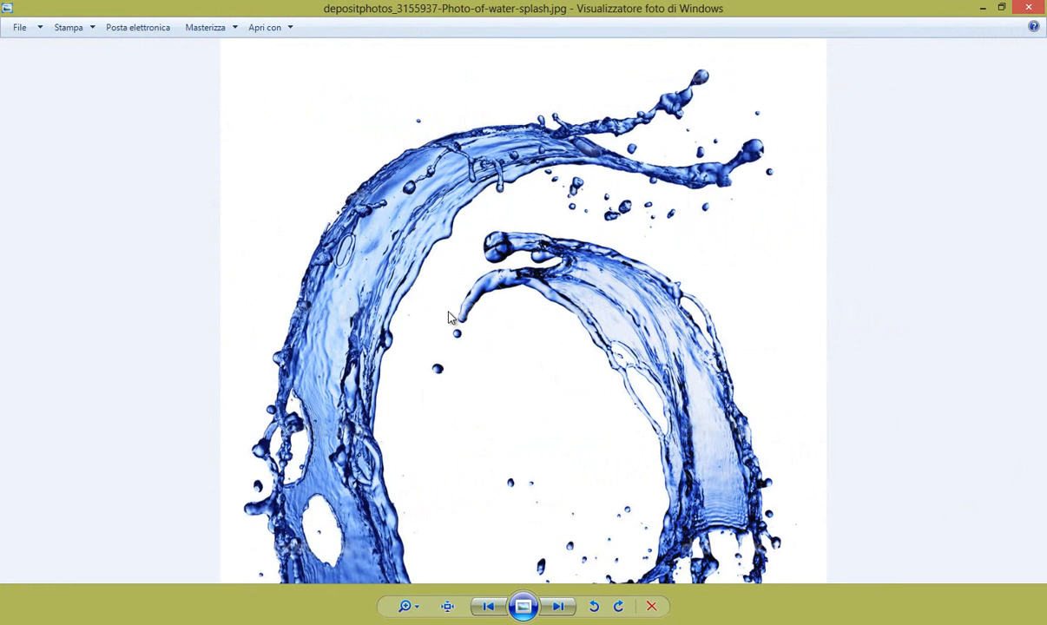
pyautogui.moveTo(486, 121)
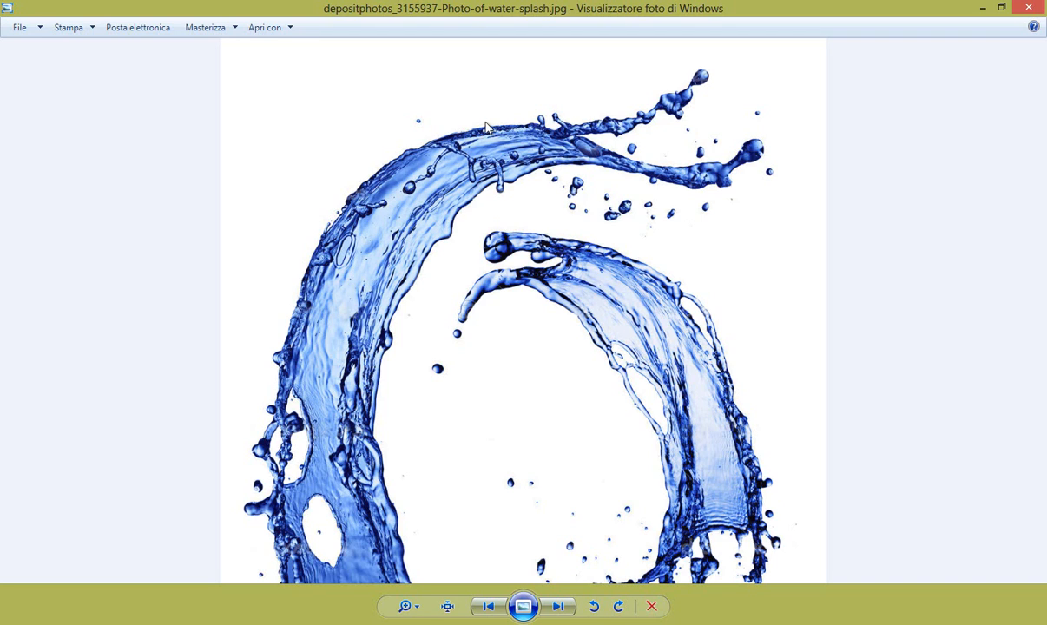
pyautogui.moveTo(575, 148)
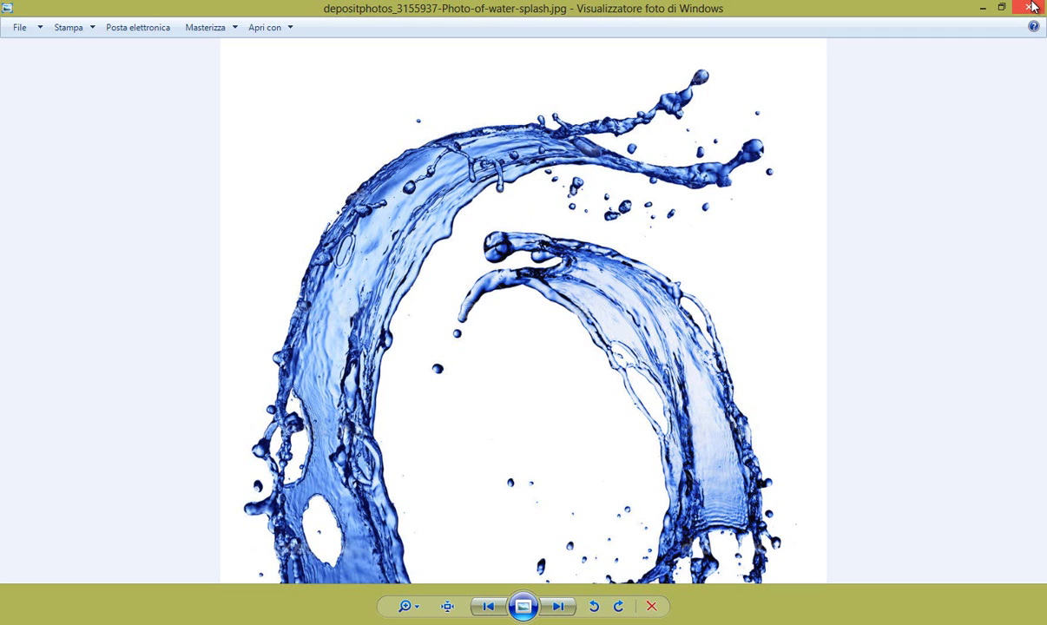
pyautogui.moveTo(1032, 7)
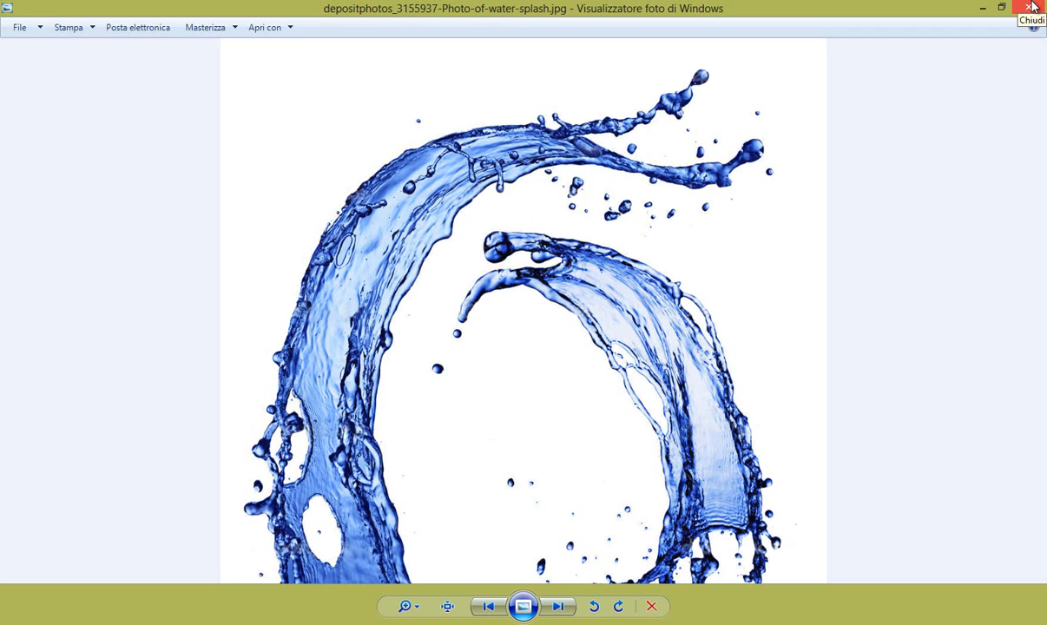
# Swap the water splash photo for the Tuborg splash photo and zoom in on the splash and cap
pyautogui.click(1028, 8)
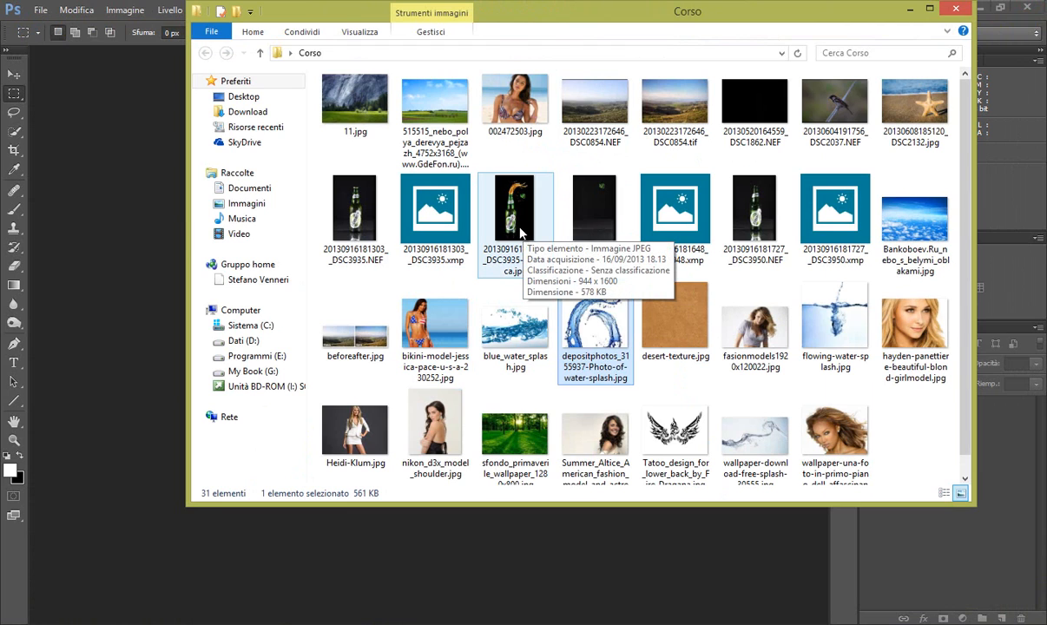
pyautogui.doubleClick(513, 206)
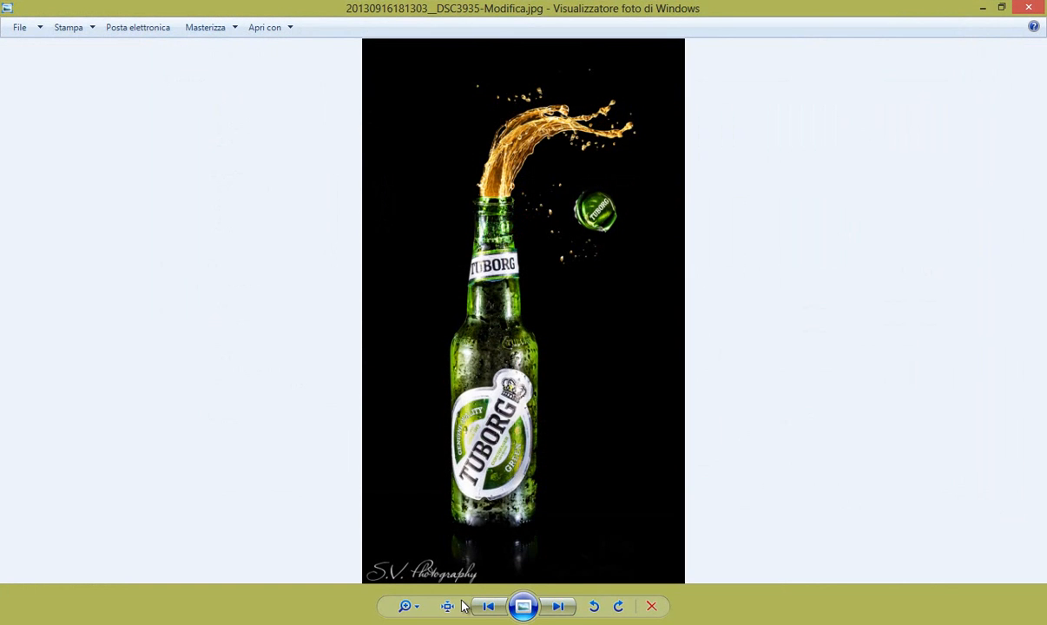
pyautogui.click(447, 606)
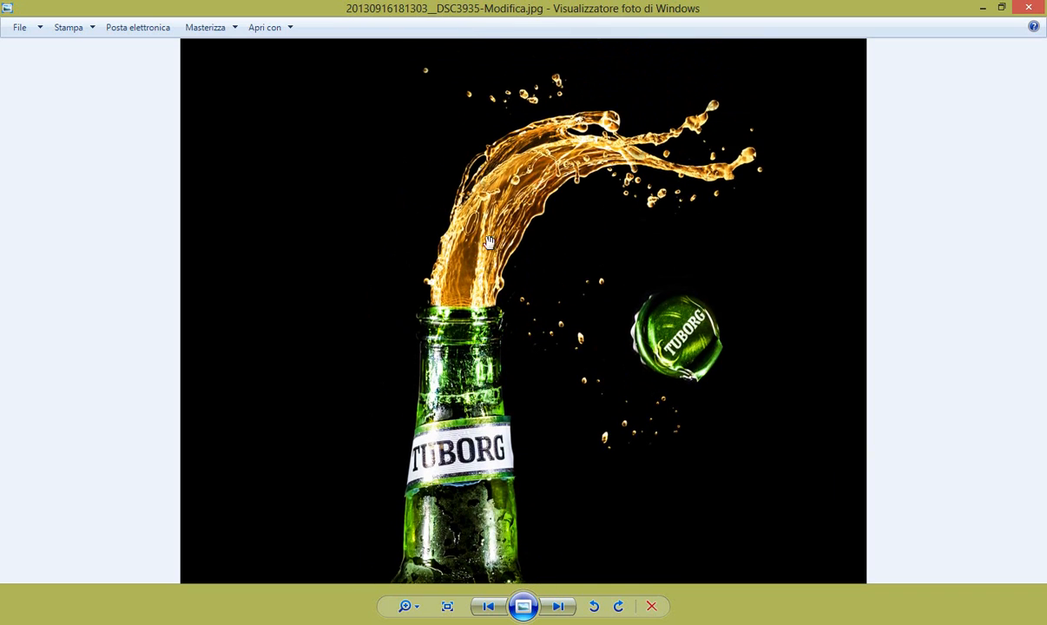
pyautogui.moveTo(600, 43)
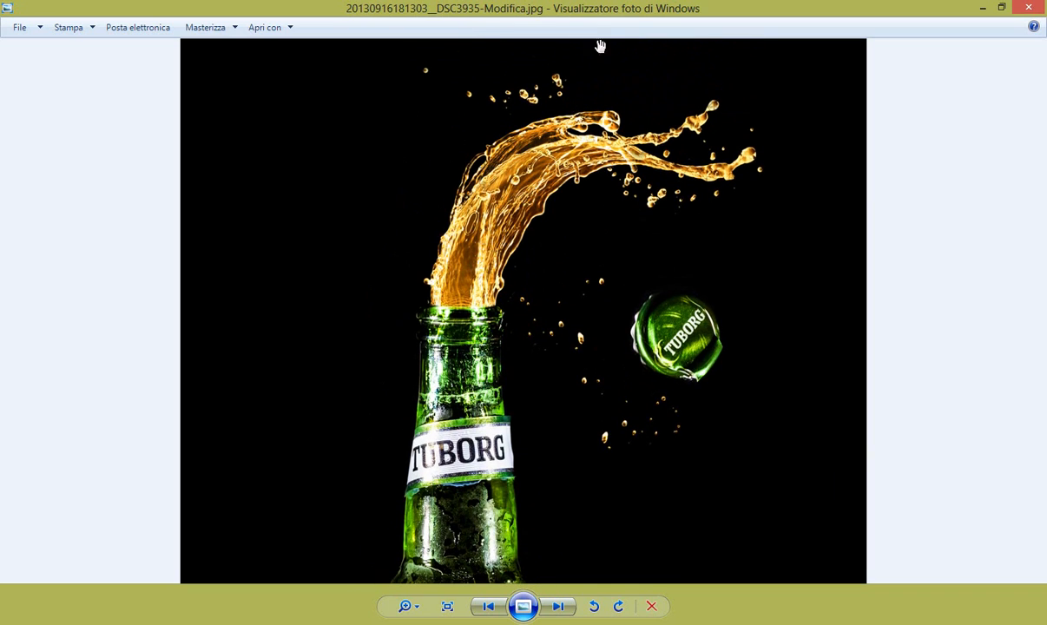
pyautogui.moveTo(630, 327)
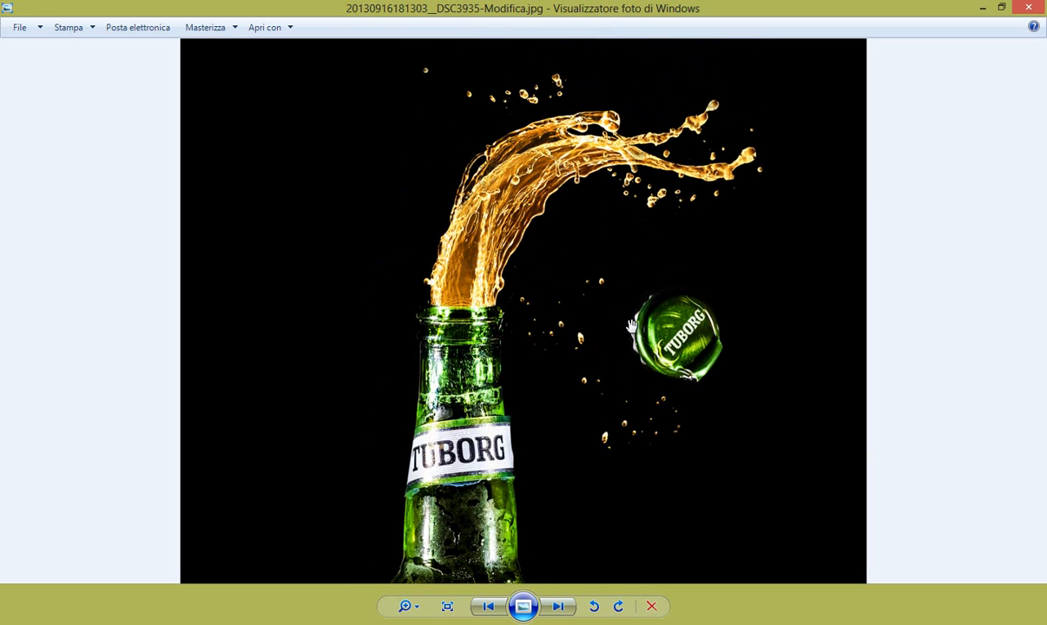
pyautogui.moveTo(614, 248)
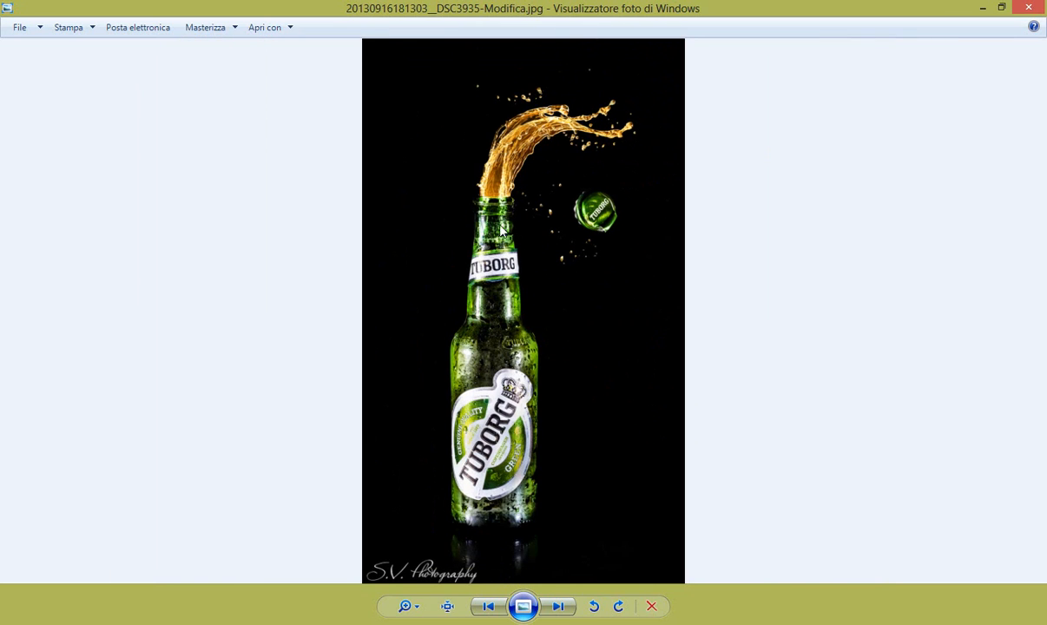
pyautogui.moveTo(582, 318)
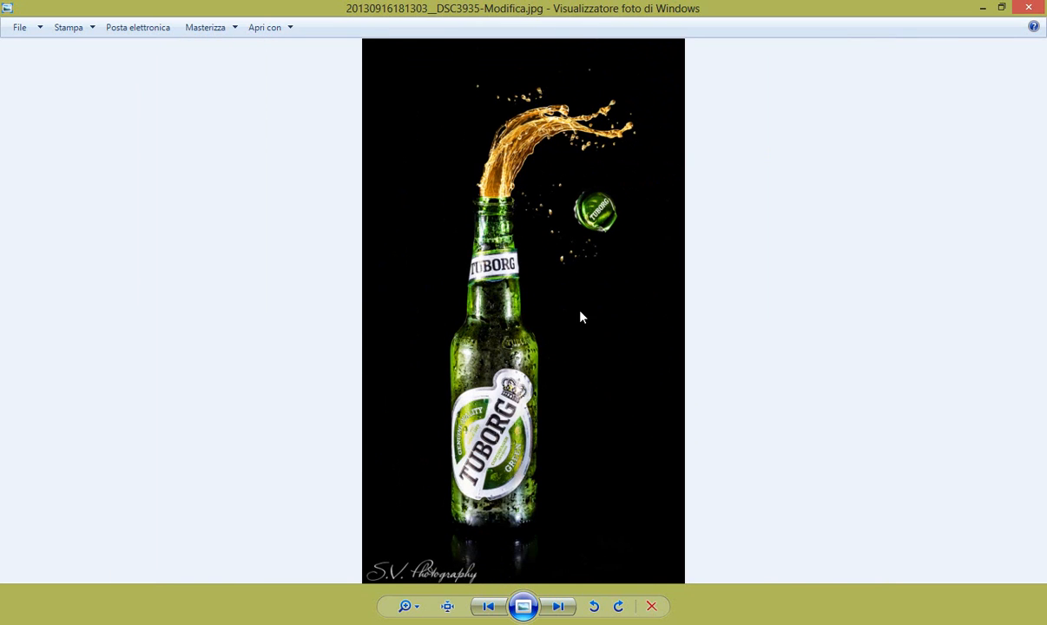
pyautogui.moveTo(567, 195)
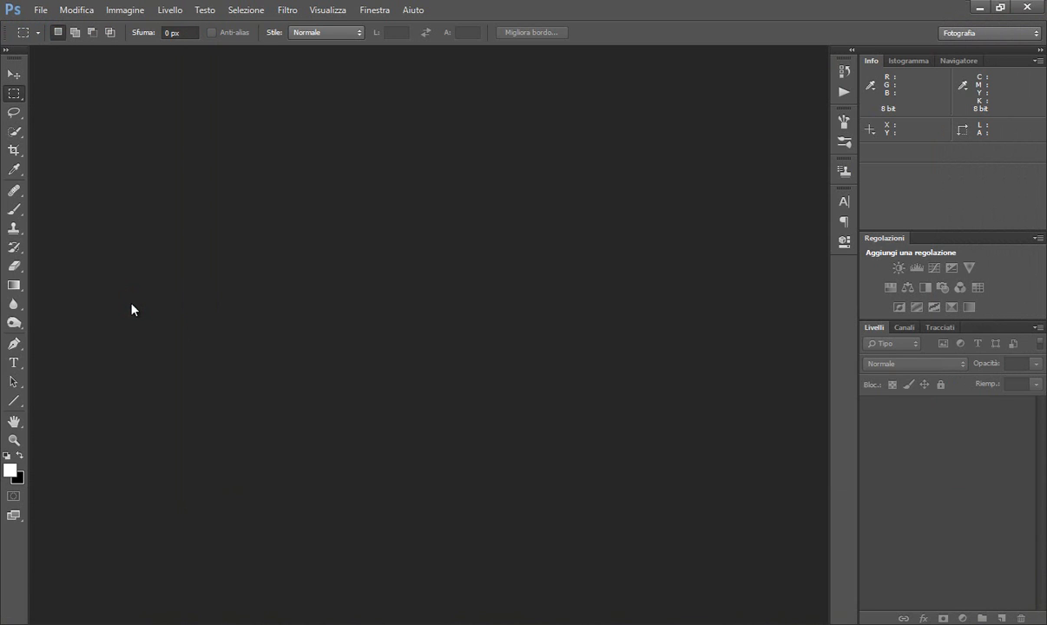
pyautogui.moveTo(246, 291)
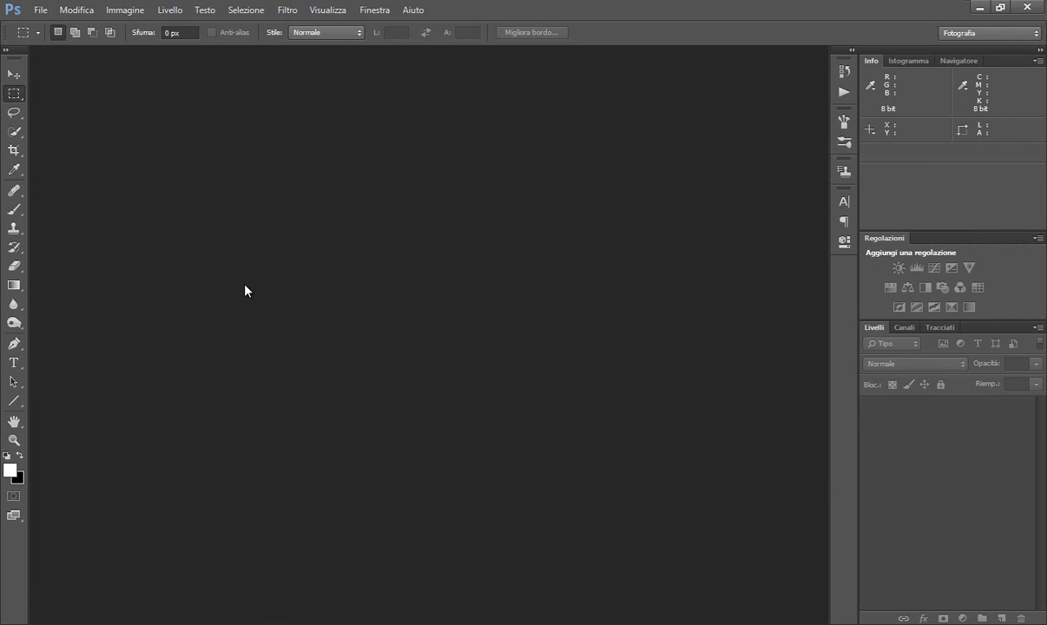
pyautogui.moveTo(246, 287)
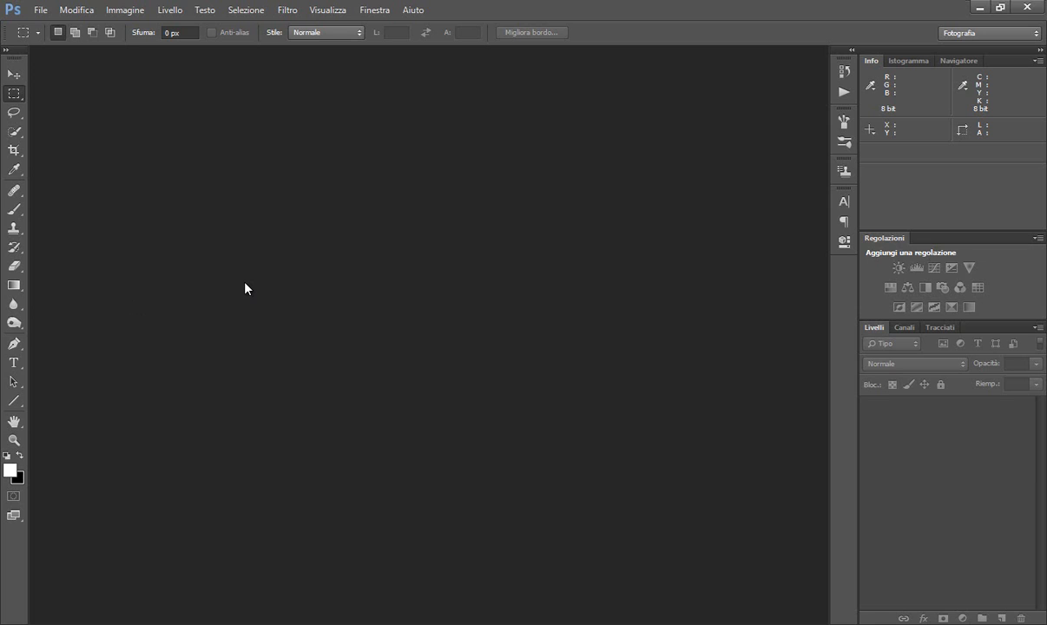
pyautogui.moveTo(378, 322)
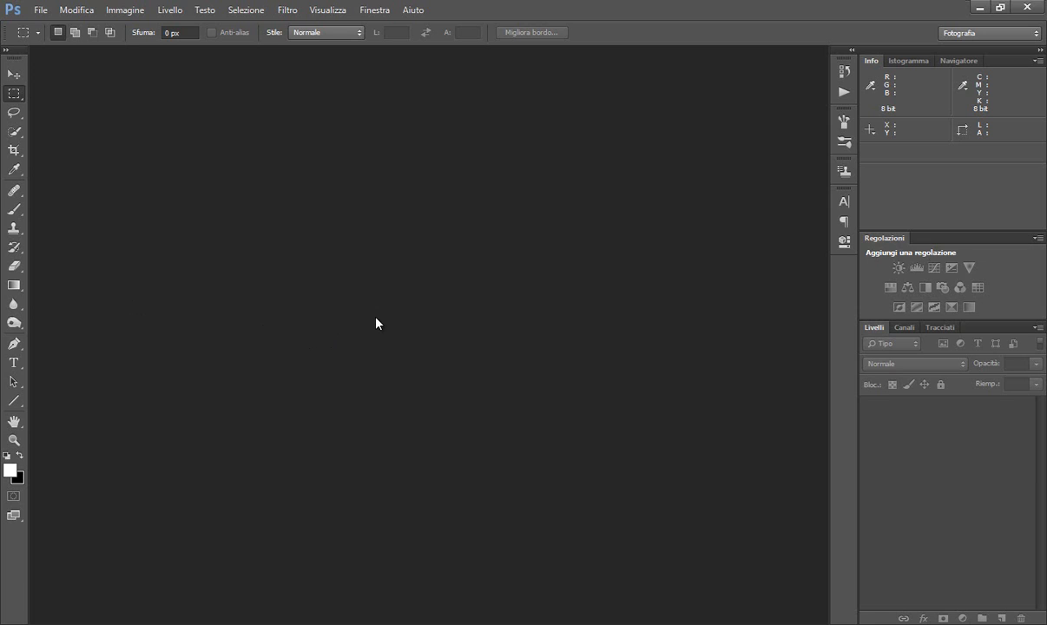
pyautogui.moveTo(100, 620)
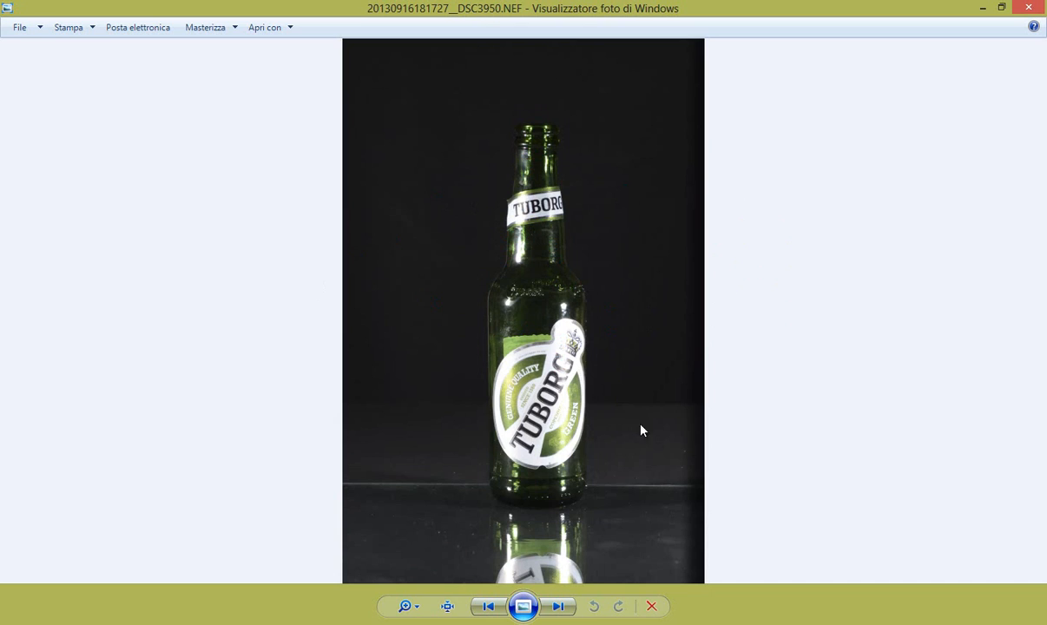
pyautogui.moveTo(517, 170)
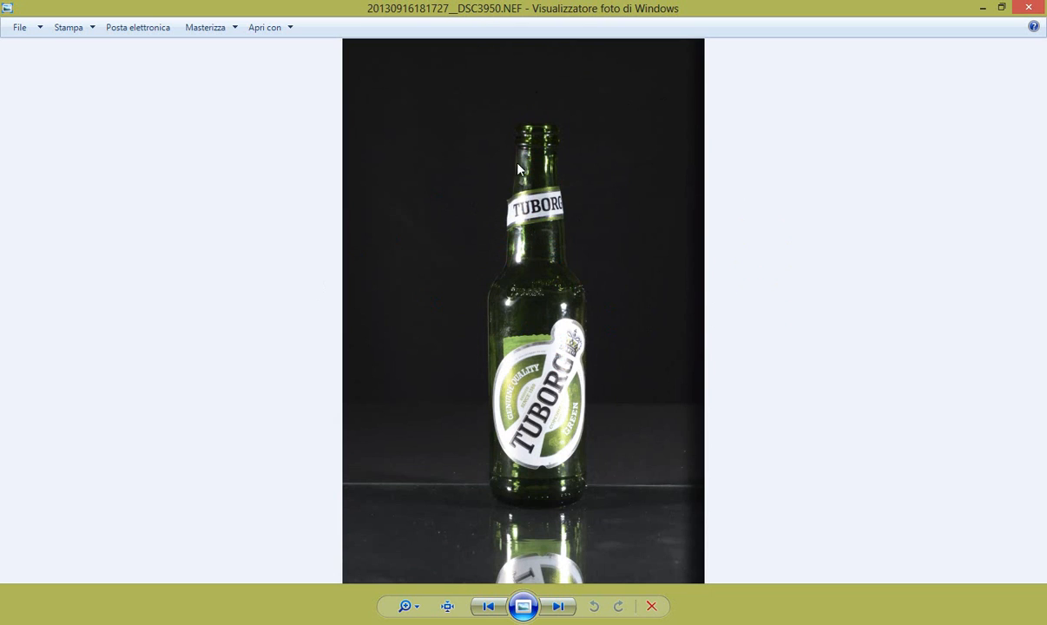
pyautogui.moveTo(409, 90)
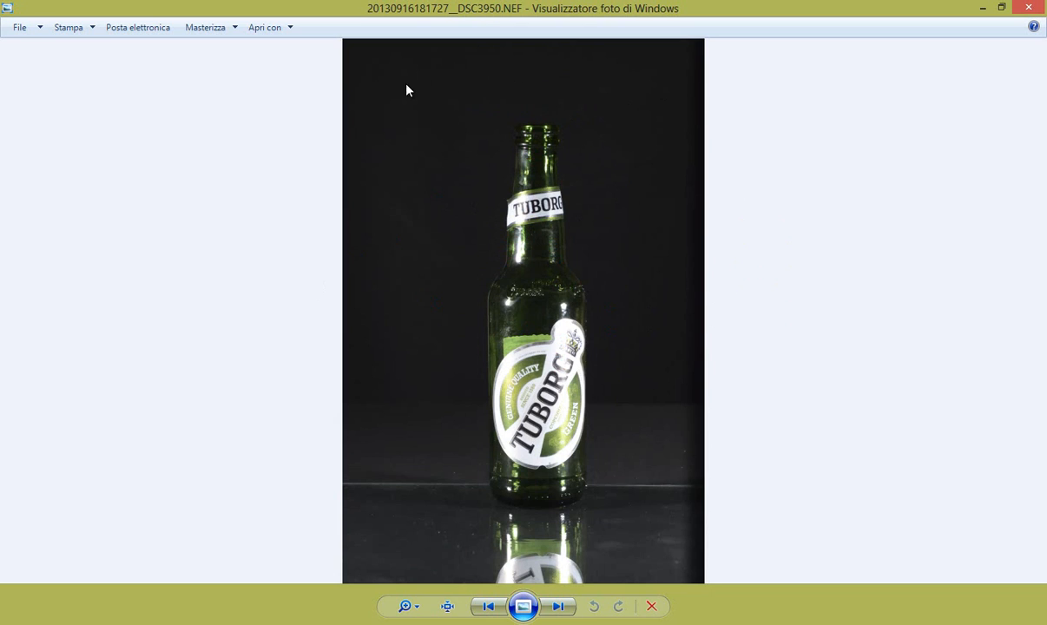
pyautogui.moveTo(603, 382)
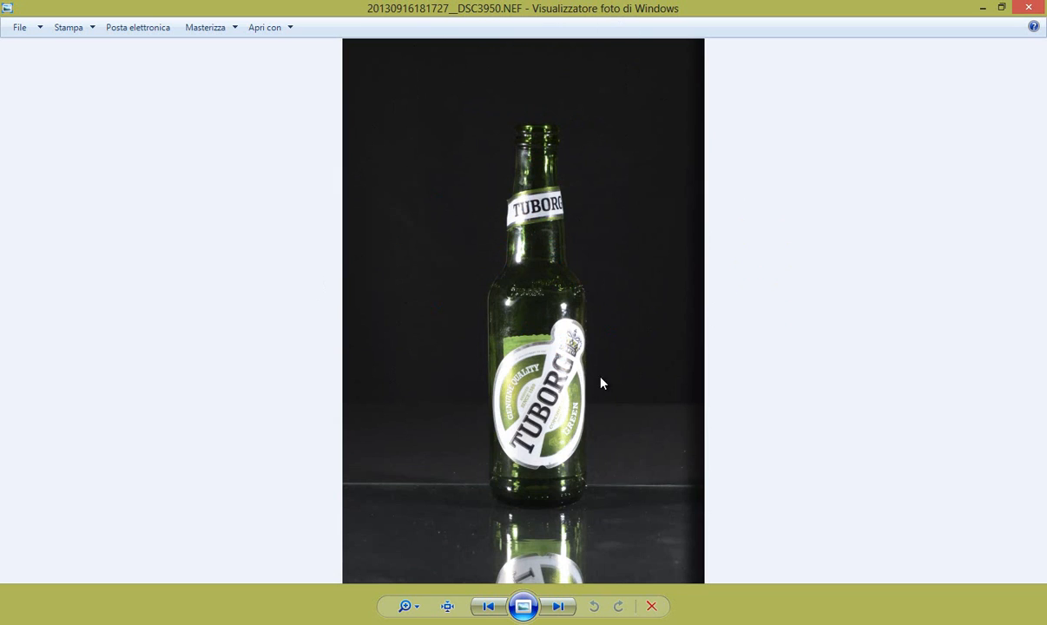
pyautogui.moveTo(685, 507)
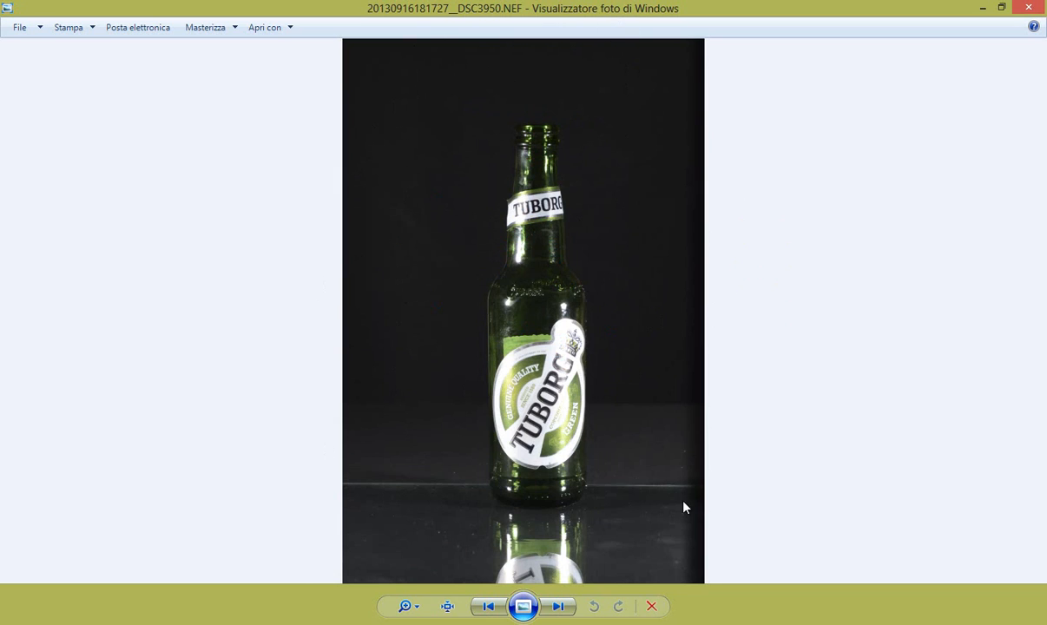
pyautogui.moveTo(507, 520)
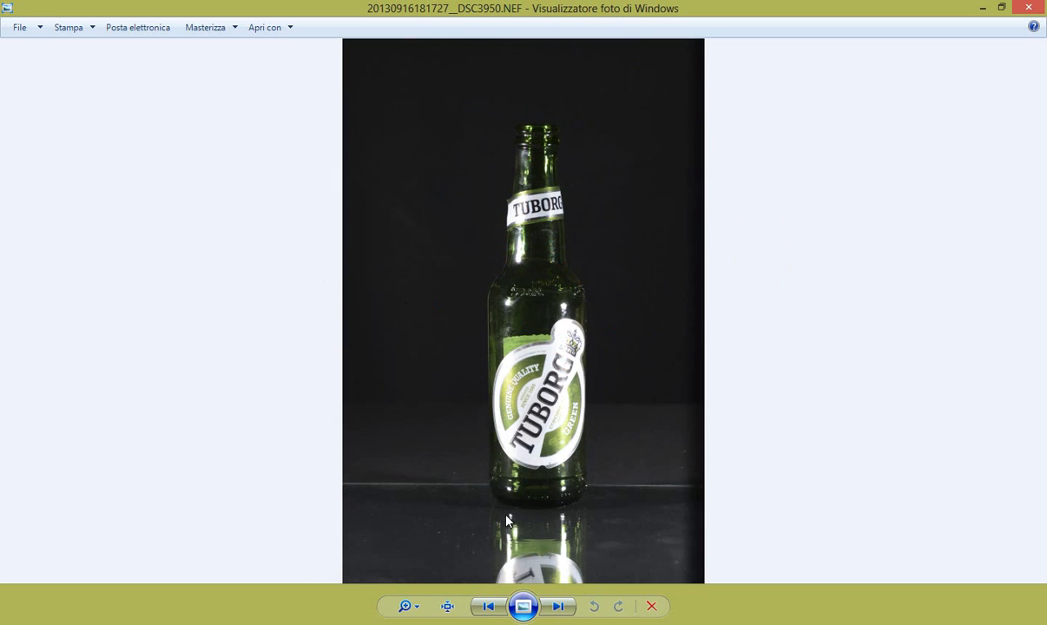
pyautogui.moveTo(444, 335)
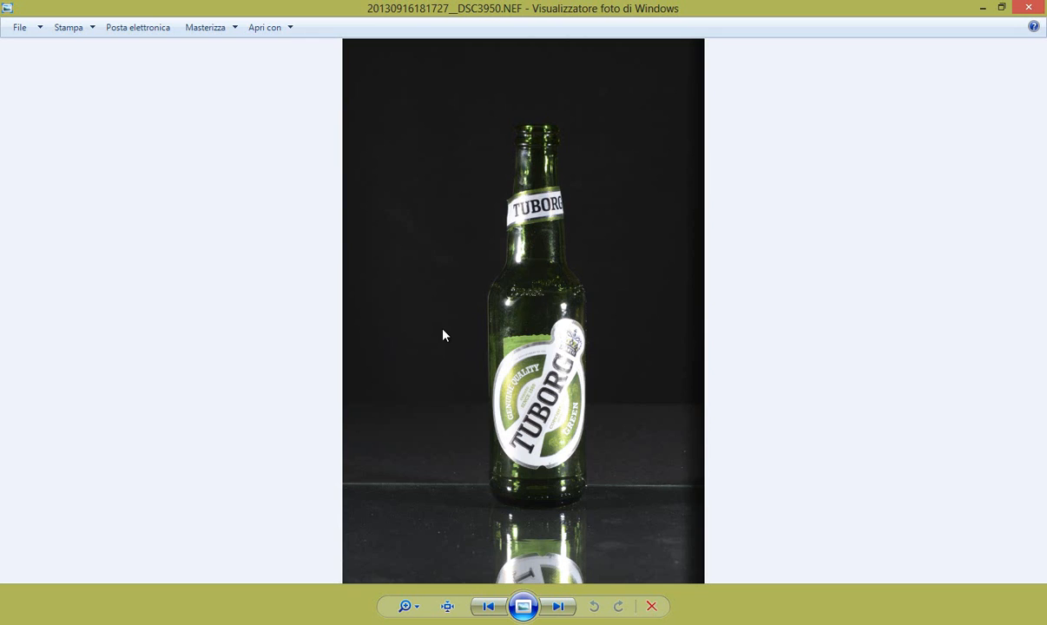
pyautogui.moveTo(462, 606)
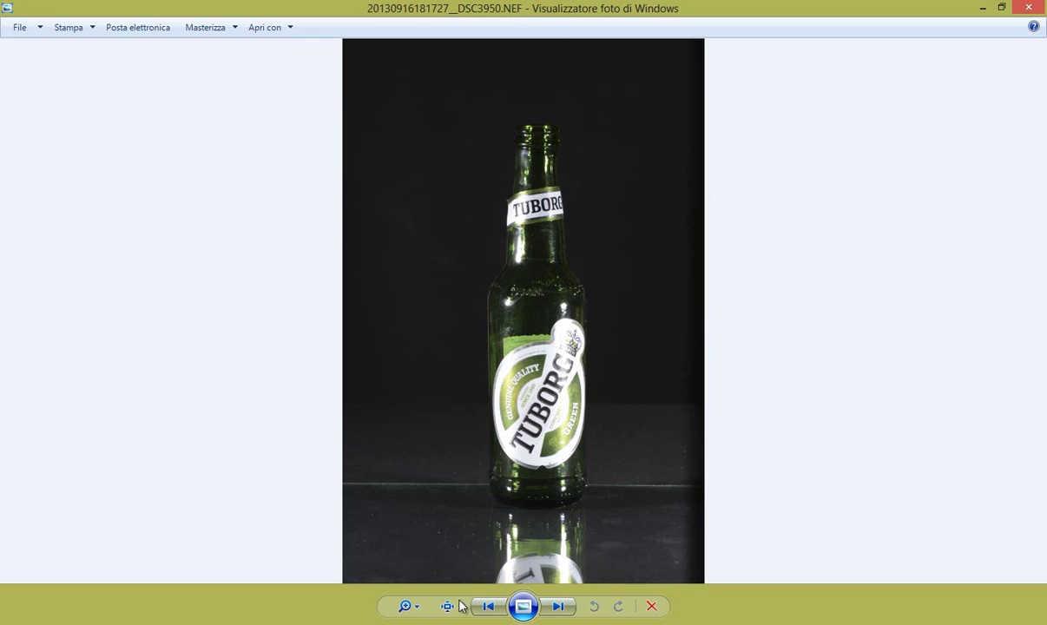
pyautogui.moveTo(447, 606)
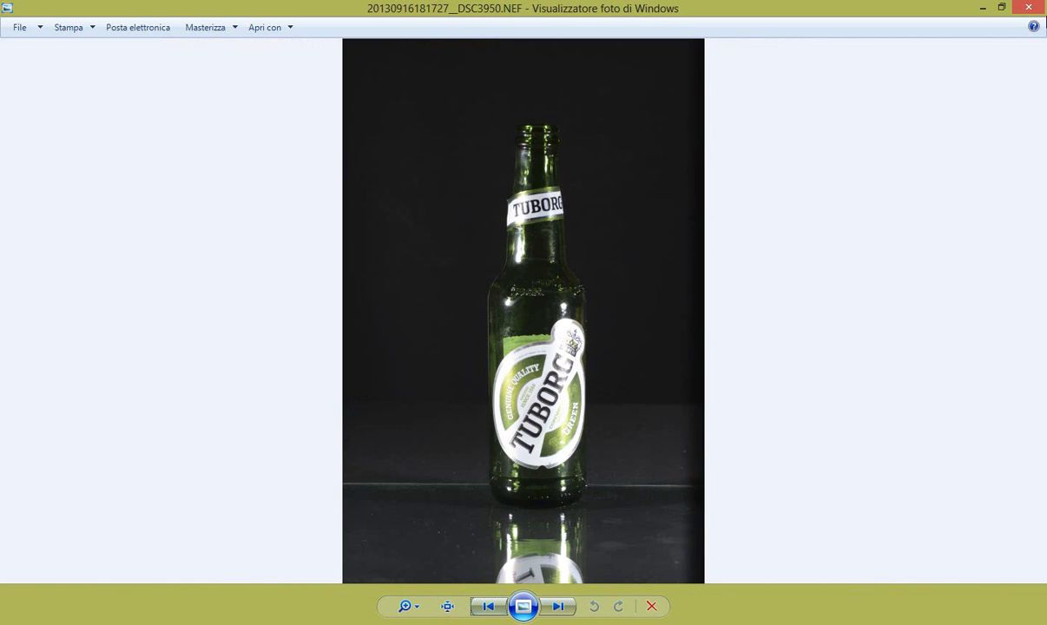
pyautogui.moveTo(551, 283)
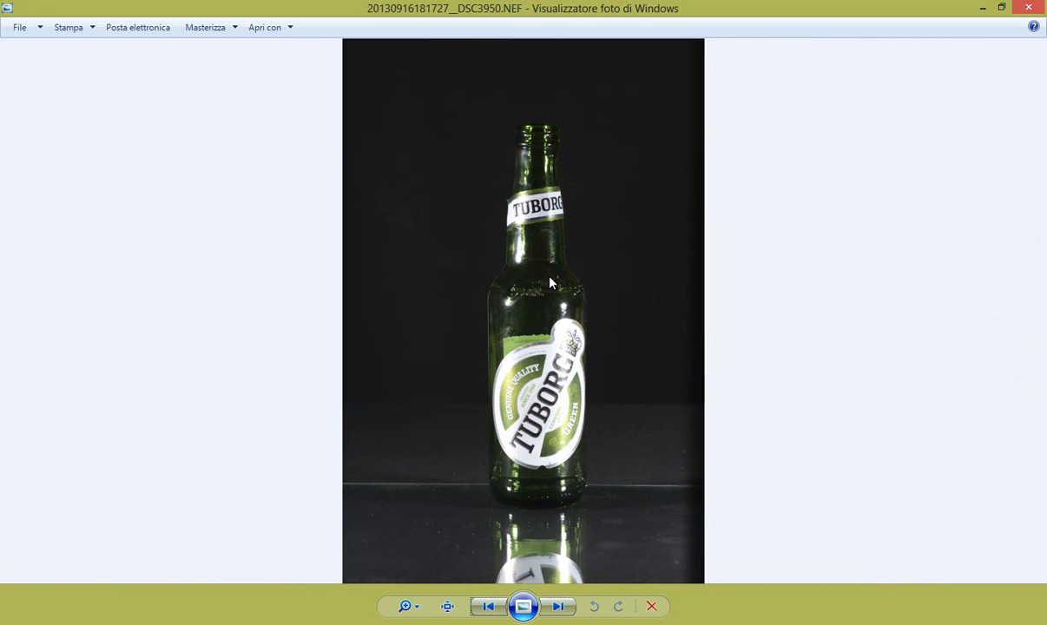
pyautogui.moveTo(749, 356)
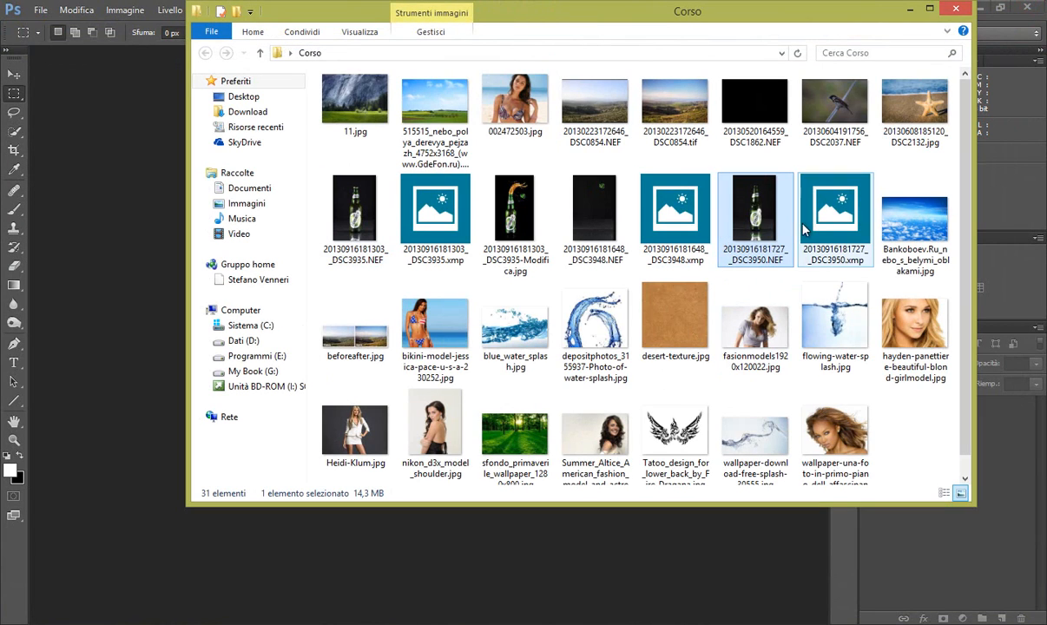
pyautogui.doubleClick(754, 206)
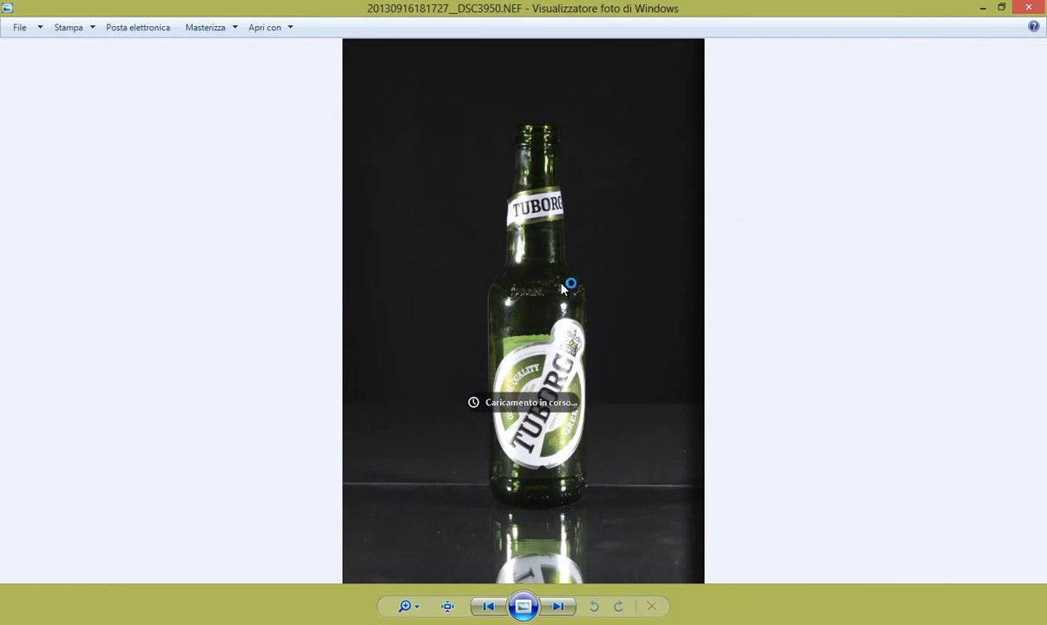
pyautogui.moveTo(538, 105)
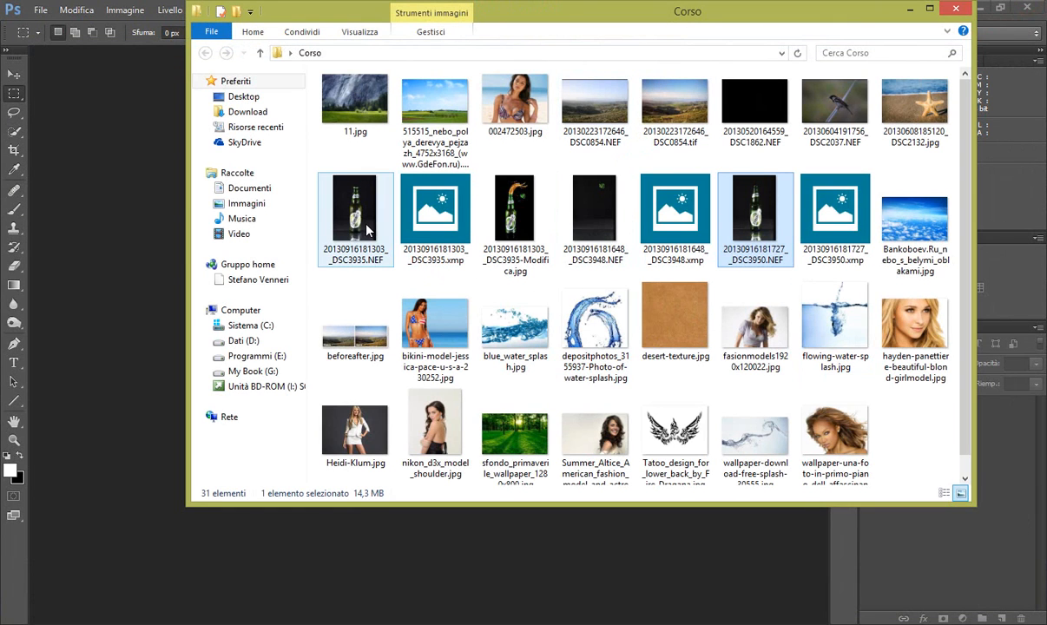
pyautogui.doubleClick(355, 212)
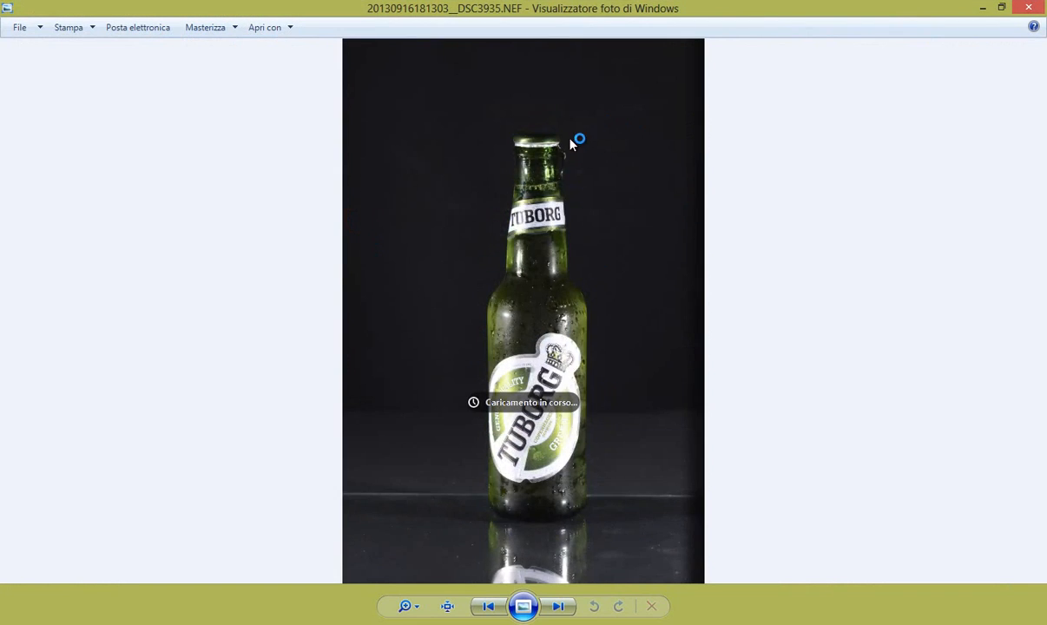
pyautogui.moveTo(594, 216)
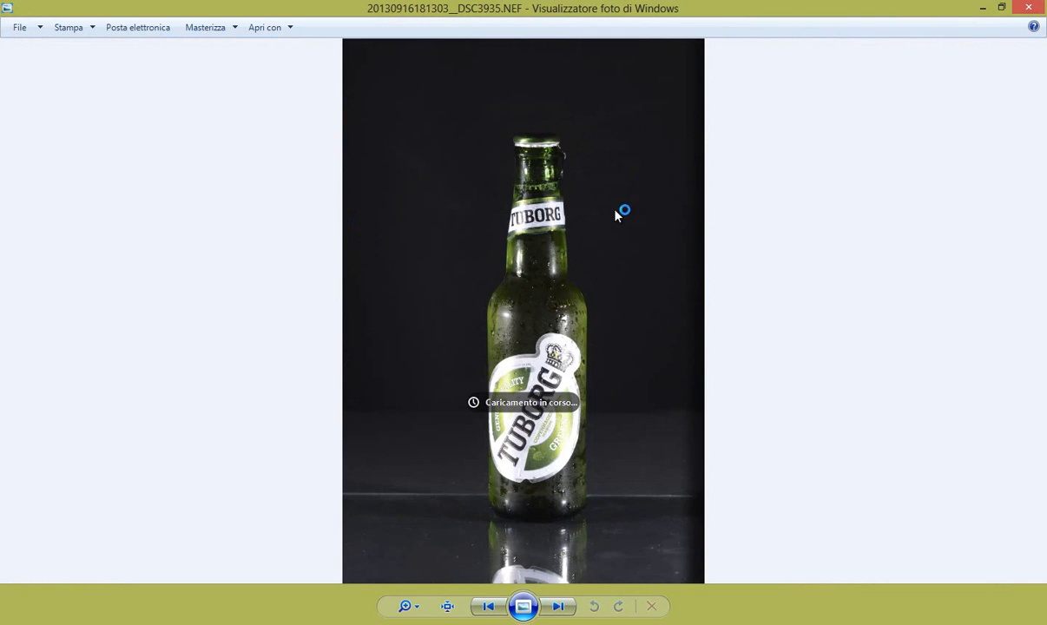
pyautogui.moveTo(501, 132)
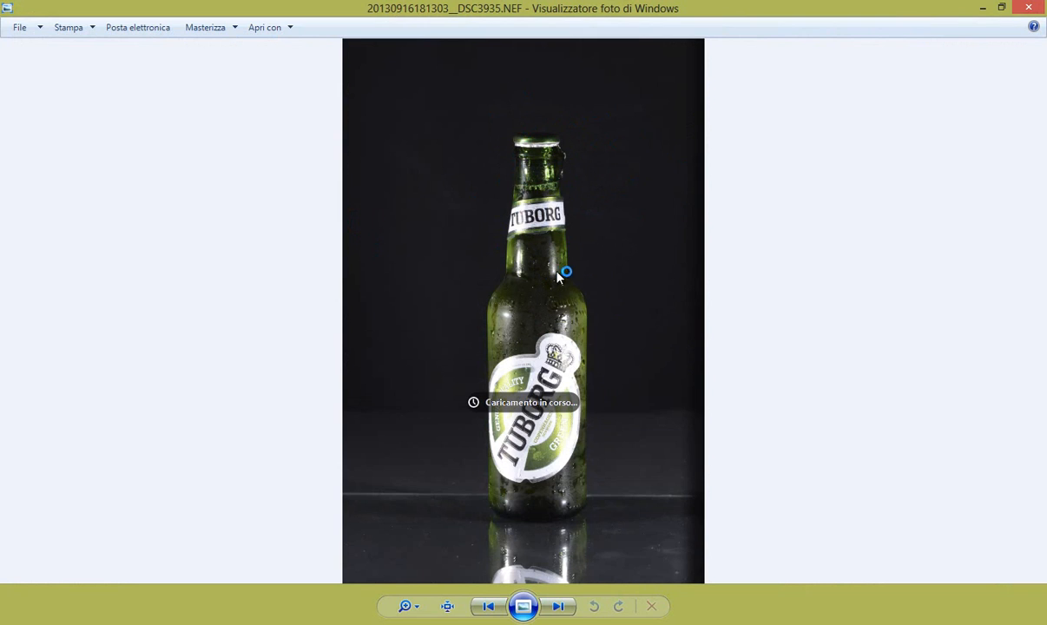
pyautogui.moveTo(532, 316)
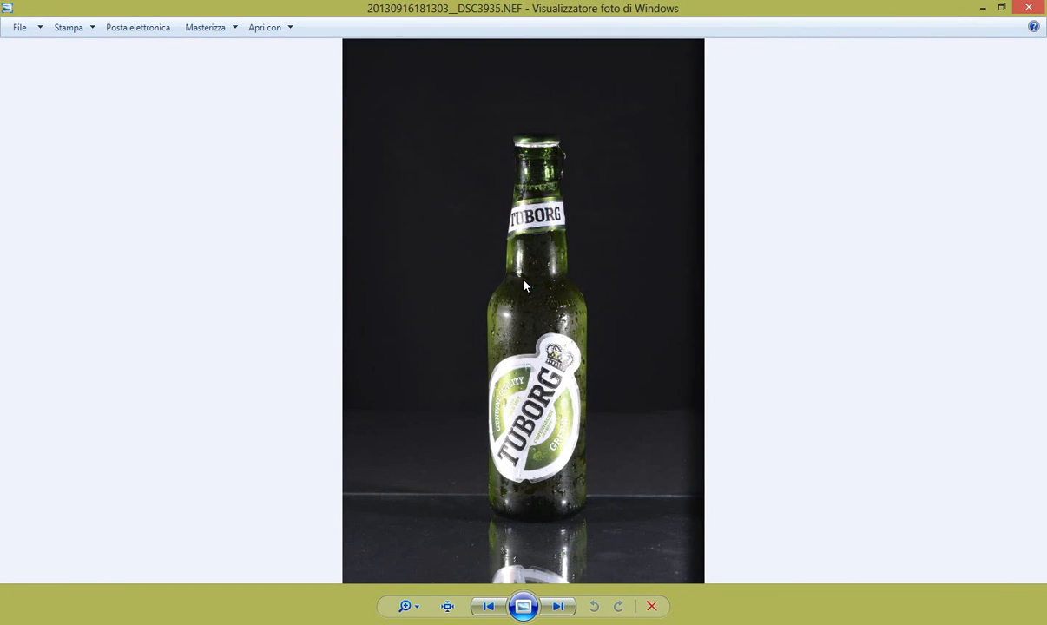
pyautogui.moveTo(570, 235)
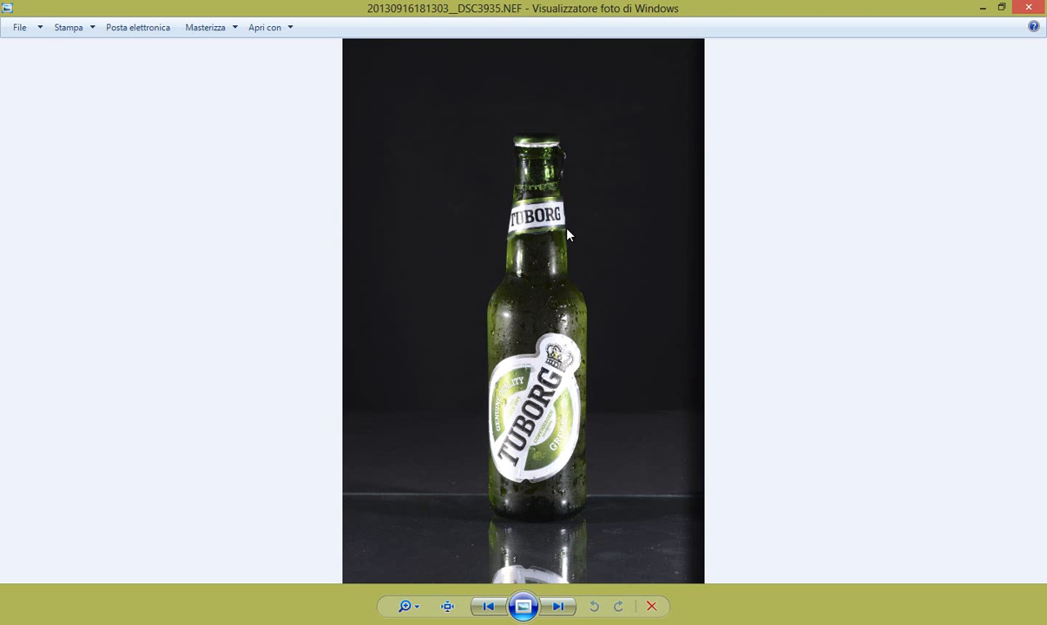
pyautogui.moveTo(535, 282)
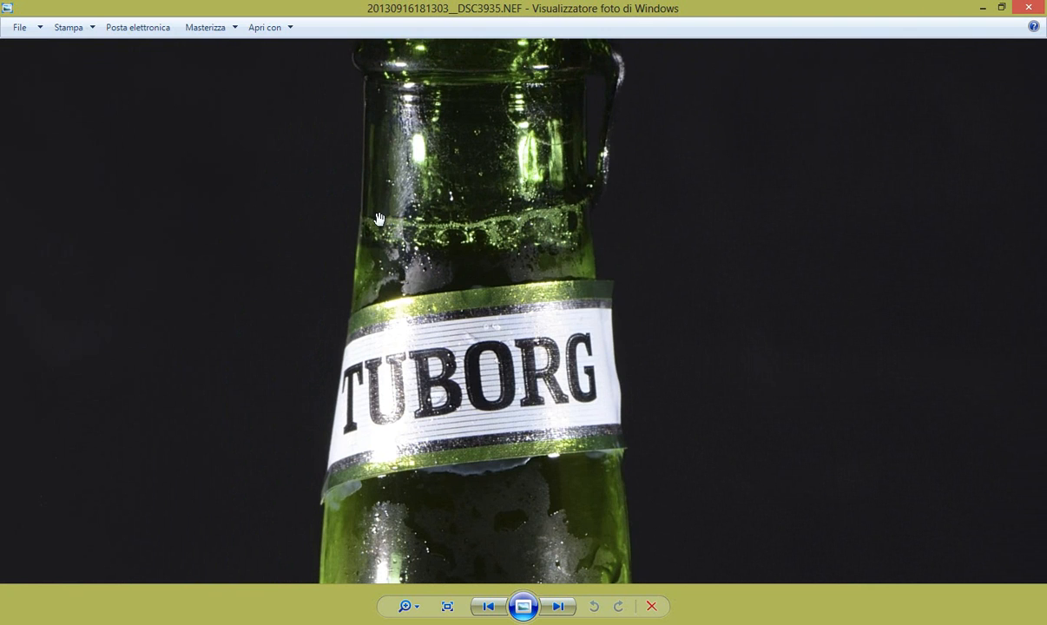
pyautogui.moveTo(526, 291)
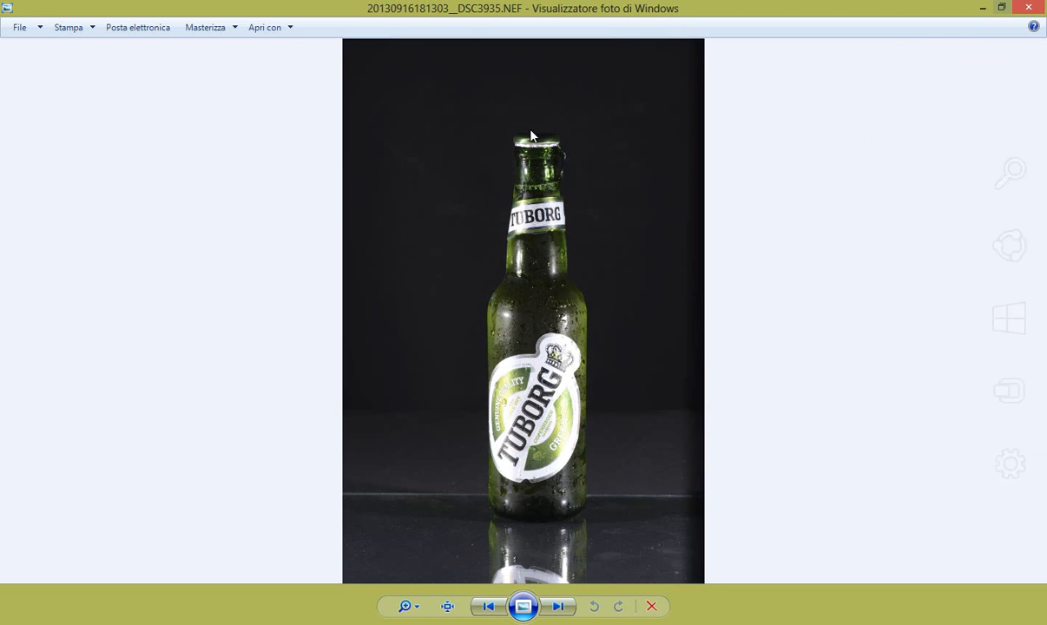
pyautogui.moveTo(541, 200)
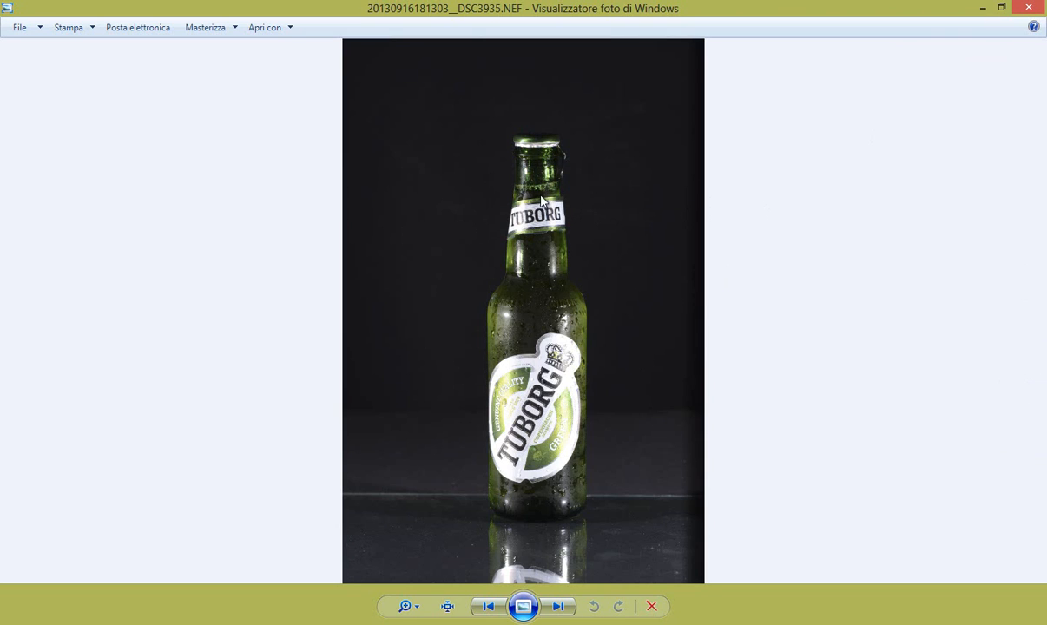
pyautogui.moveTo(1030, 8)
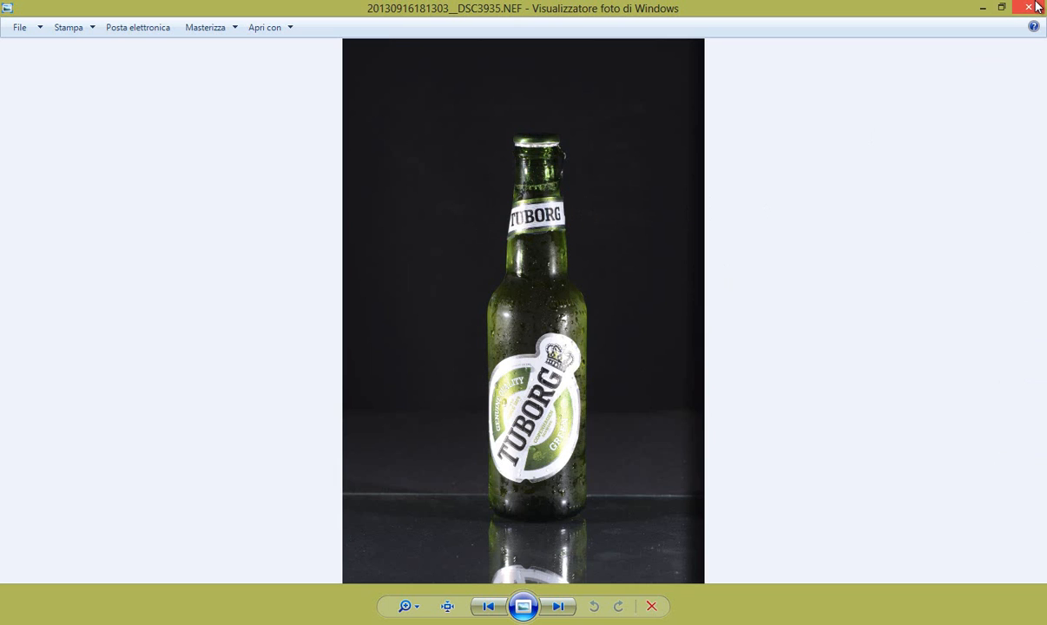
# Close the preview and open the three Tuborg bottle NEF files from Corso in Camera Raw
pyautogui.click(1031, 8)
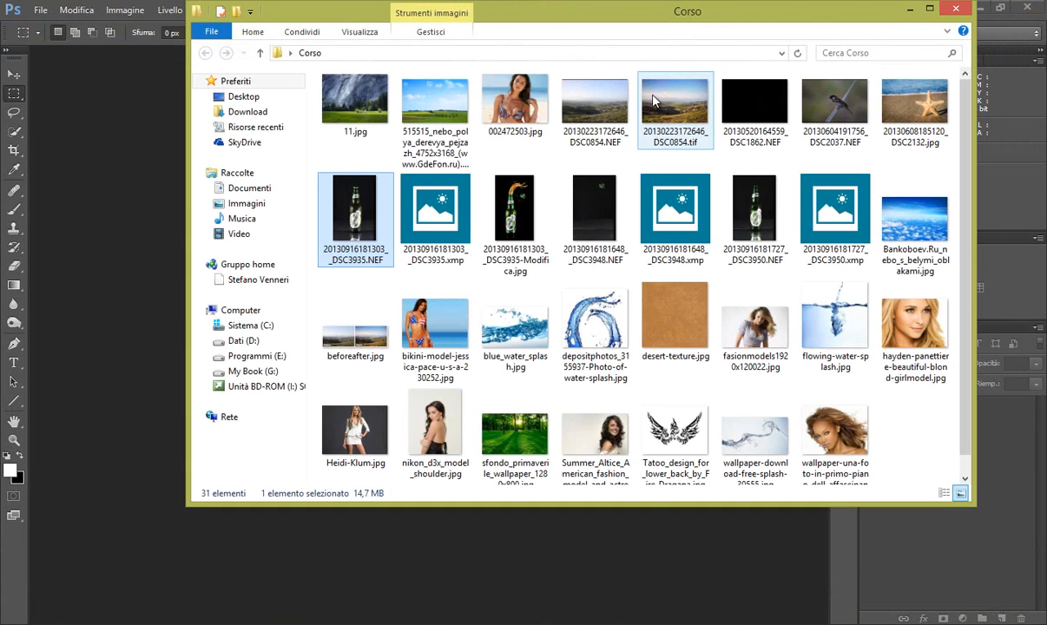
pyautogui.moveTo(595, 209)
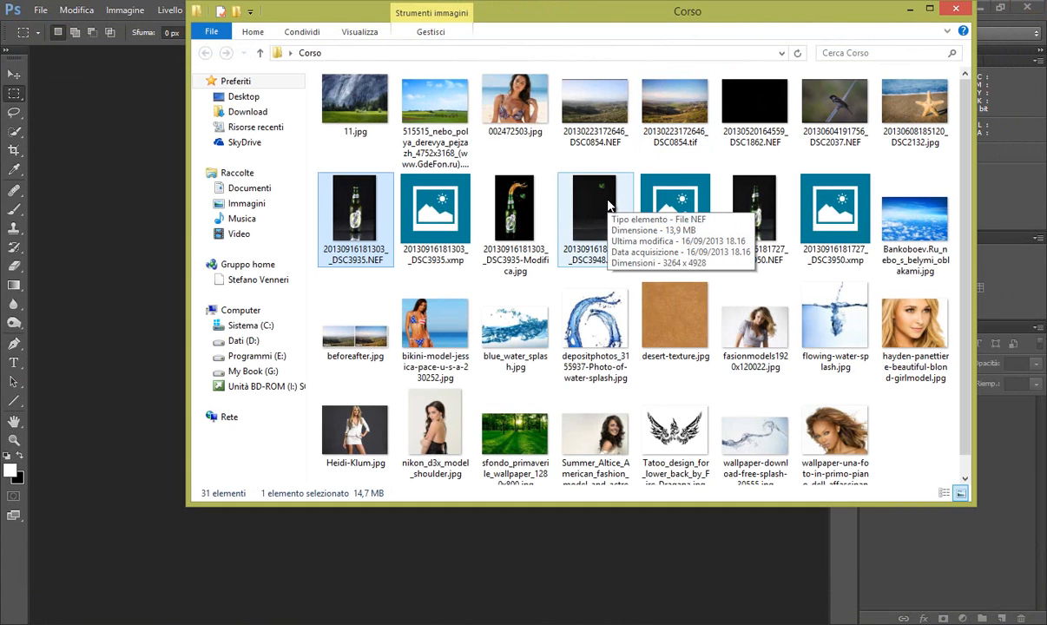
pyautogui.doubleClick(595, 212)
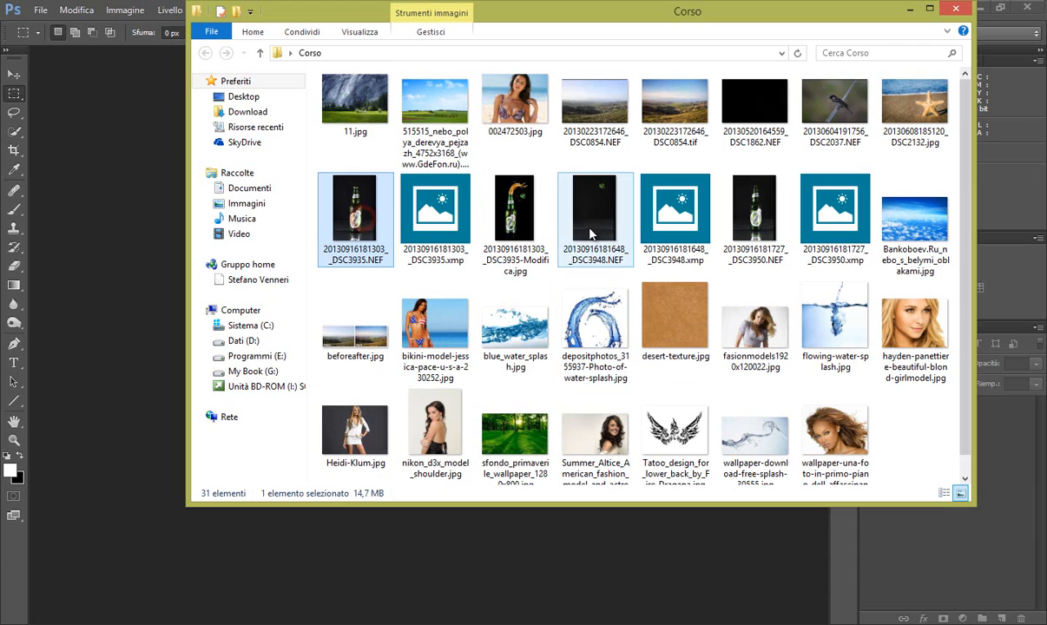
pyautogui.click(754, 208)
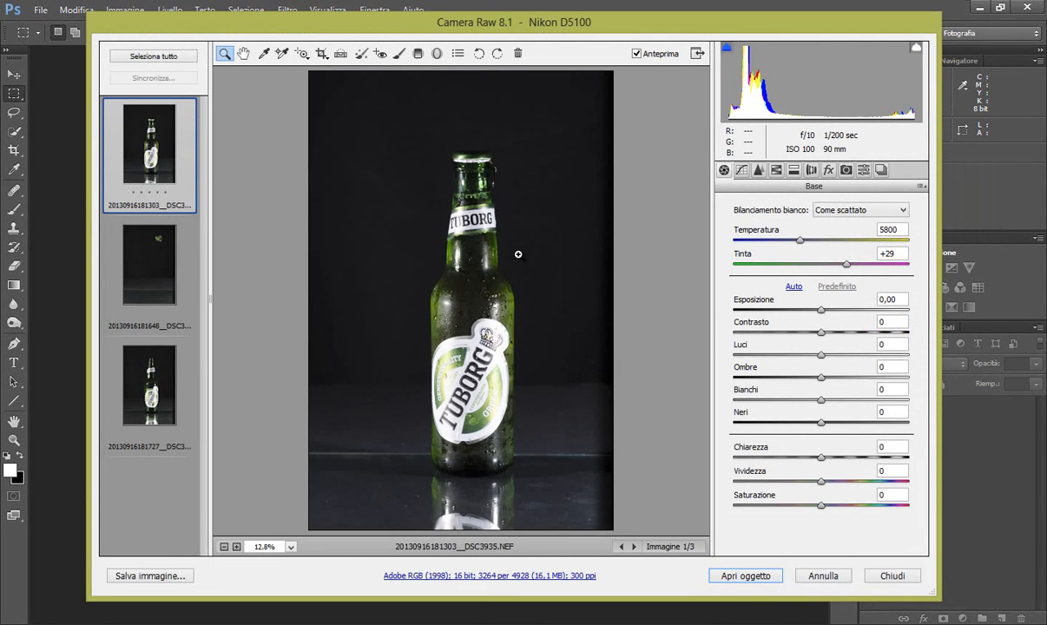
pyautogui.moveTo(437, 279)
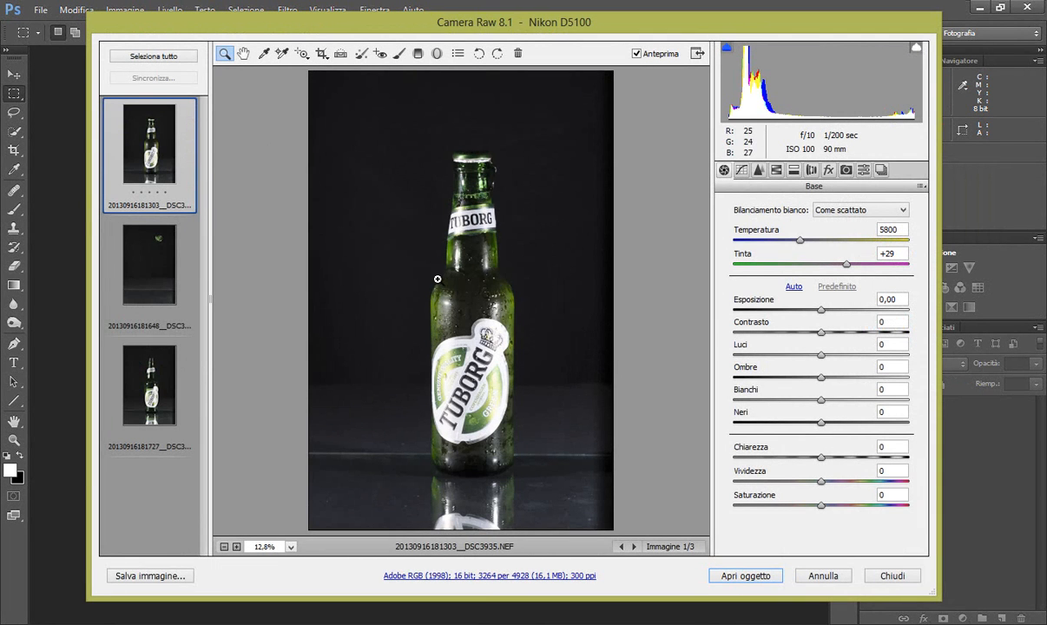
pyautogui.moveTo(425, 244)
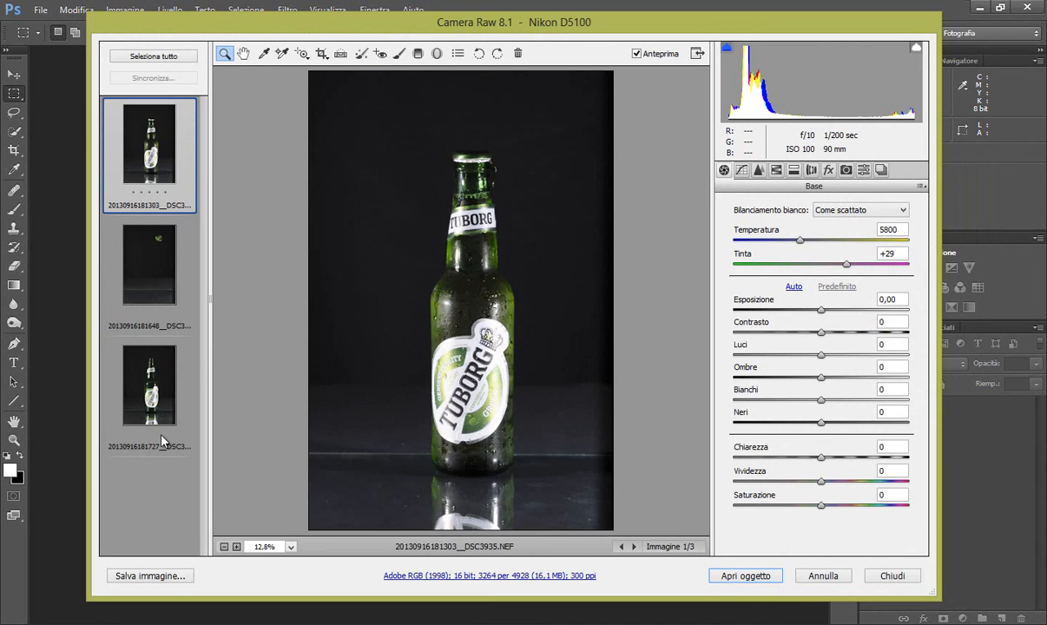
pyautogui.moveTo(171, 337)
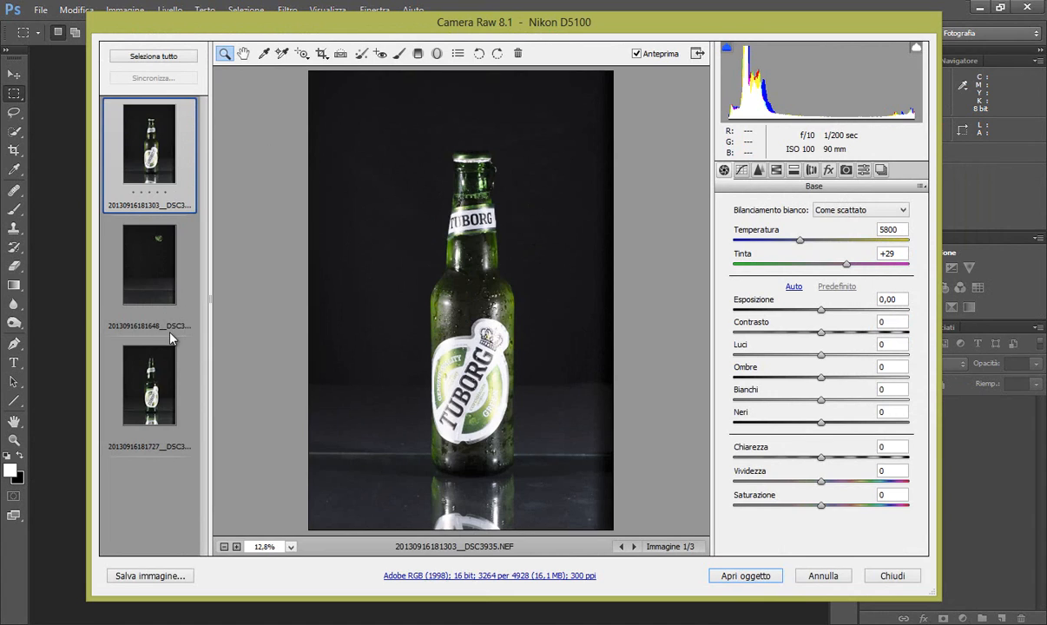
pyautogui.moveTo(168, 321)
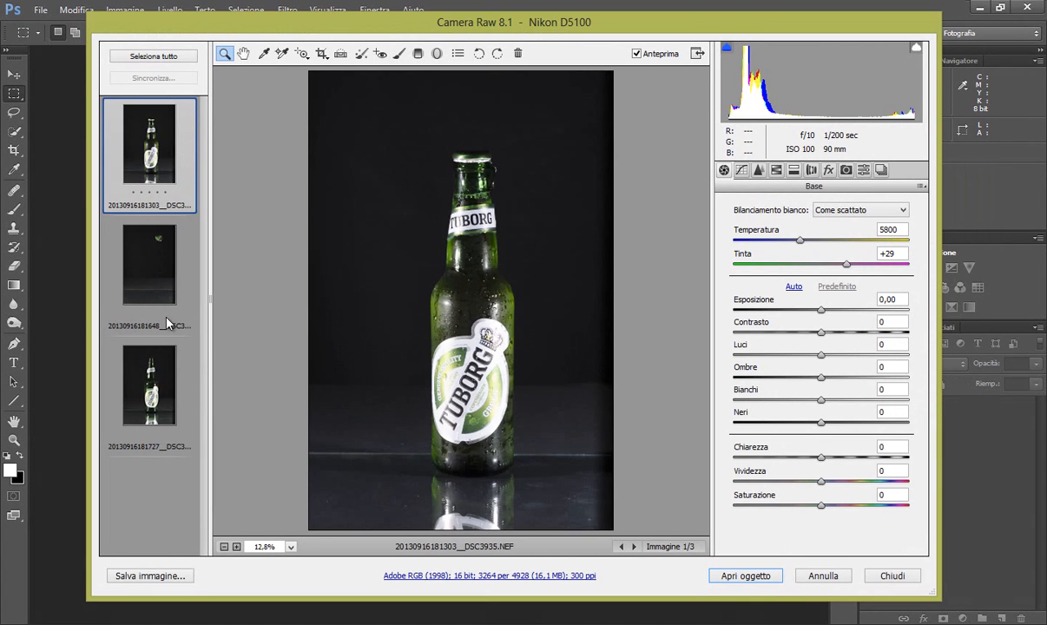
pyautogui.moveTo(502, 240)
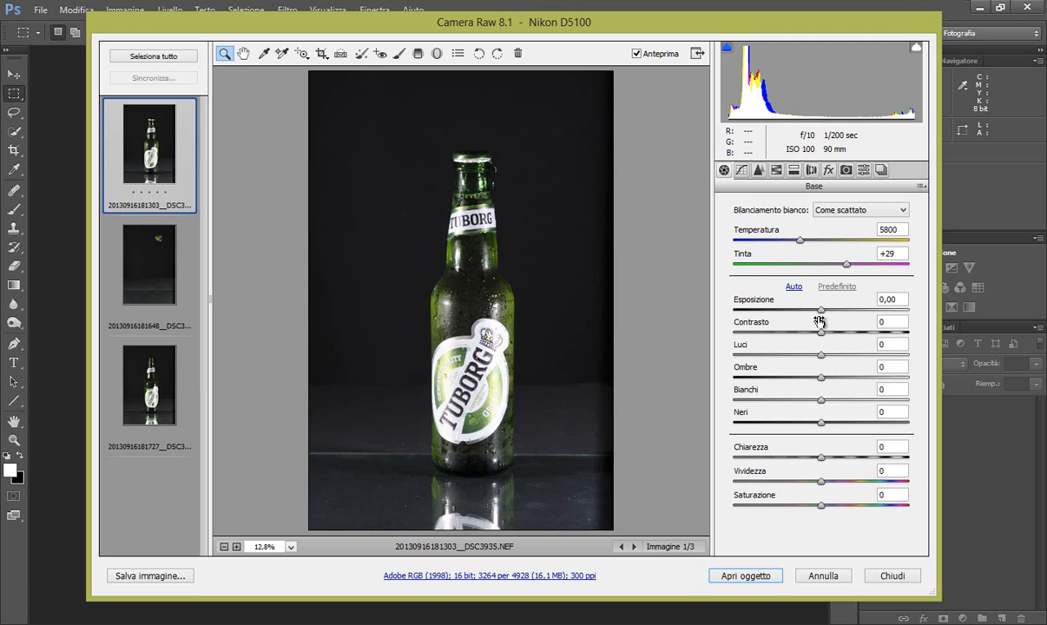
# Set Contrast +100, Highlights -23, Shadows +15 and Blacks -30 in the Basic panel
pyautogui.moveTo(822, 333); pyautogui.dragTo(833, 333)
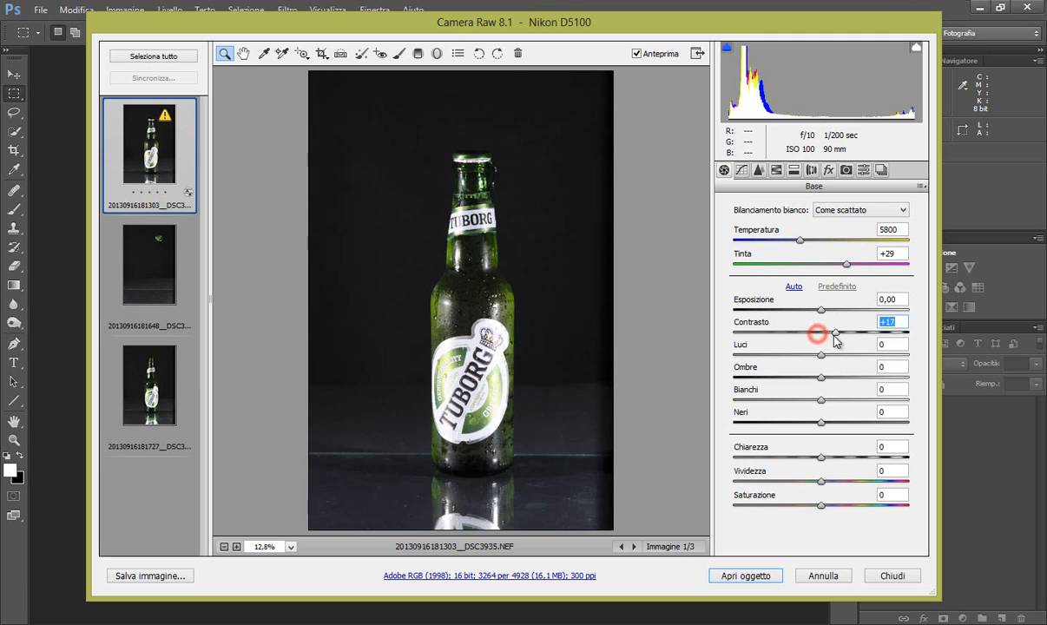
pyautogui.moveTo(833, 334); pyautogui.dragTo(912, 334)
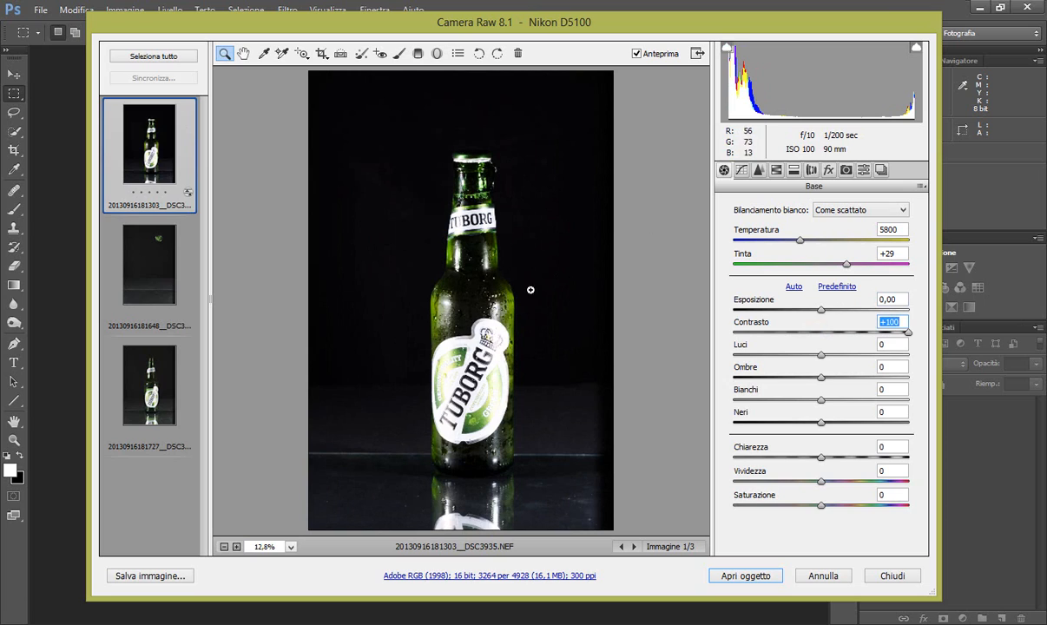
pyautogui.moveTo(493, 258)
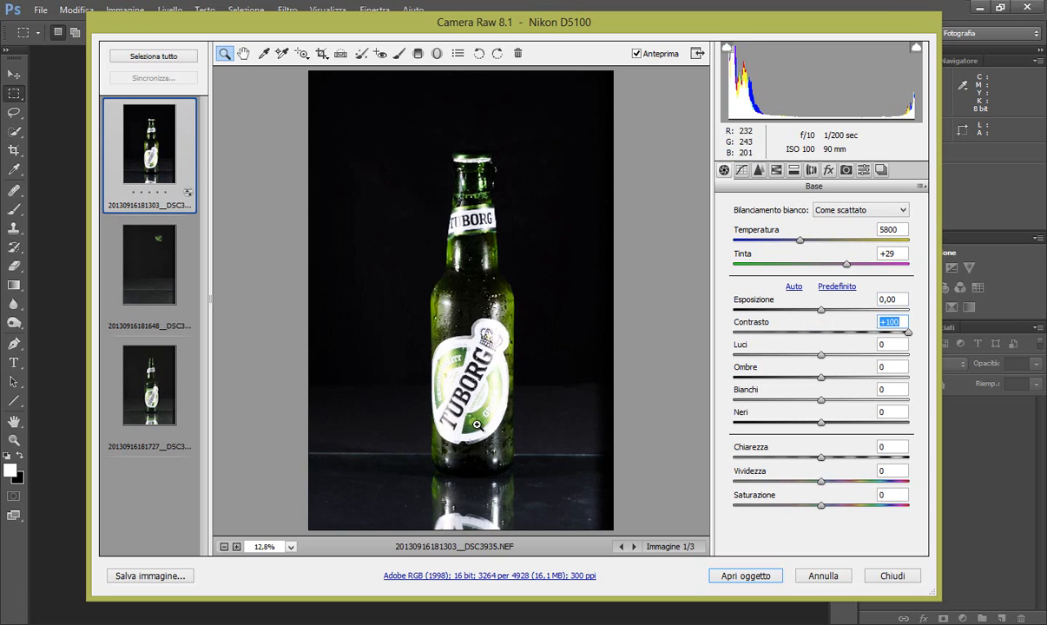
pyautogui.moveTo(820, 356); pyautogui.dragTo(797, 356)
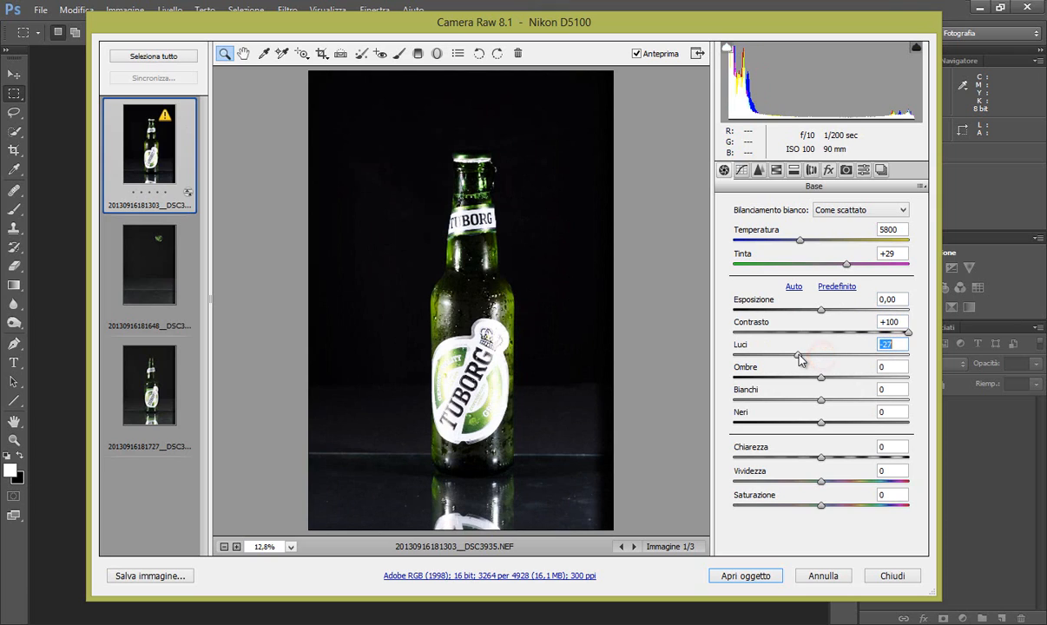
pyautogui.moveTo(797, 355); pyautogui.dragTo(821, 355)
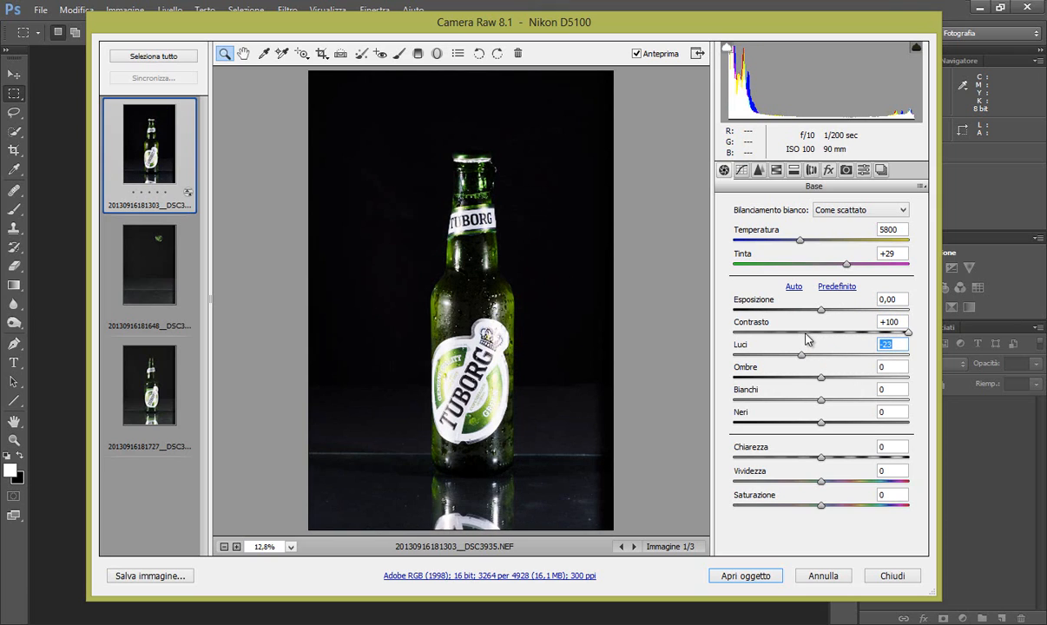
pyautogui.moveTo(823, 385)
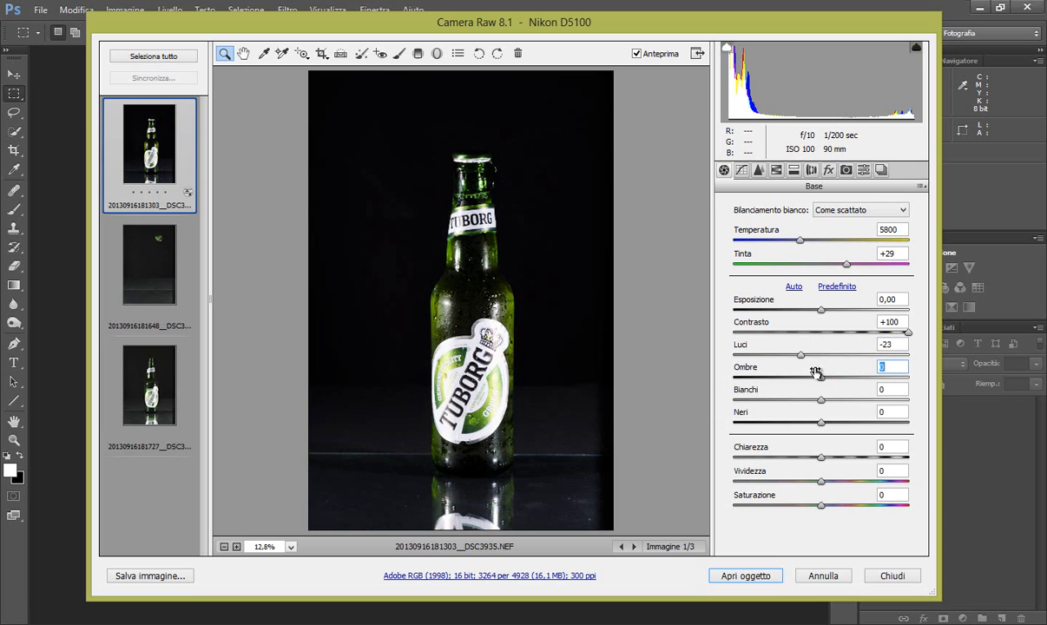
pyautogui.moveTo(800, 378); pyautogui.dragTo(834, 377)
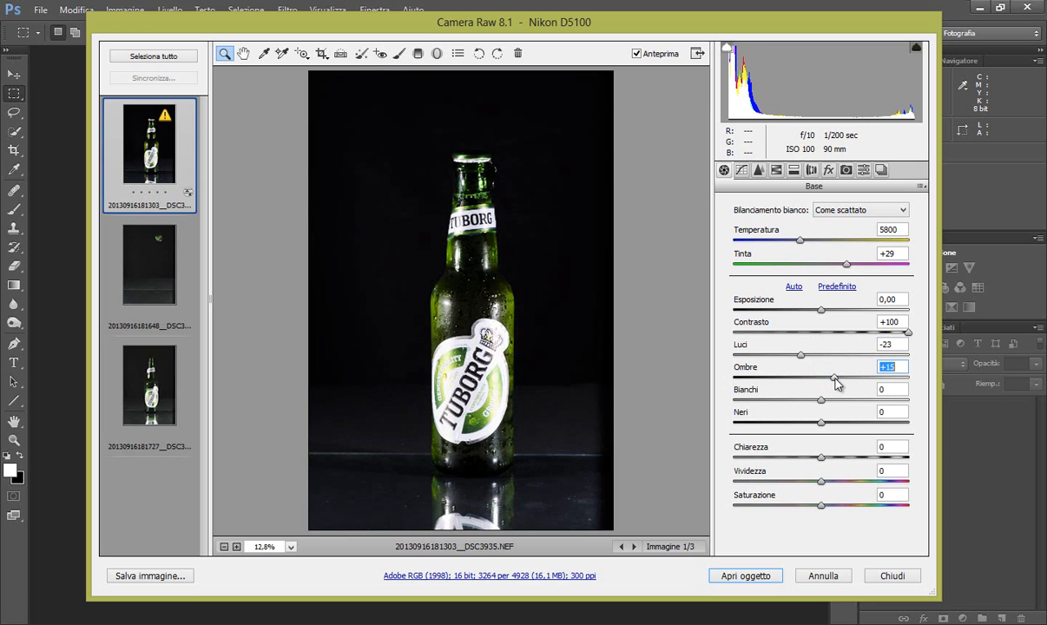
pyautogui.moveTo(581, 440)
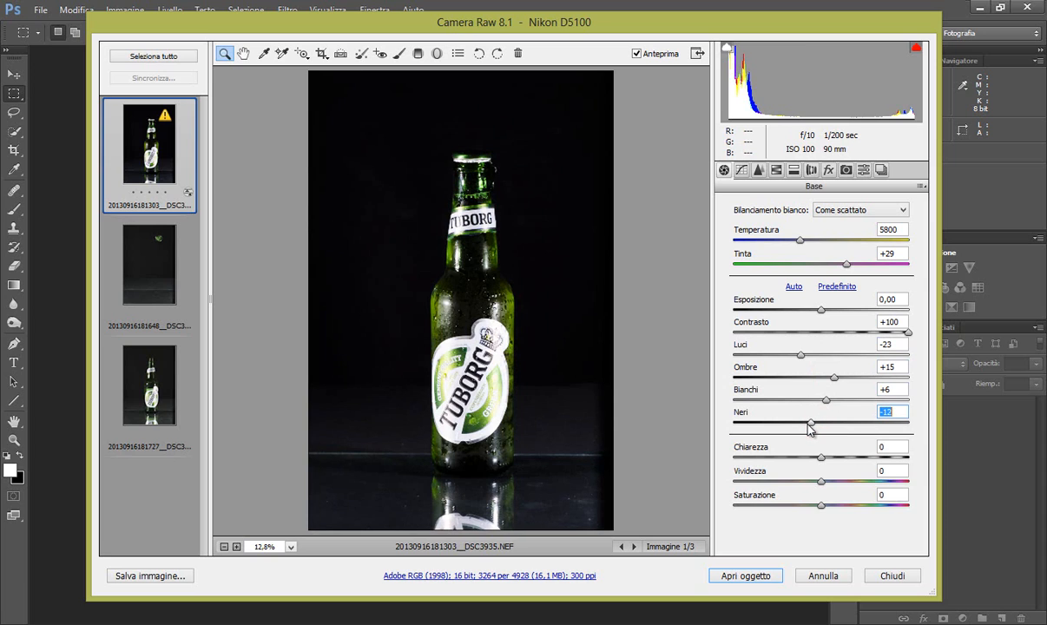
pyautogui.moveTo(808, 425); pyautogui.dragTo(794, 426)
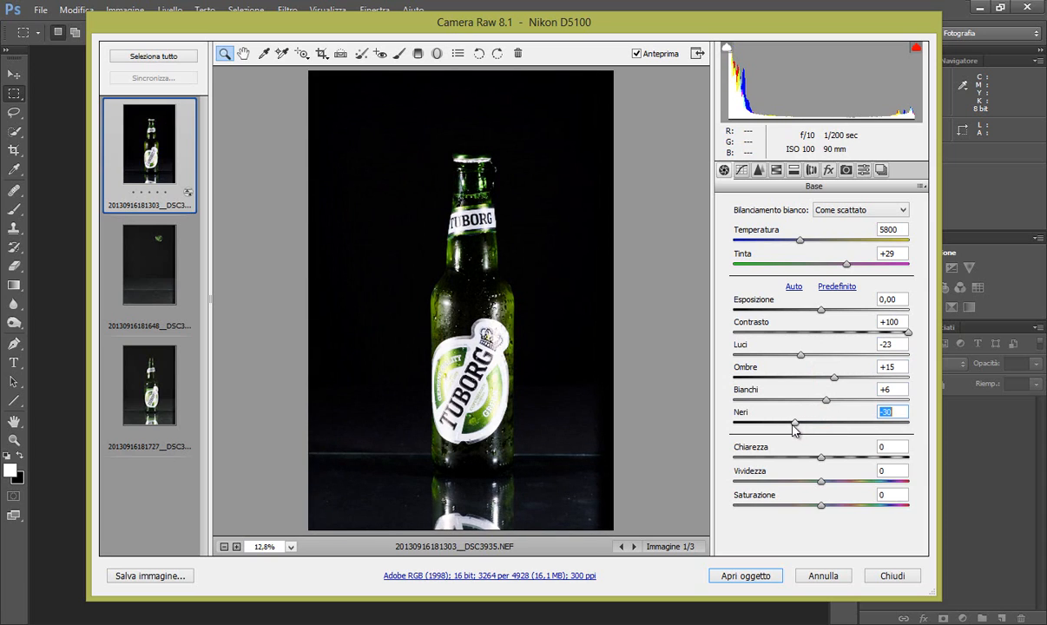
pyautogui.moveTo(569, 185)
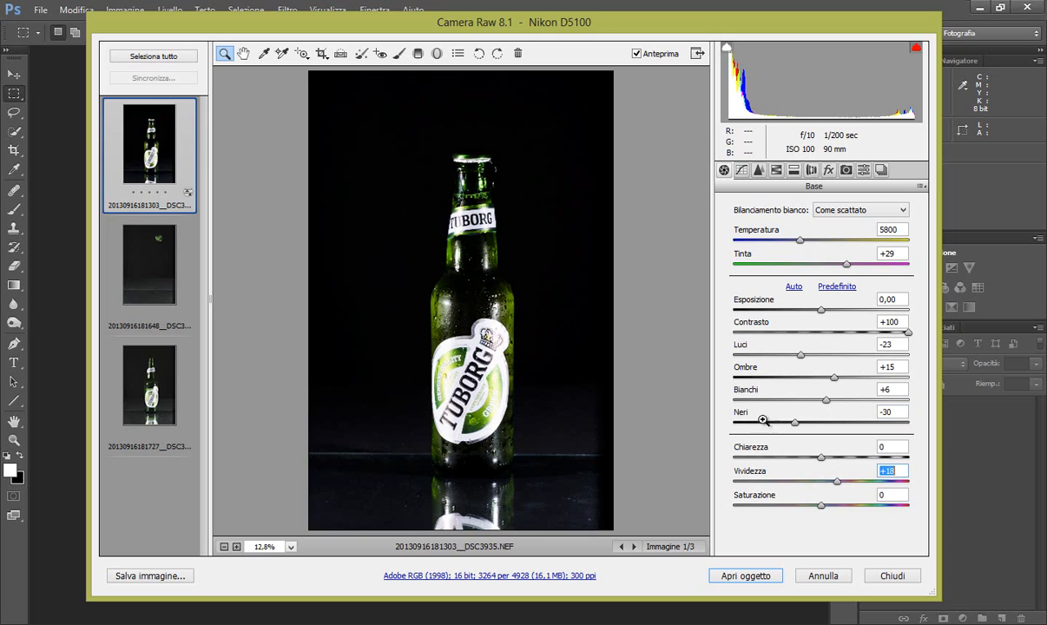
pyautogui.moveTo(507, 193)
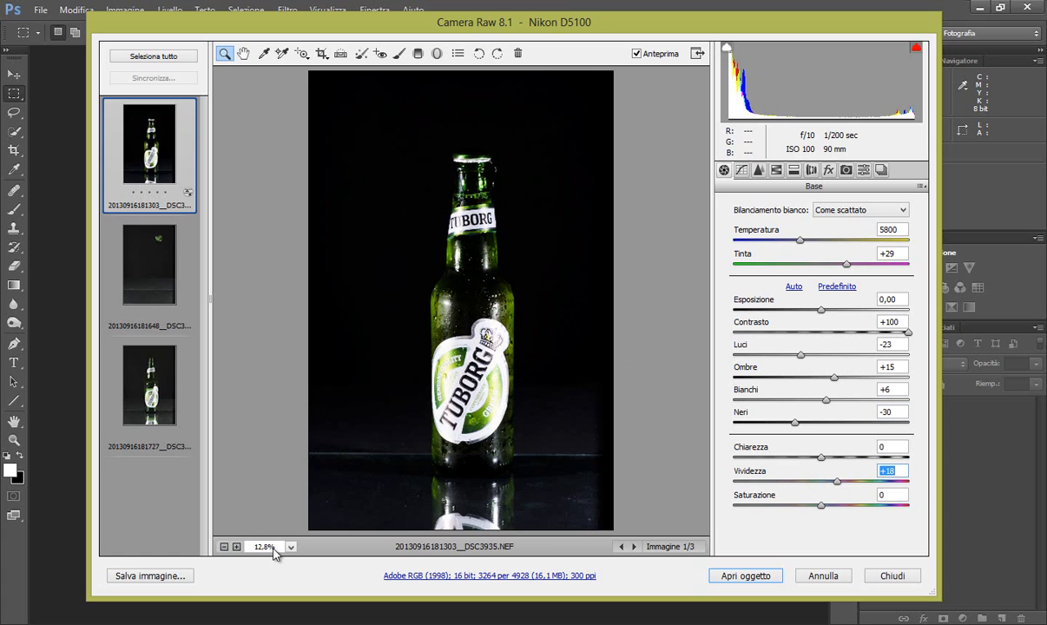
# Inspect DSC3935 at 100% zoom, return to Fit in View, and show the Detail panel
pyautogui.click(290, 546)
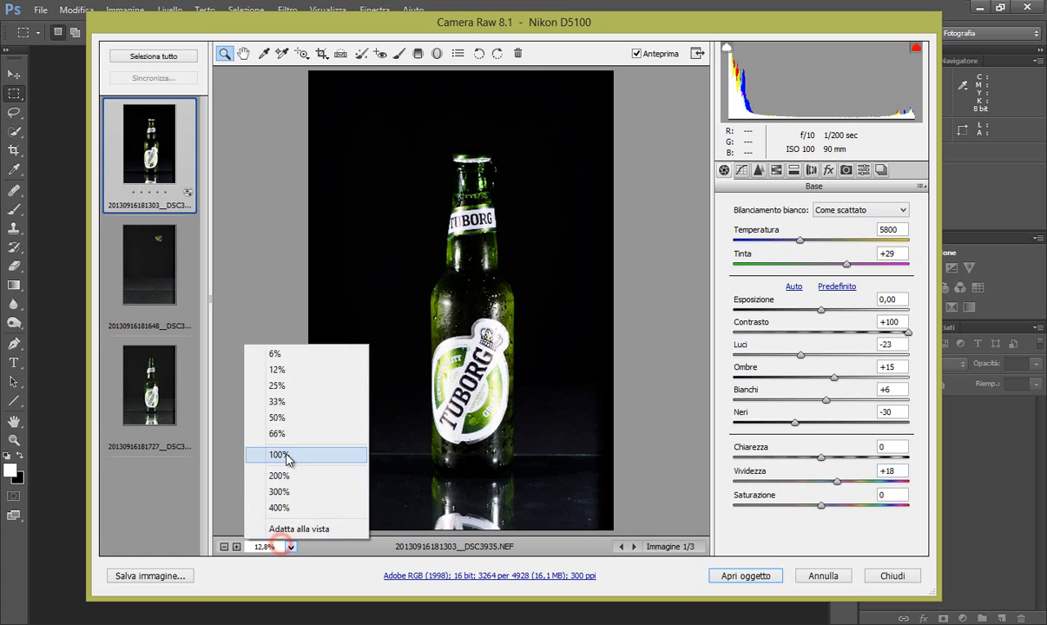
pyautogui.click(277, 455)
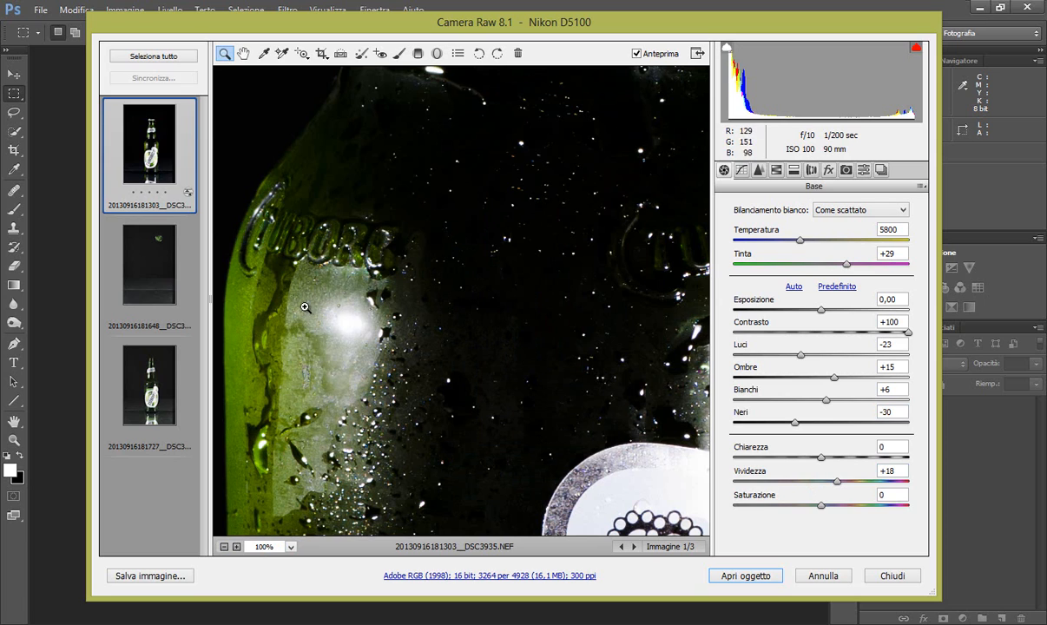
pyautogui.moveTo(319, 380)
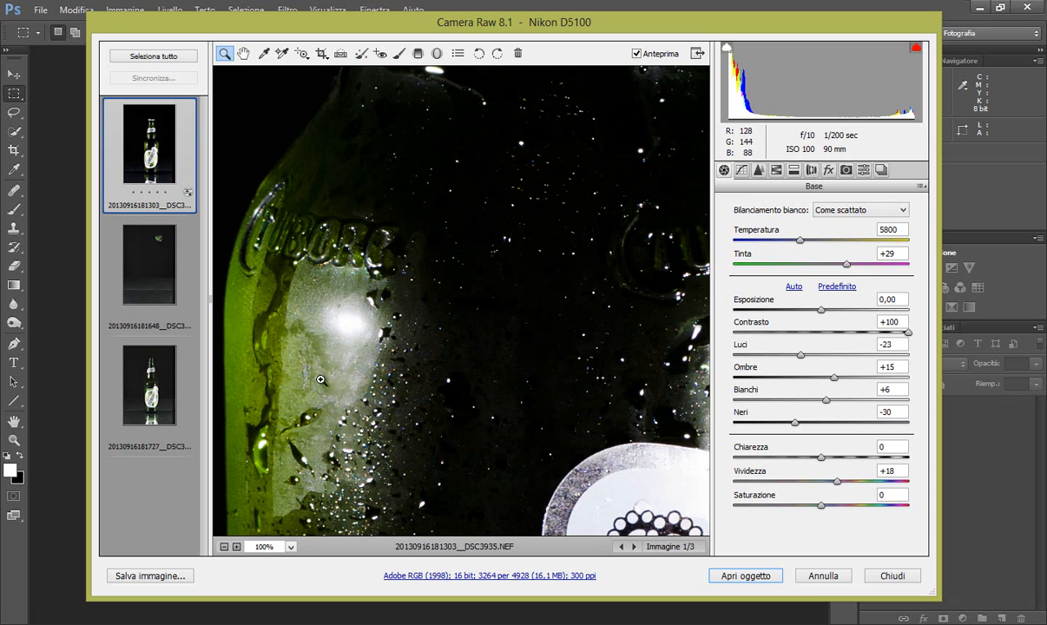
pyautogui.moveTo(581, 363)
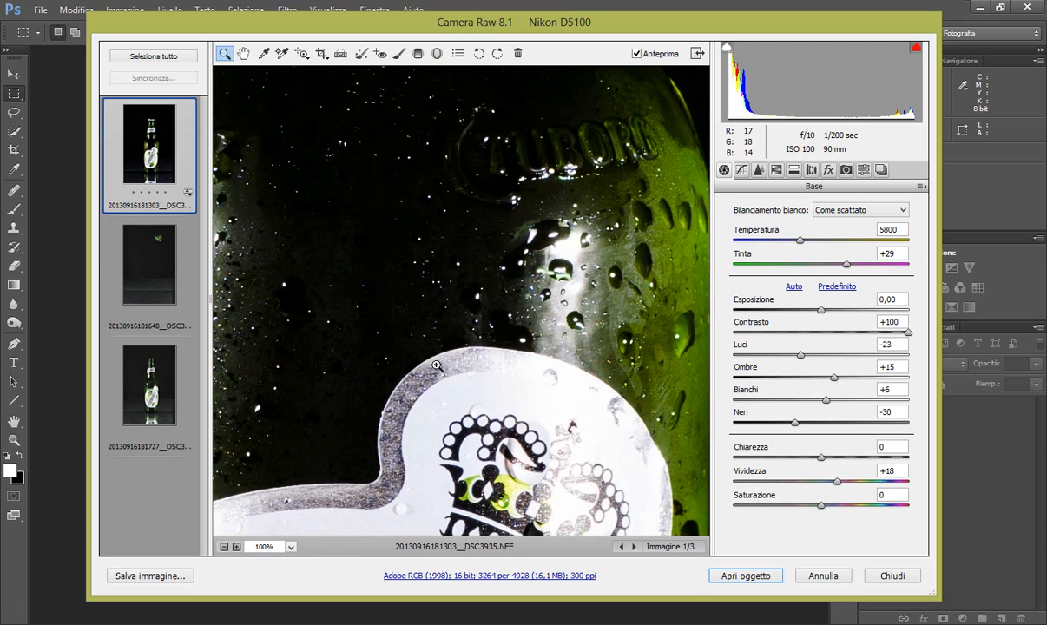
pyautogui.click(291, 547)
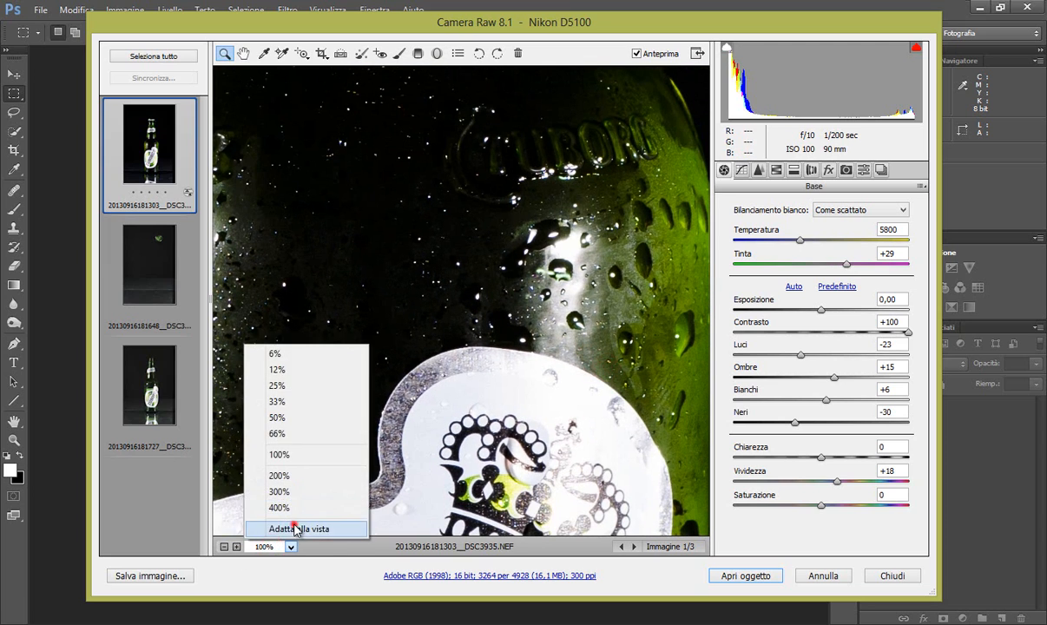
pyautogui.click(299, 528)
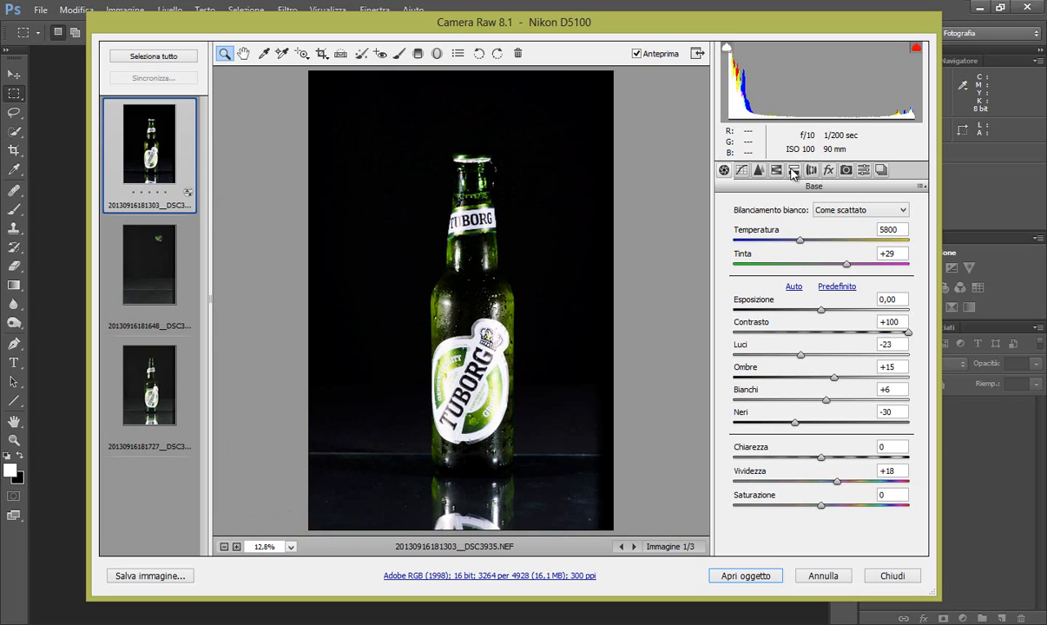
pyautogui.click(792, 171)
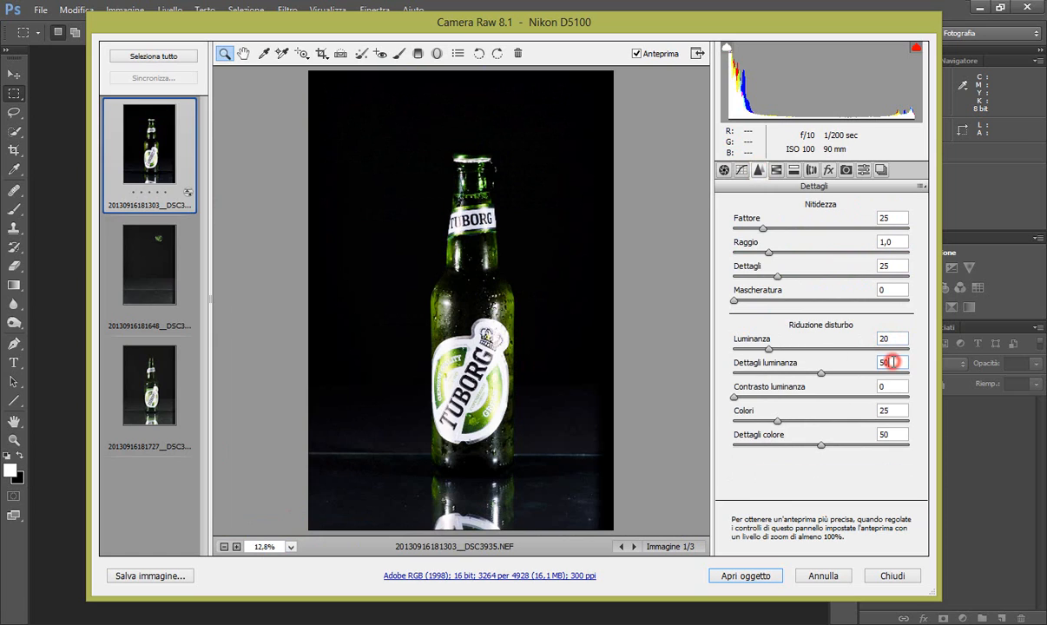
# Set Luminance Detail to 70 and Color noise reduction to 100, then toggle Preview to compare
pyautogui.click(289, 547)
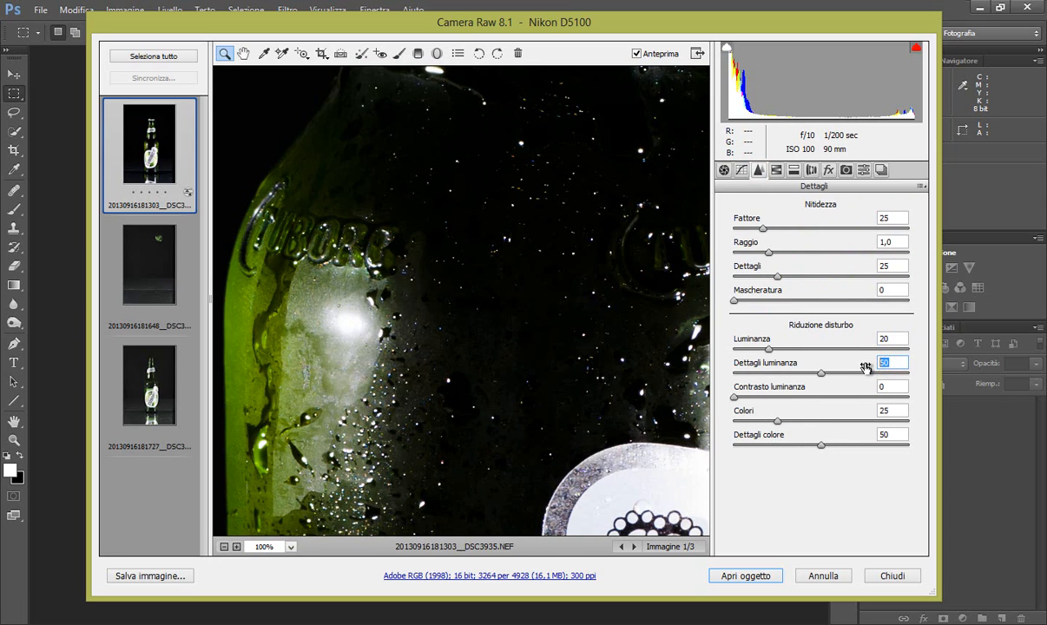
pyautogui.write('70')
pyautogui.click(892, 386)
pyautogui.write('50')
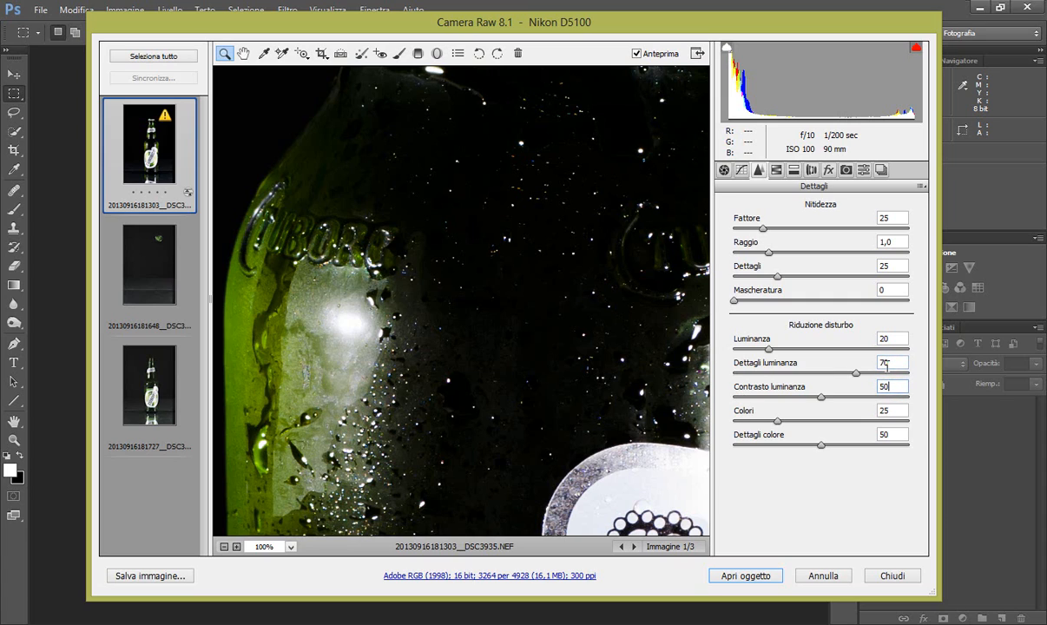
pyautogui.moveTo(855, 373); pyautogui.dragTo(857, 373)
pyautogui.write('100')
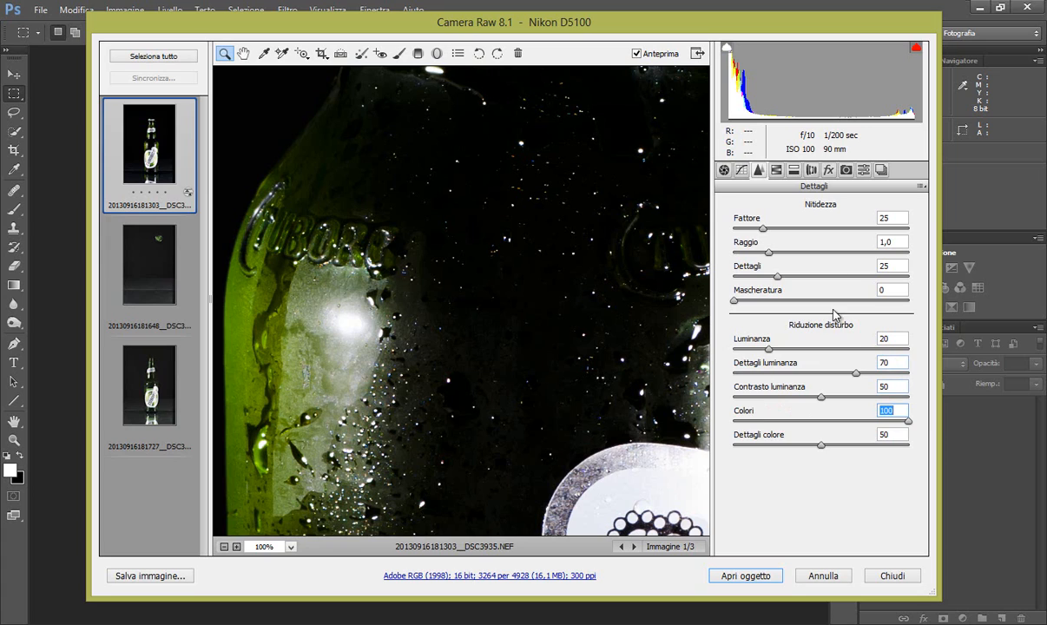
pyautogui.moveTo(691, 107)
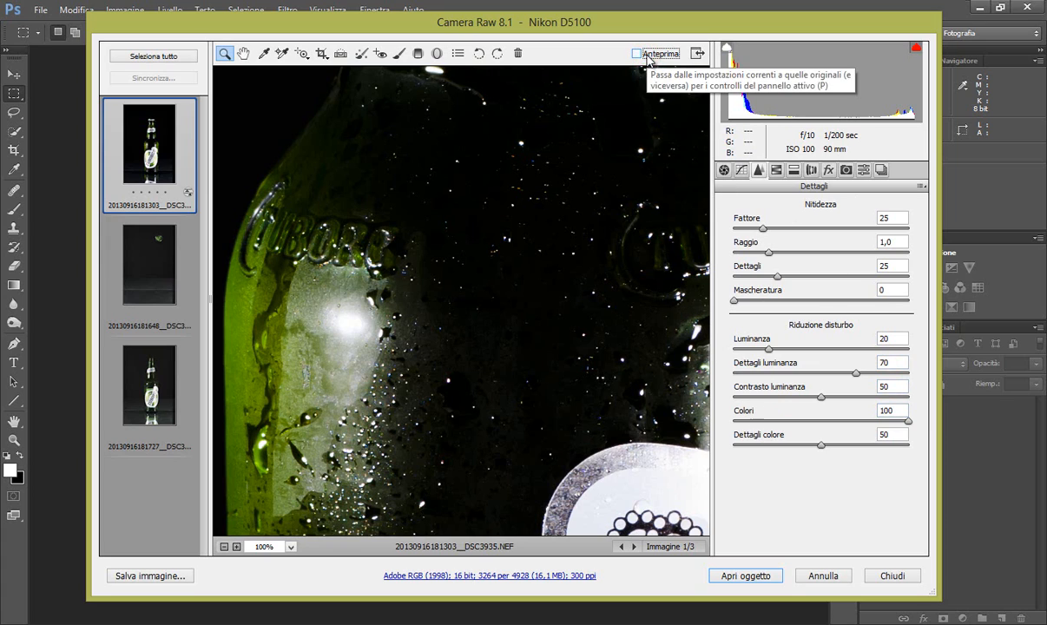
pyautogui.click(638, 54)
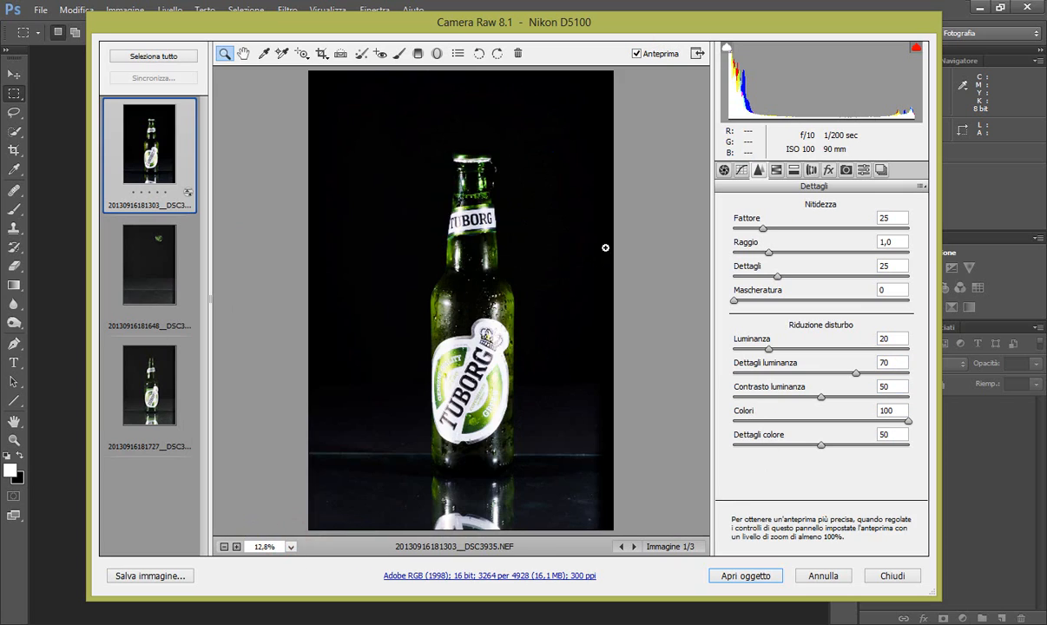
# Turn on Remove Chromatic Aberration with profile corrections left off, then return to Basic
pyautogui.click(811, 169)
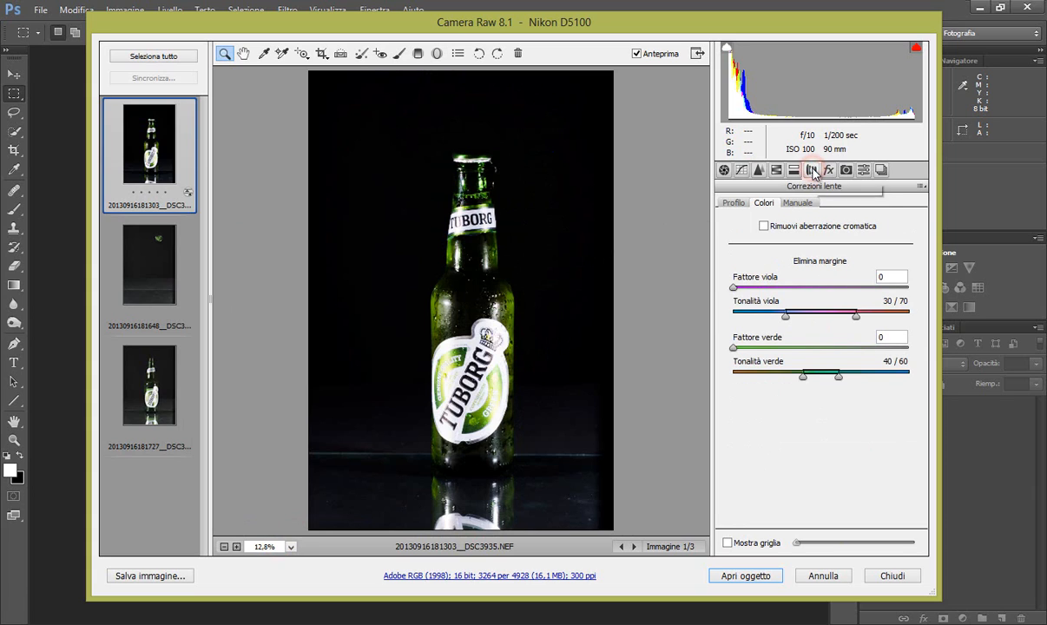
pyautogui.click(732, 202)
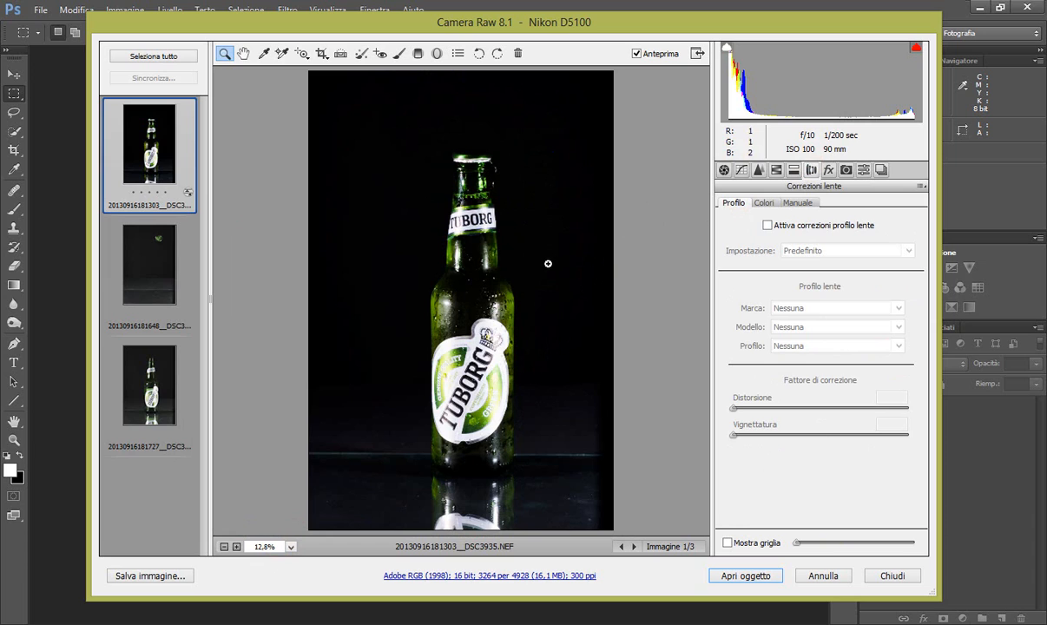
pyautogui.click(767, 225)
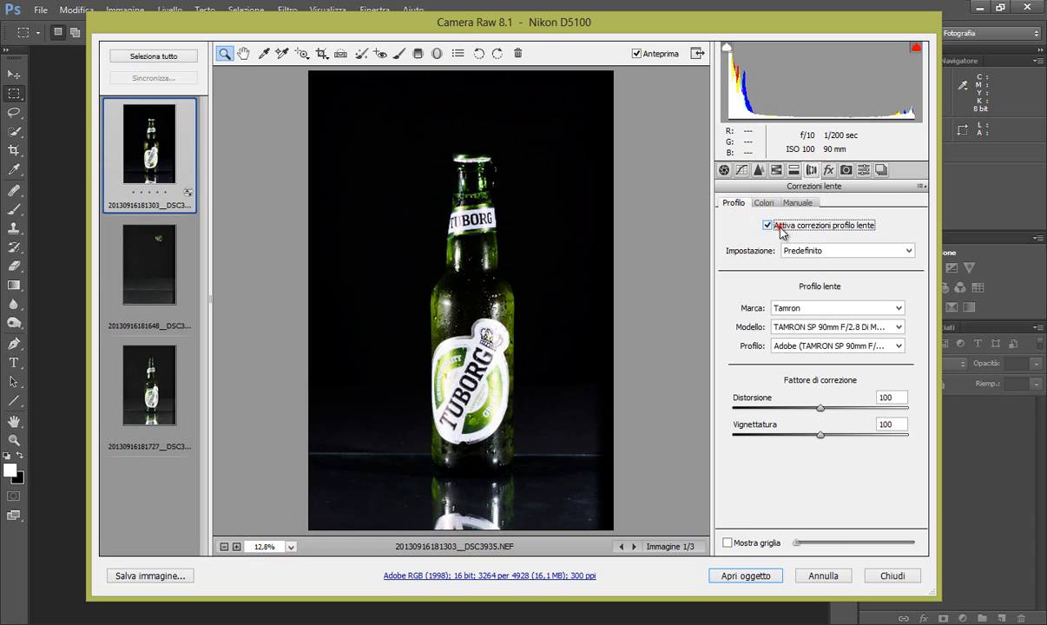
pyautogui.click(767, 225)
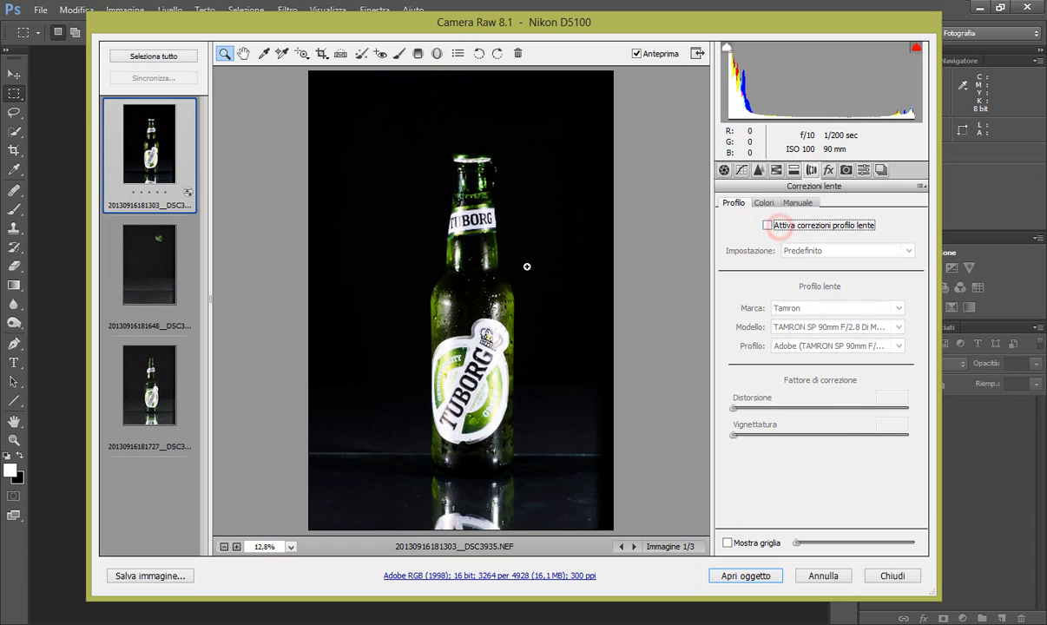
pyautogui.click(763, 203)
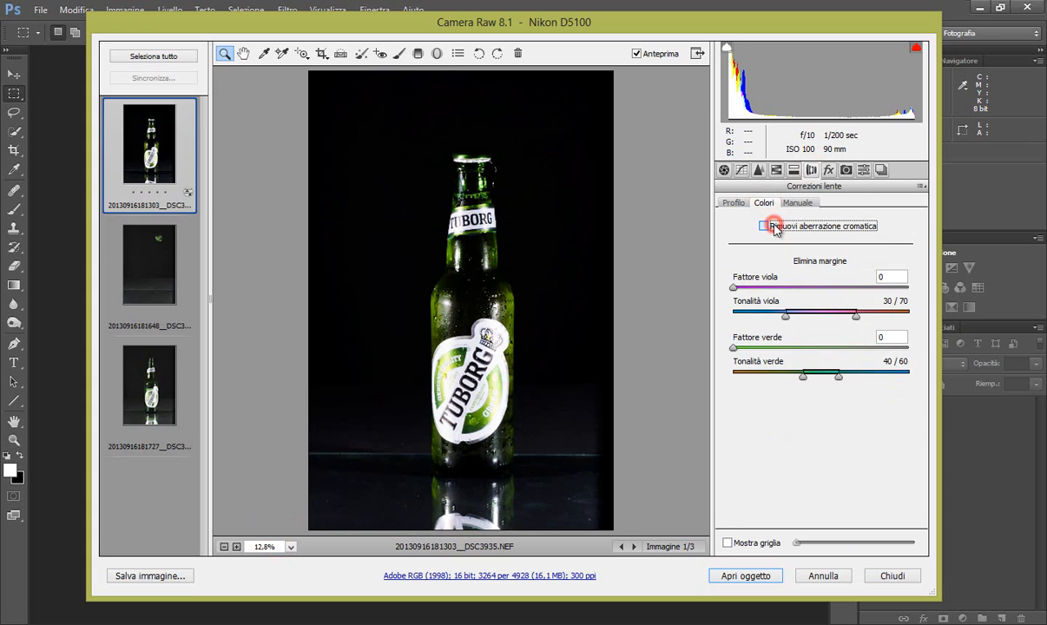
pyautogui.click(765, 226)
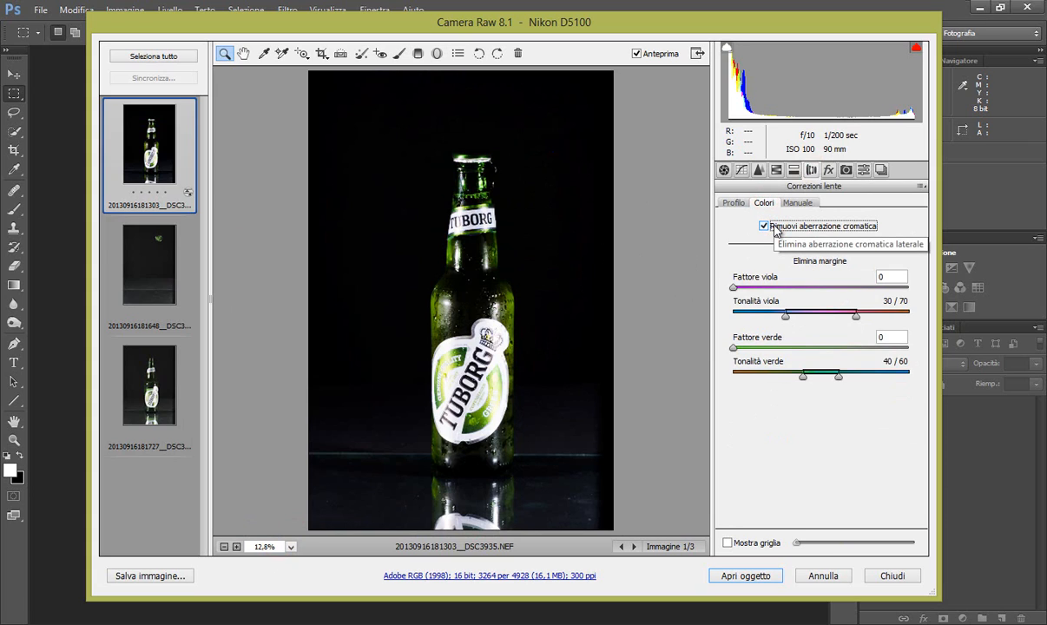
pyautogui.moveTo(803, 174)
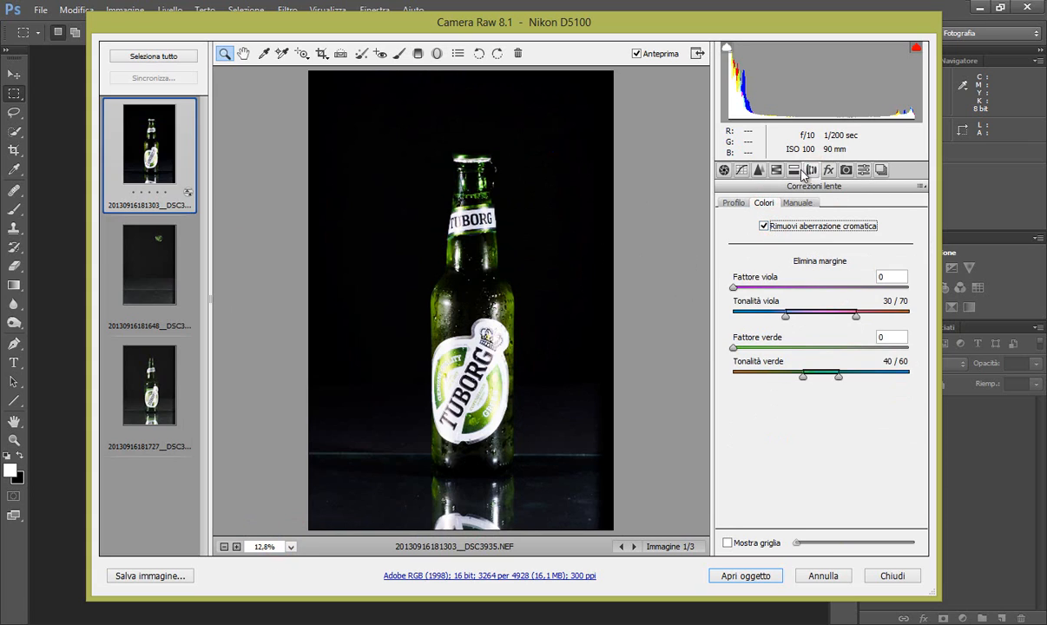
pyautogui.click(758, 169)
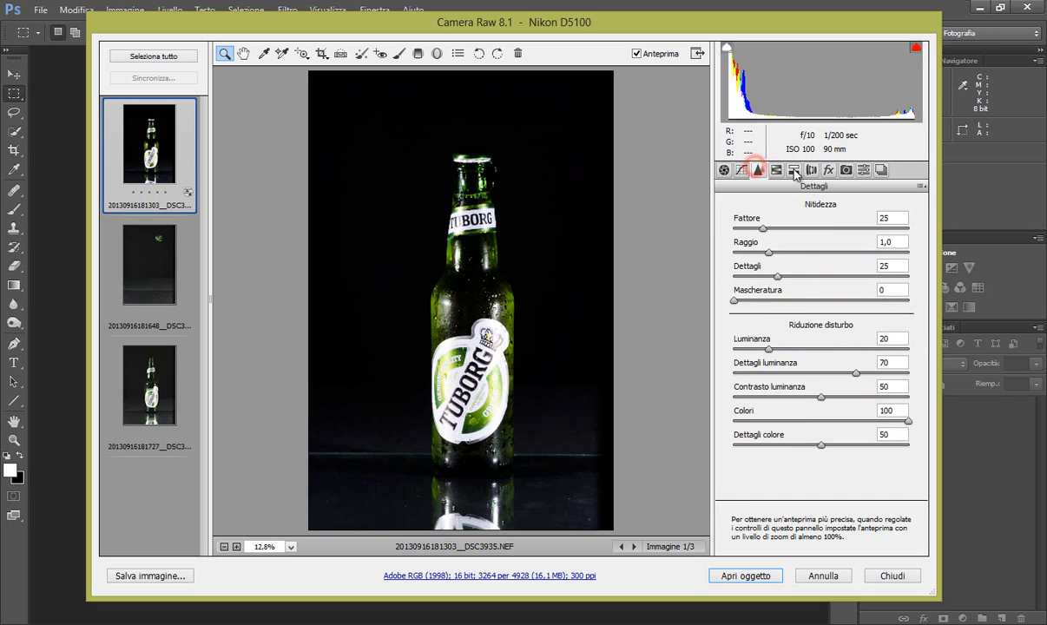
pyautogui.click(723, 170)
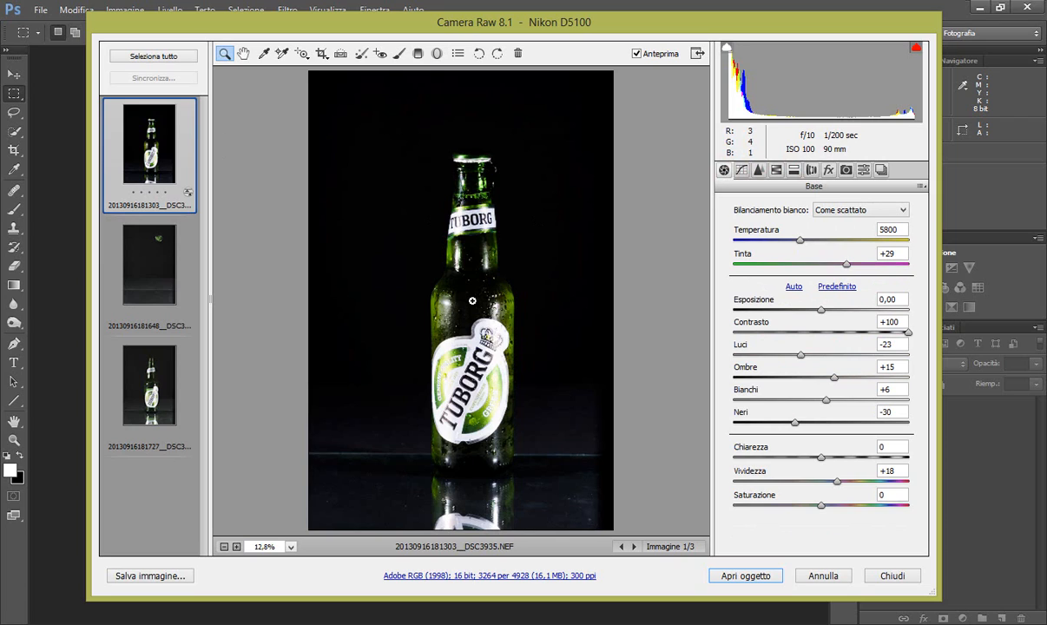
pyautogui.moveTo(386, 322)
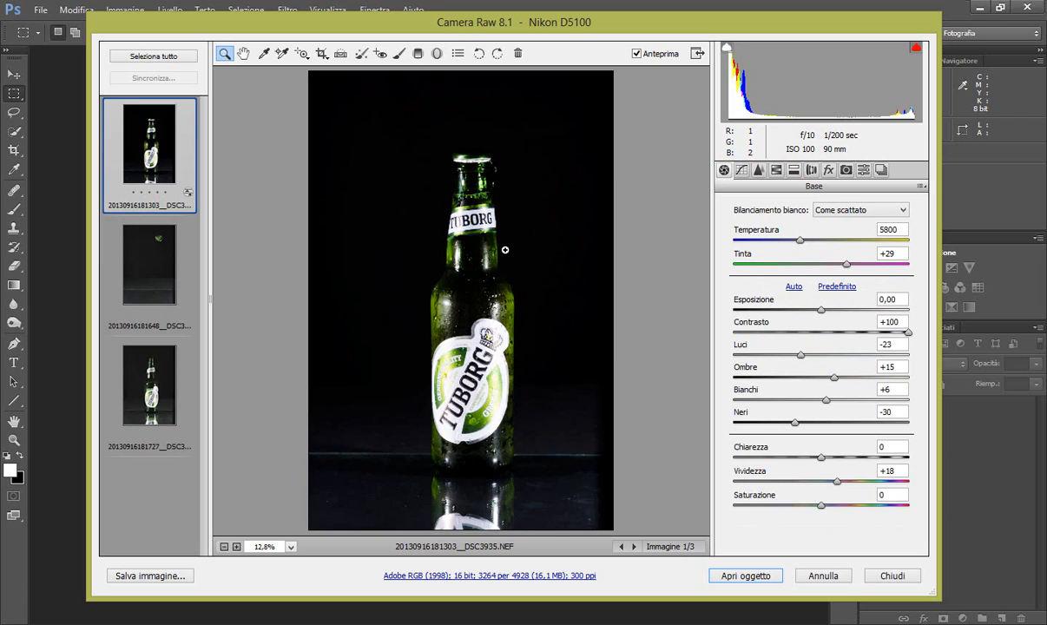
pyautogui.moveTo(344, 149)
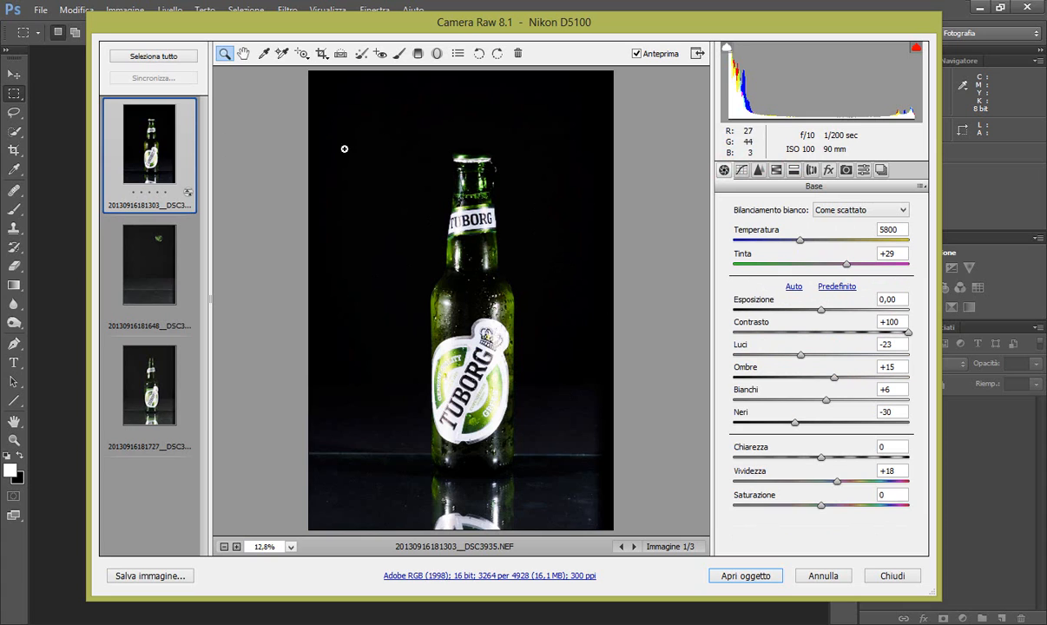
# At 25% zoom, brush a +0.85 exposure, +20 shadows adjustment over the bottle glass
pyautogui.click(388, 53)
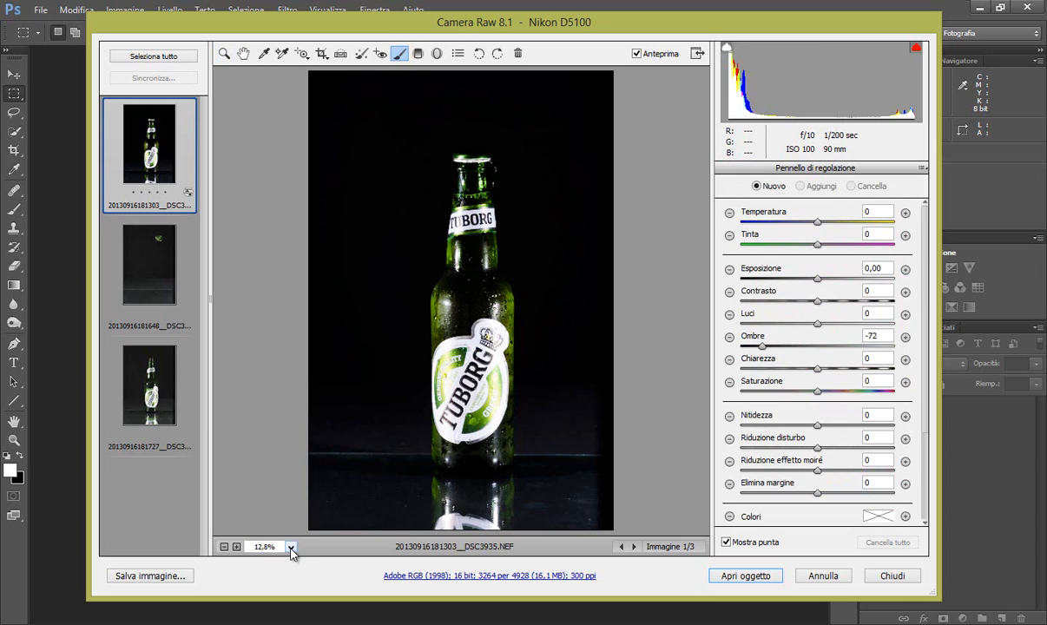
pyautogui.click(291, 547)
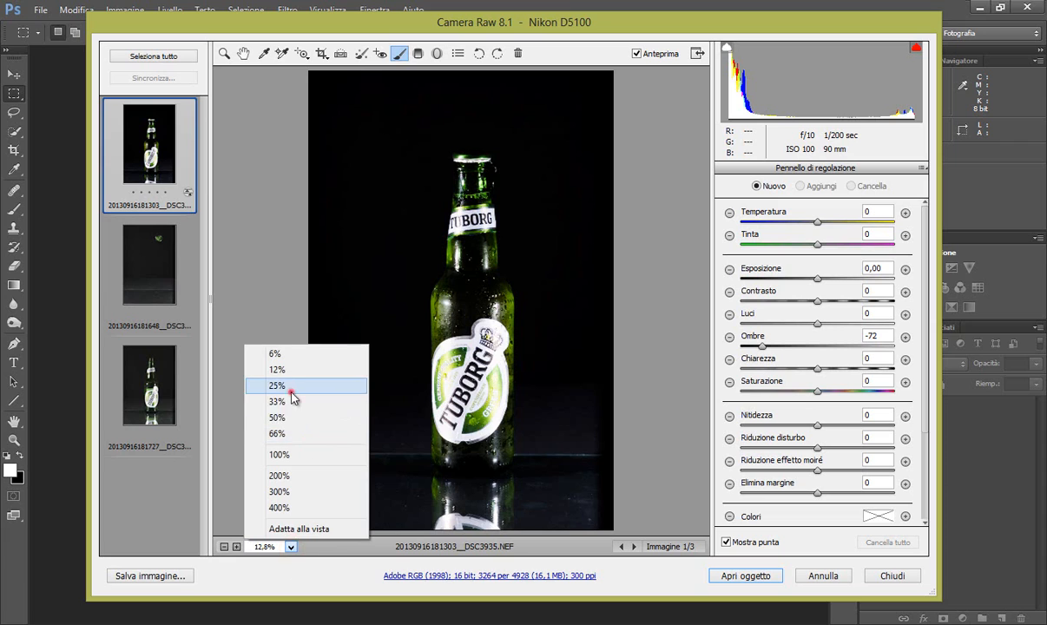
pyautogui.click(277, 385)
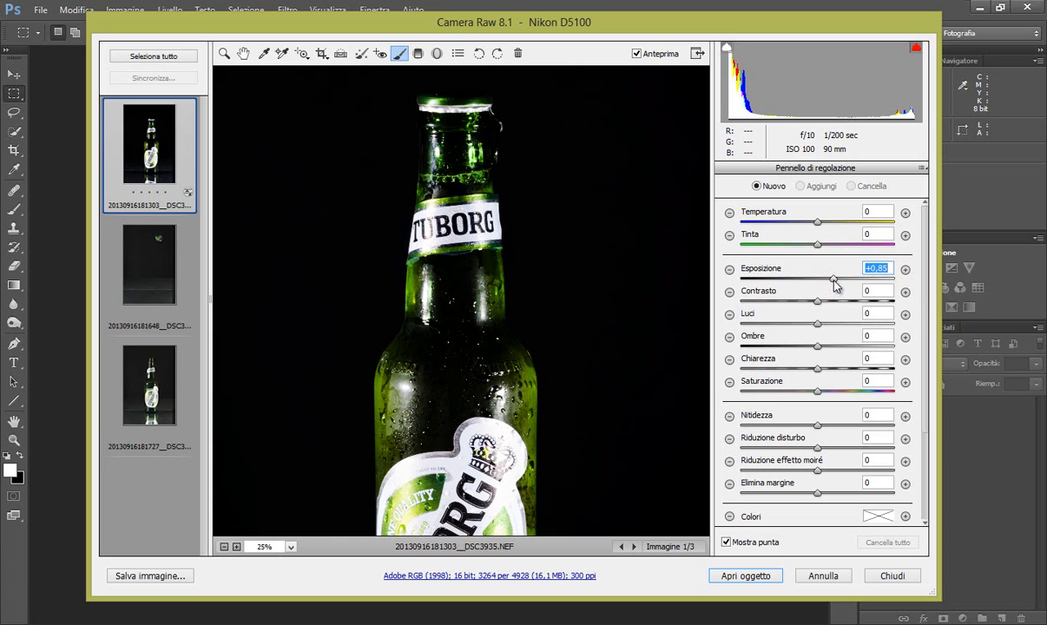
pyautogui.moveTo(818, 349)
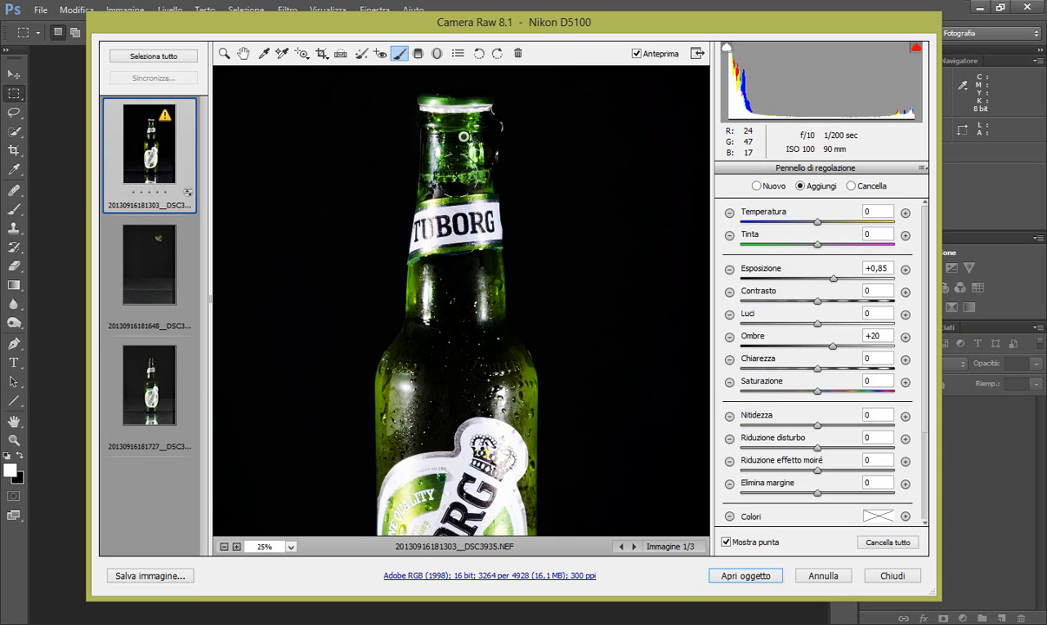
pyautogui.click(435, 277)
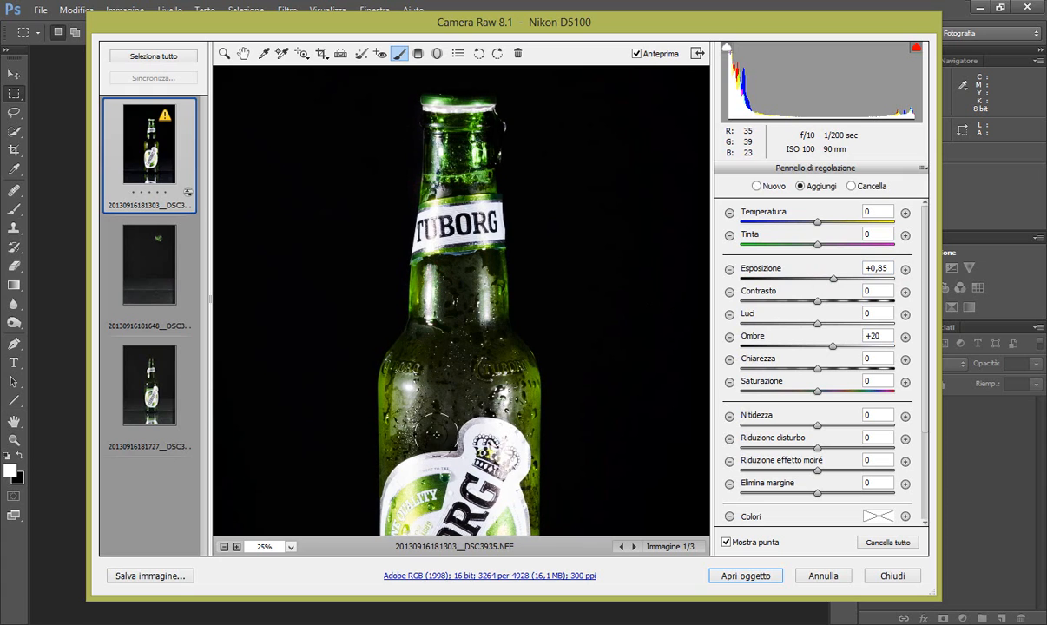
pyautogui.click(518, 337)
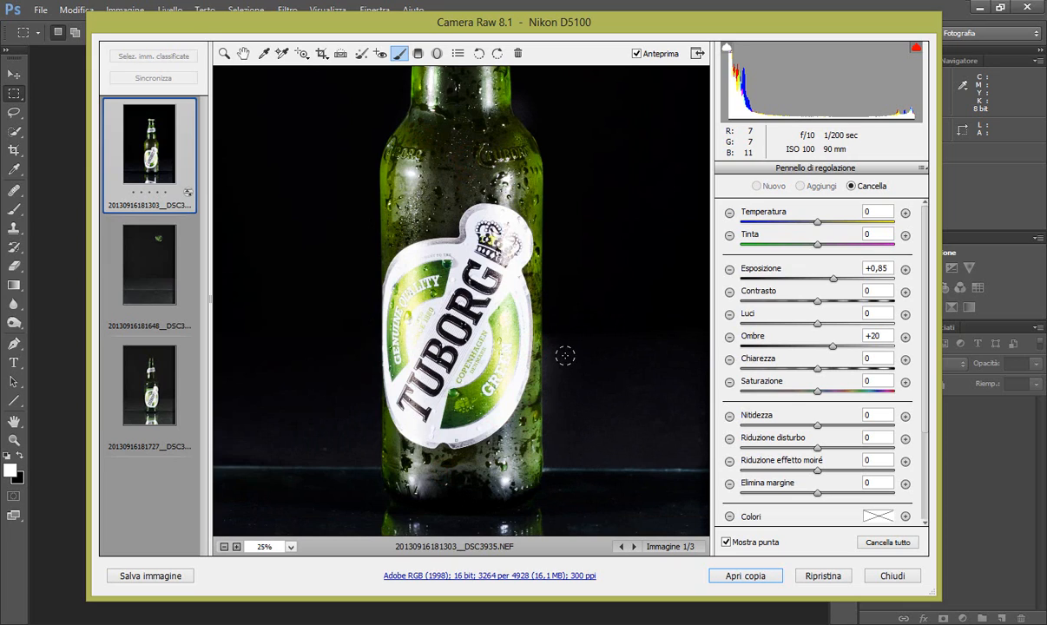
pyautogui.moveTo(659, 374)
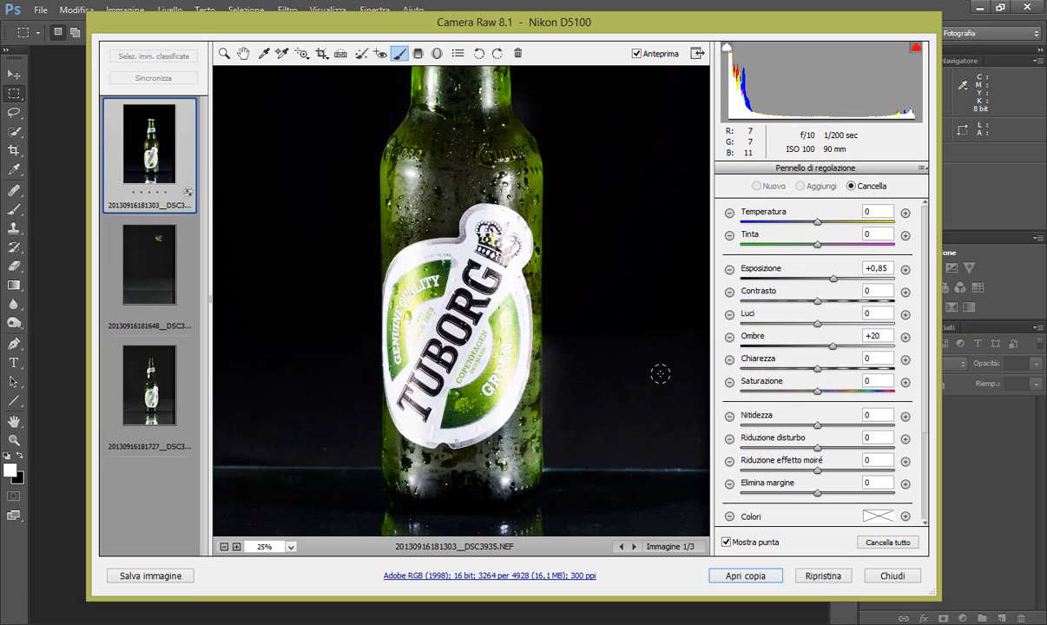
# Erase the stray brightening from the dark background around the bottle's edges
pyautogui.click(799, 186)
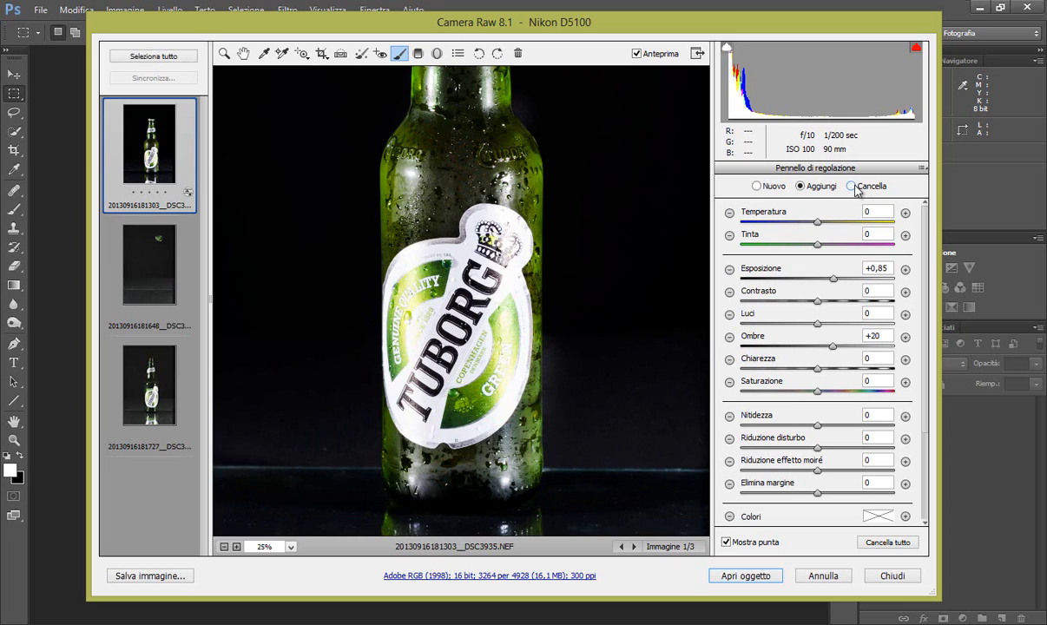
pyautogui.click(846, 185)
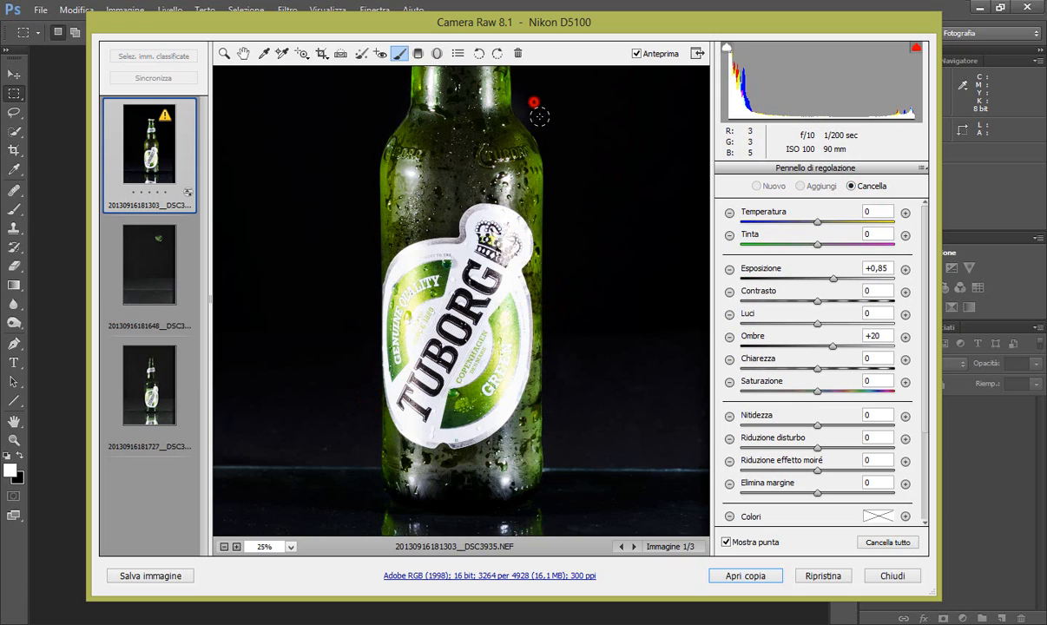
pyautogui.moveTo(550, 295)
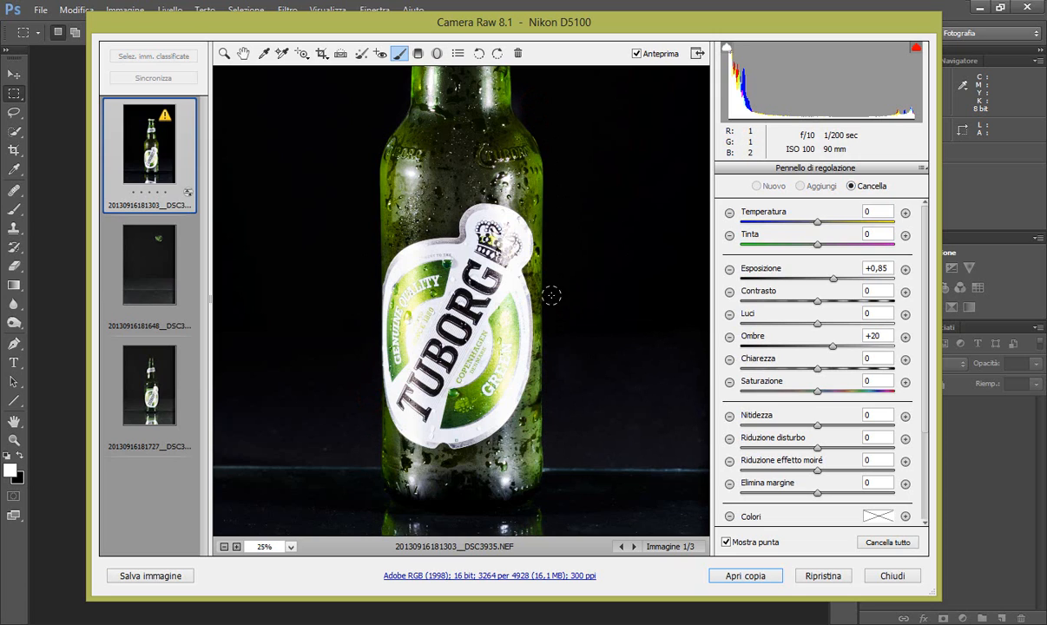
pyautogui.click(800, 186)
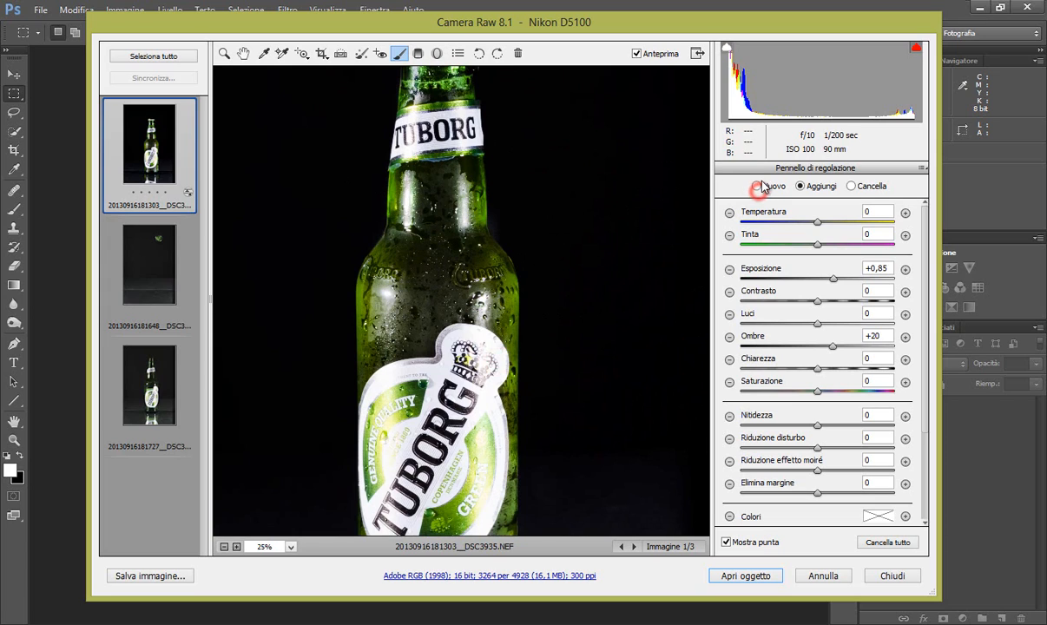
# Paint a new Clarity +36, Contrast +37 brush adjustment over the bottle neck and body
pyautogui.click(758, 185)
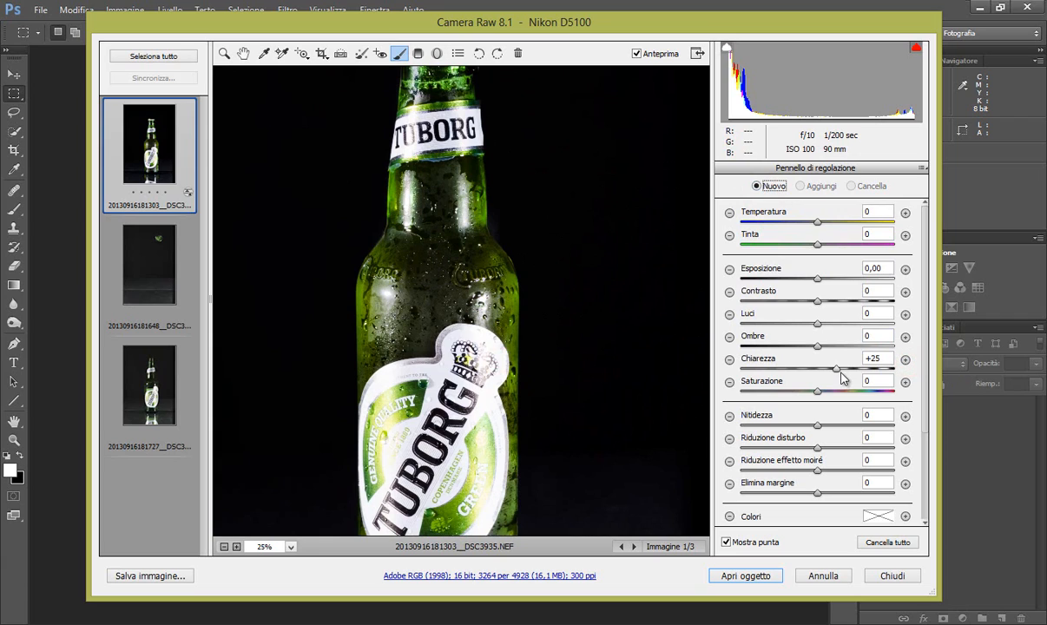
pyautogui.moveTo(835, 370); pyautogui.dragTo(842, 370)
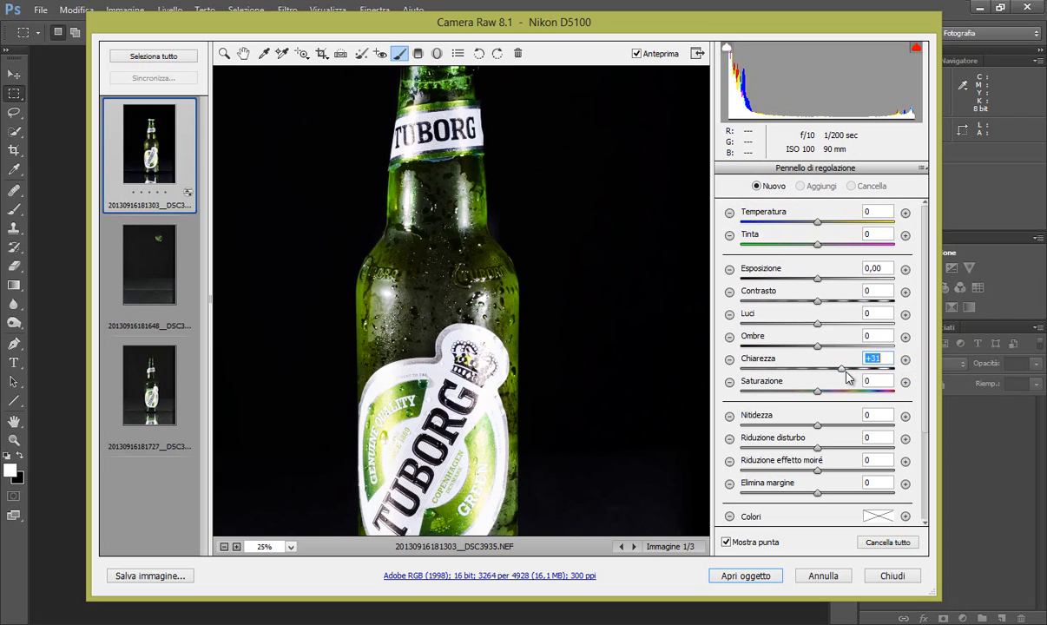
pyautogui.moveTo(840, 369); pyautogui.dragTo(844, 369)
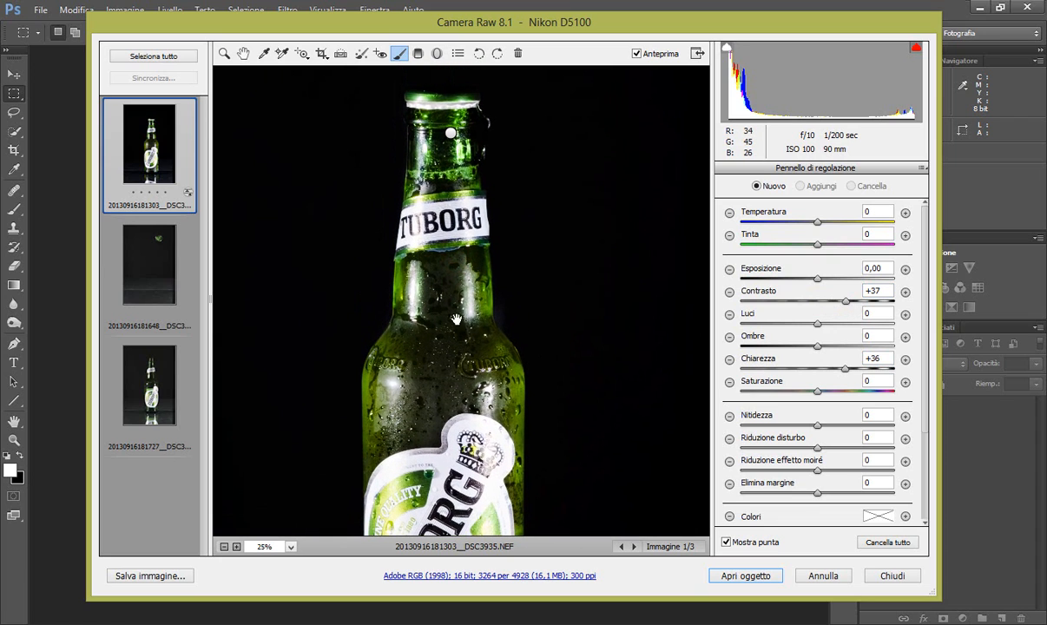
pyautogui.click(417, 313)
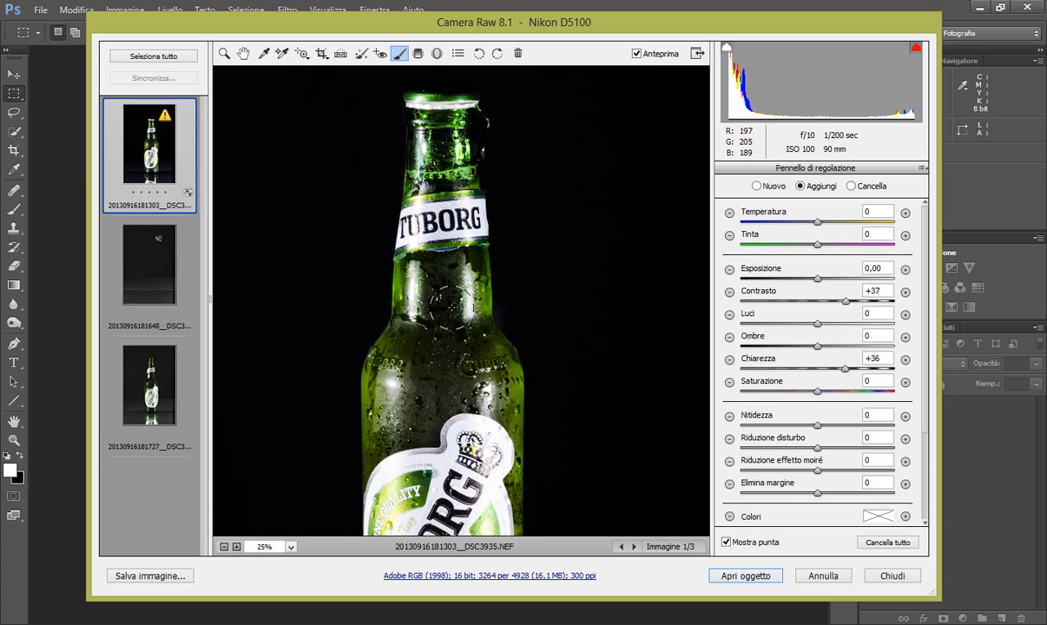
pyautogui.click(450, 369)
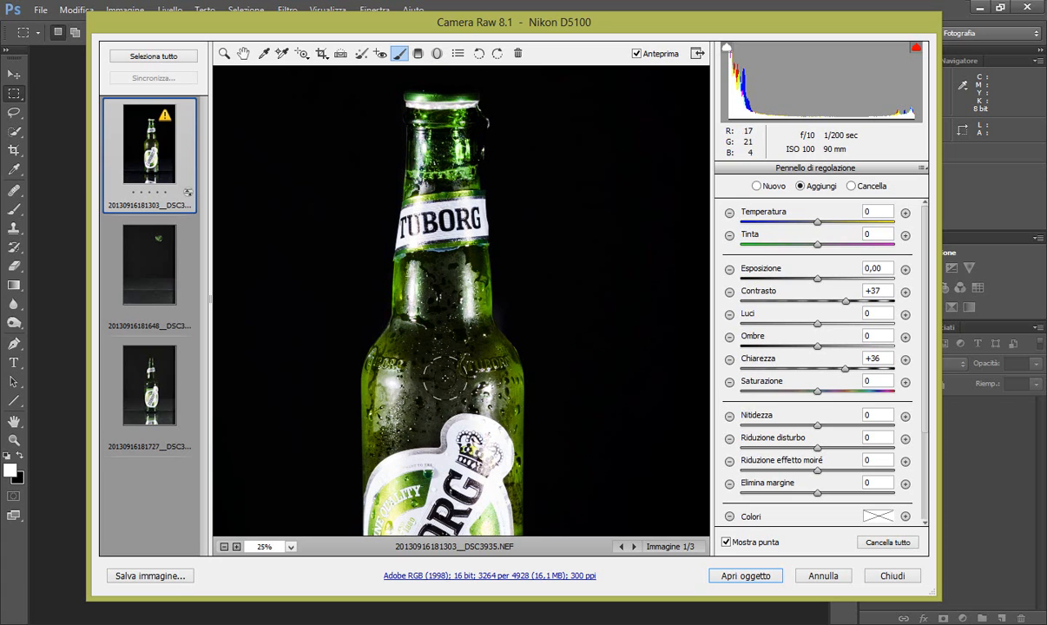
pyautogui.click(499, 461)
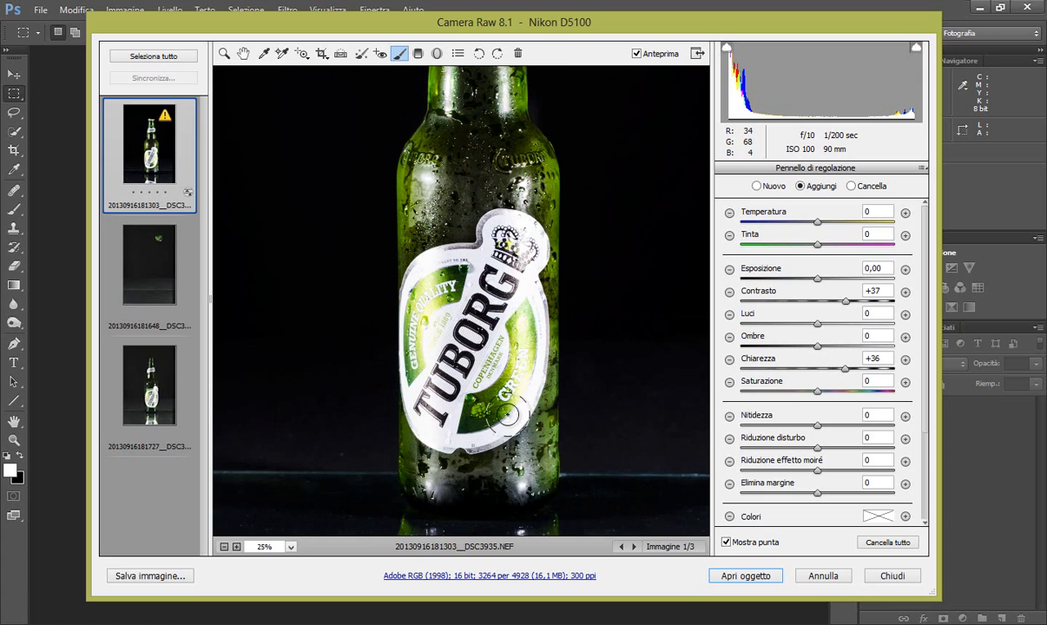
pyautogui.moveTo(419, 327)
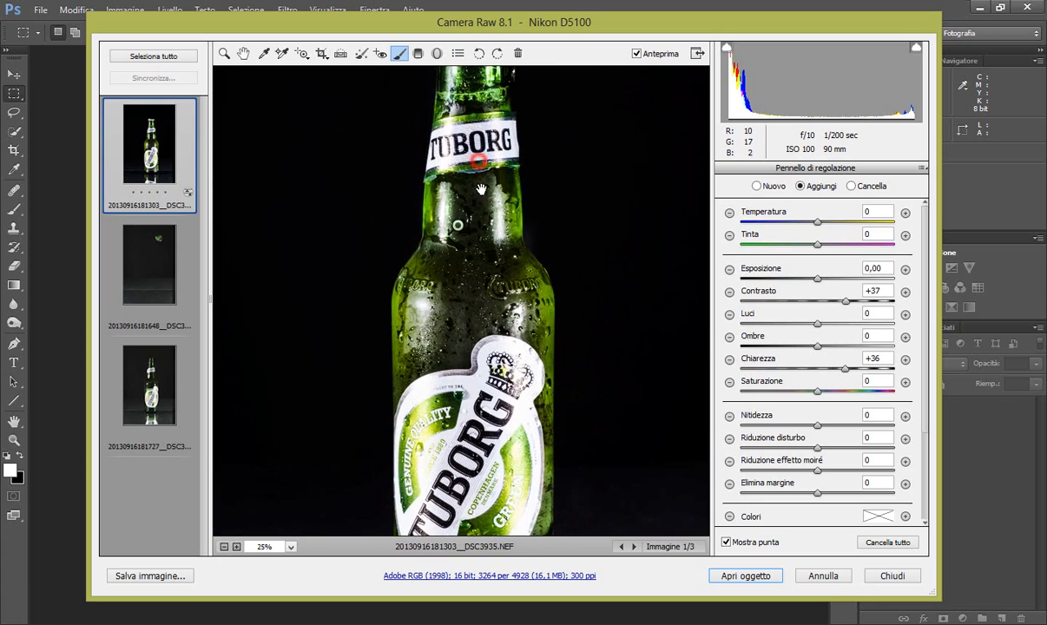
# Pan to the bottle neck and toggle Preview off and on to compare
pyautogui.moveTo(480, 188); pyautogui.dragTo(448, 249)
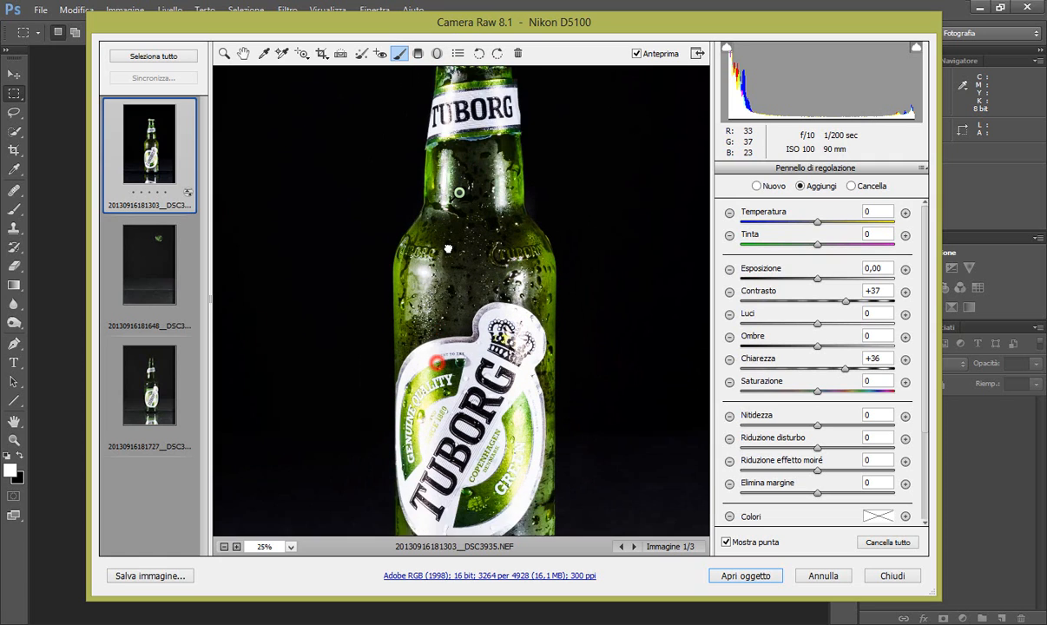
pyautogui.click(636, 53)
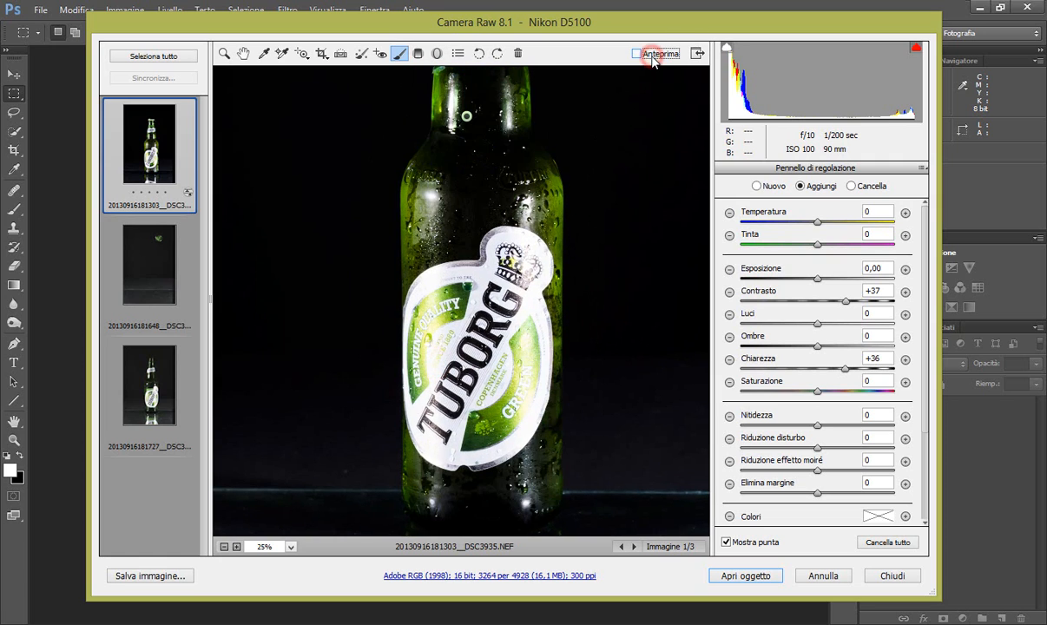
pyautogui.click(636, 53)
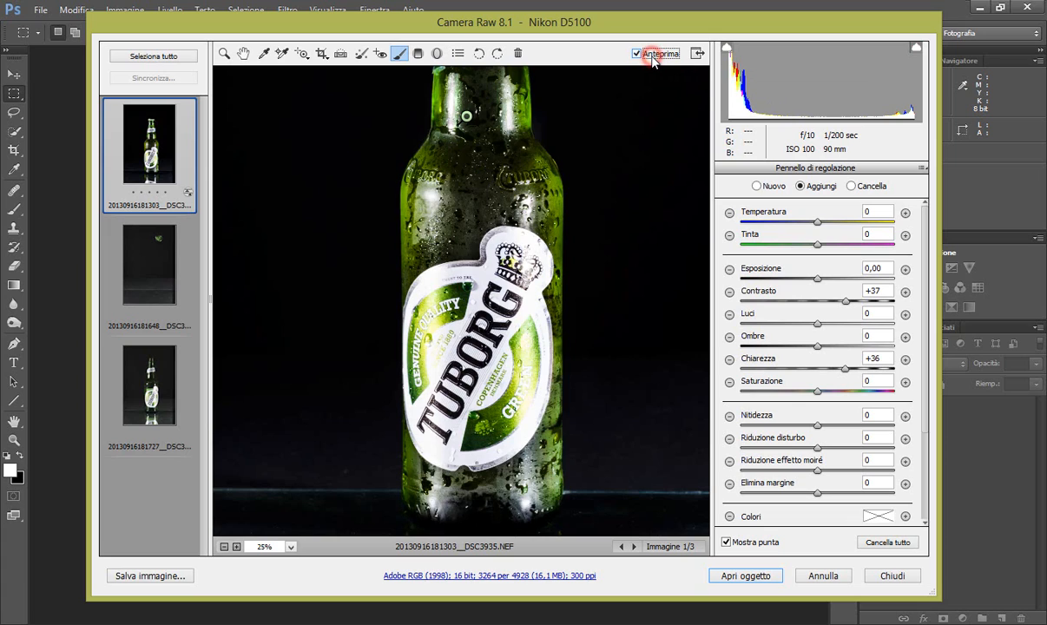
pyautogui.moveTo(650, 57)
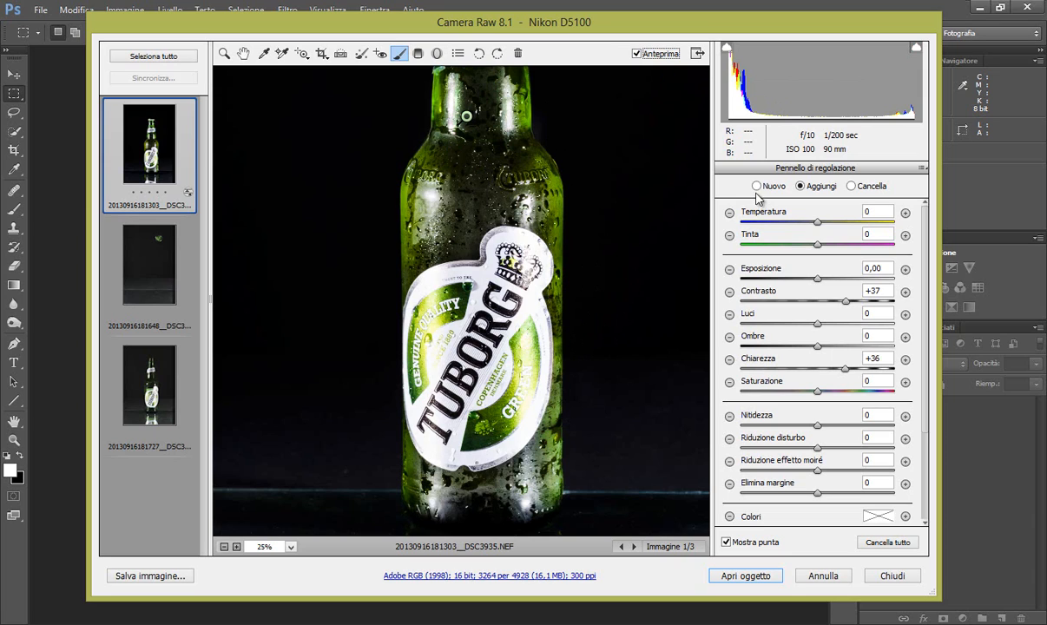
# Add a new brush adjustment with Highlights -22 painted over the white Tuborg label
pyautogui.click(756, 185)
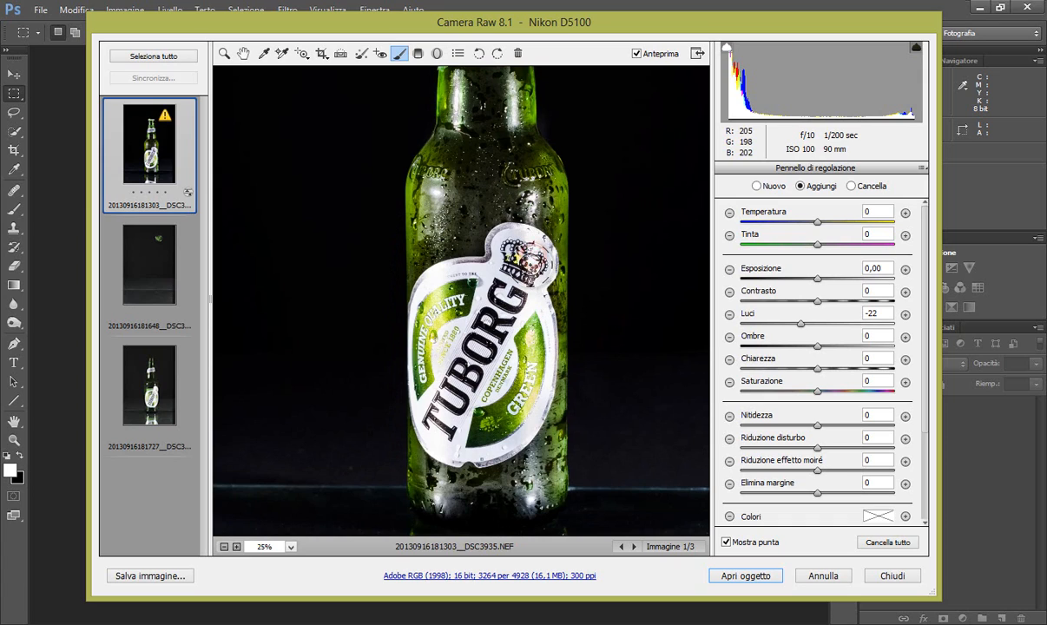
pyautogui.click(536, 317)
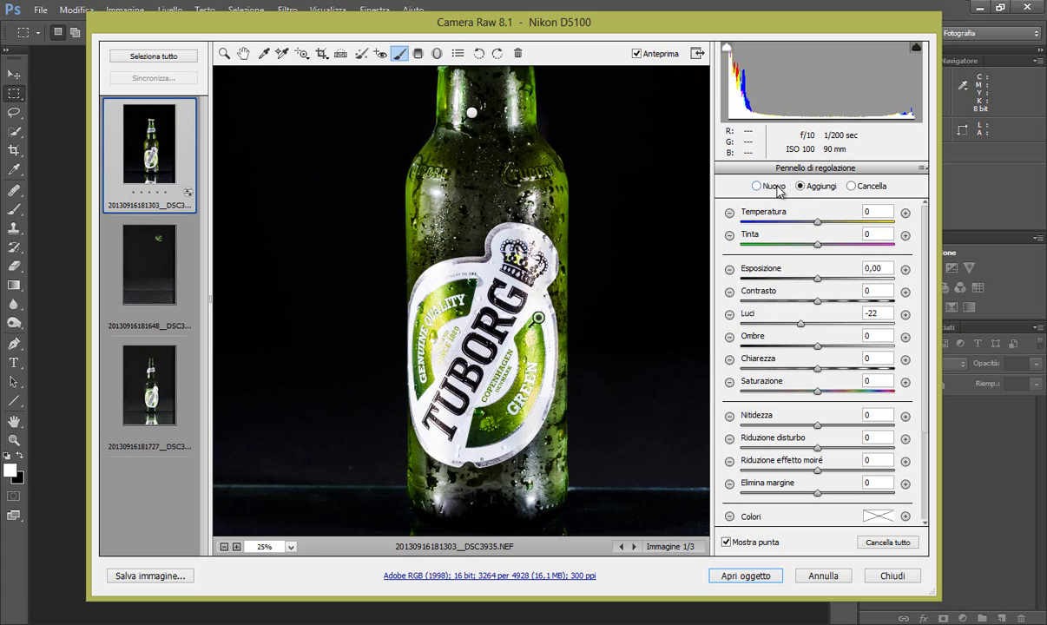
# Paint a new brush with +0.25 exposure and +15 shadows along the bottle base
pyautogui.click(756, 186)
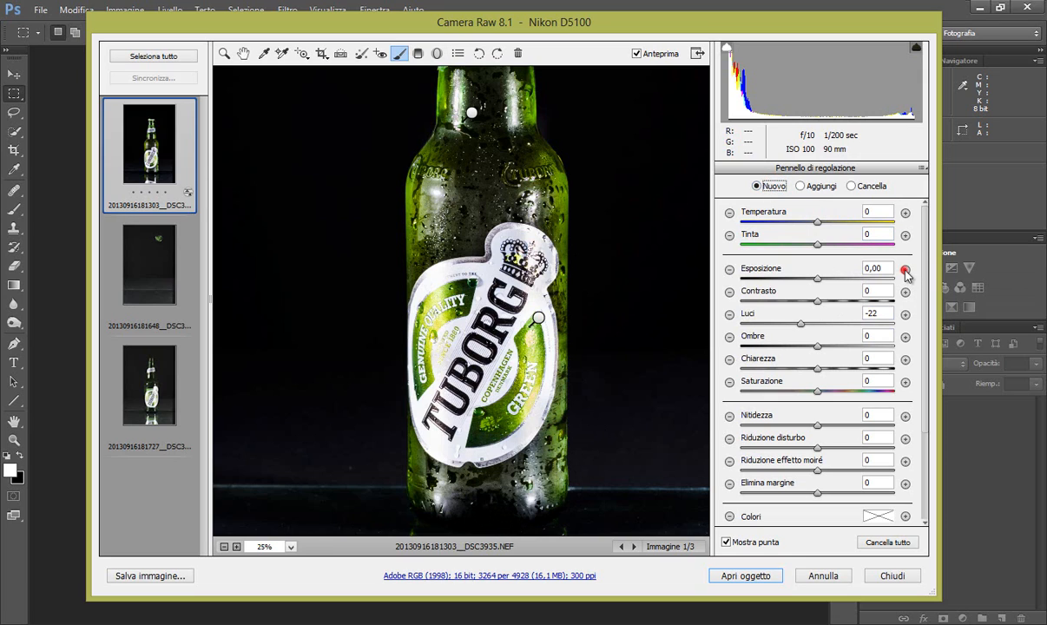
pyautogui.click(906, 269)
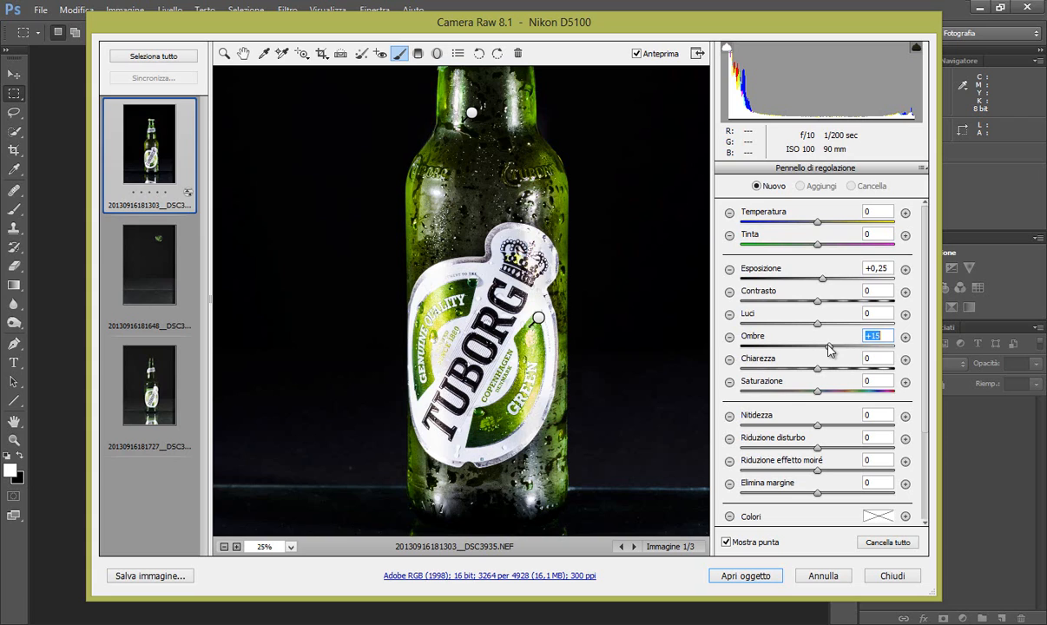
pyautogui.click(499, 506)
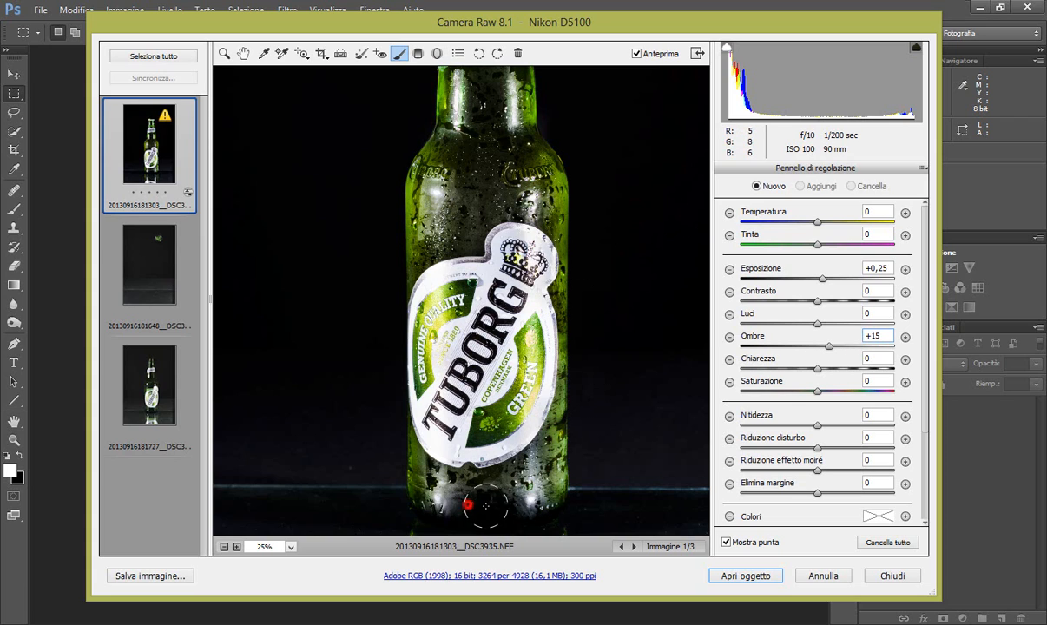
pyautogui.click(800, 186)
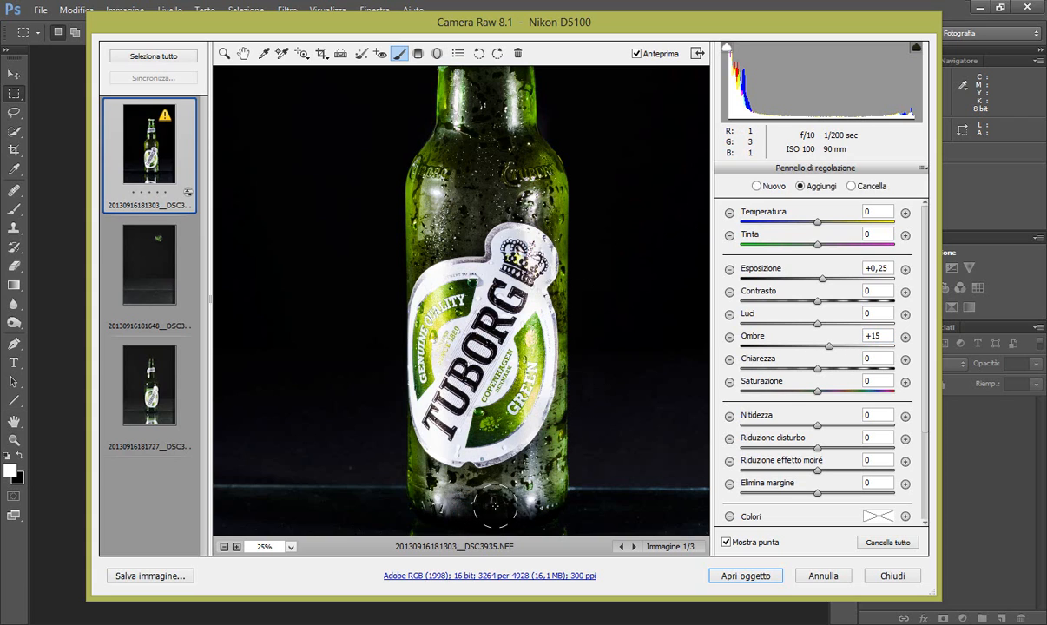
pyautogui.click(850, 186)
pyautogui.write('-70')
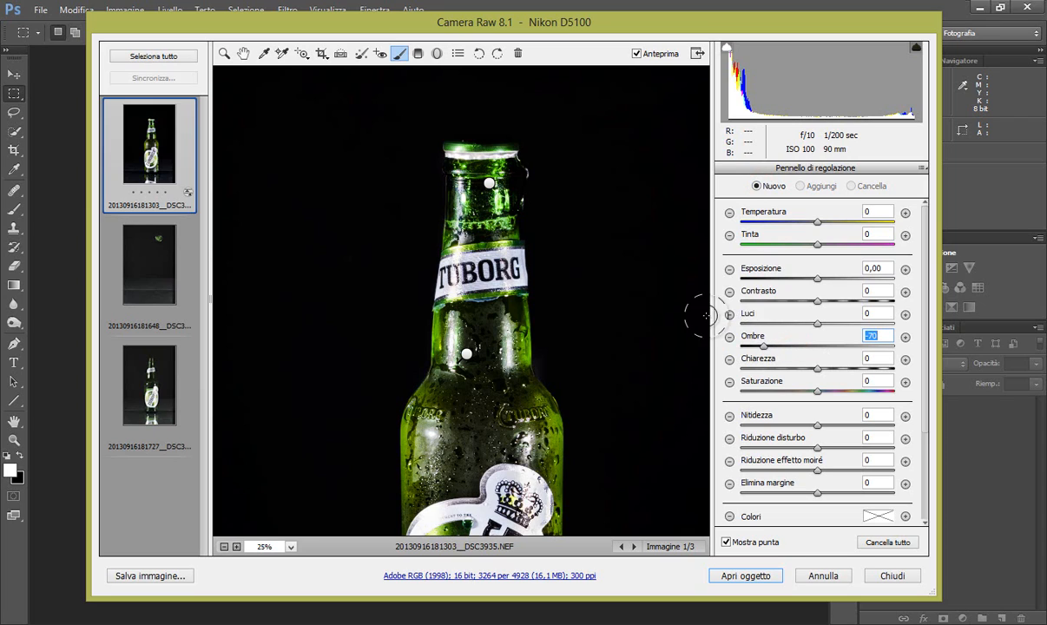
pyautogui.moveTo(385, 184)
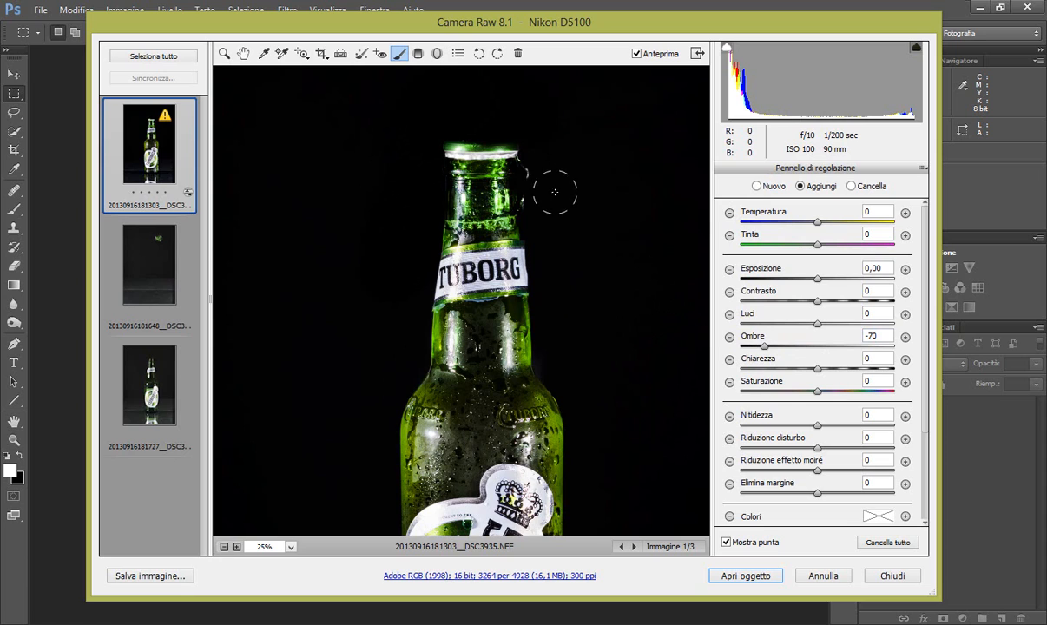
pyautogui.moveTo(561, 363)
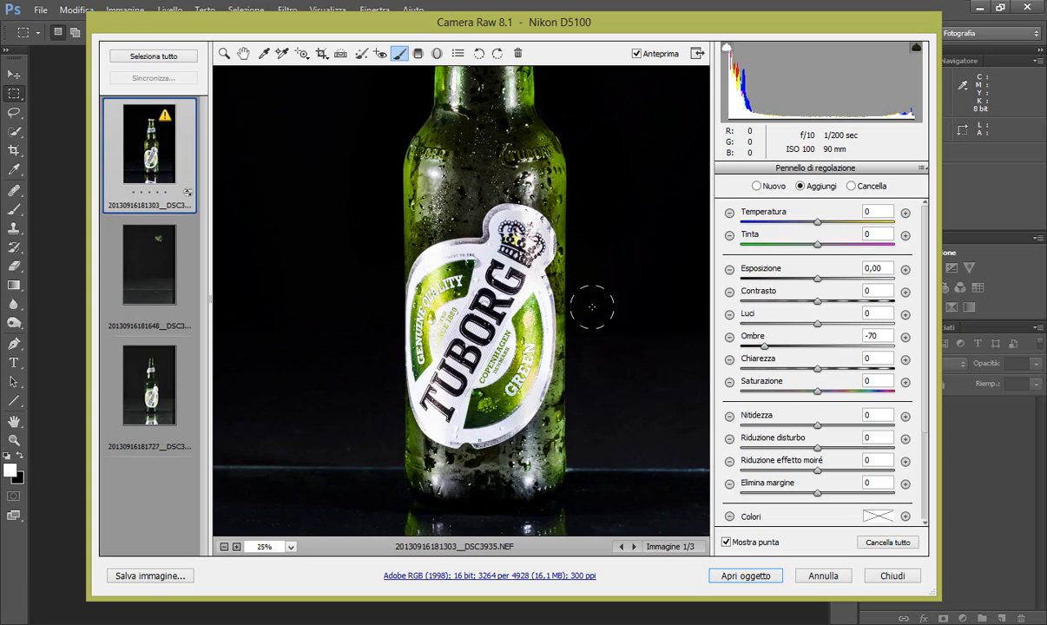
# Paint the -70 shadows brush over the background beside the label and near the bottle bottom
pyautogui.click(591, 337)
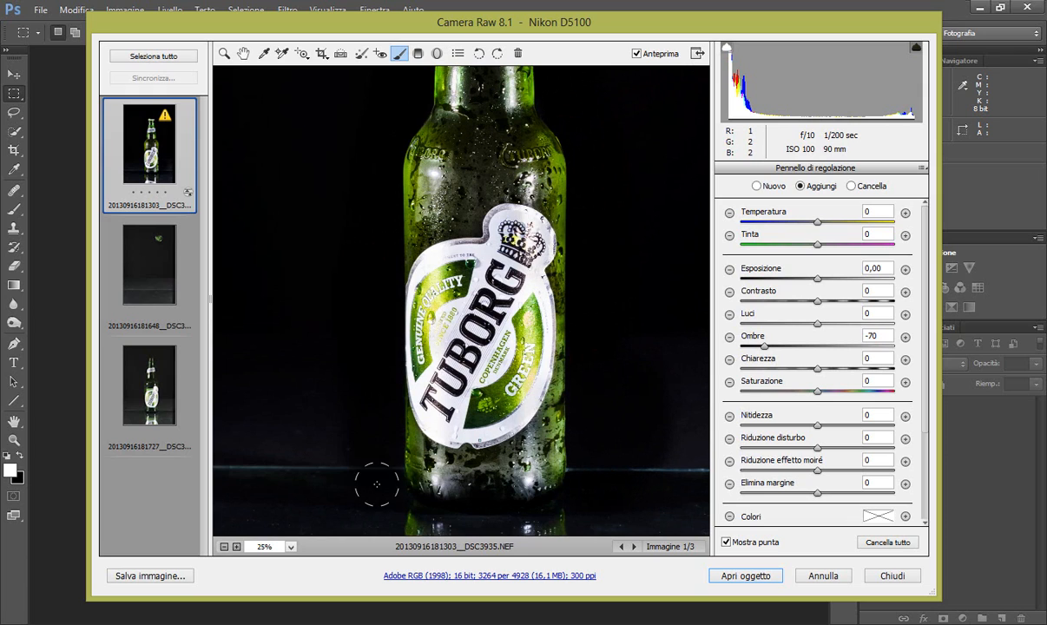
pyautogui.click(290, 547)
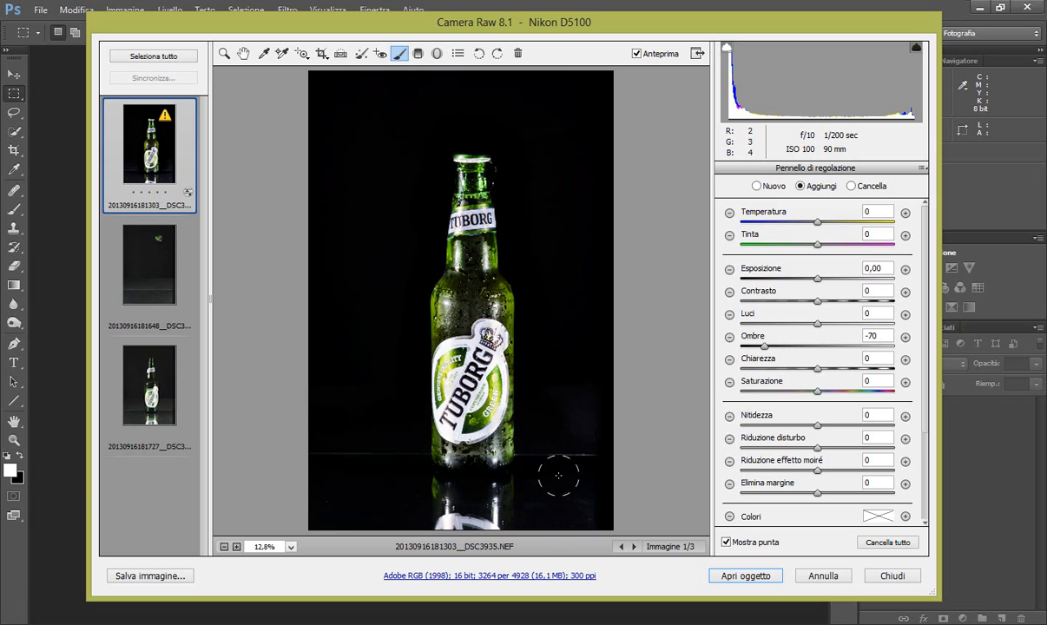
pyautogui.moveTo(541, 406)
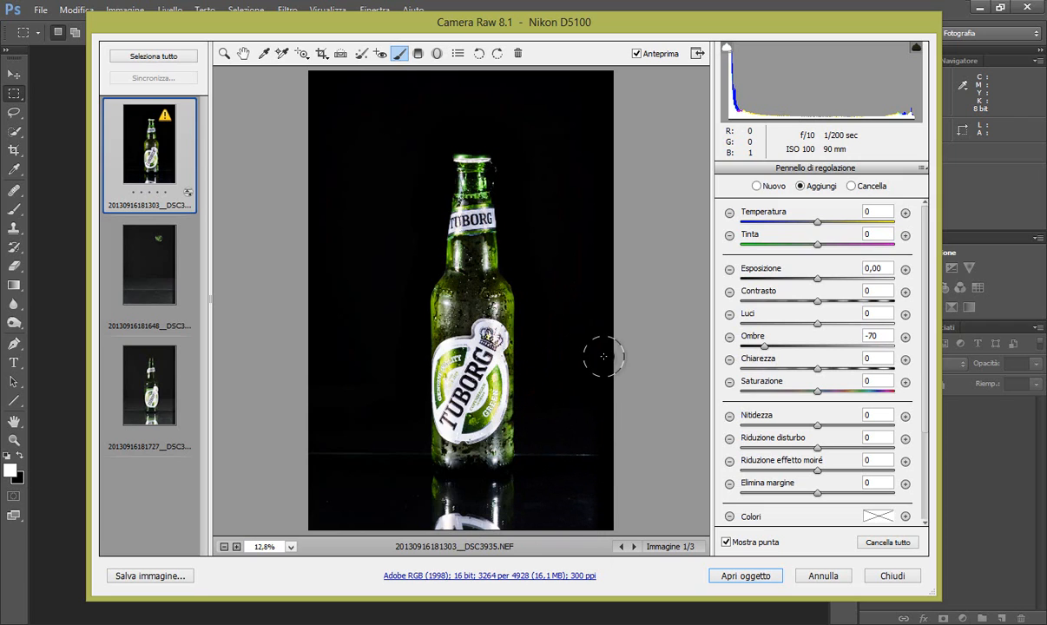
pyautogui.moveTo(330, 451)
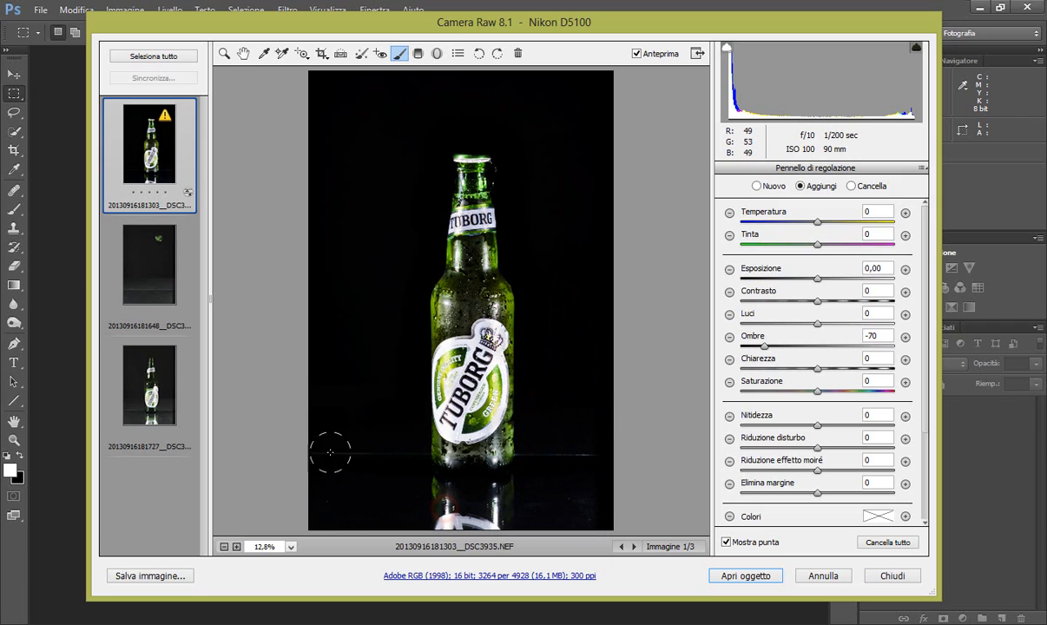
pyautogui.moveTo(371, 513)
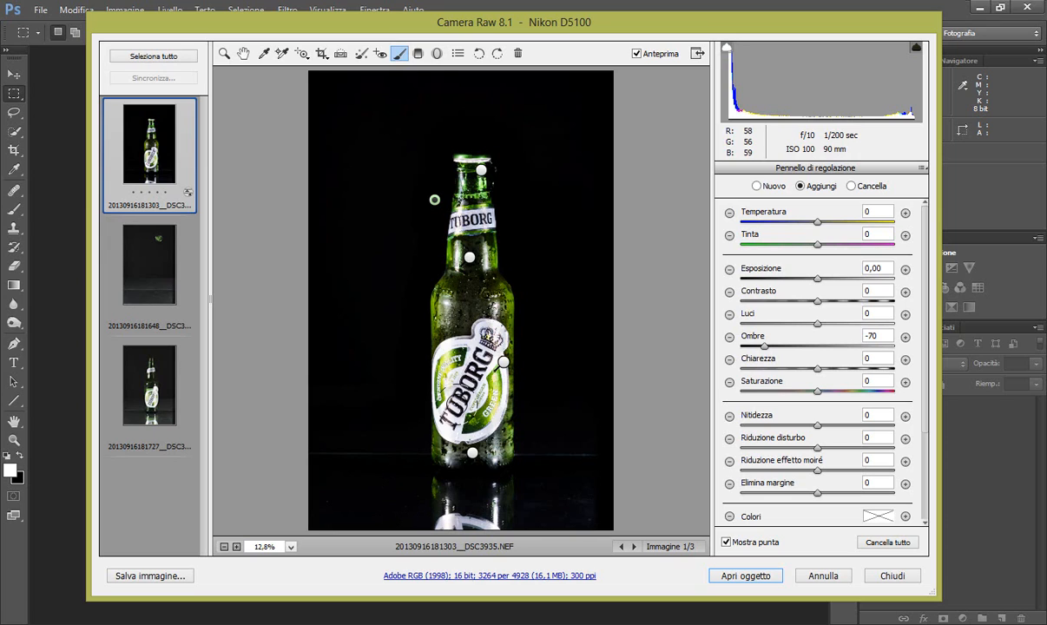
# Synchronize DSC3935's settings to all three raw photos, then show the flying-cap shot
pyautogui.click(153, 56)
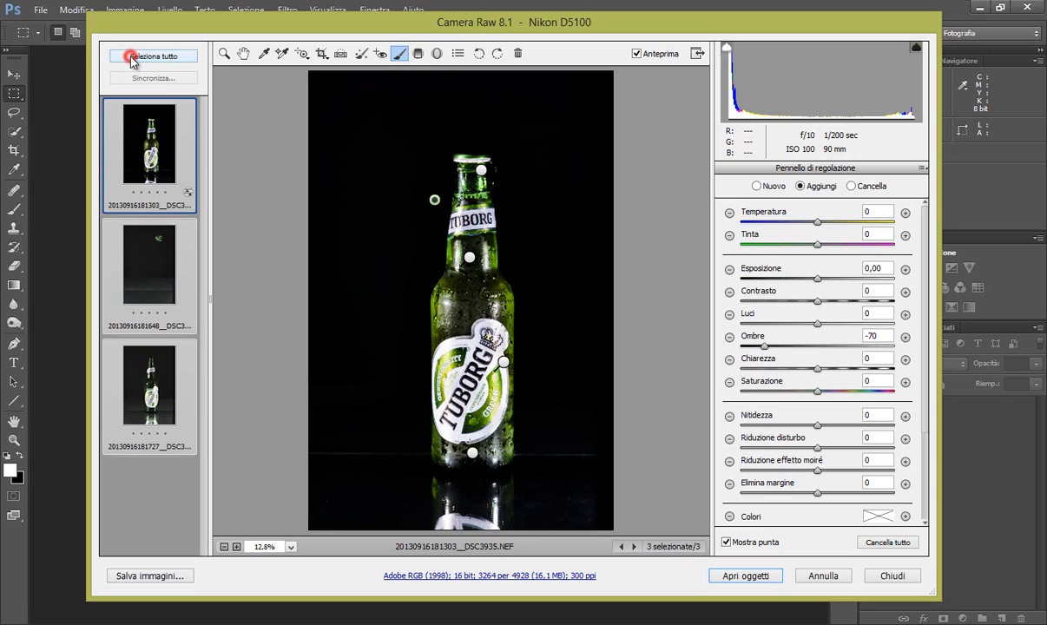
pyautogui.click(155, 78)
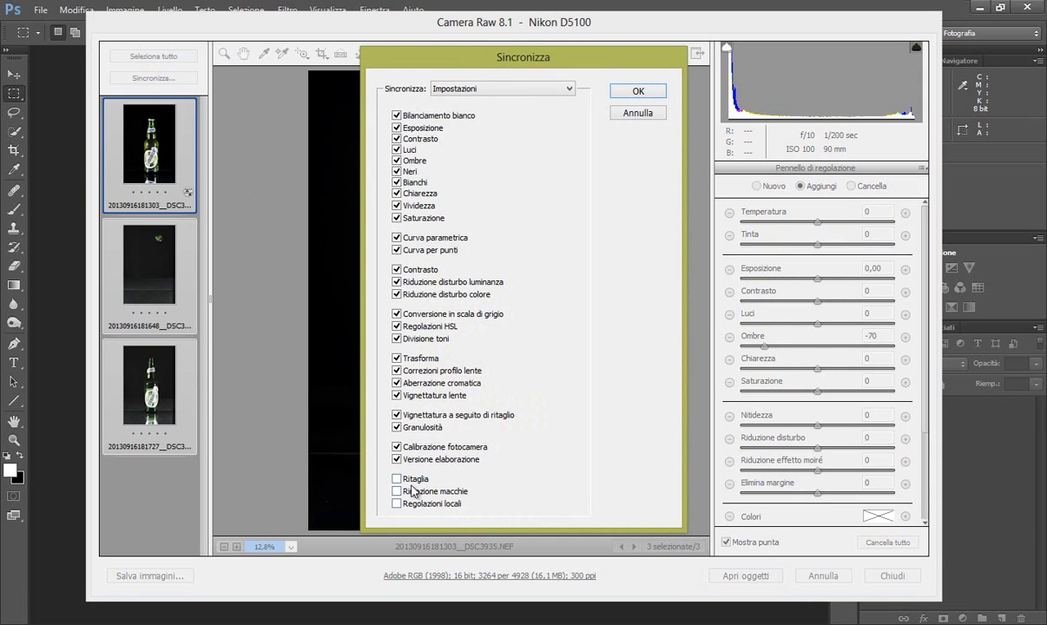
pyautogui.click(637, 90)
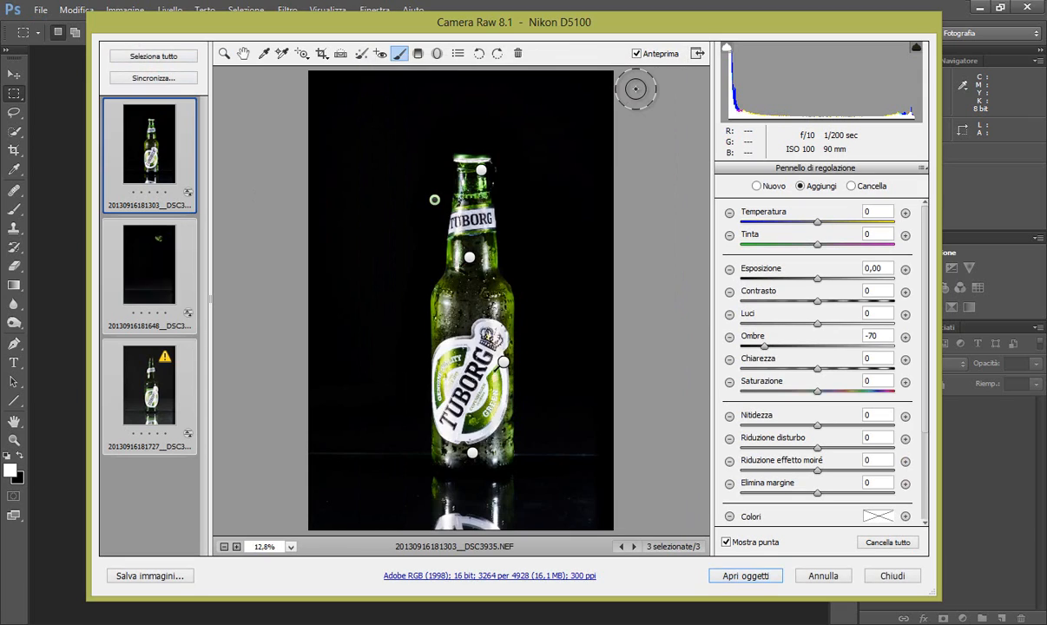
pyautogui.click(149, 274)
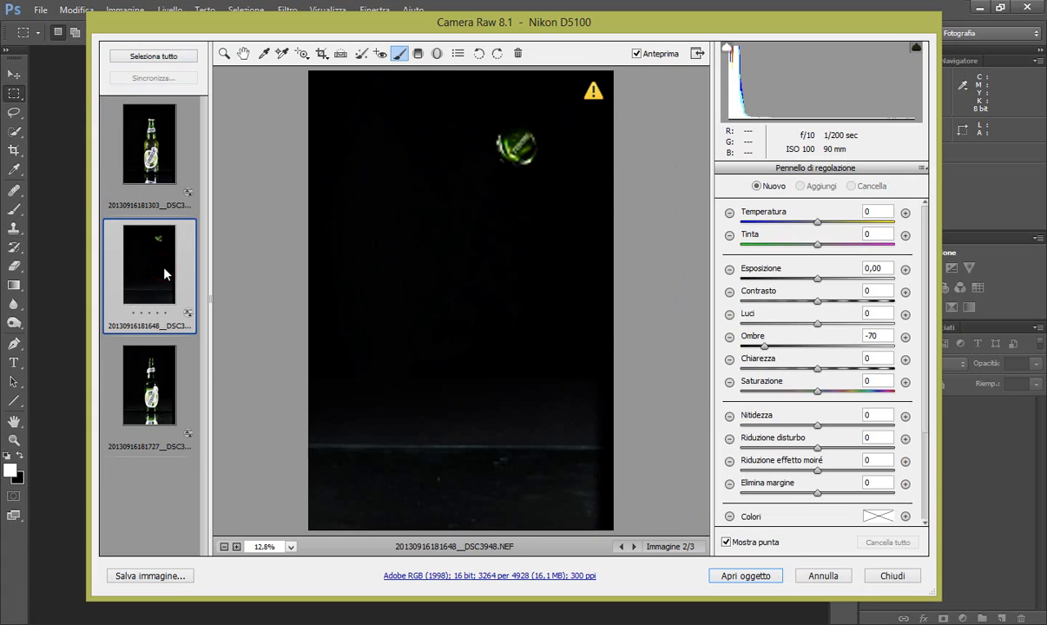
# Paint a cap brush with exposure +1.15, contrast +40, highlights -52, clarity +80, then show DSC3950
pyautogui.click(289, 547)
pyautogui.write('+1,15')
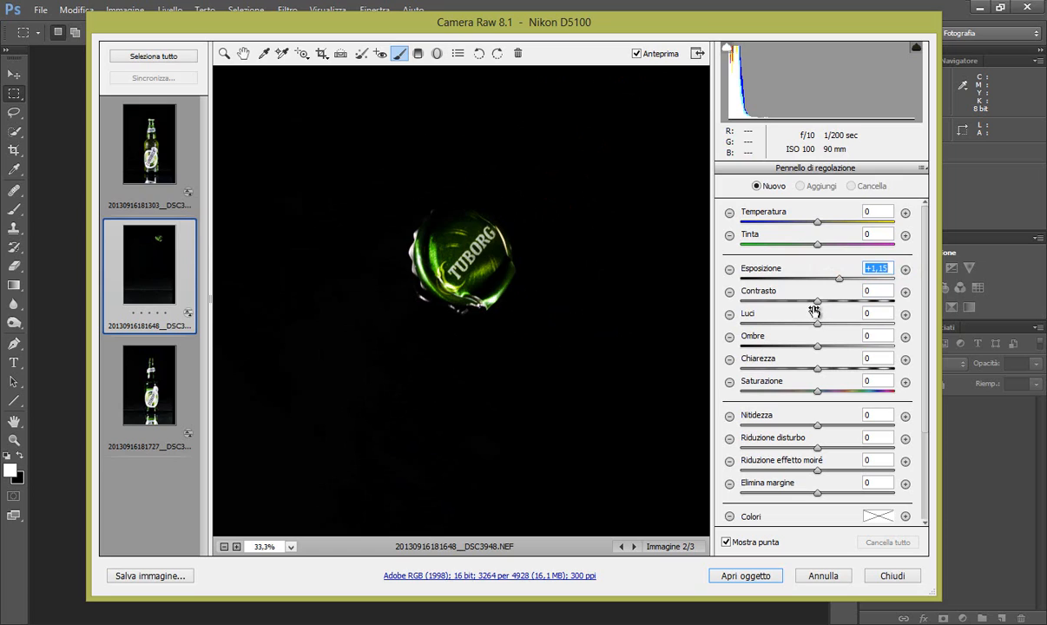
pyautogui.moveTo(817, 302); pyautogui.dragTo(816, 302)
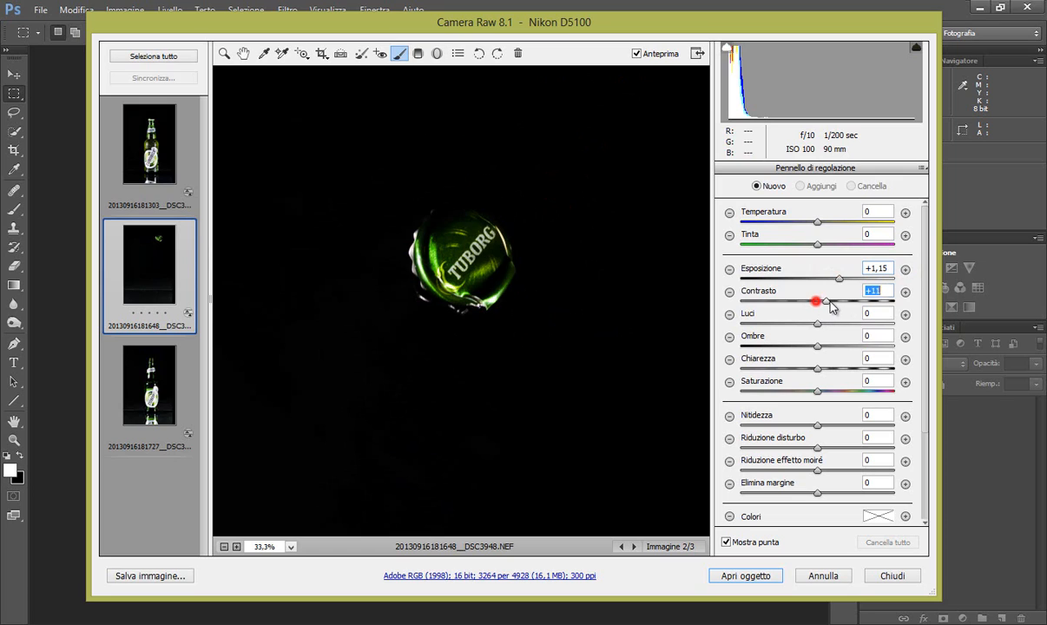
pyautogui.moveTo(816, 302); pyautogui.dragTo(846, 302)
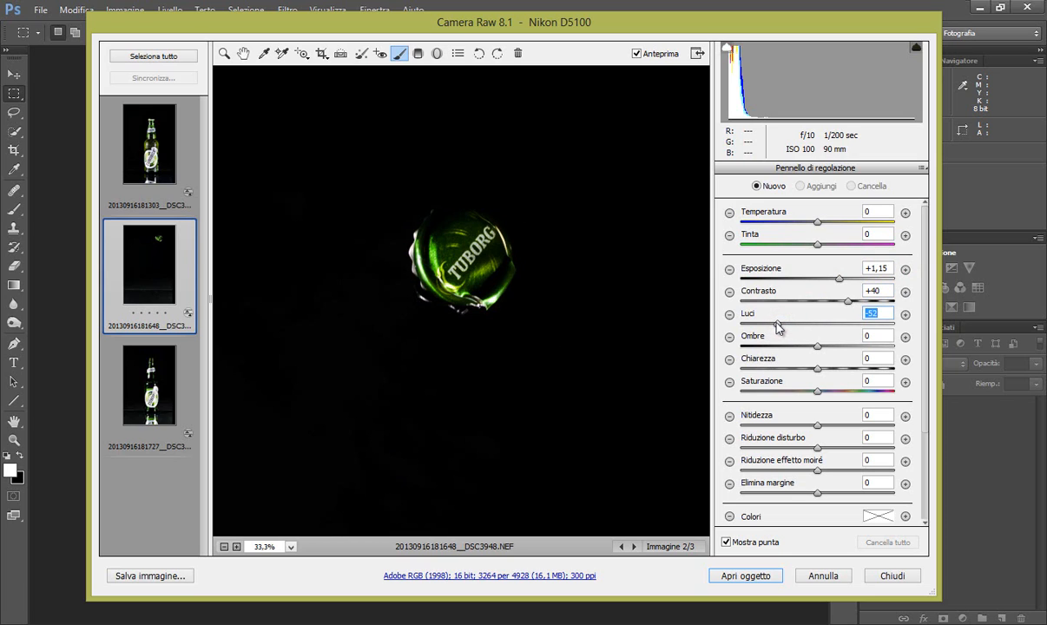
pyautogui.moveTo(820, 375)
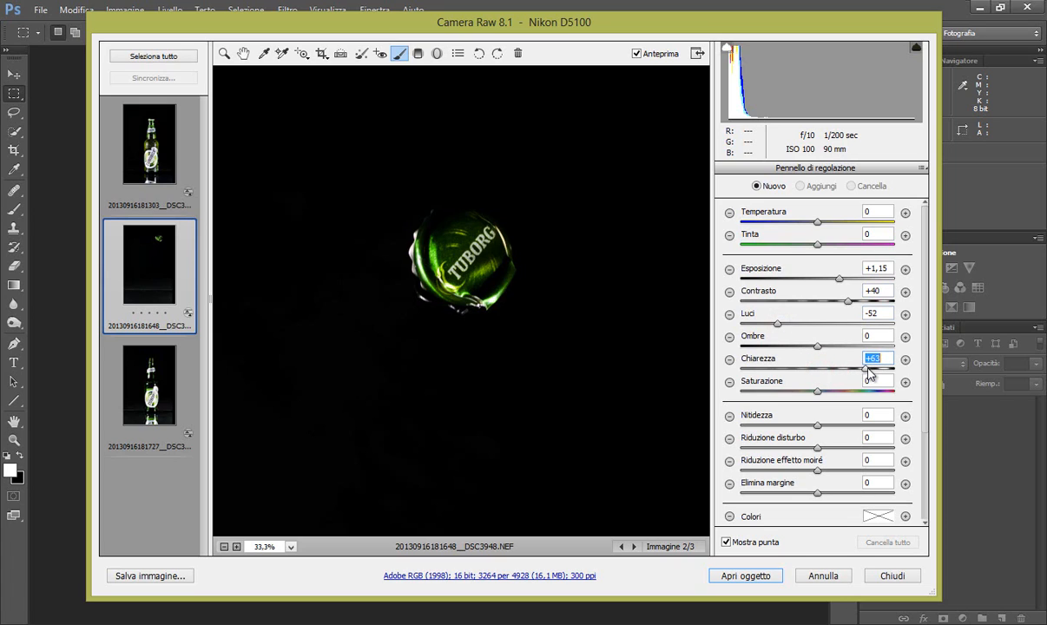
pyautogui.moveTo(867, 368); pyautogui.dragTo(877, 368)
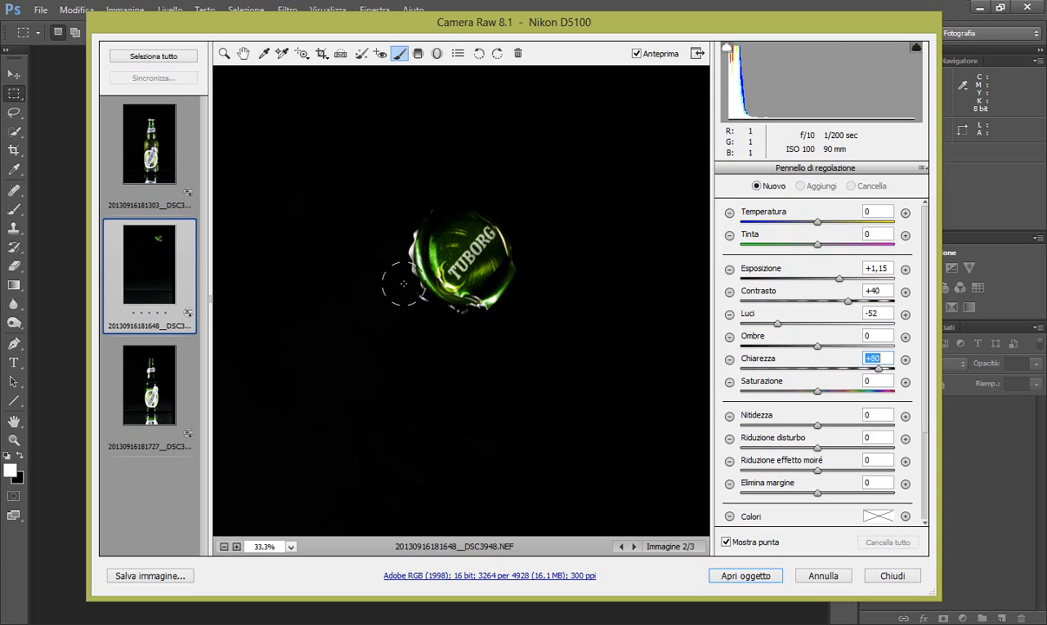
pyautogui.moveTo(409, 210)
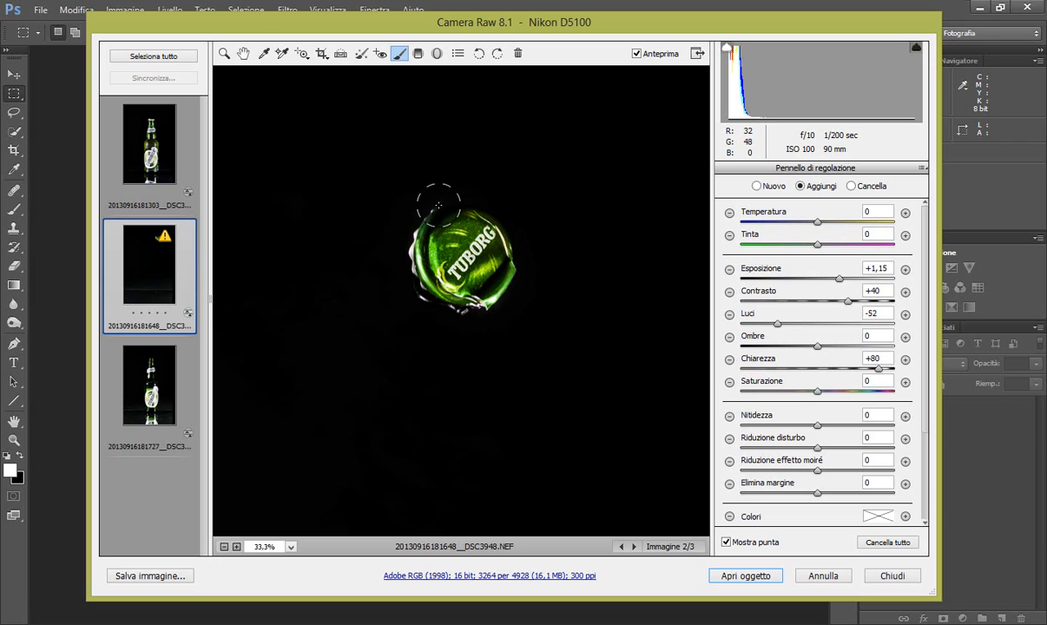
pyautogui.moveTo(438, 204); pyautogui.dragTo(495, 230)
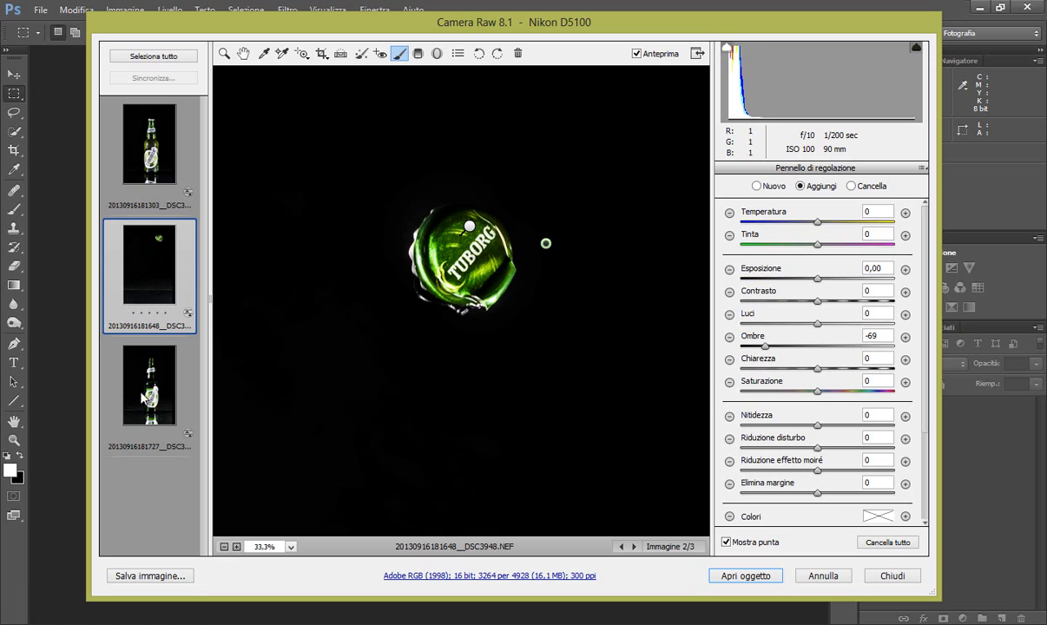
pyautogui.click(148, 388)
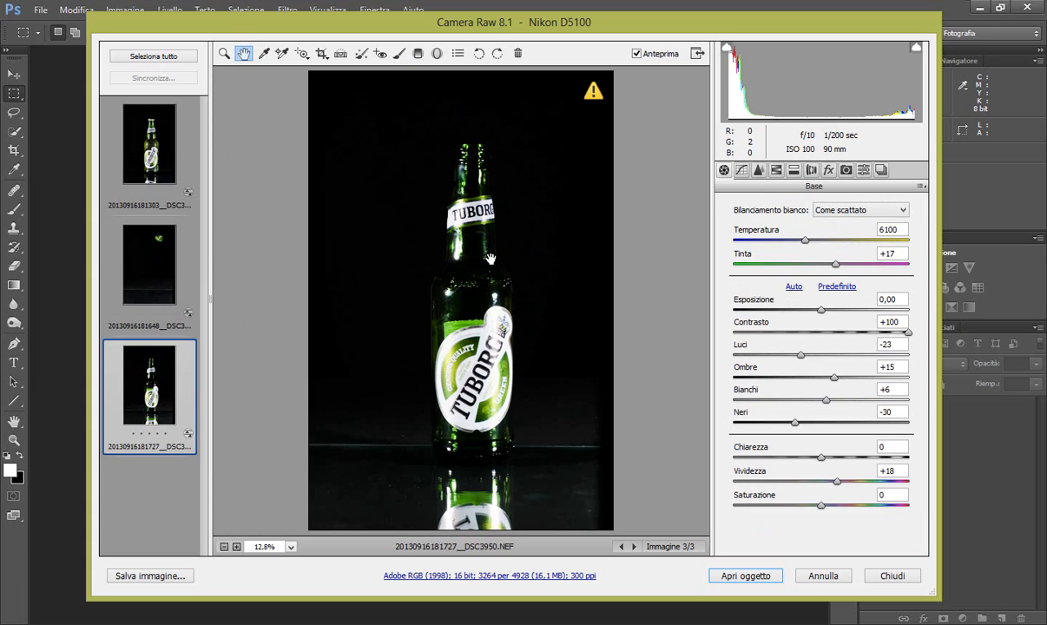
# Zoom DSC3950 to 33% and switch to the Adjustment Brush for local edits
pyautogui.click(291, 547)
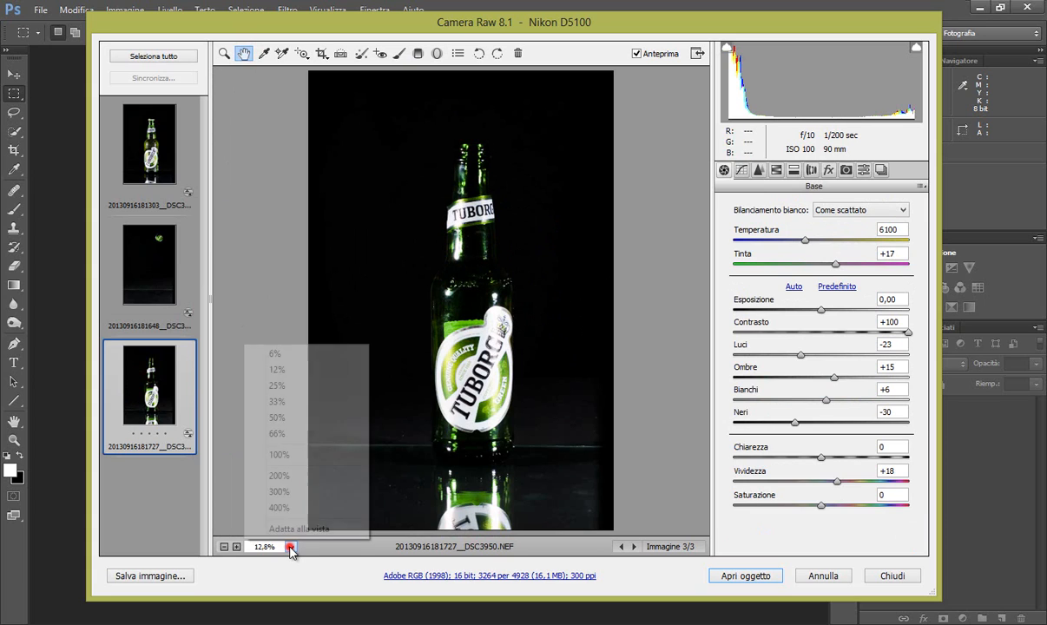
pyautogui.click(278, 402)
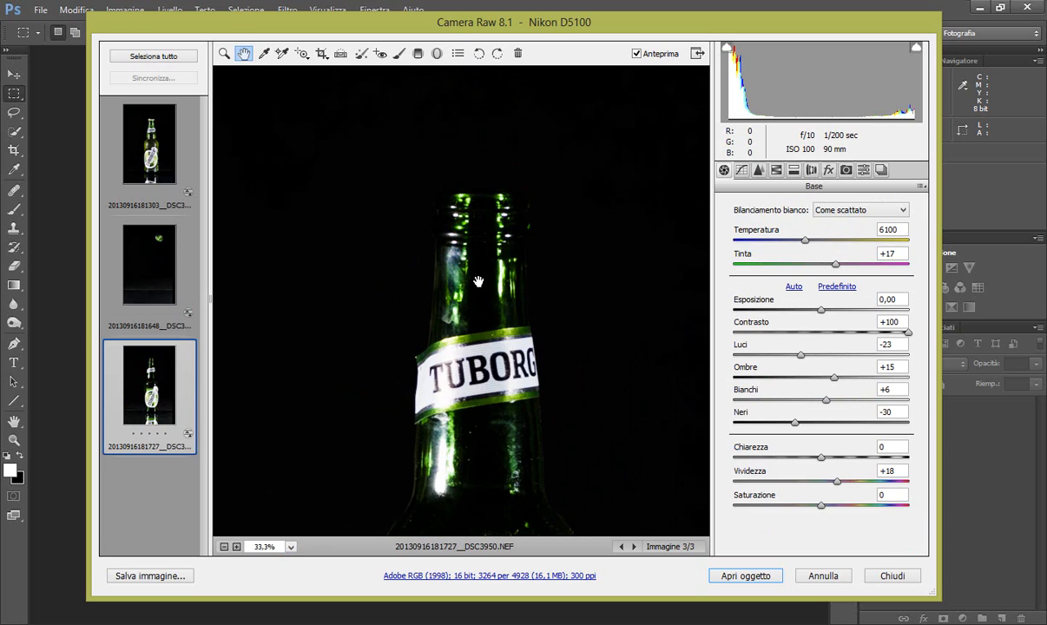
pyautogui.moveTo(302, 324)
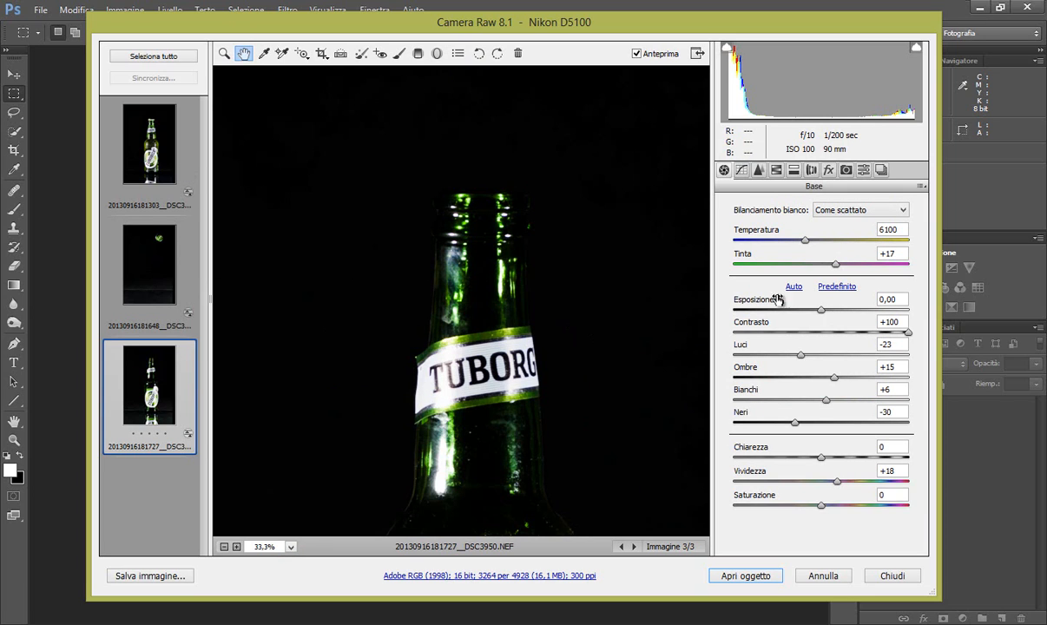
pyautogui.click(404, 51)
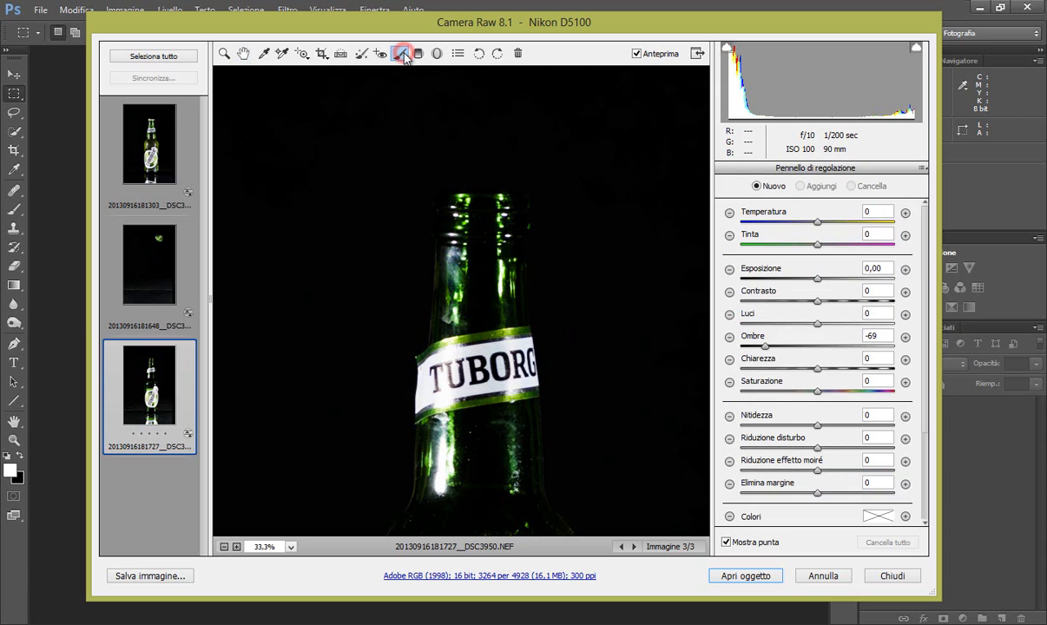
pyautogui.click(404, 55)
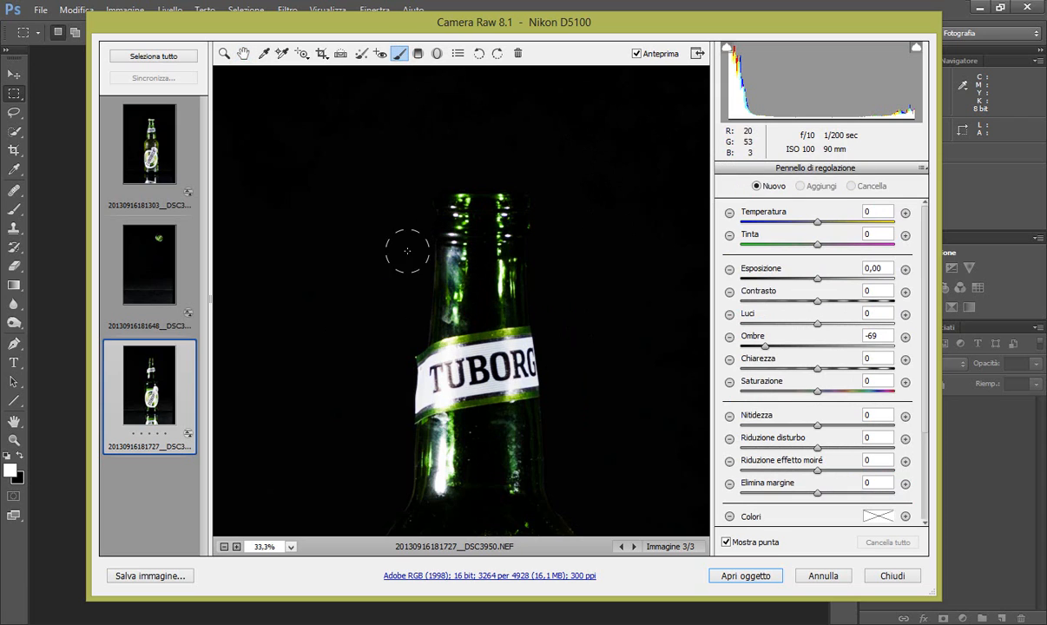
pyautogui.moveTo(510, 255)
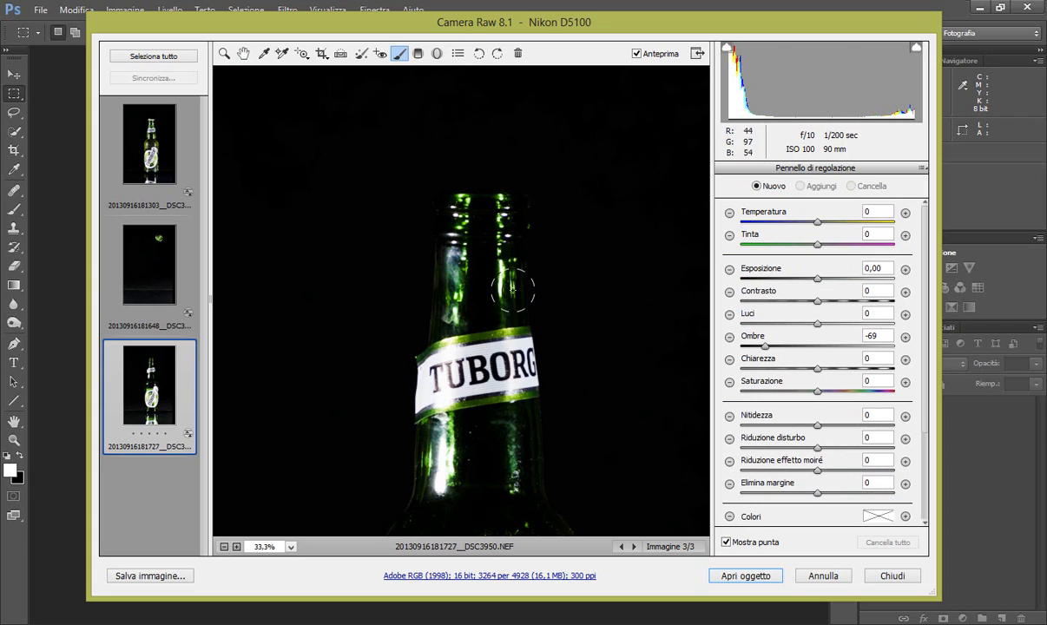
pyautogui.moveTo(396, 183)
pyautogui.write('+2,3')
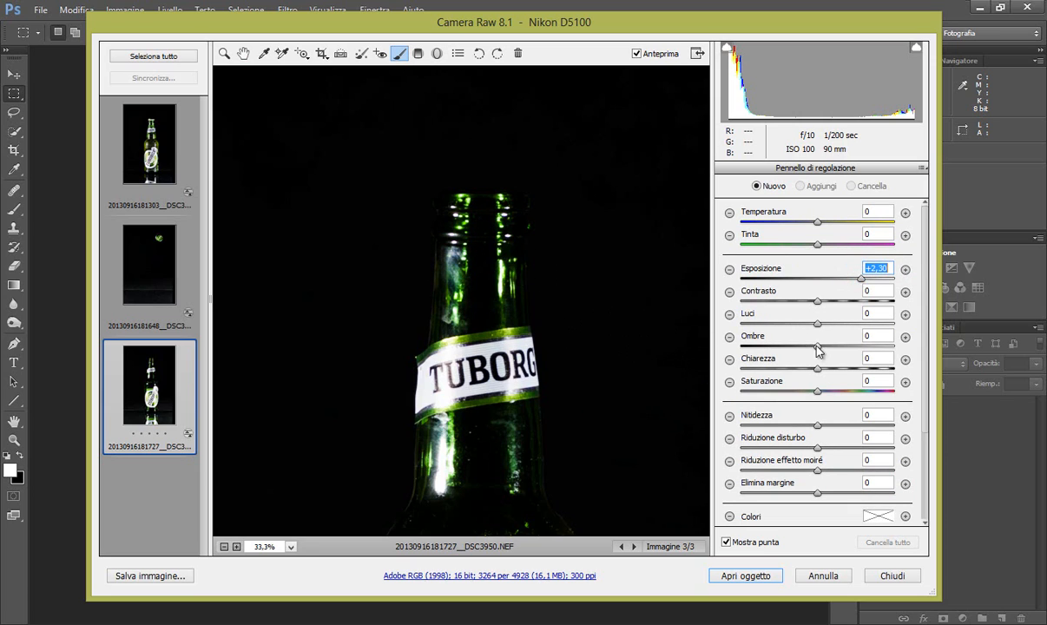
# Set the neck brush to shadows -56 and clarity +81
pyautogui.click(869, 336)
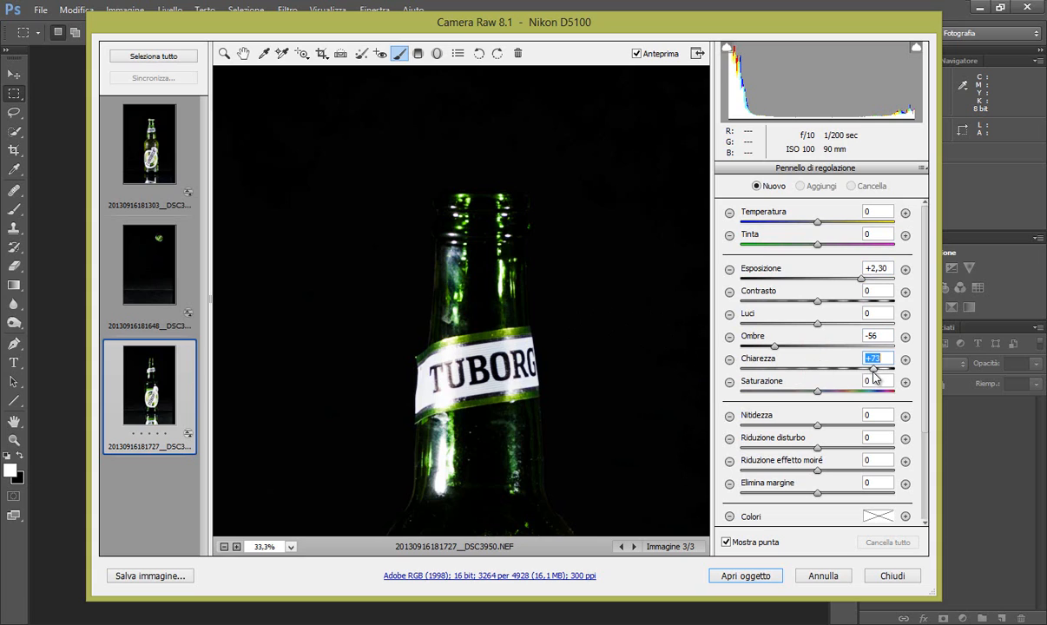
pyautogui.moveTo(873, 369); pyautogui.dragTo(880, 369)
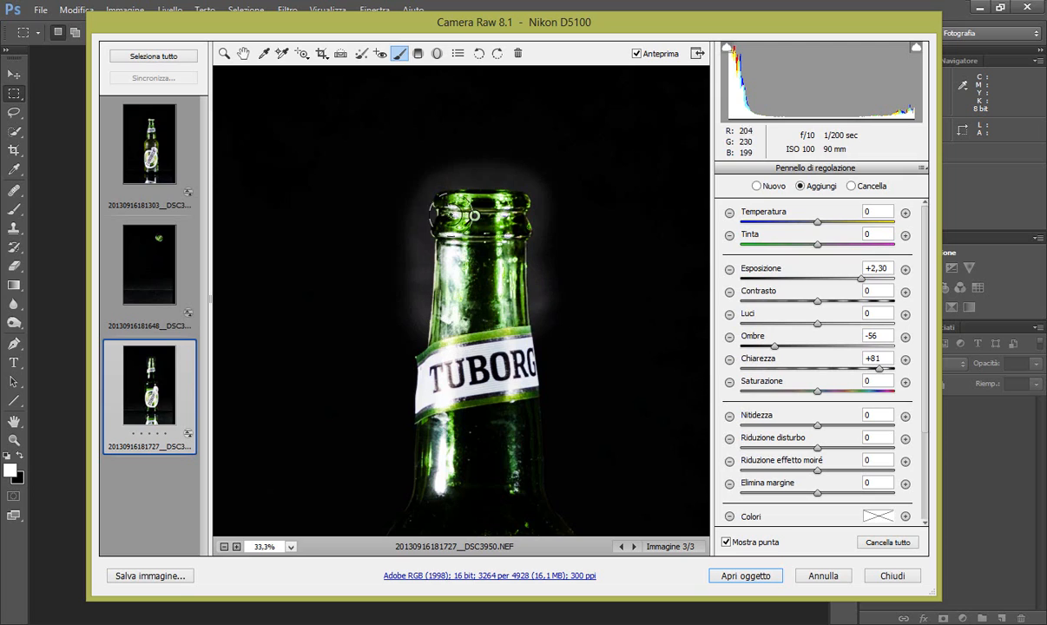
pyautogui.moveTo(553, 408)
pyautogui.write('-71')
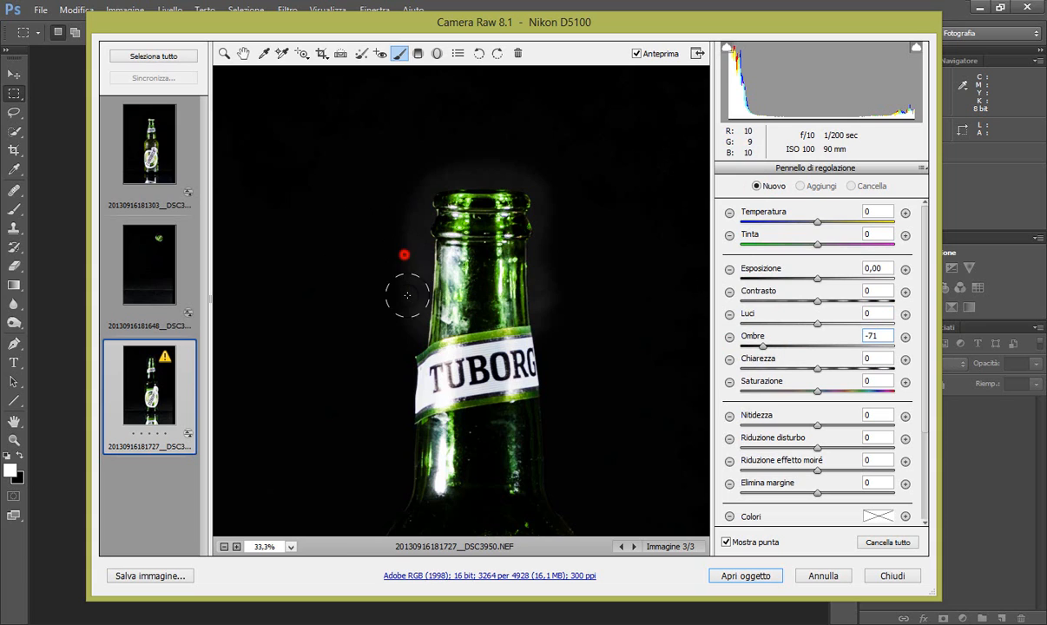
# Paint the -71 shadows brush beside the neck, toggle Preview to compare, and fit the view
pyautogui.click(799, 185)
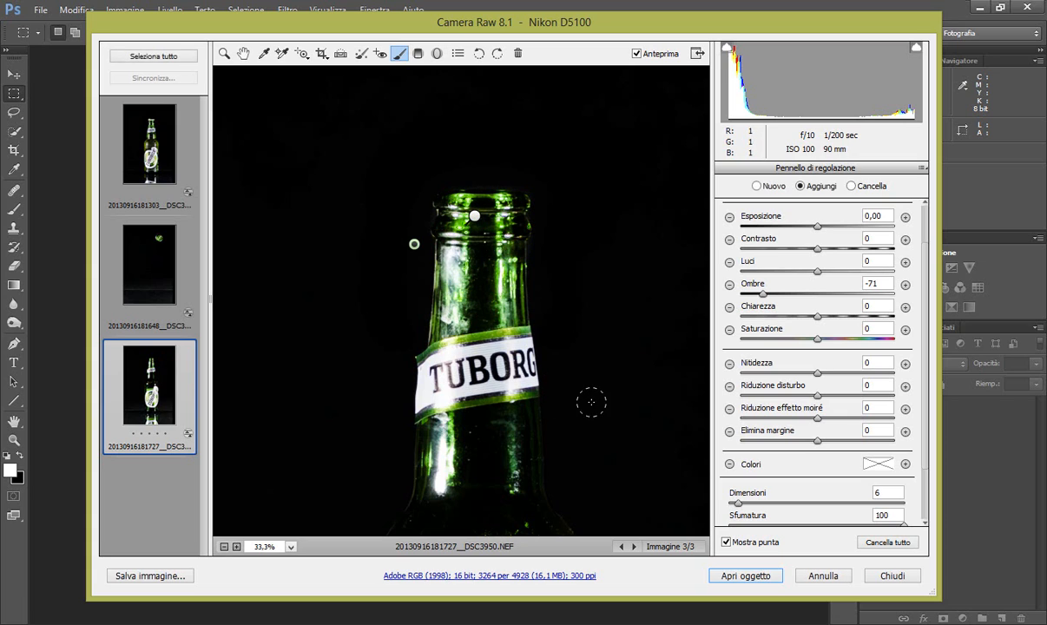
pyautogui.click(640, 54)
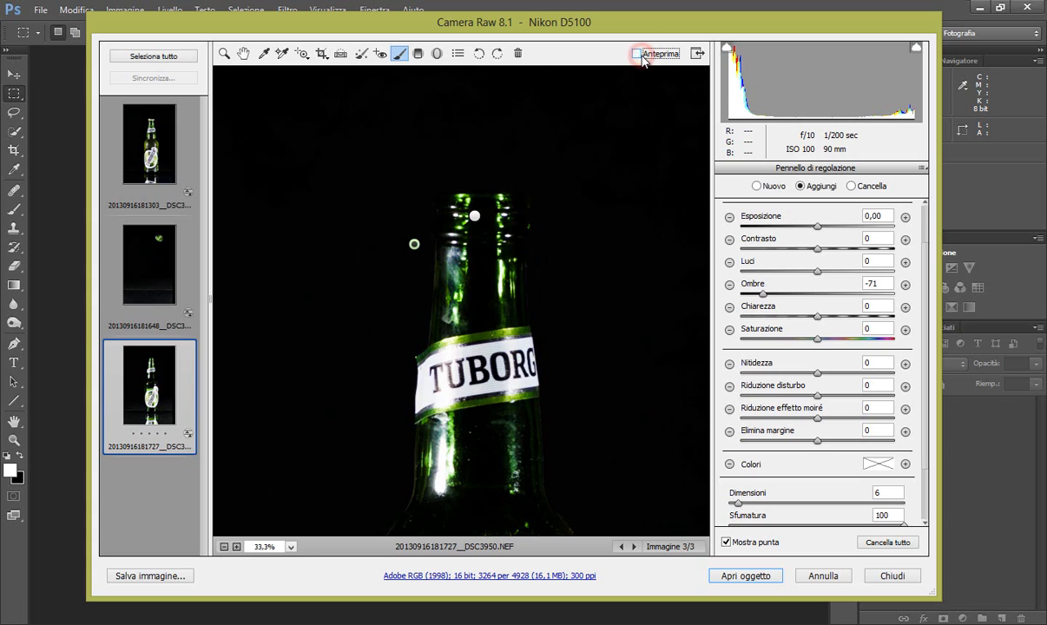
pyautogui.click(639, 53)
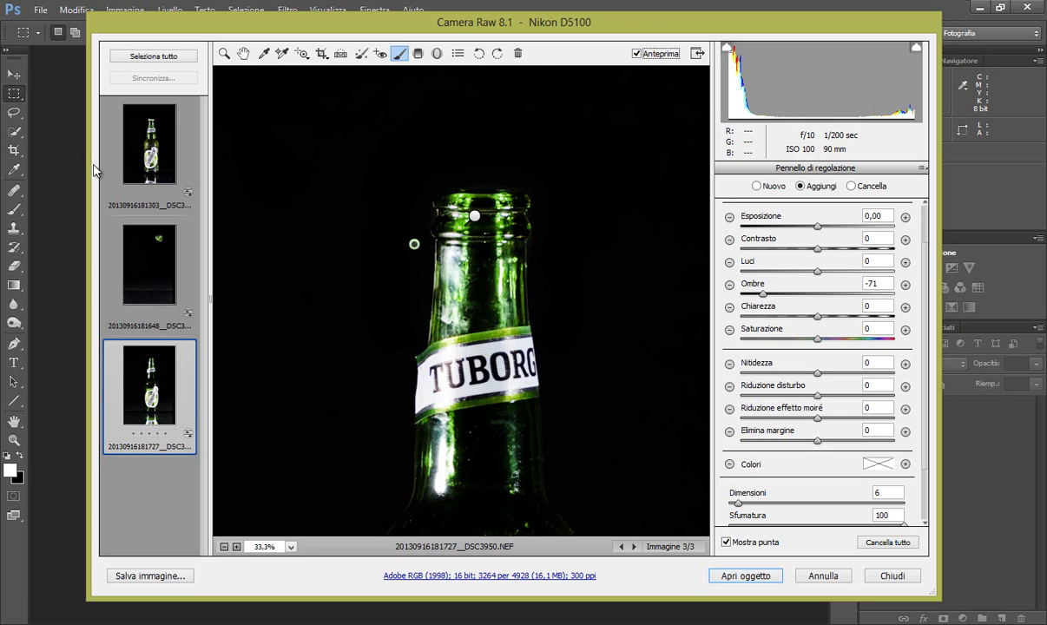
pyautogui.click(290, 546)
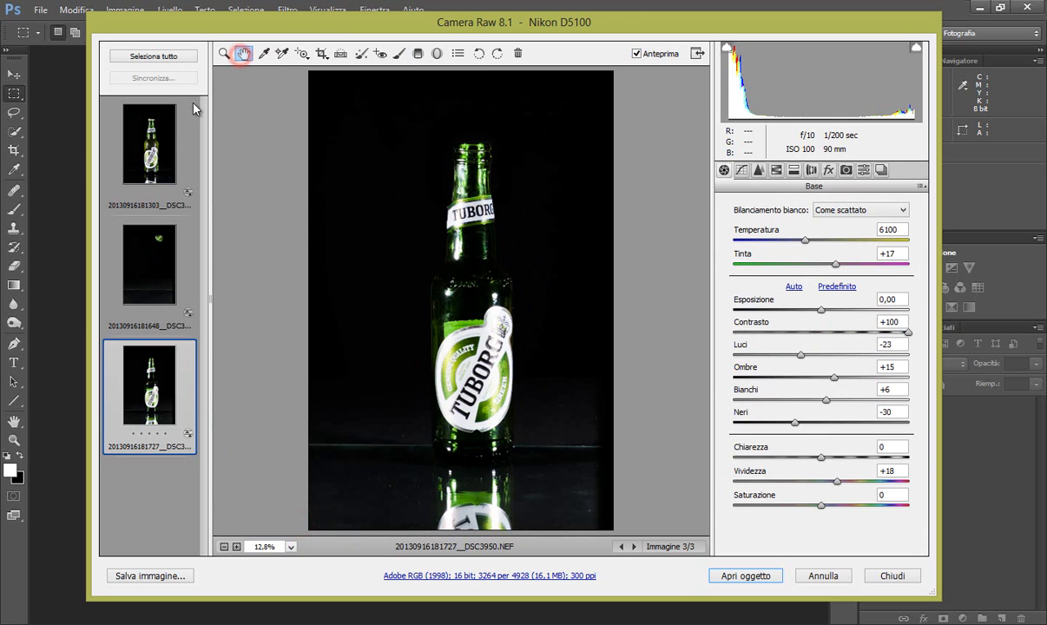
# Select all three raw shots and open them in Photoshop as smart objects
pyautogui.click(162, 56)
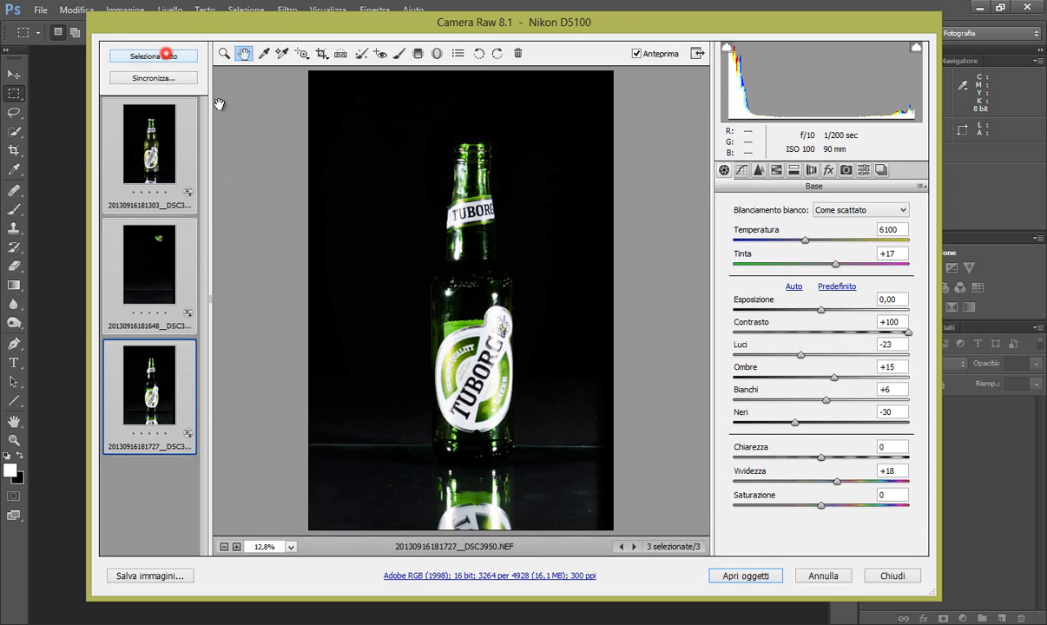
pyautogui.click(745, 575)
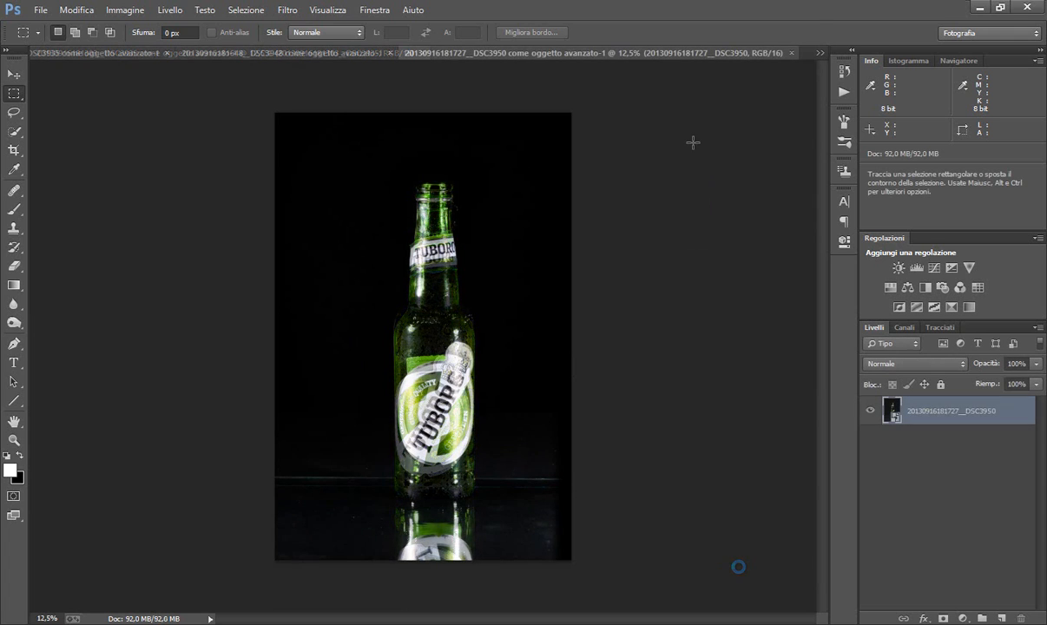
# Add a contrast Curves layer to DSC3935, then return to the DSC3950 document
pyautogui.click(9, 82)
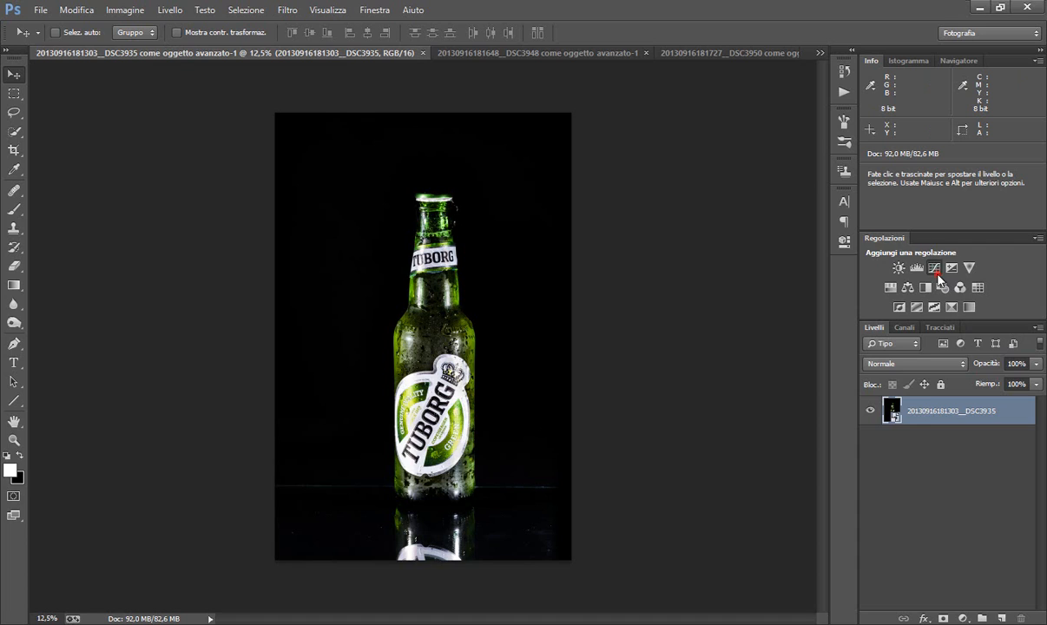
pyautogui.click(934, 267)
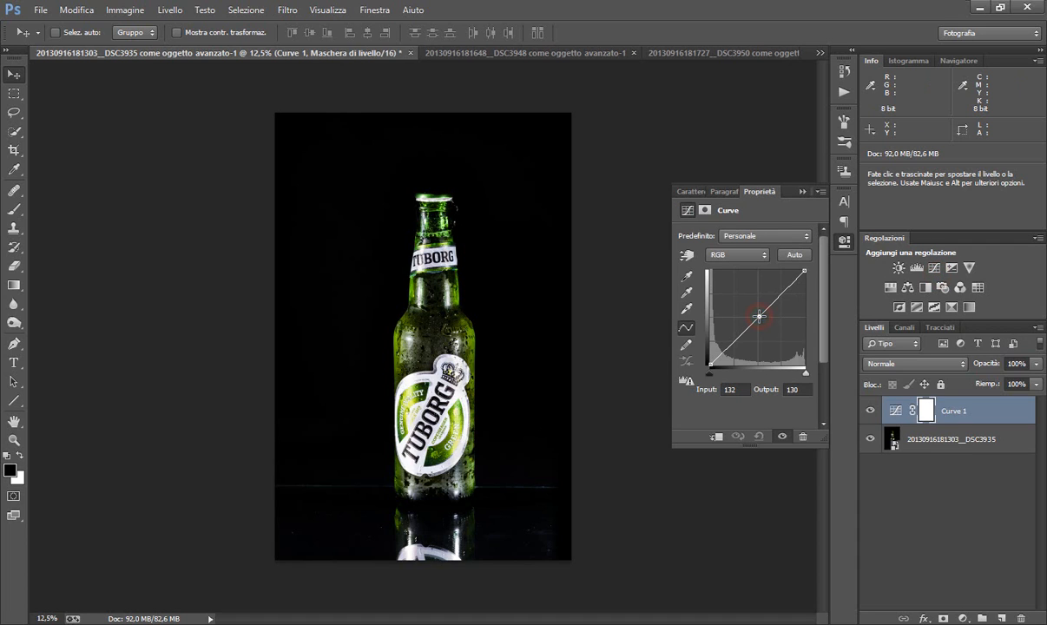
pyautogui.moveTo(757, 315); pyautogui.dragTo(742, 335)
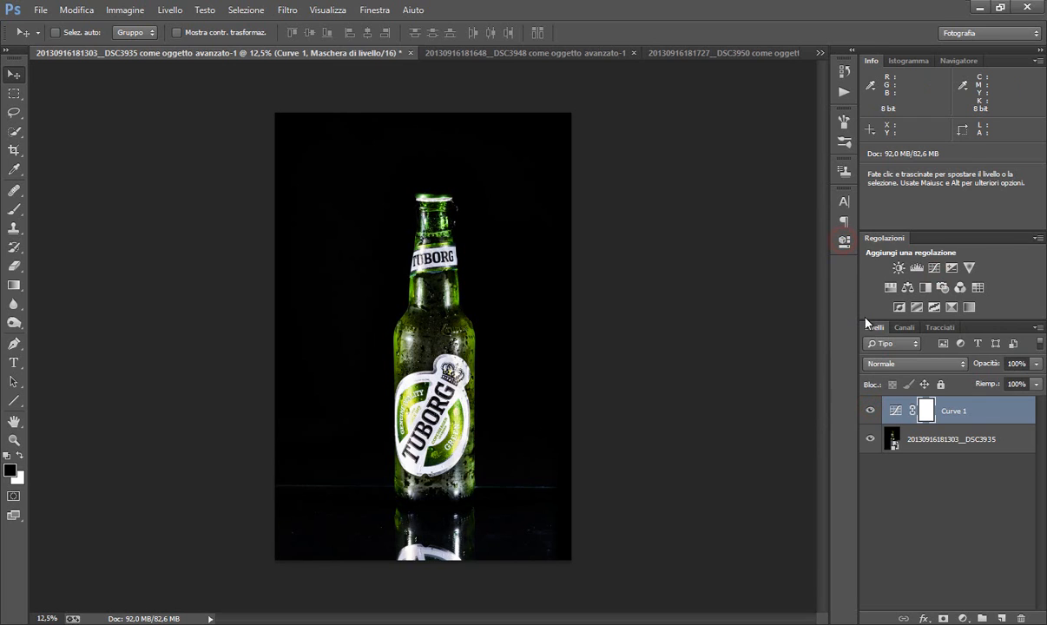
pyautogui.moveTo(869, 411)
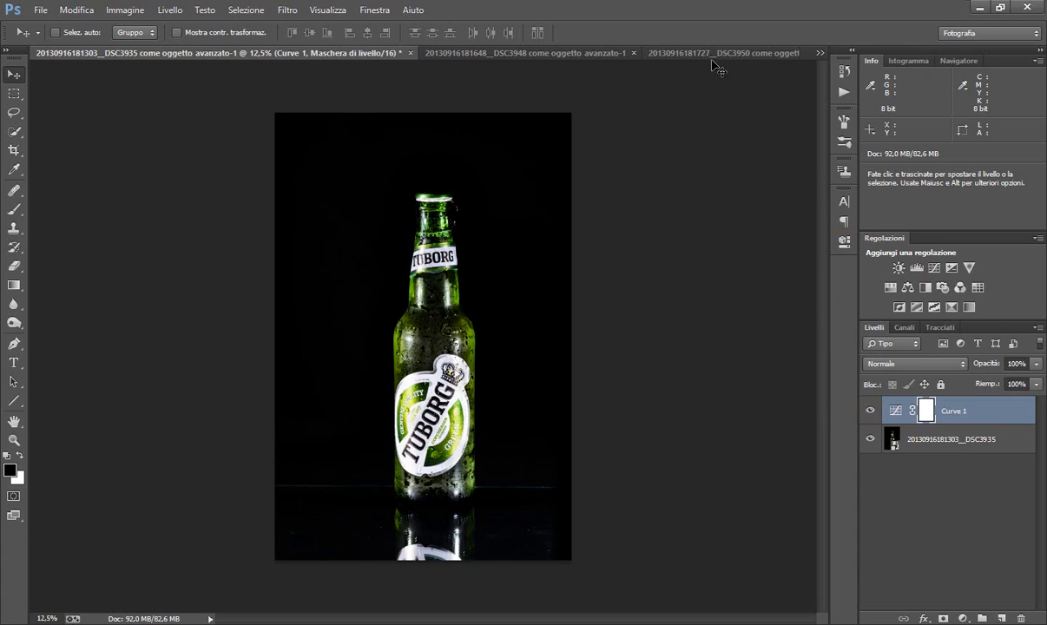
pyautogui.click(718, 52)
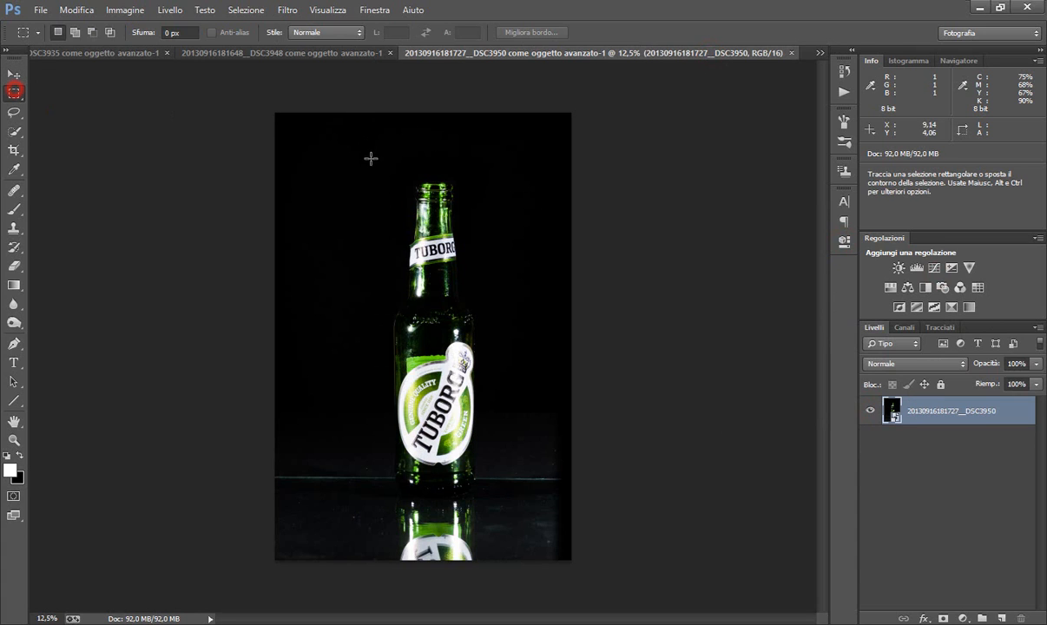
# Drag the 50%-opacity Livello 1 neck copy until it matches the bottle neck
pyautogui.moveTo(383, 158); pyautogui.dragTo(483, 252)
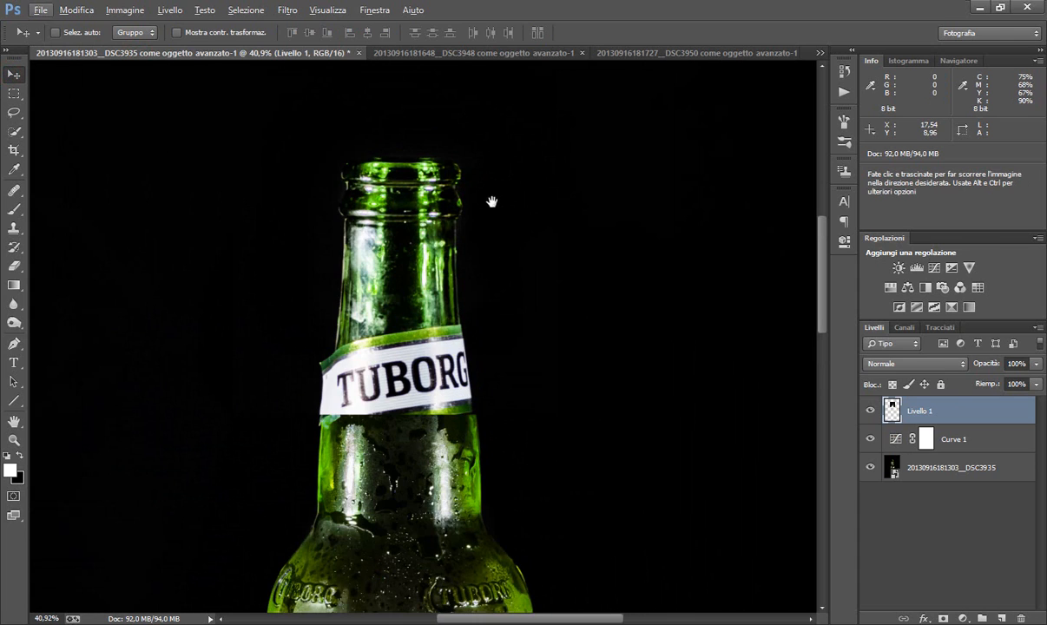
pyautogui.moveTo(492, 201); pyautogui.dragTo(538, 326)
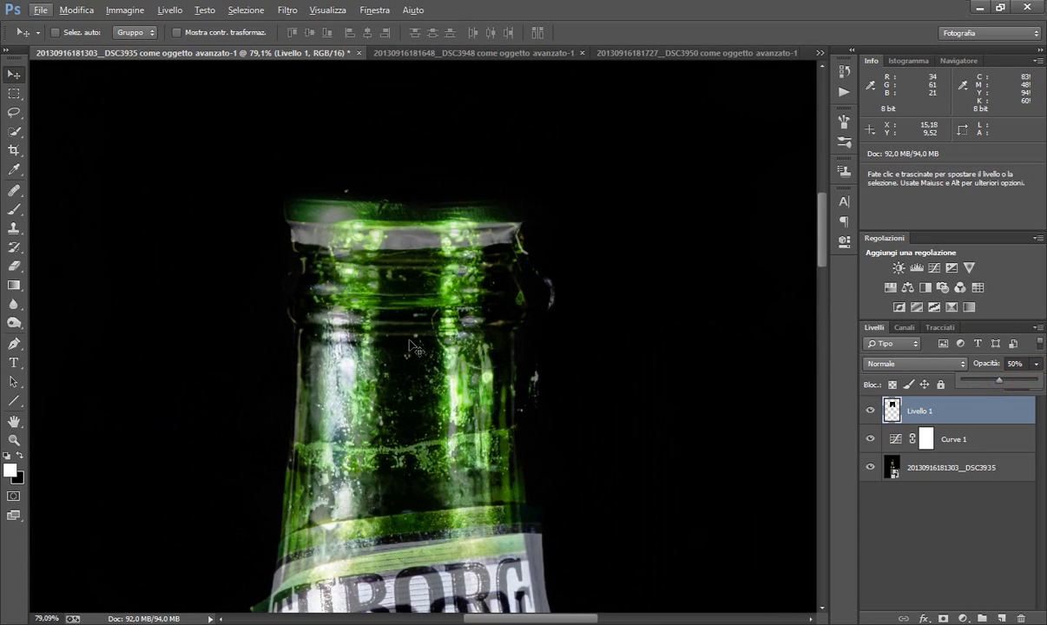
pyautogui.moveTo(415, 347); pyautogui.dragTo(408, 328)
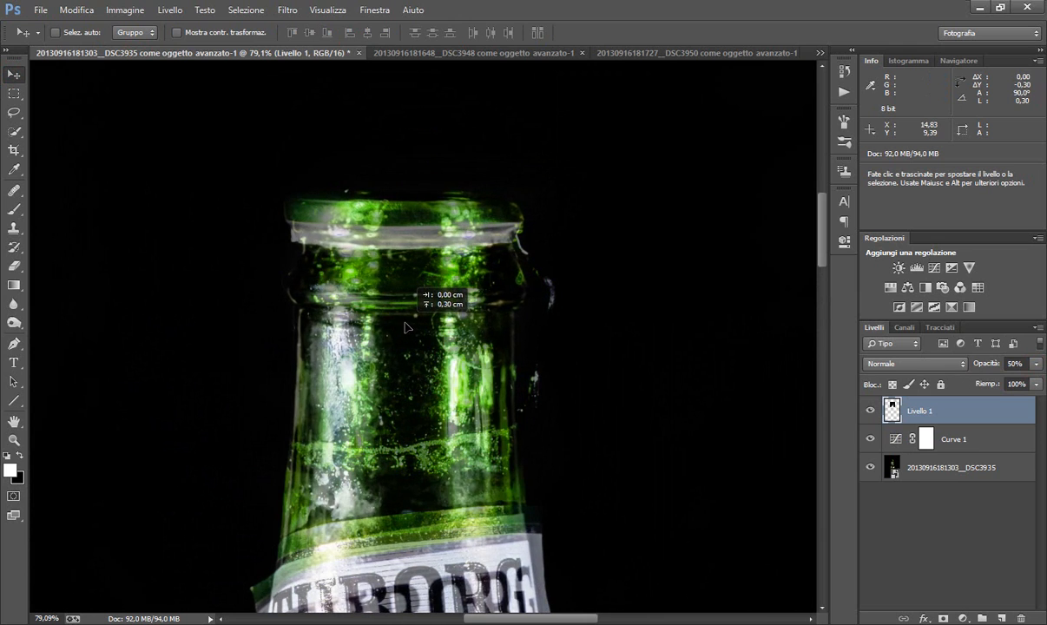
pyautogui.moveTo(408, 327); pyautogui.dragTo(402, 339)
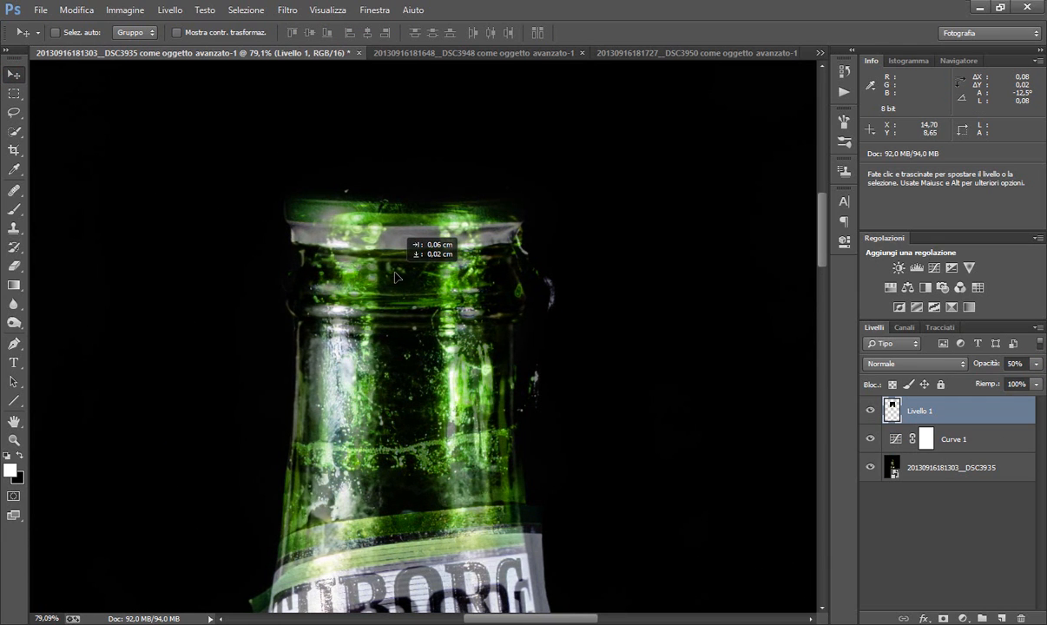
pyautogui.moveTo(545, 306)
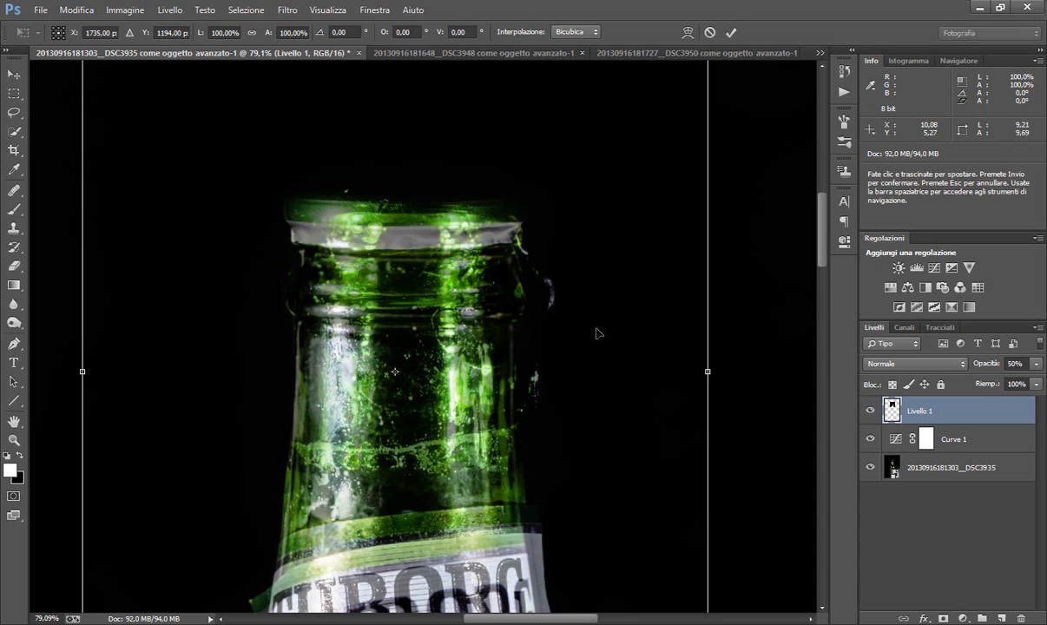
# Widen the neck copy slightly in Free Transform and commit the transform
pyautogui.moveTo(706, 371); pyautogui.dragTo(715, 371)
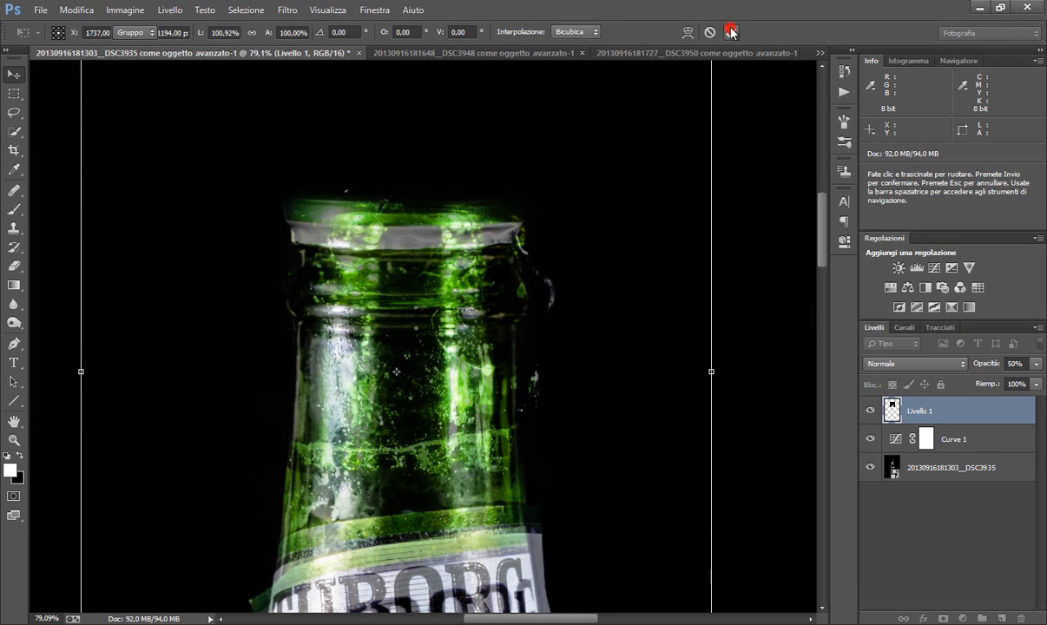
pyautogui.click(732, 29)
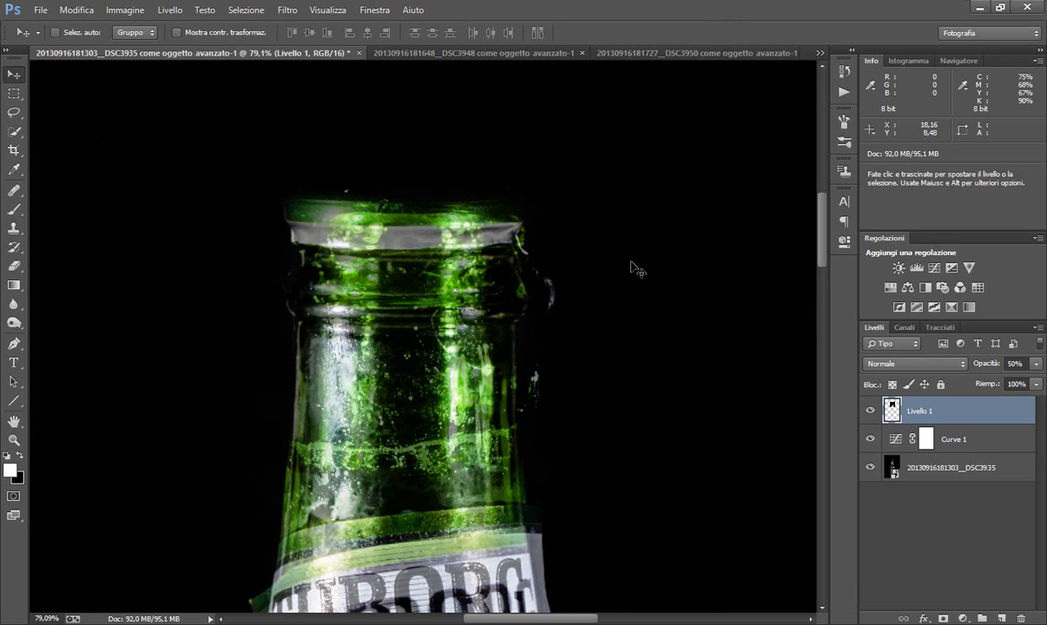
pyautogui.moveTo(630, 434)
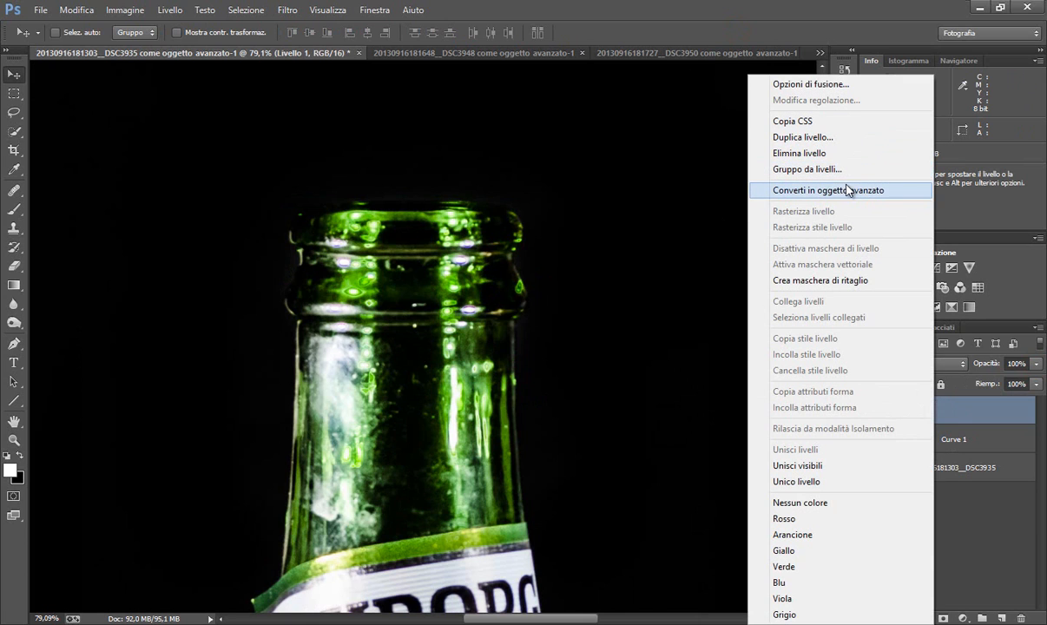
pyautogui.moveTo(864, 208)
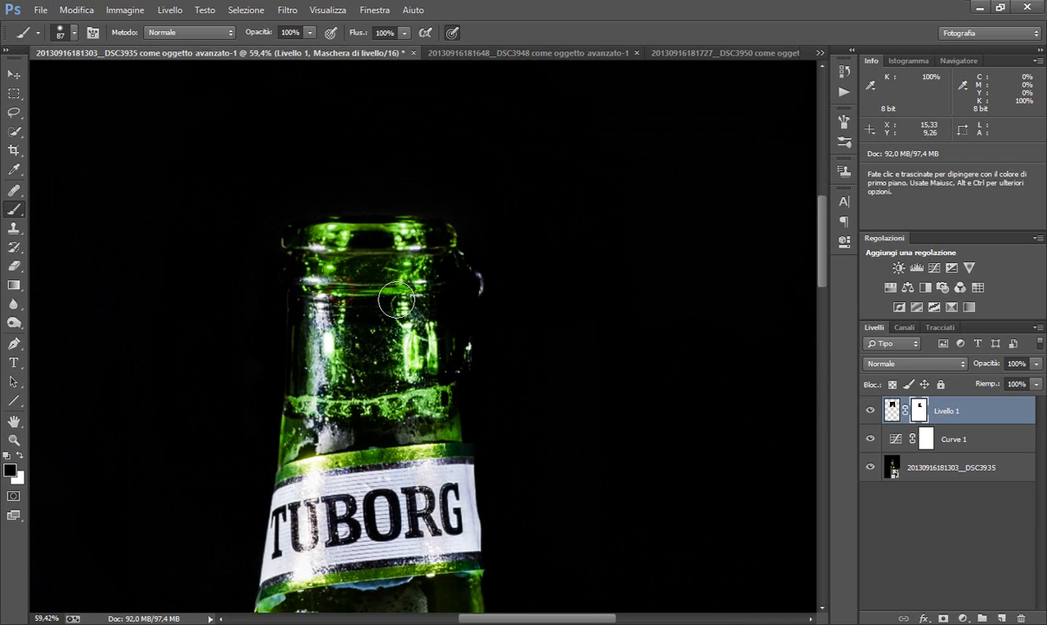
pyautogui.moveTo(461, 252)
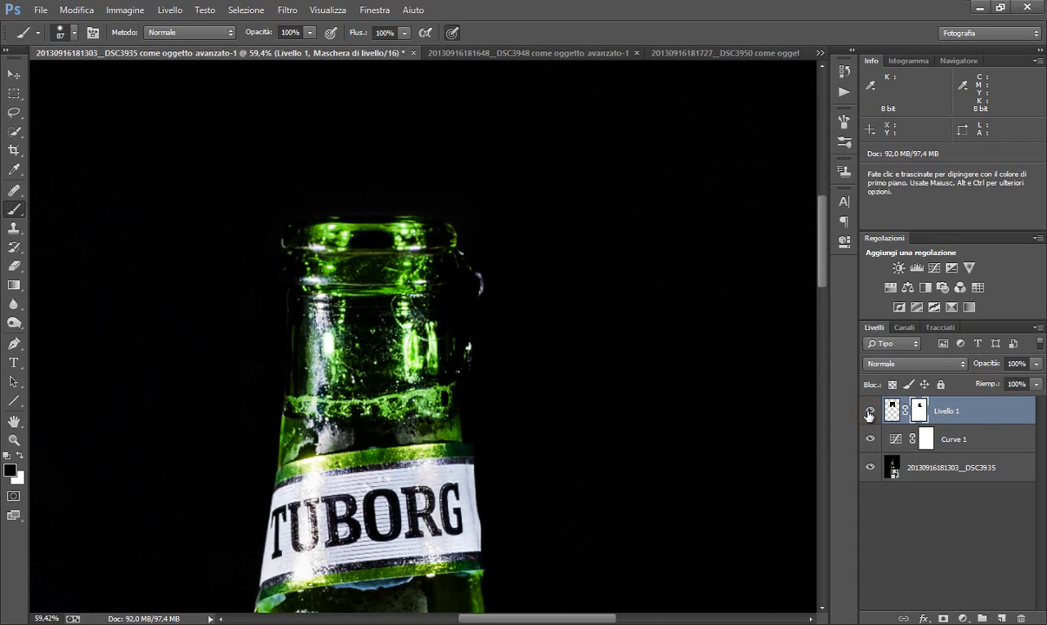
pyautogui.moveTo(564, 325)
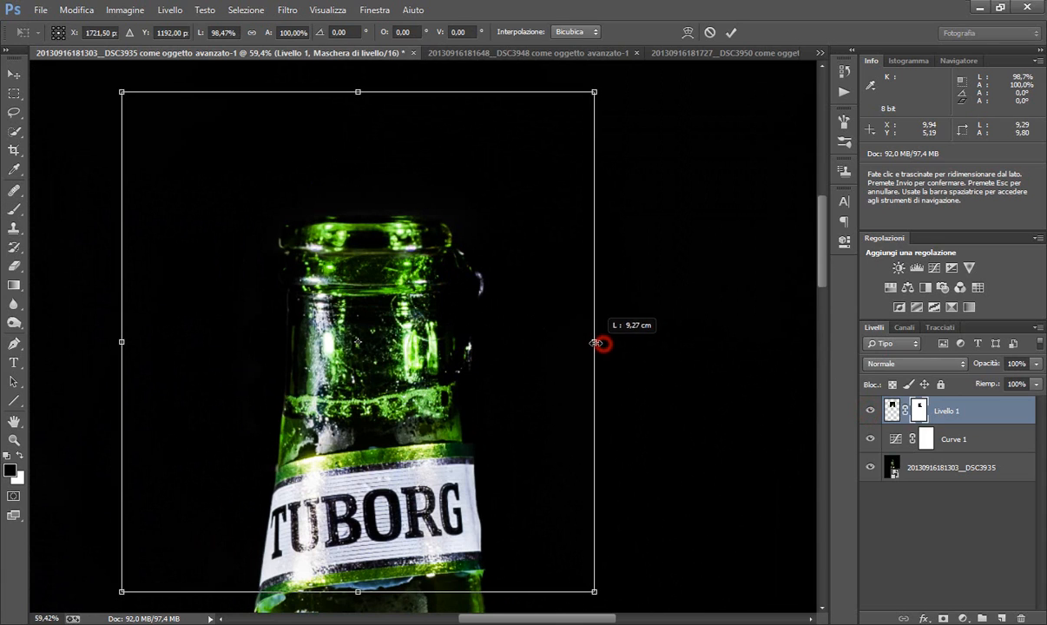
# Narrow the masked neck copy to about 98% width, then pick the Clone Stamp
pyautogui.moveTo(596, 342); pyautogui.dragTo(576, 341)
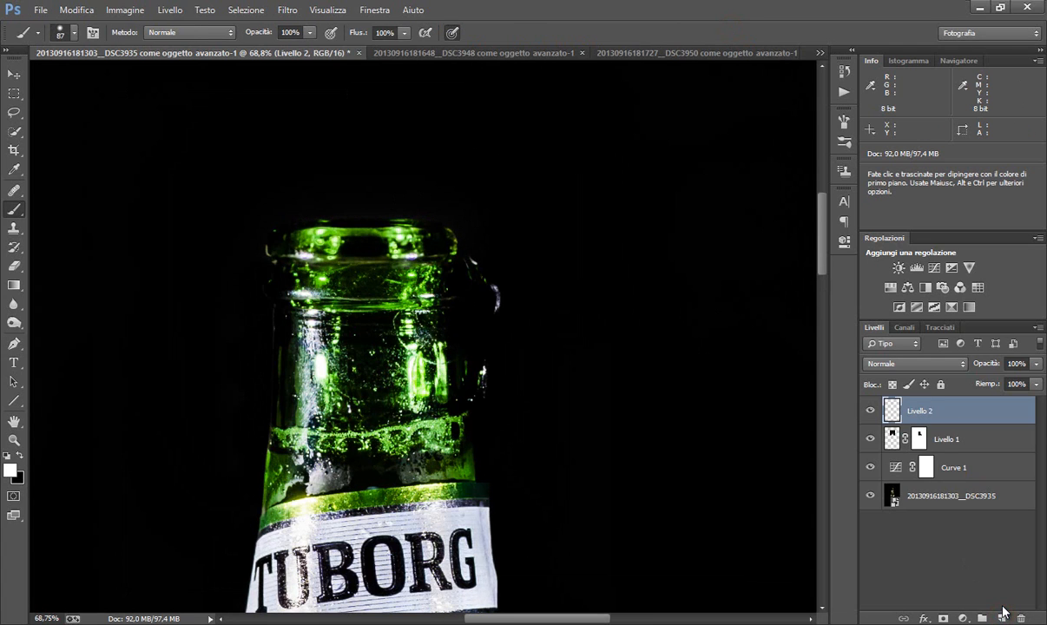
pyautogui.moveTo(33, 250)
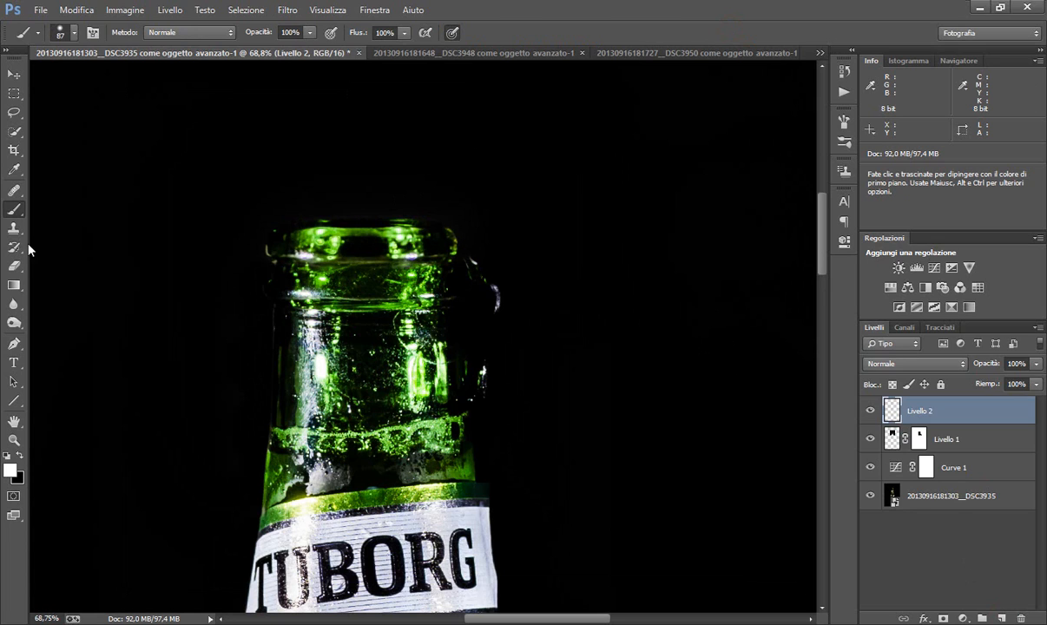
pyautogui.click(13, 228)
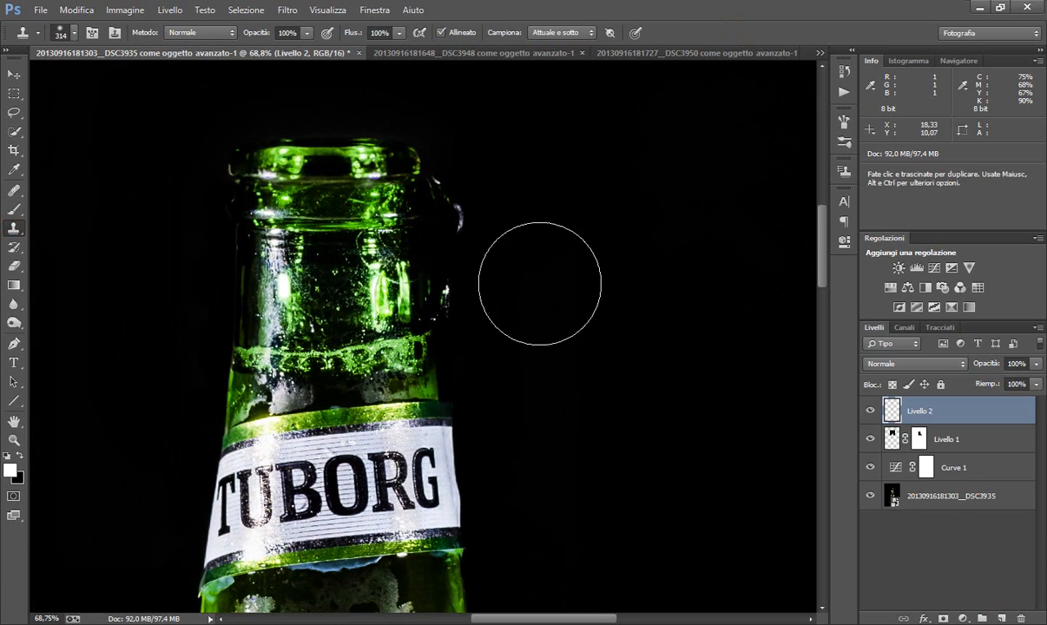
pyautogui.moveTo(637, 377)
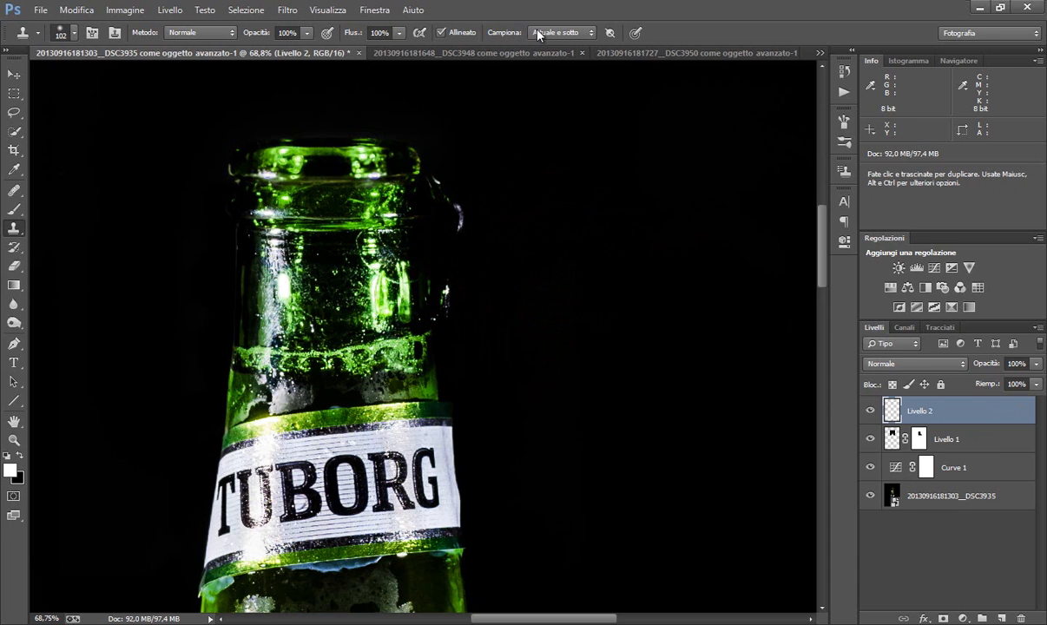
pyautogui.moveTo(547, 33)
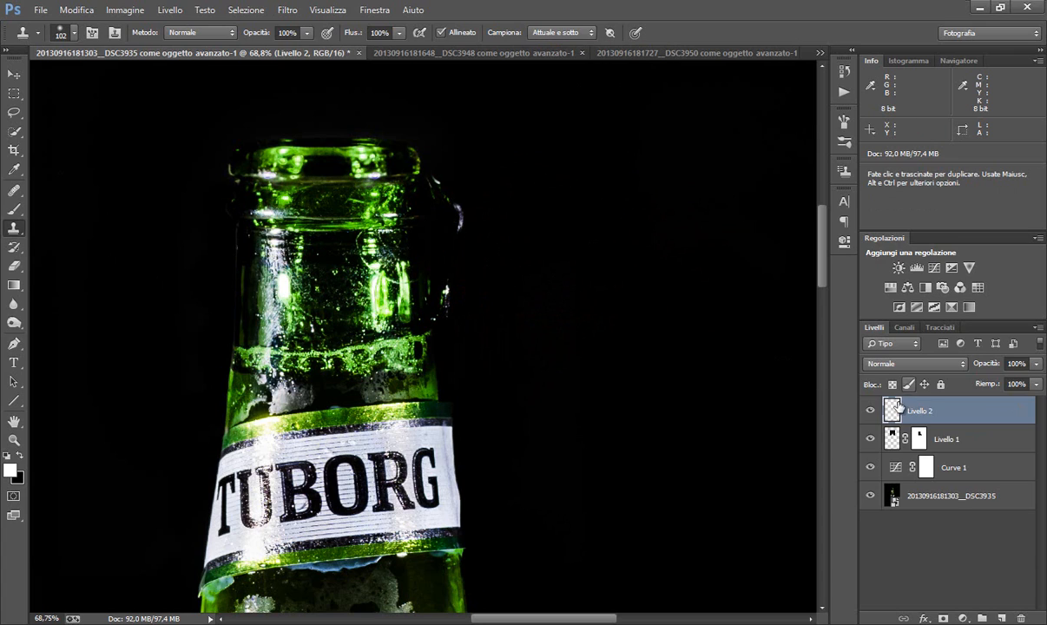
pyautogui.moveTo(531, 243)
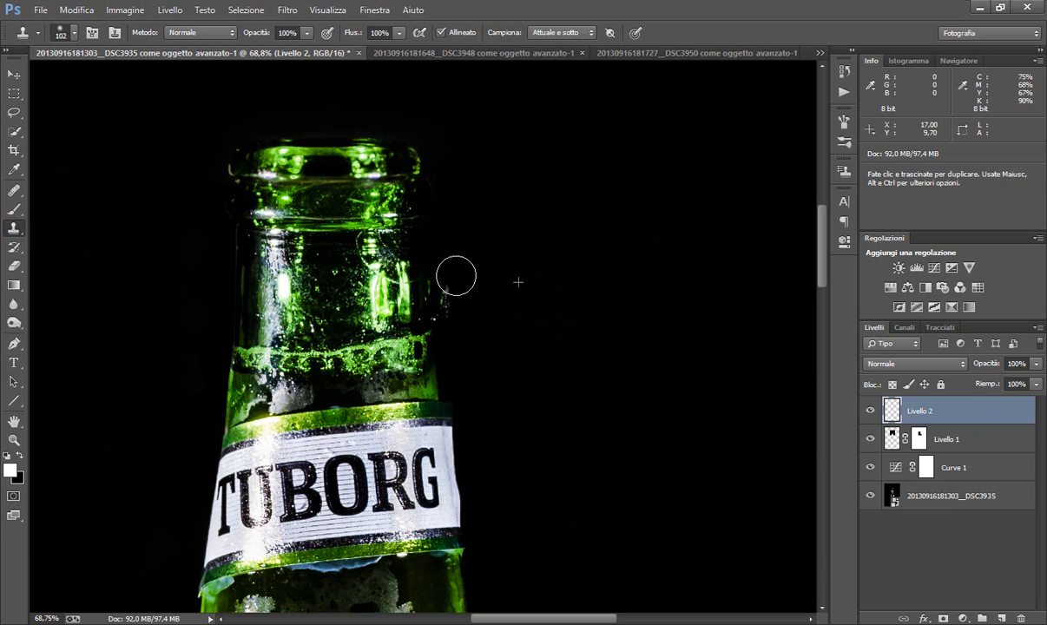
pyautogui.moveTo(452, 289)
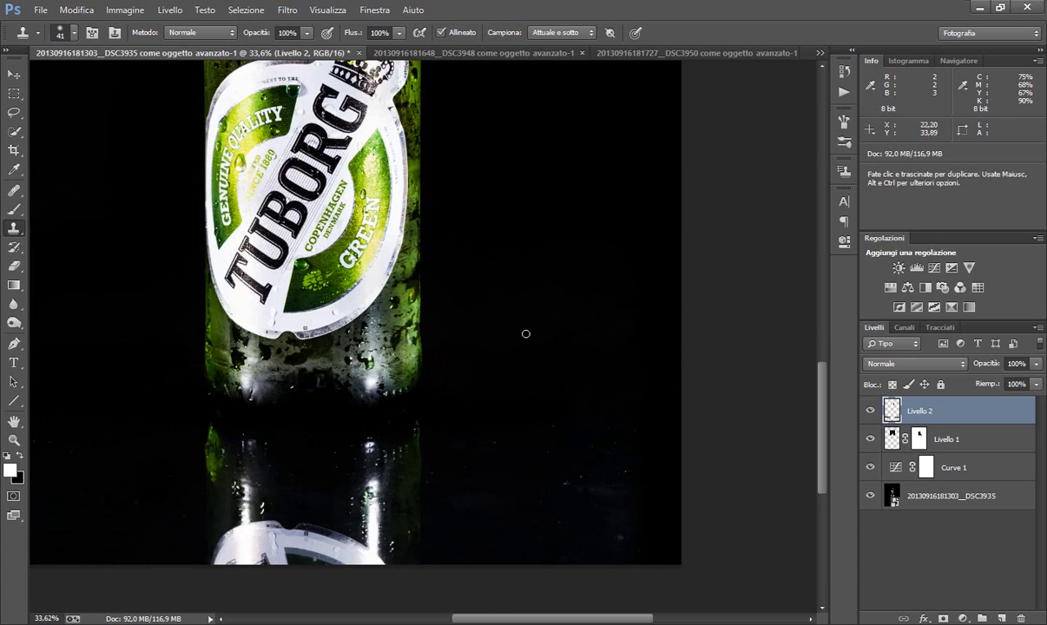
# Clone clean black background over a blemish beside the bottle on Livello 2
pyautogui.click(568, 314)
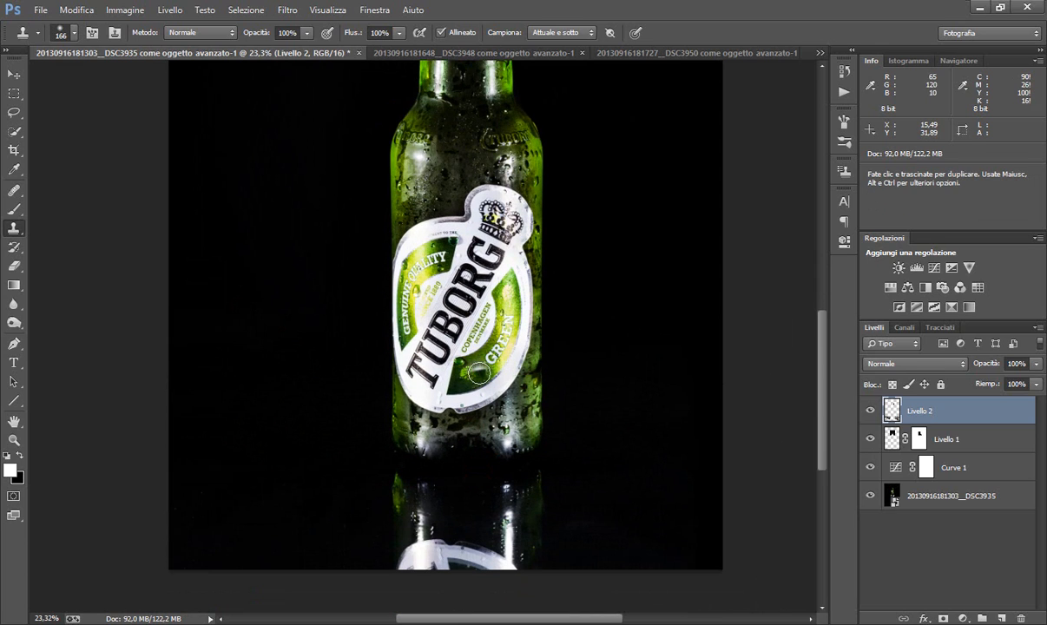
# Marquee-select the reflection below the bottle and fade it with a black gradient
pyautogui.click(9, 96)
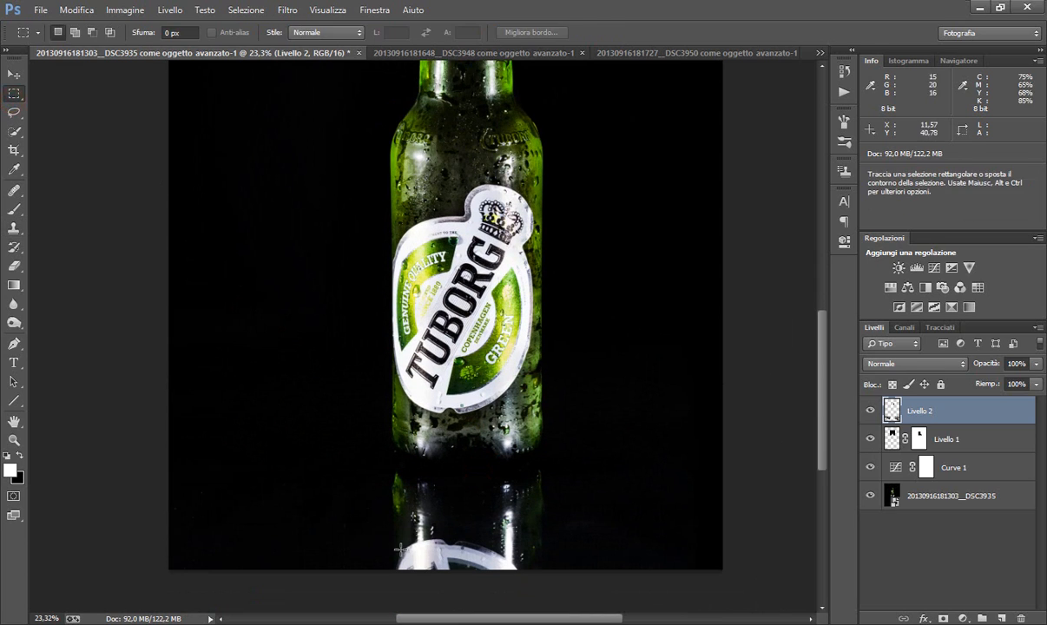
pyautogui.moveTo(373, 457); pyautogui.dragTo(588, 569)
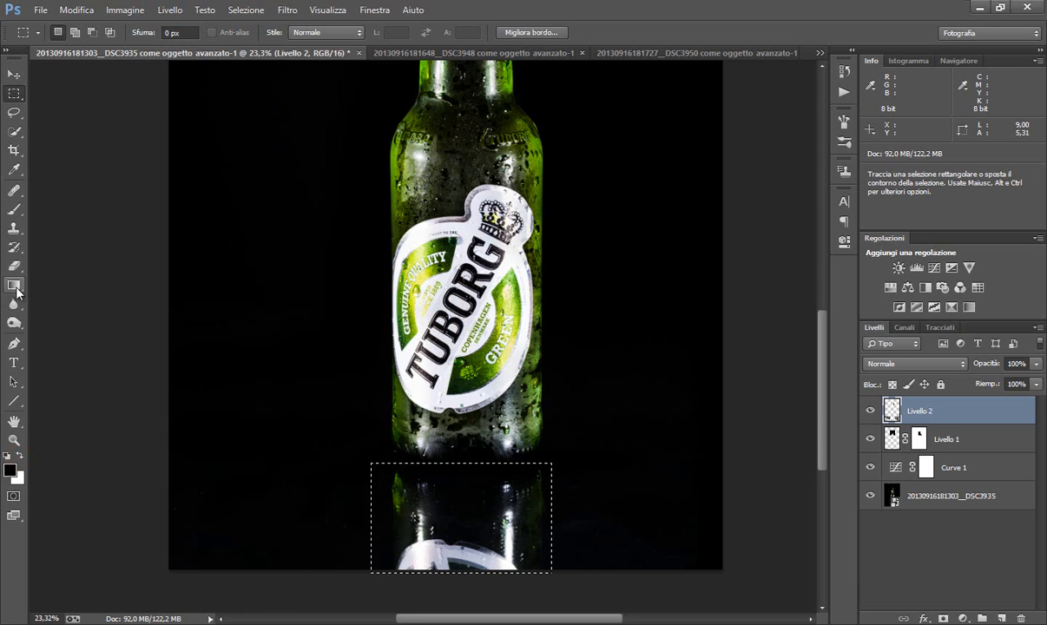
pyautogui.click(15, 283)
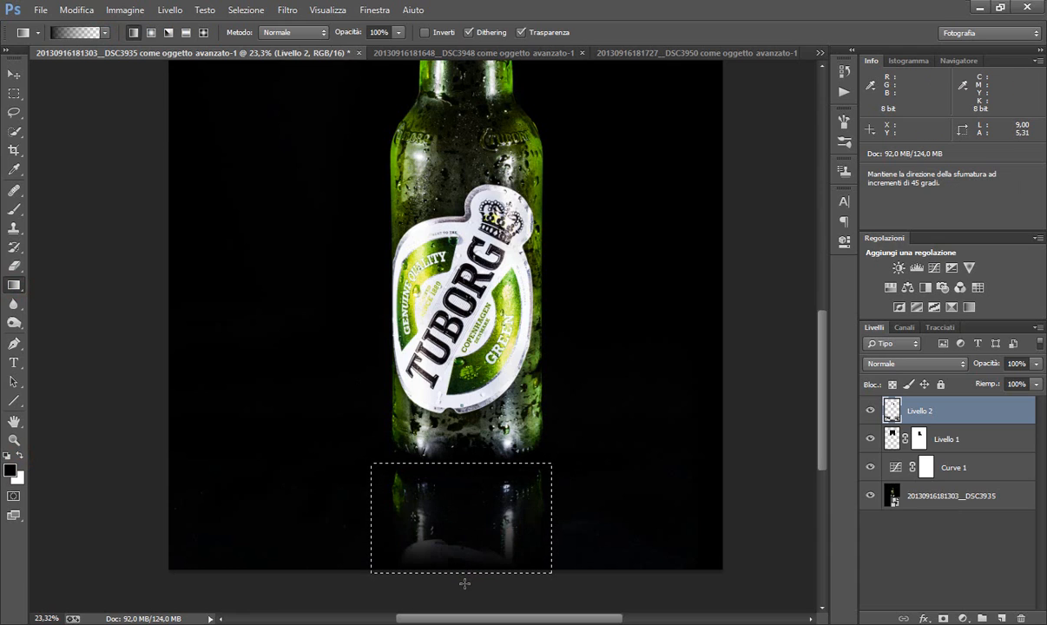
pyautogui.moveTo(465, 464); pyautogui.dragTo(464, 583)
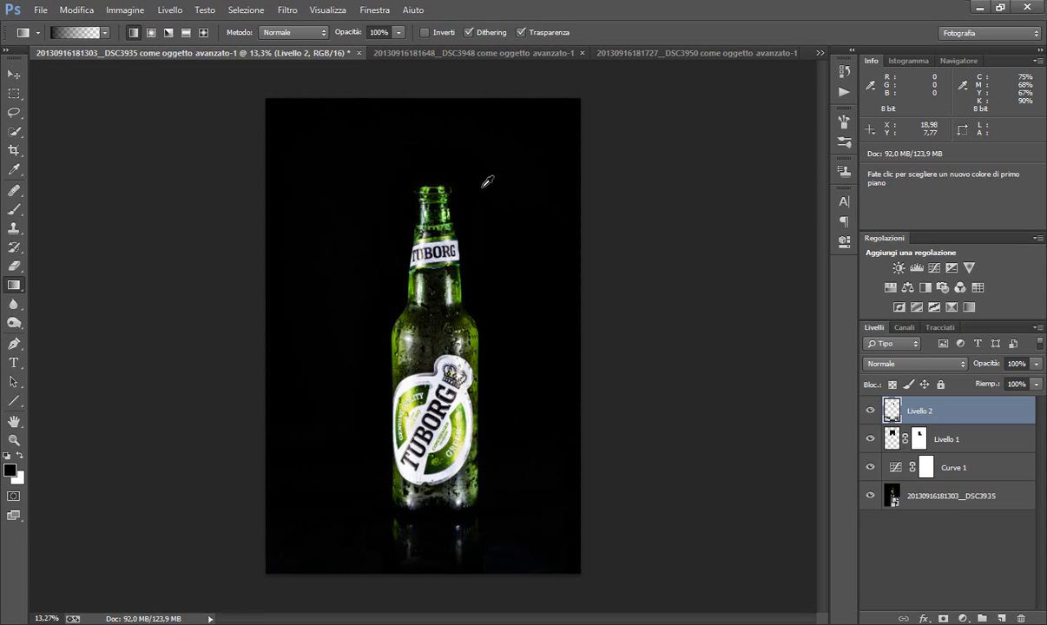
# Crop-extend the canvas upward and to the right, then add a new layer for the fill
pyautogui.click(11, 78)
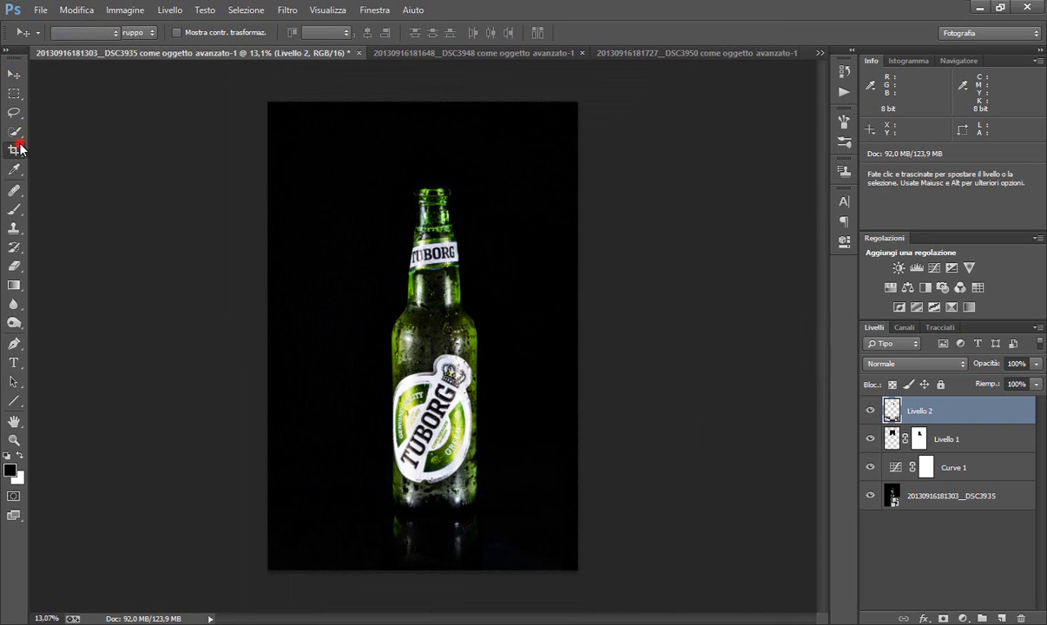
pyautogui.click(13, 150)
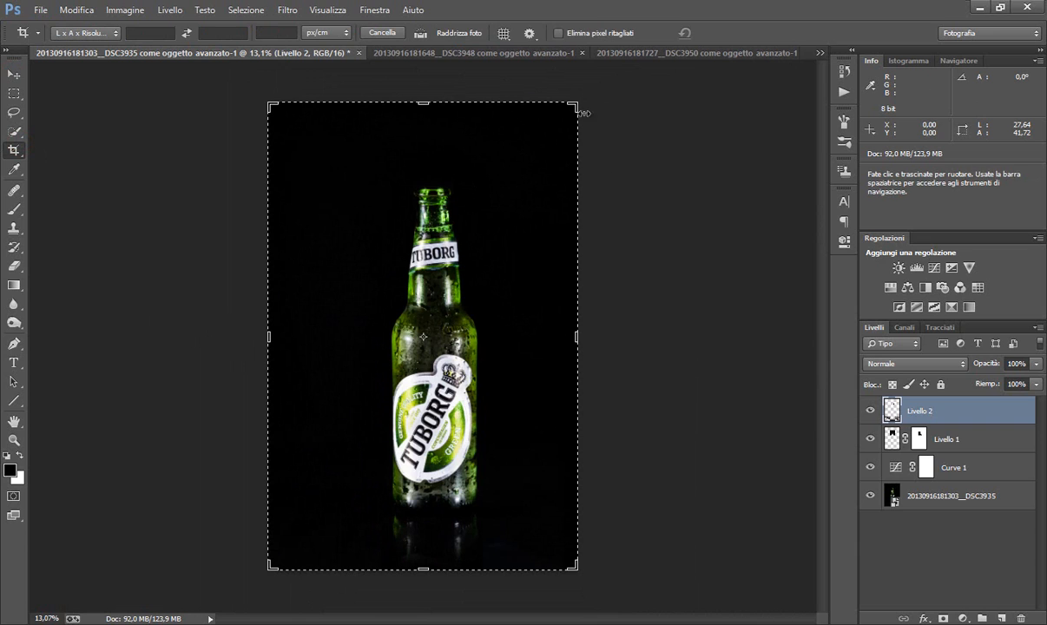
pyautogui.moveTo(577, 105); pyautogui.dragTo(658, 73)
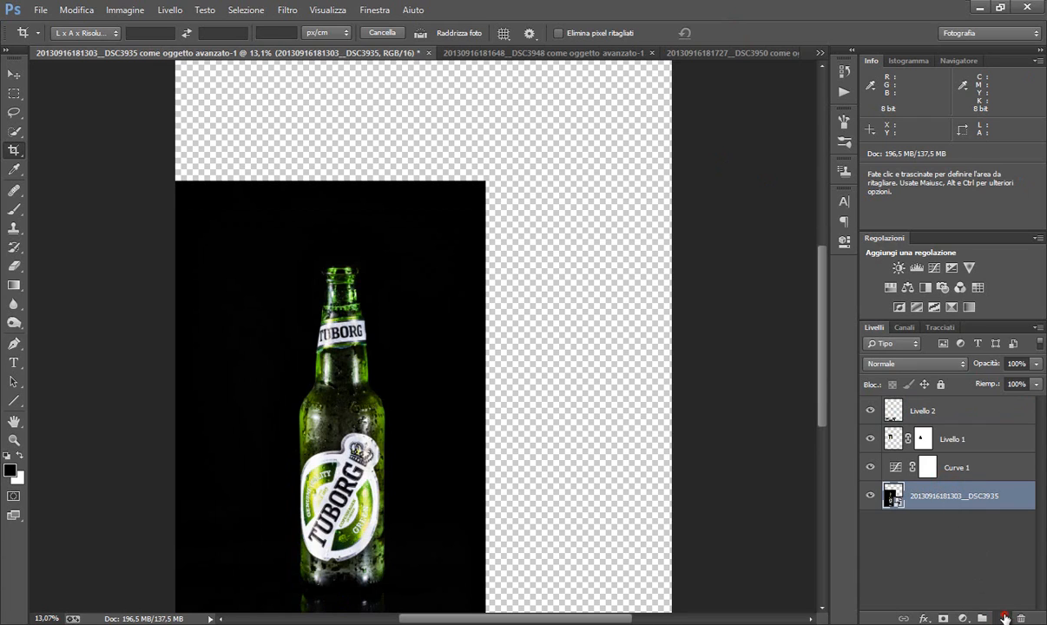
pyautogui.click(997, 615)
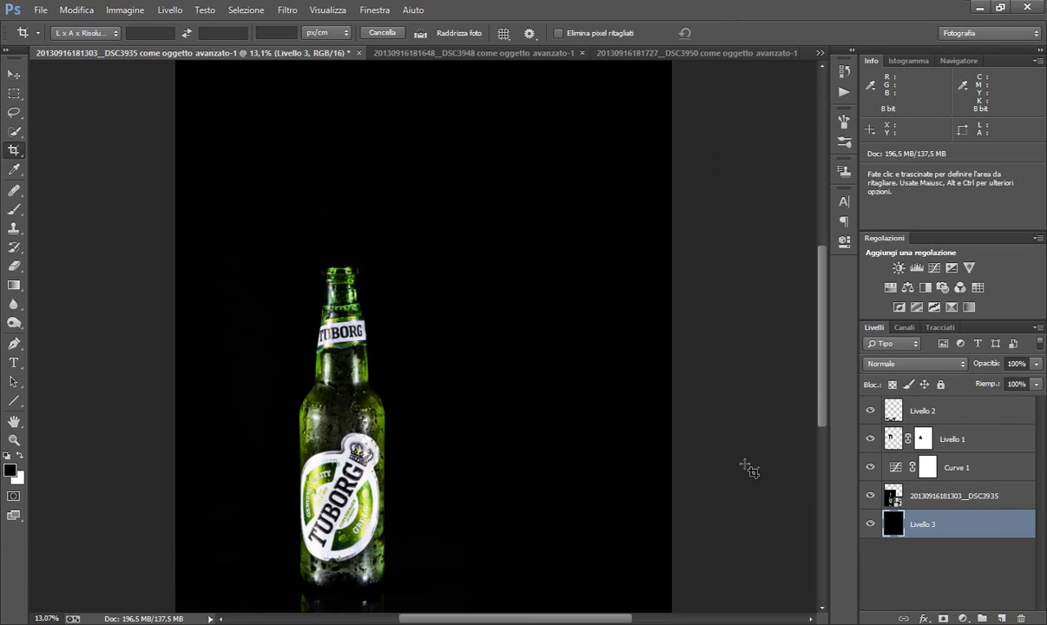
pyautogui.click(13, 78)
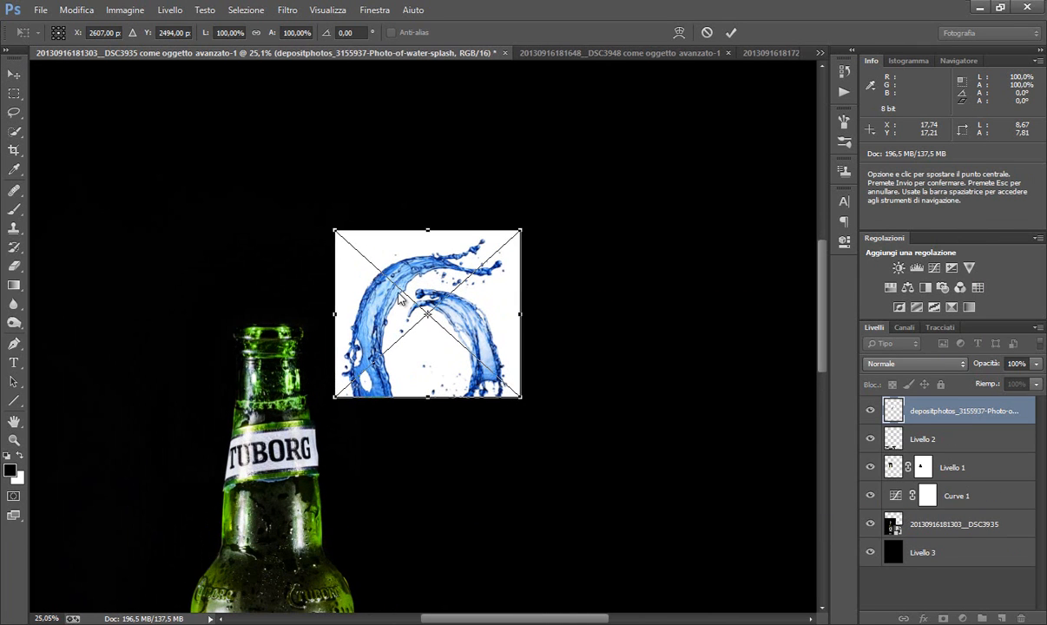
# Enlarge the splash to about 164% and seat its base on the bottle mouth
pyautogui.moveTo(427, 314); pyautogui.dragTo(329, 271)
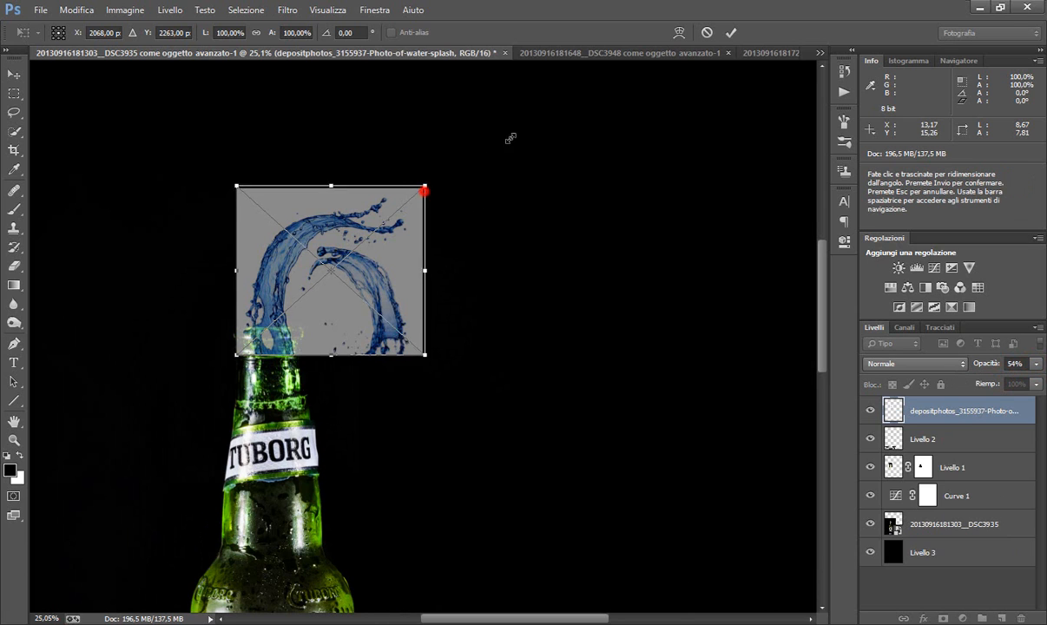
pyautogui.moveTo(423, 189); pyautogui.dragTo(543, 78)
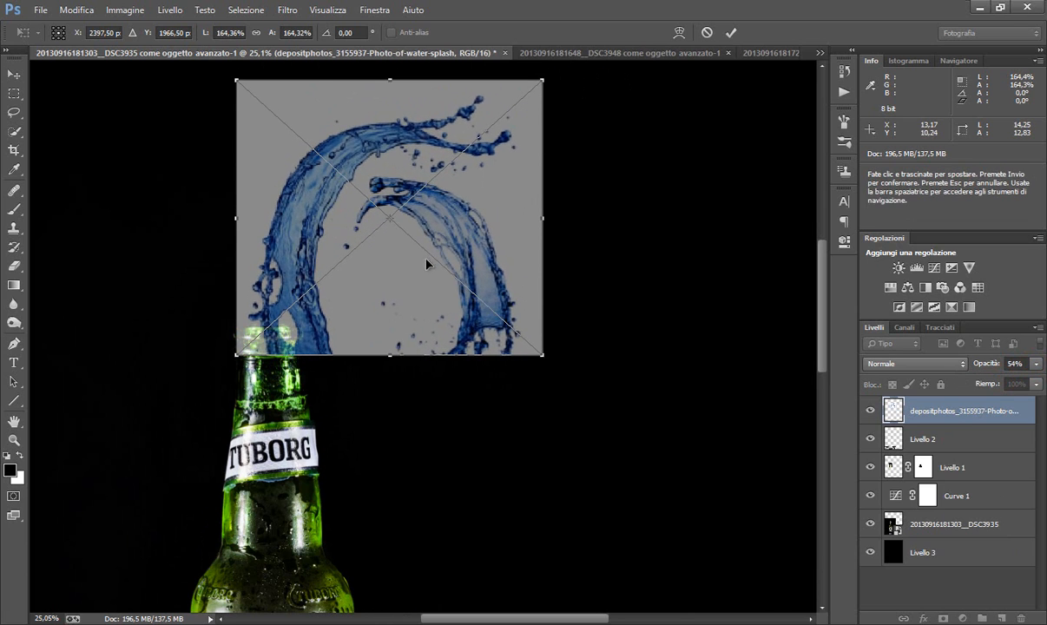
pyautogui.moveTo(426, 264); pyautogui.dragTo(404, 335)
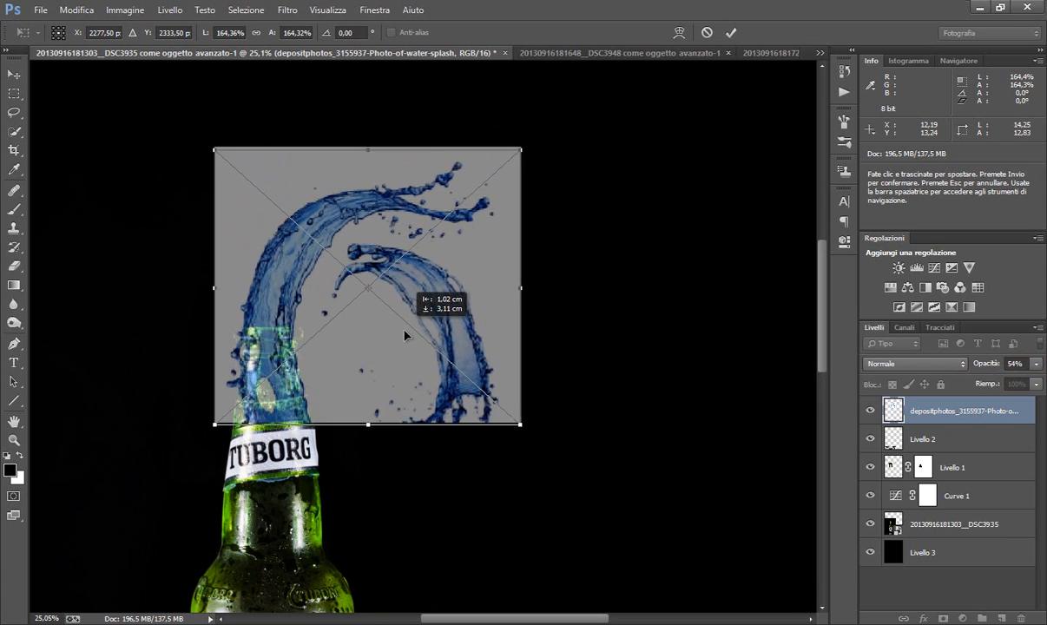
pyautogui.moveTo(404, 336); pyautogui.dragTo(417, 336)
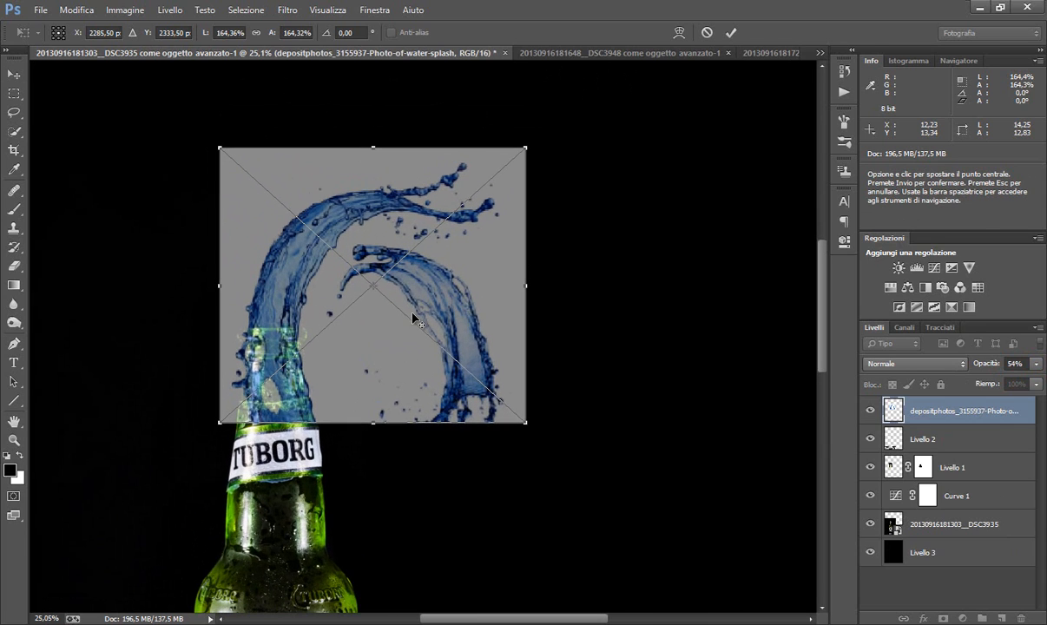
pyautogui.moveTo(523, 146)
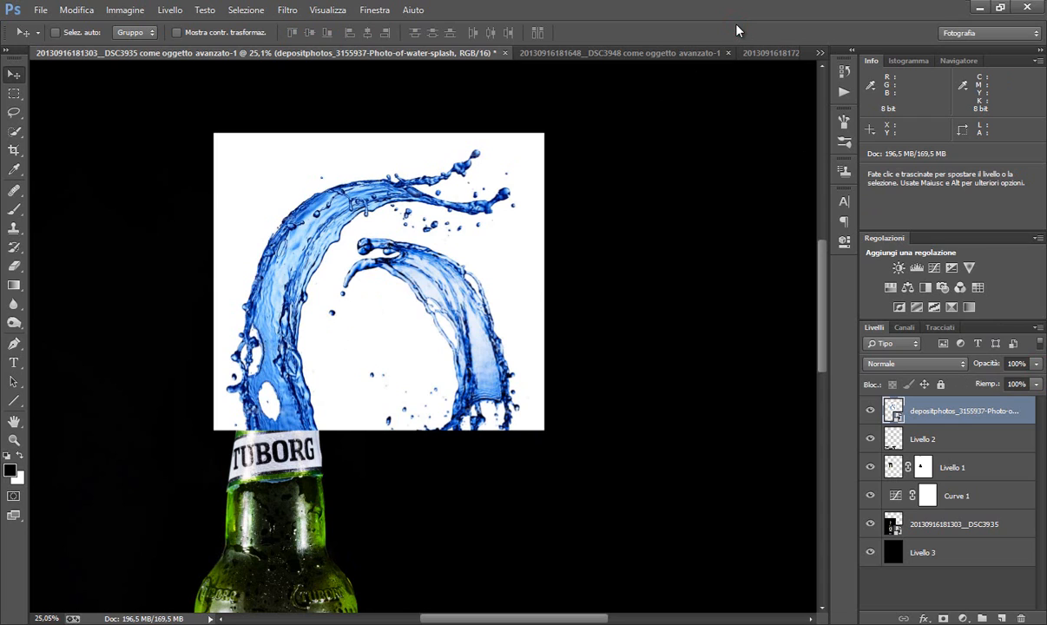
pyautogui.moveTo(342, 261)
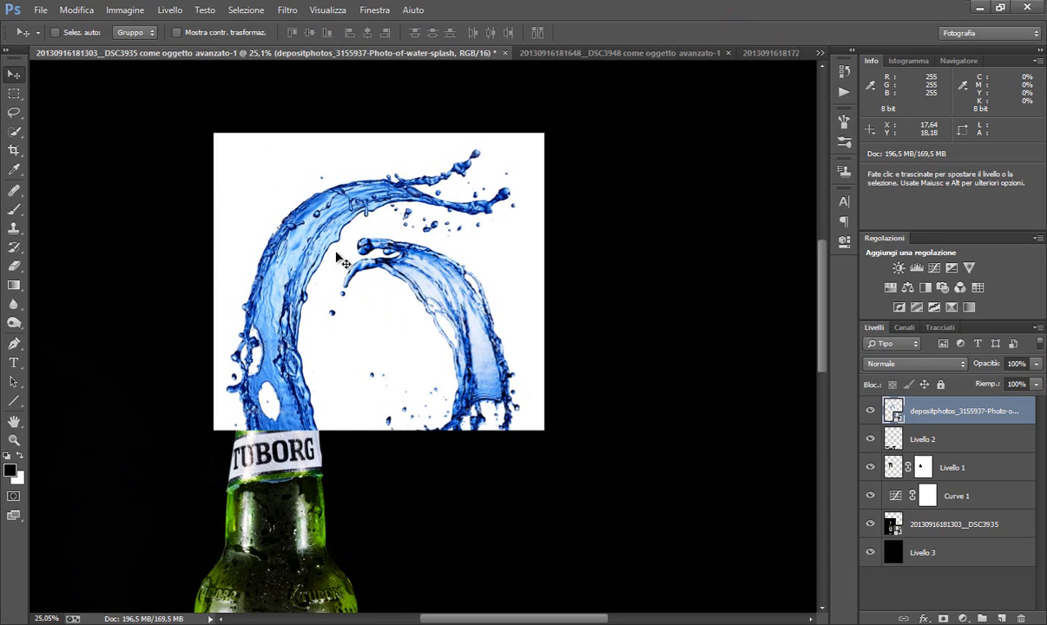
pyautogui.moveTo(382, 278)
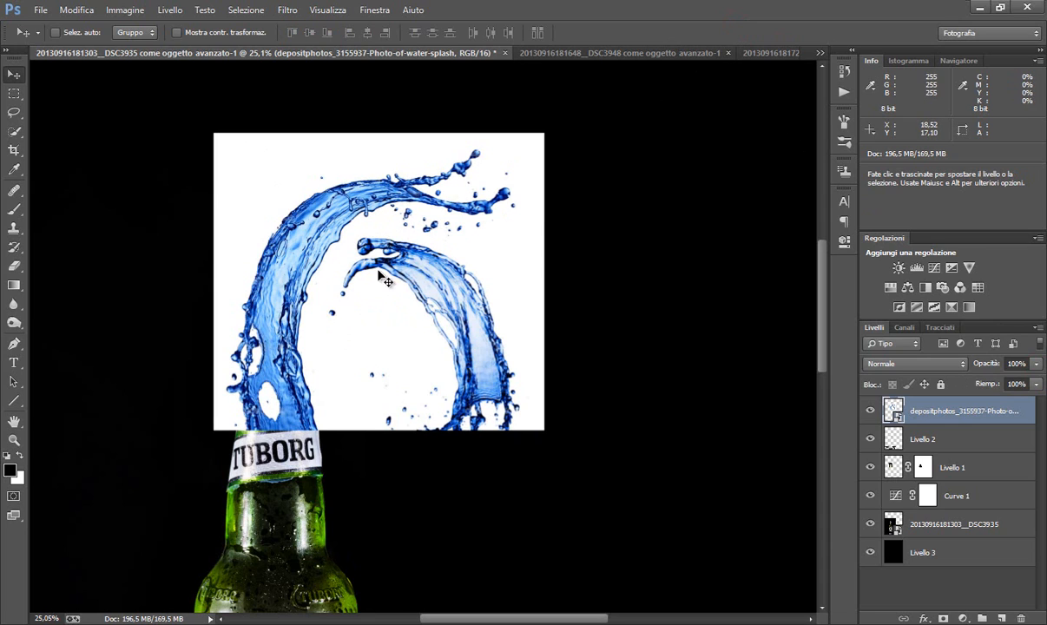
pyautogui.moveTo(382, 260)
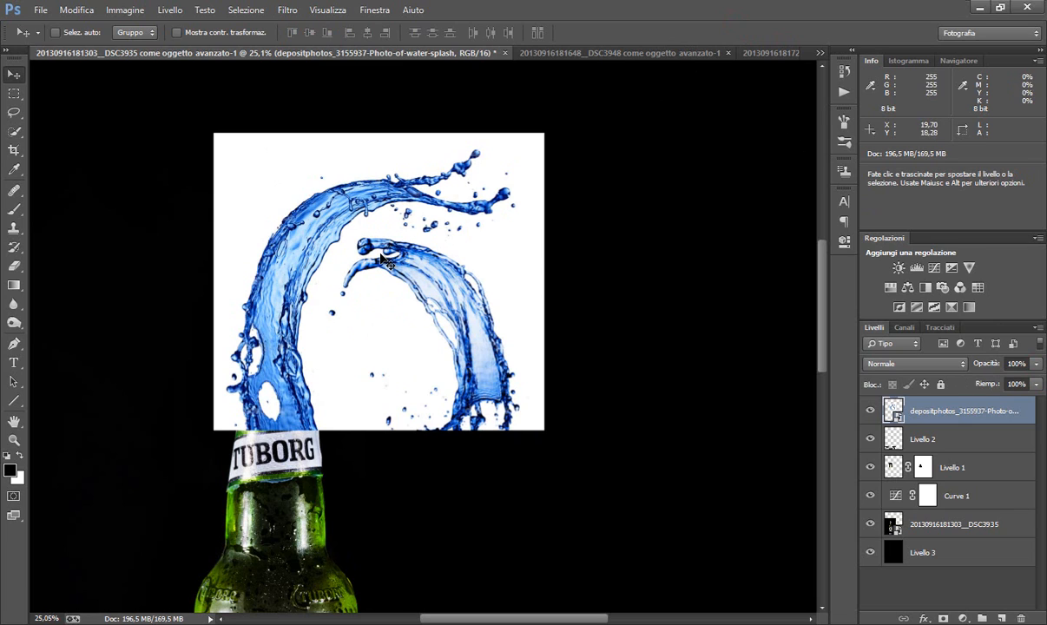
pyautogui.moveTo(327, 346)
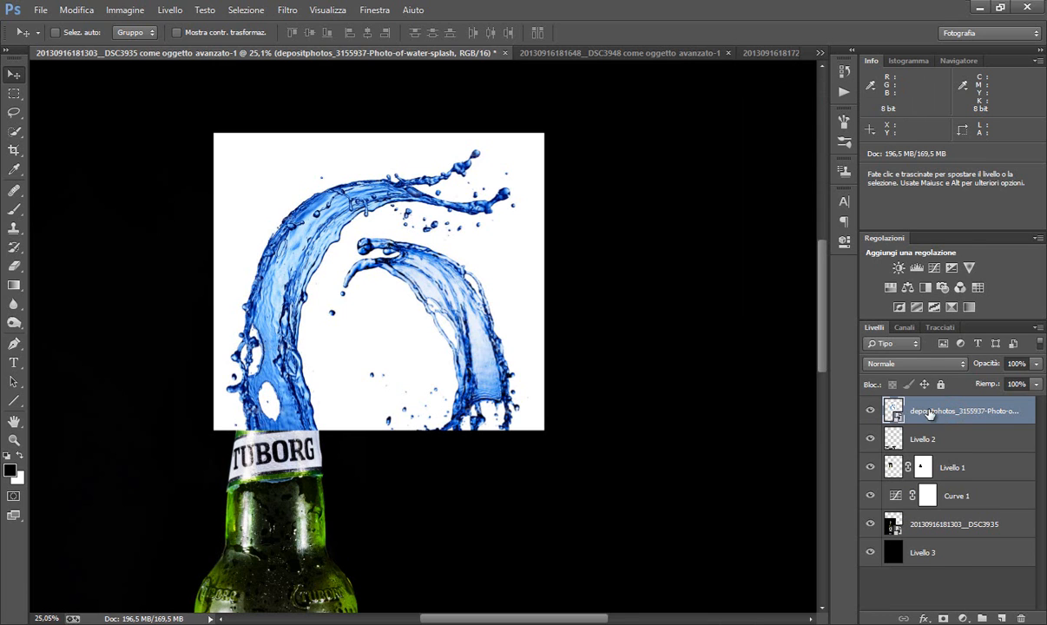
# Rasterize, invert and convert the splash to a smart object, toggling visibility to compare
pyautogui.rightClick(928, 408)
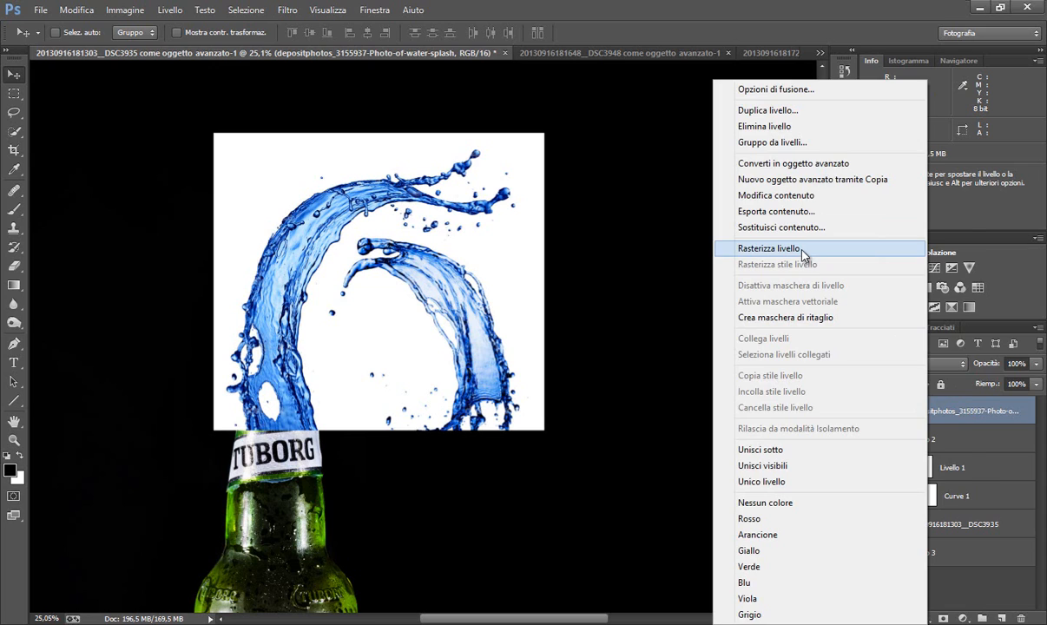
pyautogui.click(767, 248)
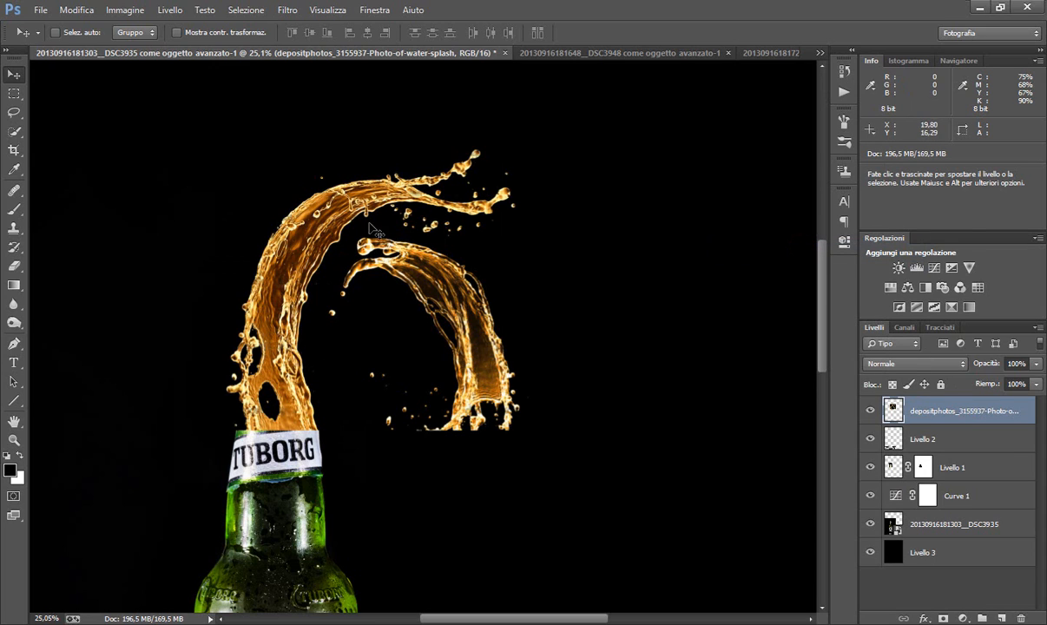
pyautogui.moveTo(338, 232)
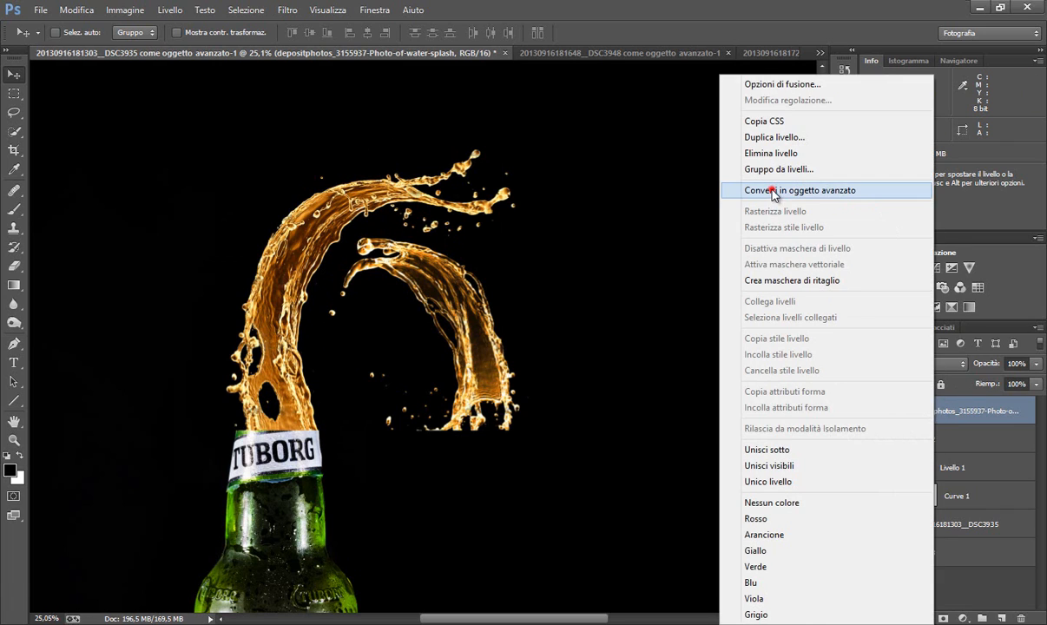
pyautogui.click(770, 191)
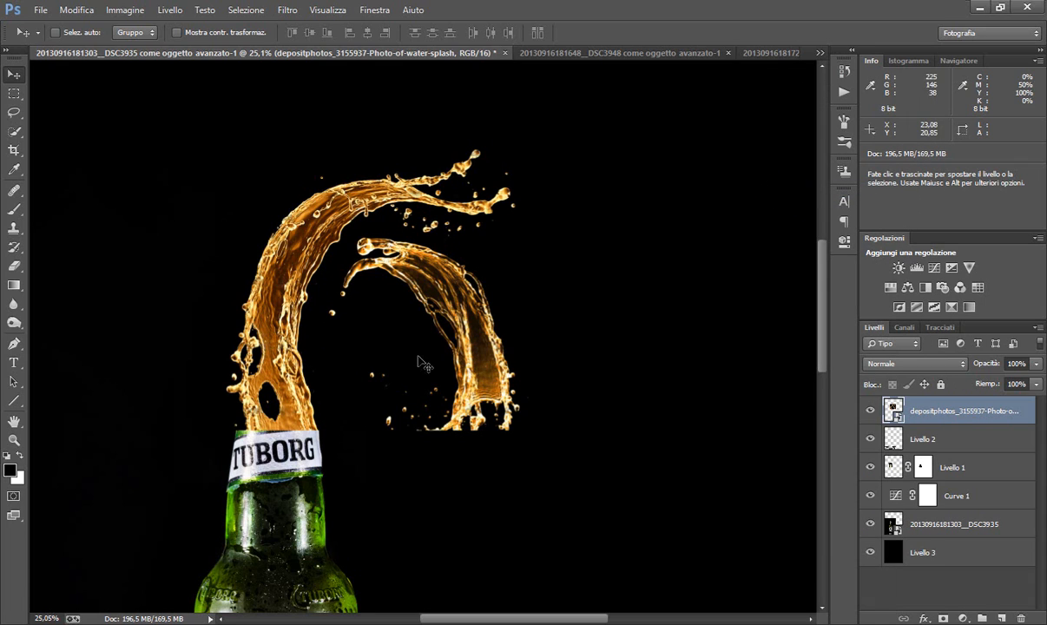
pyautogui.click(870, 410)
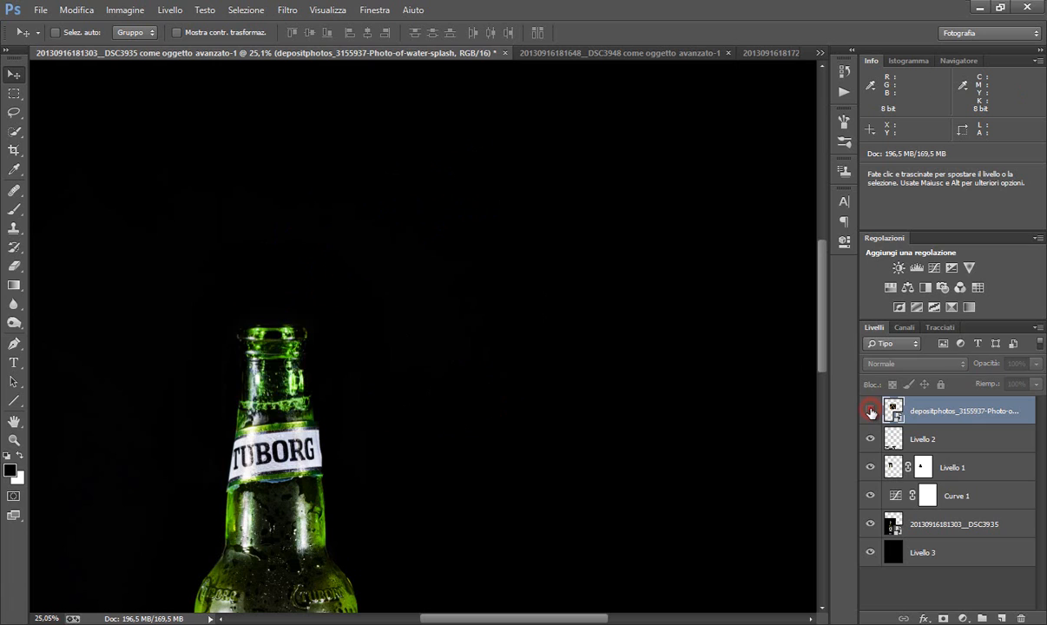
pyautogui.click(870, 409)
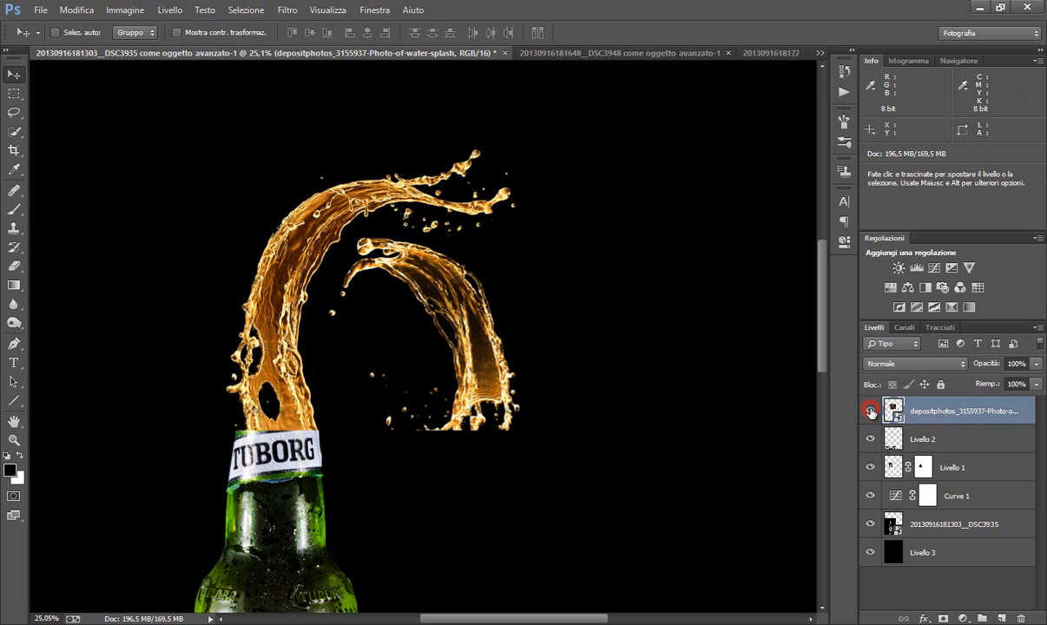
pyautogui.click(872, 410)
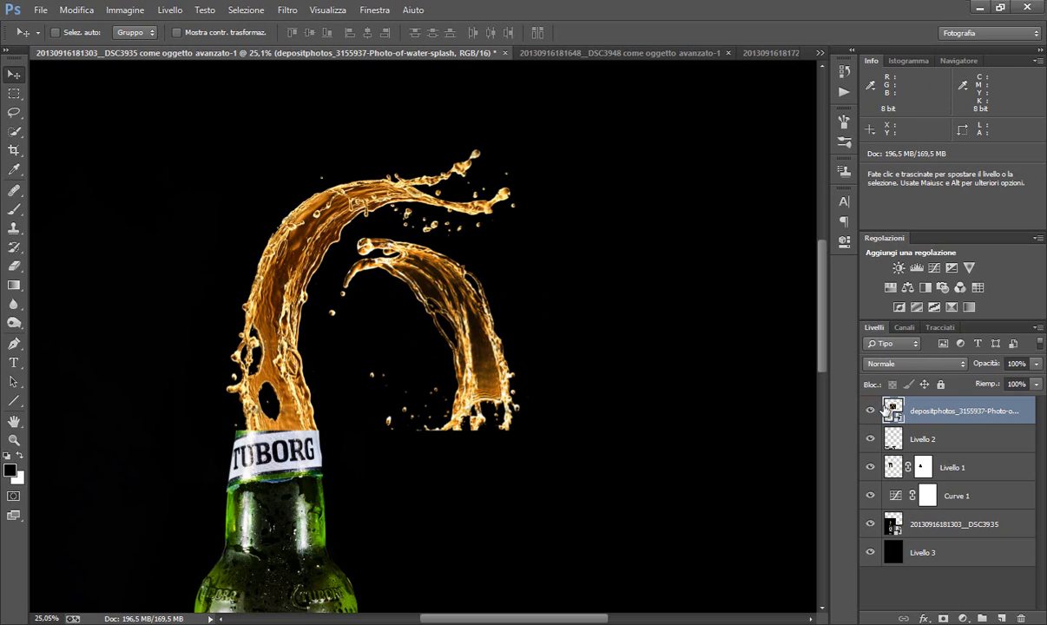
pyautogui.moveTo(904, 365)
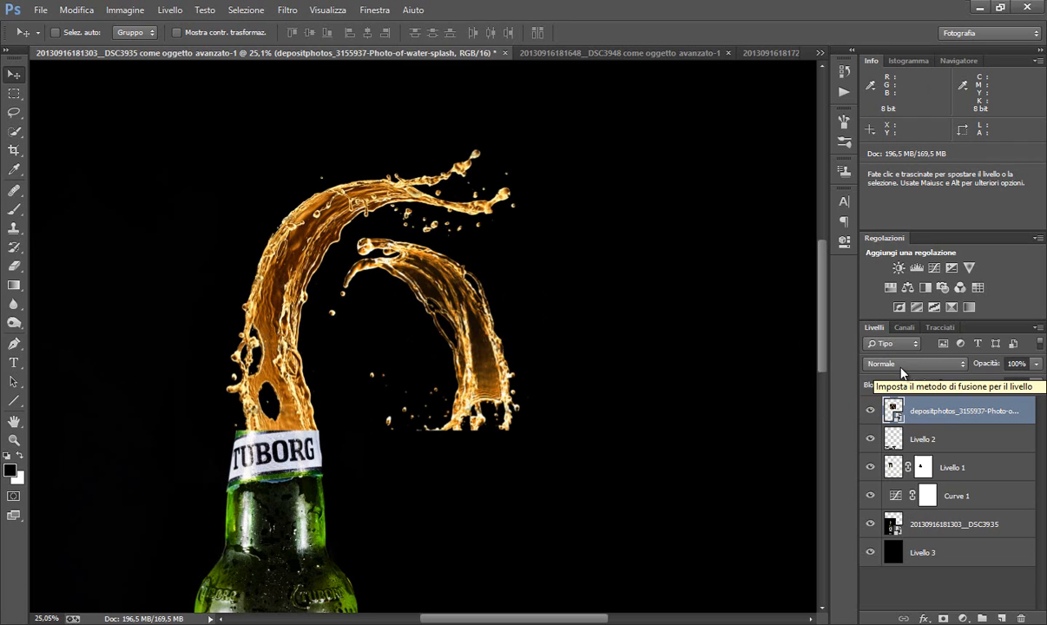
# Open the splash layer's blend mode list to choose Scolora (Screen)
pyautogui.click(907, 364)
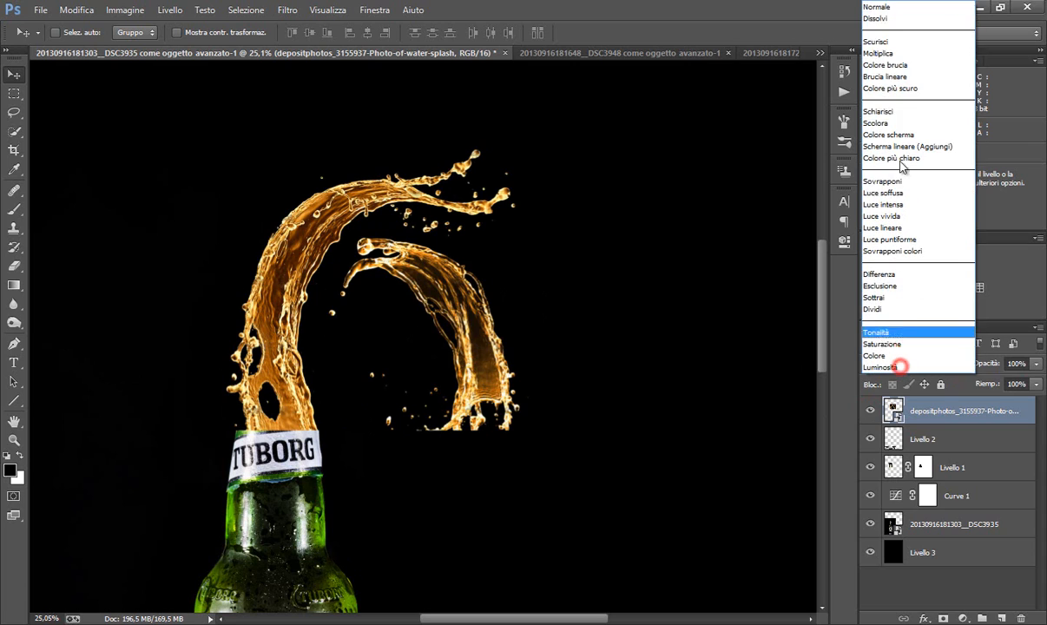
pyautogui.moveTo(874, 54)
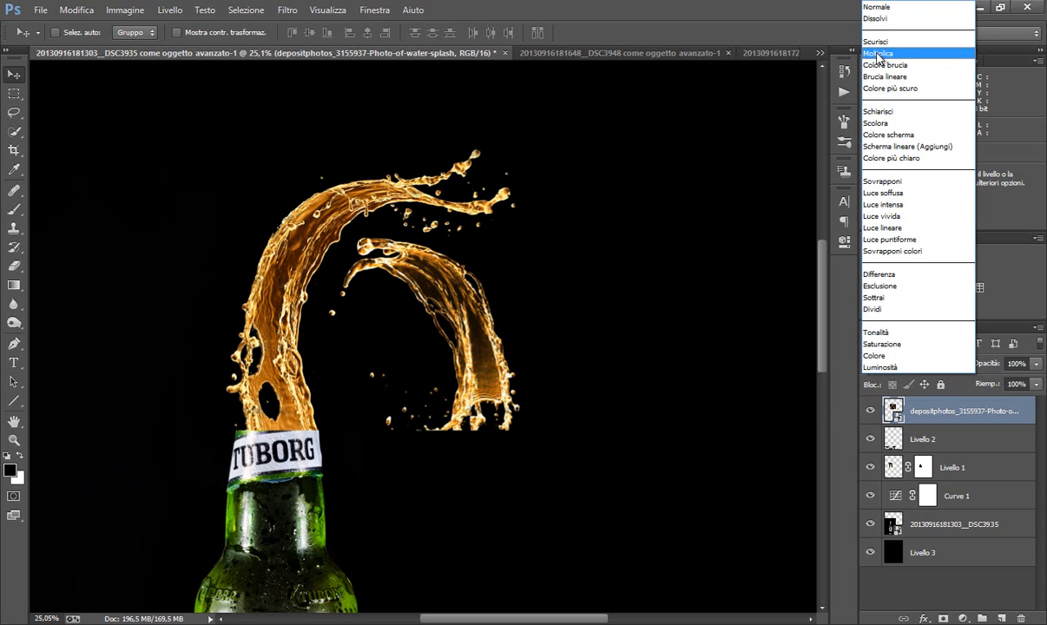
pyautogui.moveTo(925, 54)
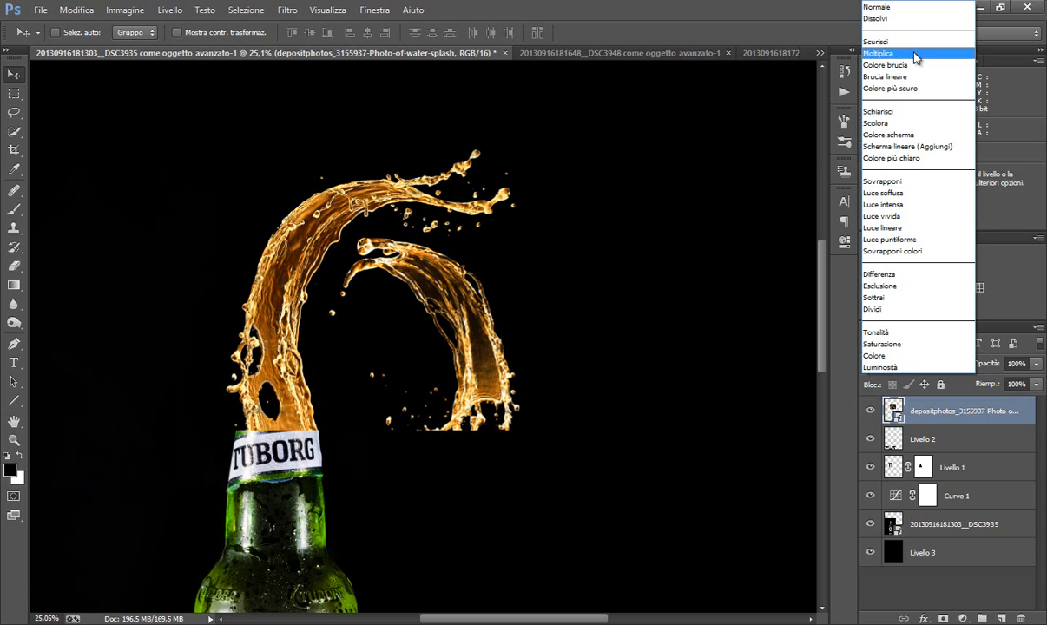
pyautogui.moveTo(910, 121)
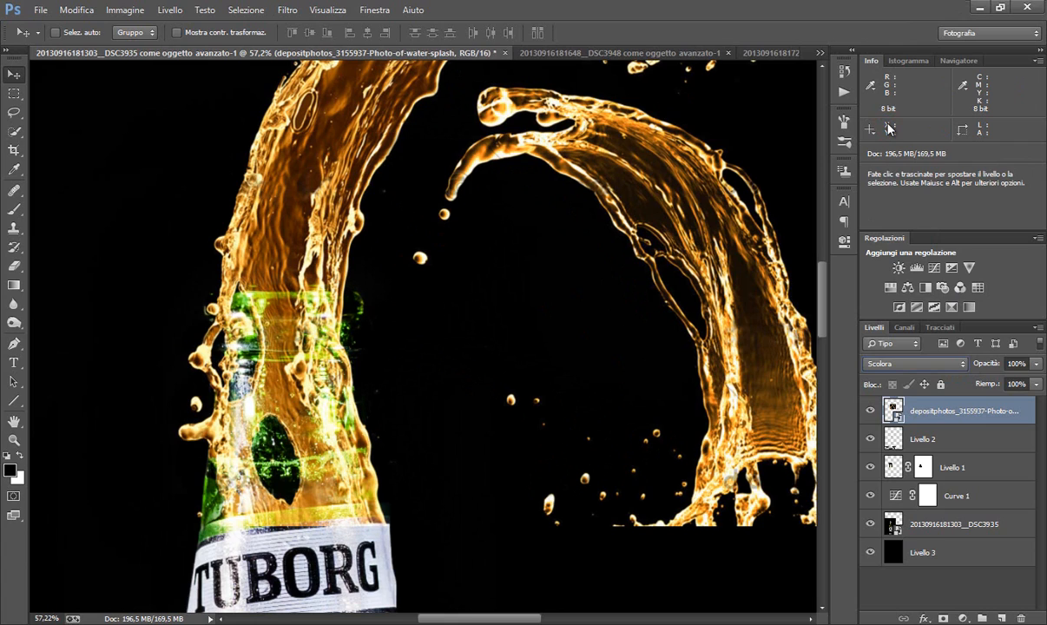
pyautogui.moveTo(443, 365)
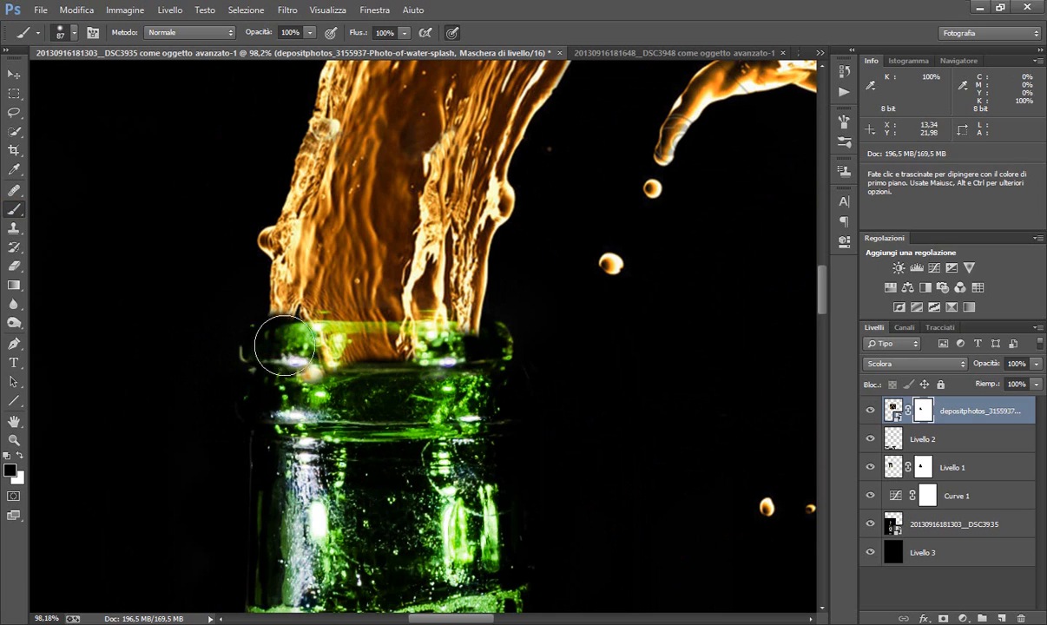
# Paint black on the splash layer mask across the bottle neck
pyautogui.moveTo(286, 345); pyautogui.dragTo(491, 344)
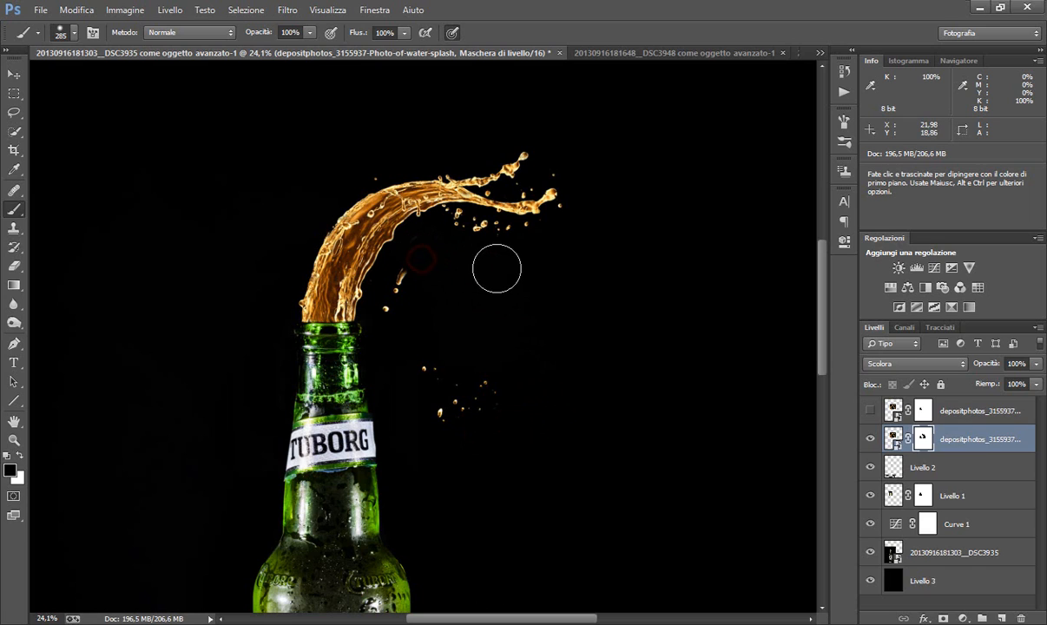
pyautogui.moveTo(453, 288)
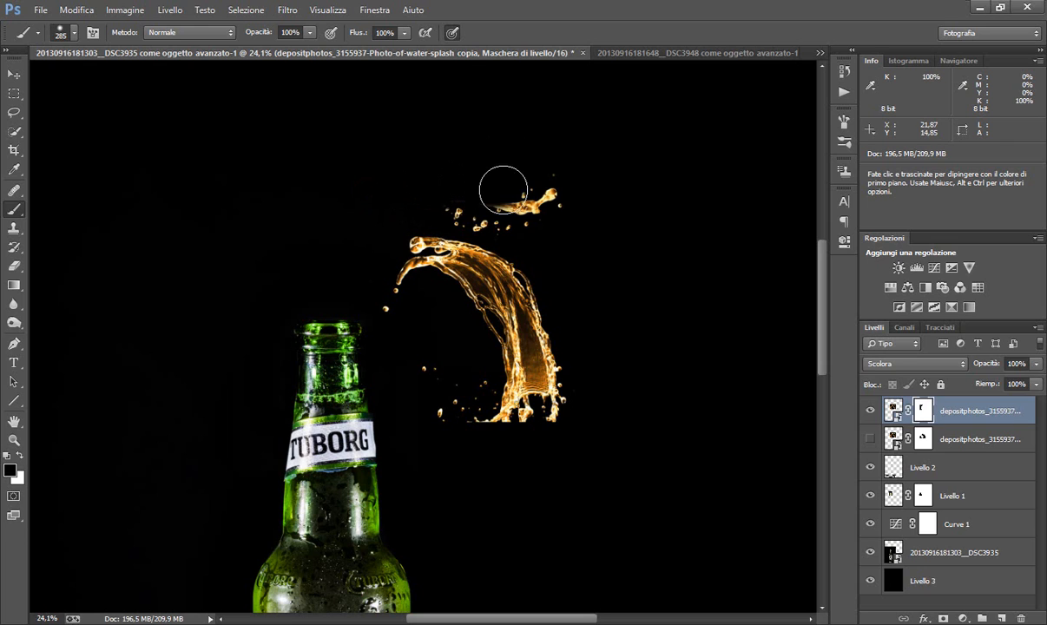
# Mask the copied splash to one arc, move it onto the neck and rotate it
pyautogui.moveTo(504, 190); pyautogui.dragTo(530, 192)
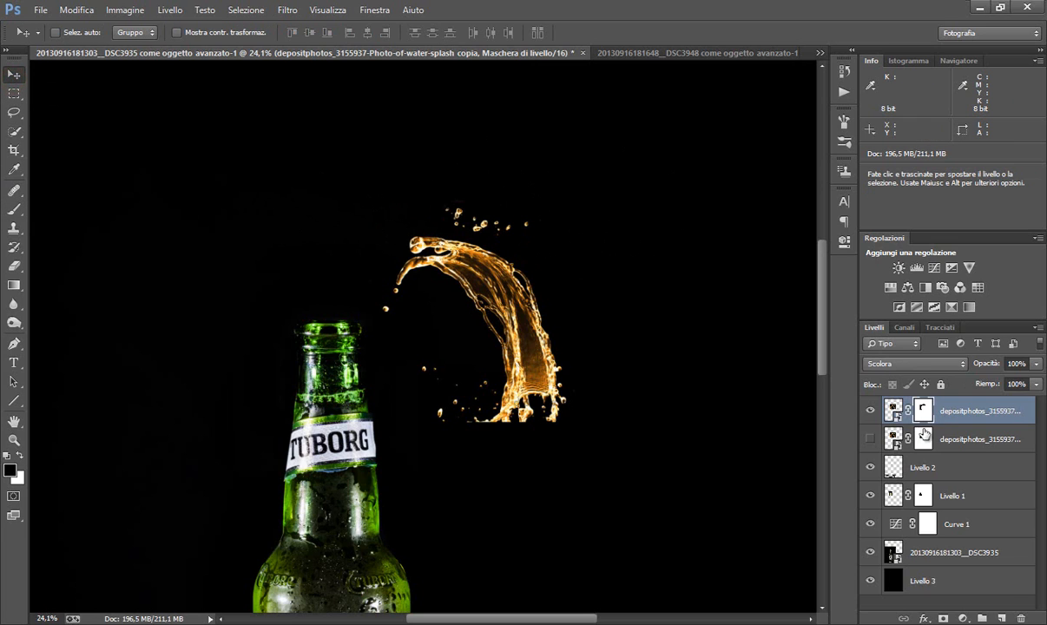
pyautogui.moveTo(717, 405)
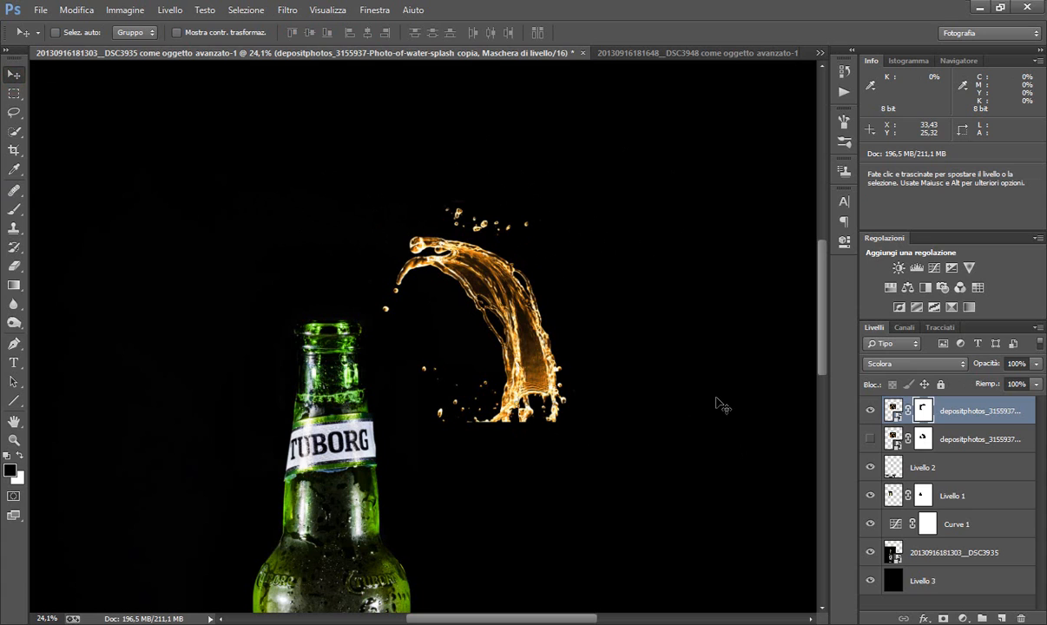
pyautogui.click(92, 11)
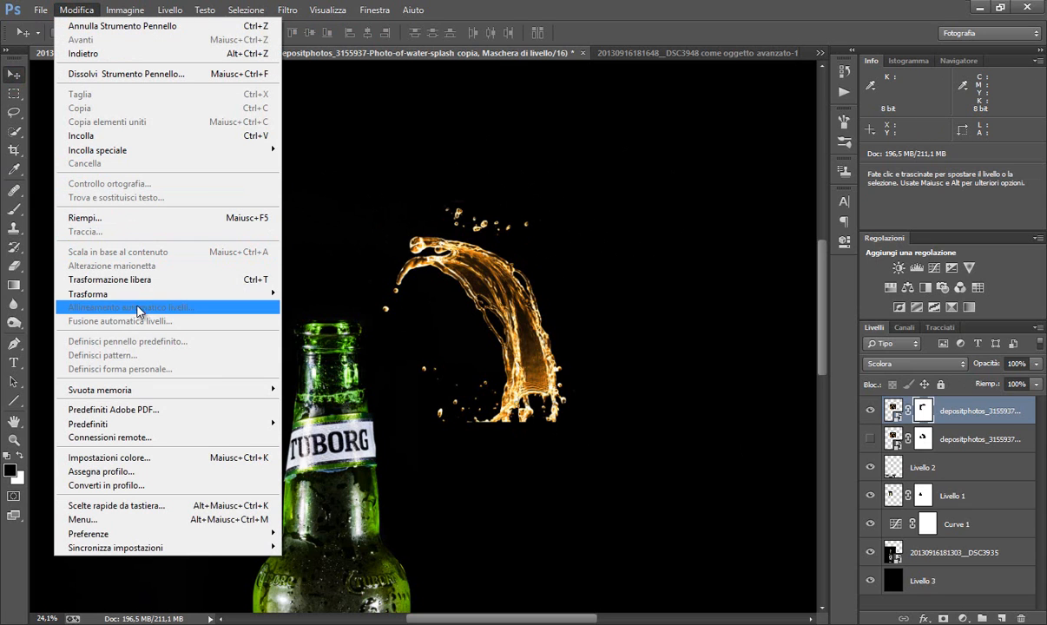
pyautogui.click(130, 307)
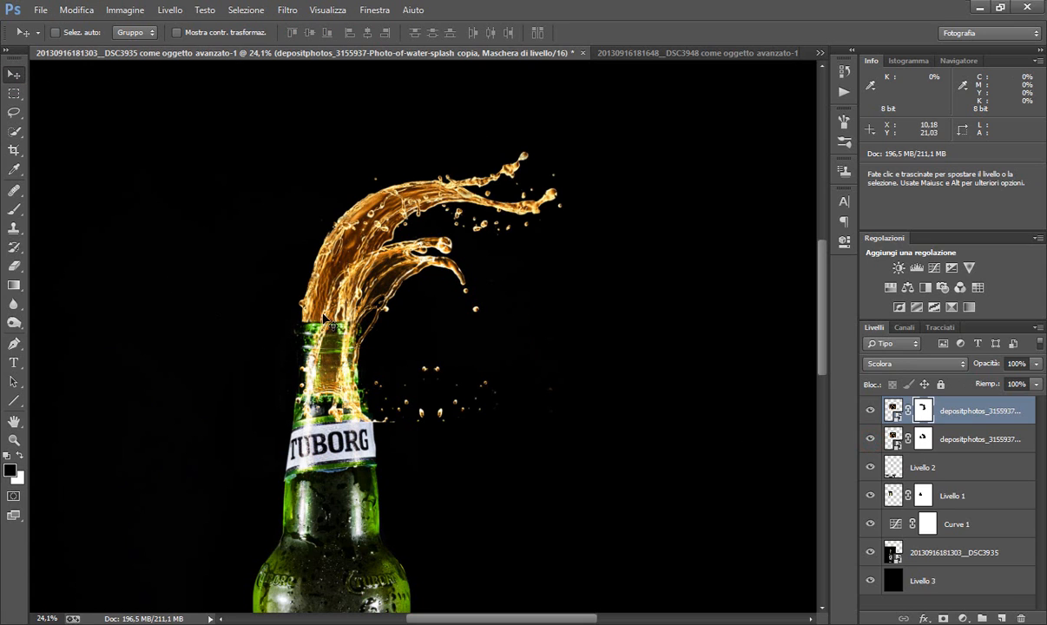
pyautogui.moveTo(325, 313); pyautogui.dragTo(337, 267)
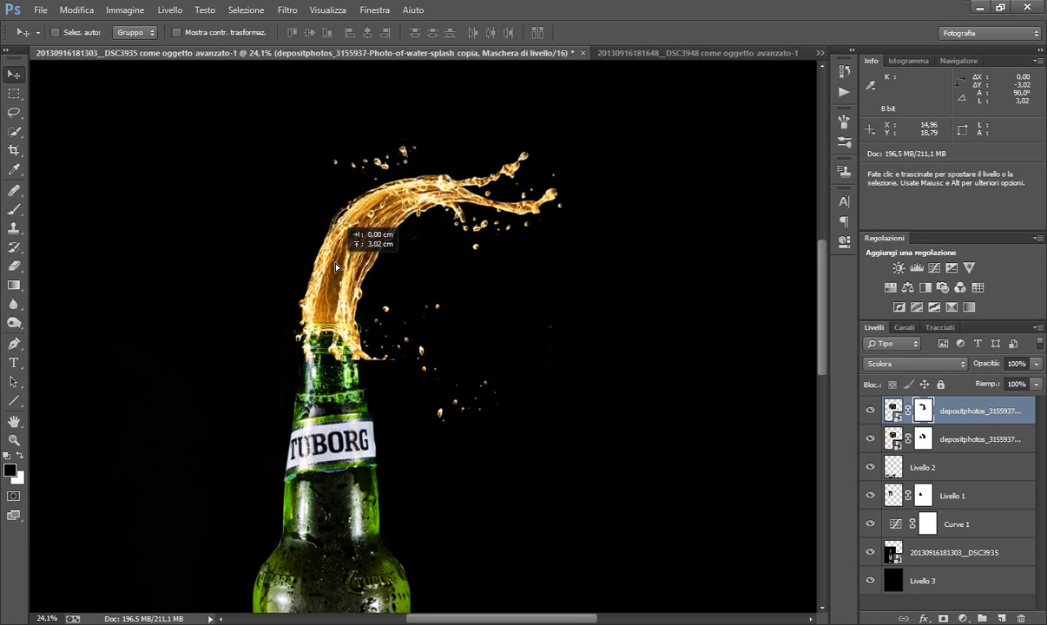
pyautogui.press('ctrl++')
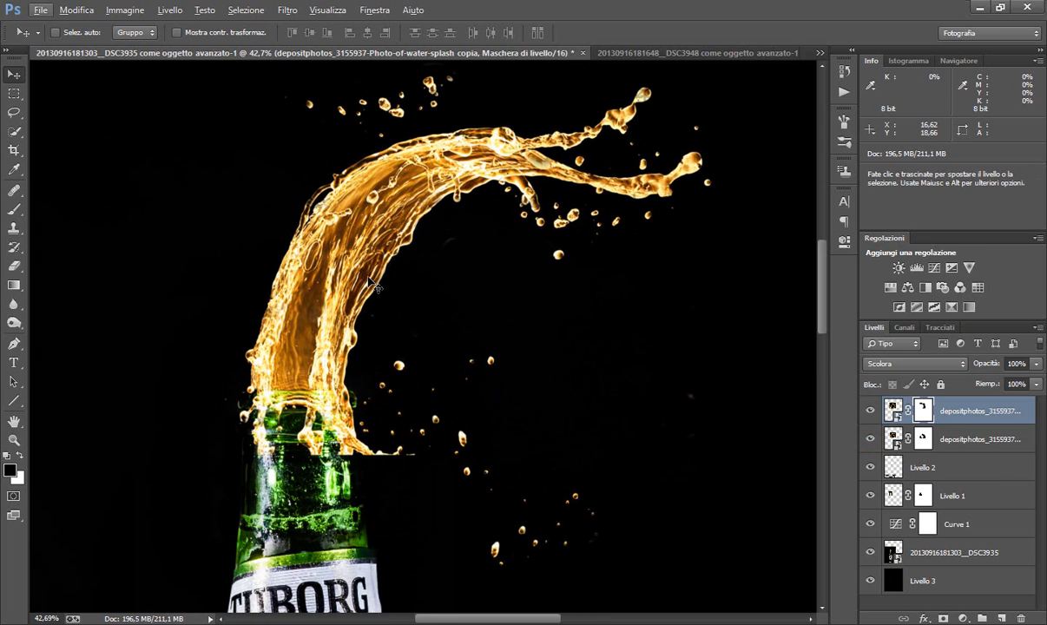
pyautogui.moveTo(369, 282); pyautogui.dragTo(365, 270)
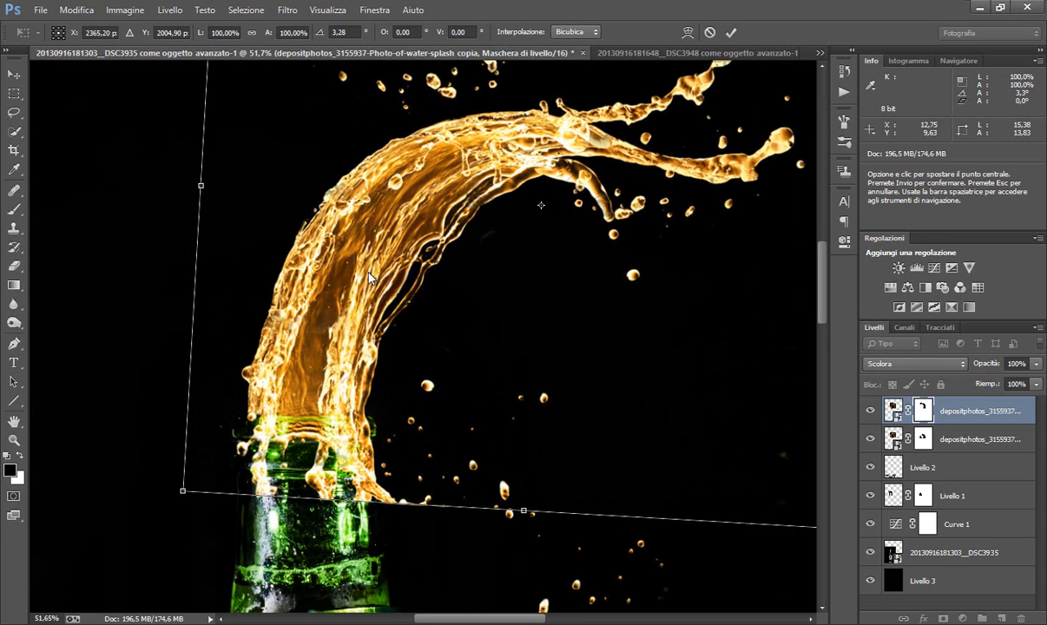
pyautogui.moveTo(363, 303)
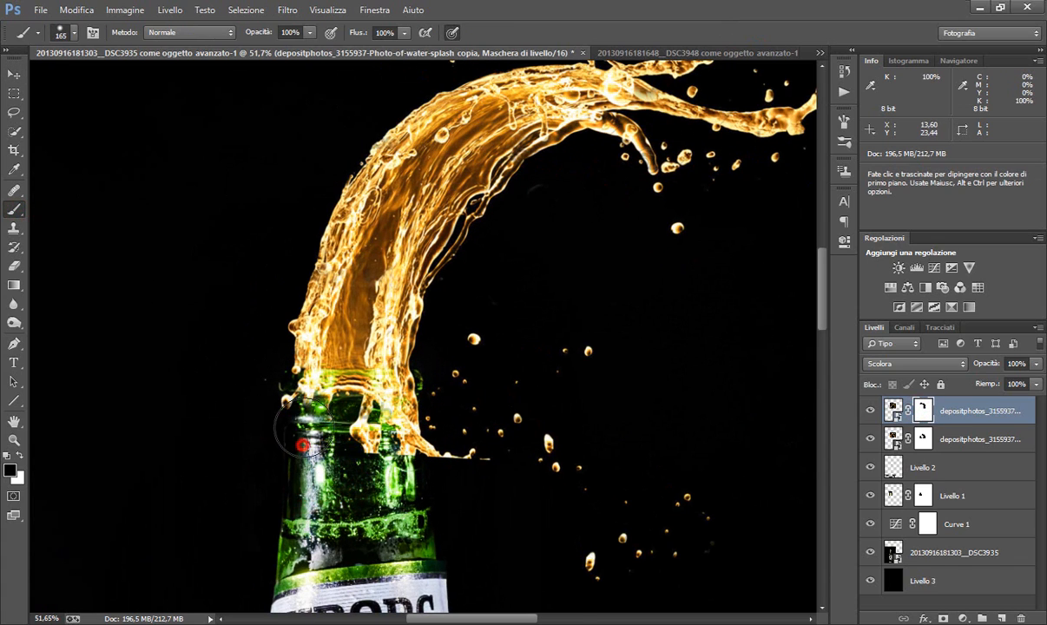
# Mask the splash copy's edge around the bottle rim to reveal the green rim beneath
pyautogui.moveTo(304, 443); pyautogui.dragTo(451, 462)
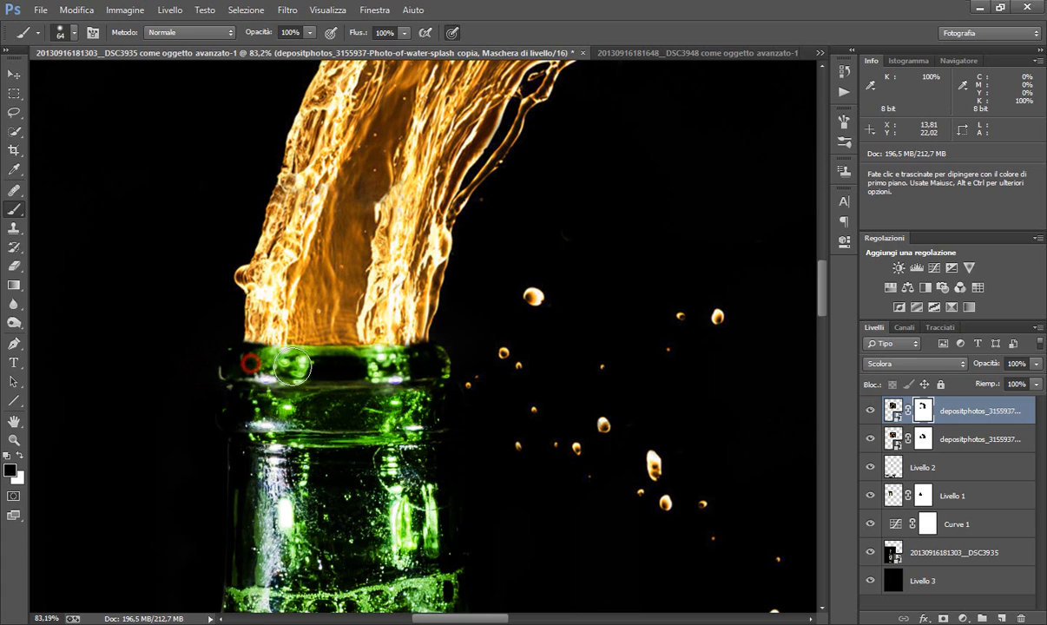
pyautogui.moveTo(252, 363); pyautogui.dragTo(445, 345)
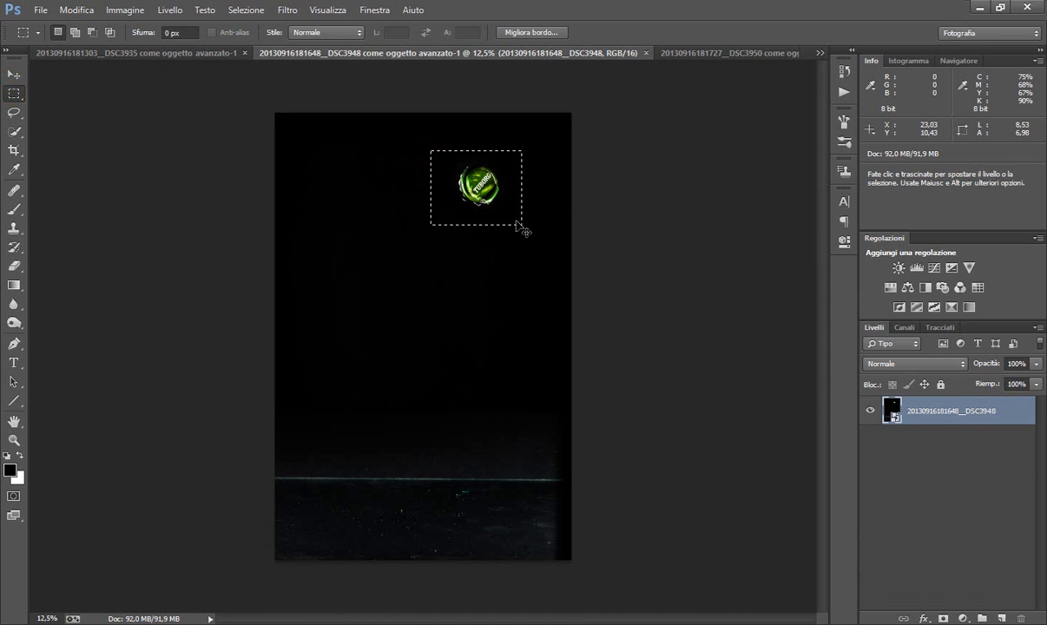
# Set cap layer Livello 4 to Screen (Scolora) blend and move it beside the splash
pyautogui.click(139, 65)
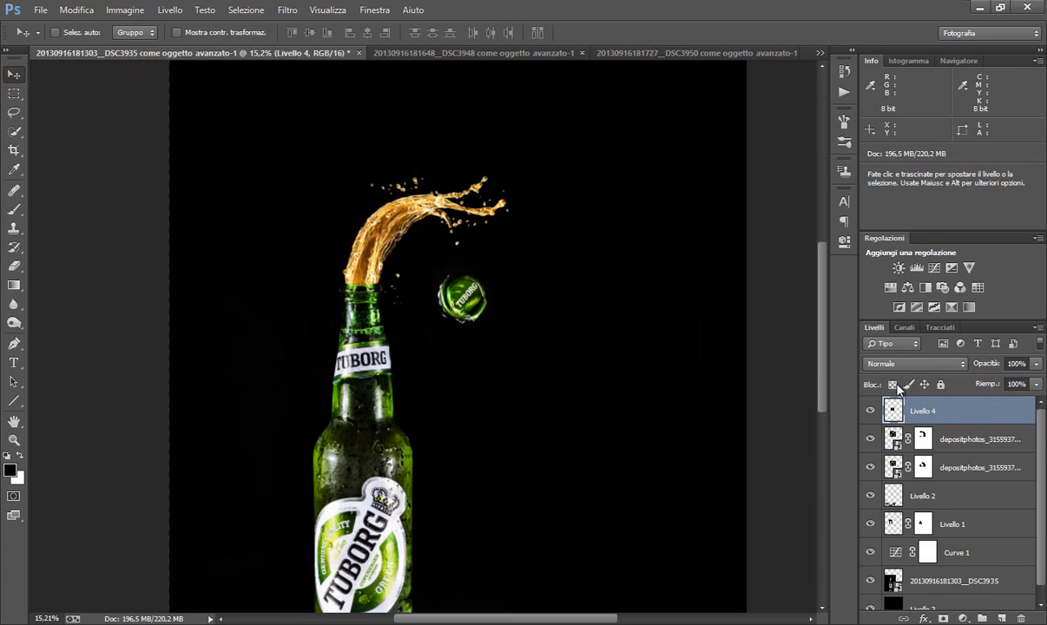
pyautogui.click(909, 388)
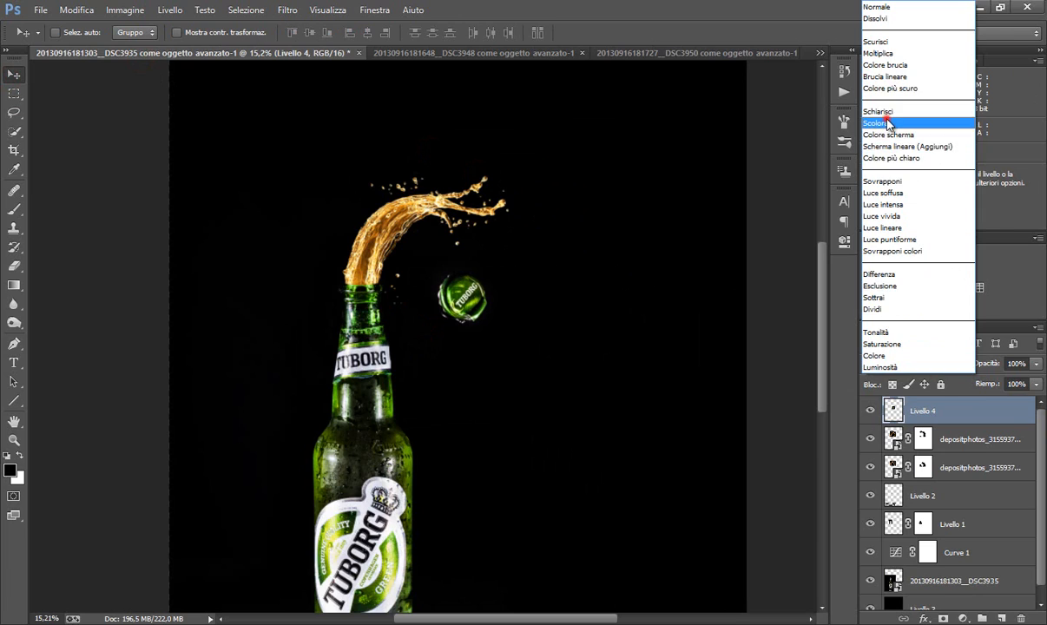
pyautogui.click(878, 124)
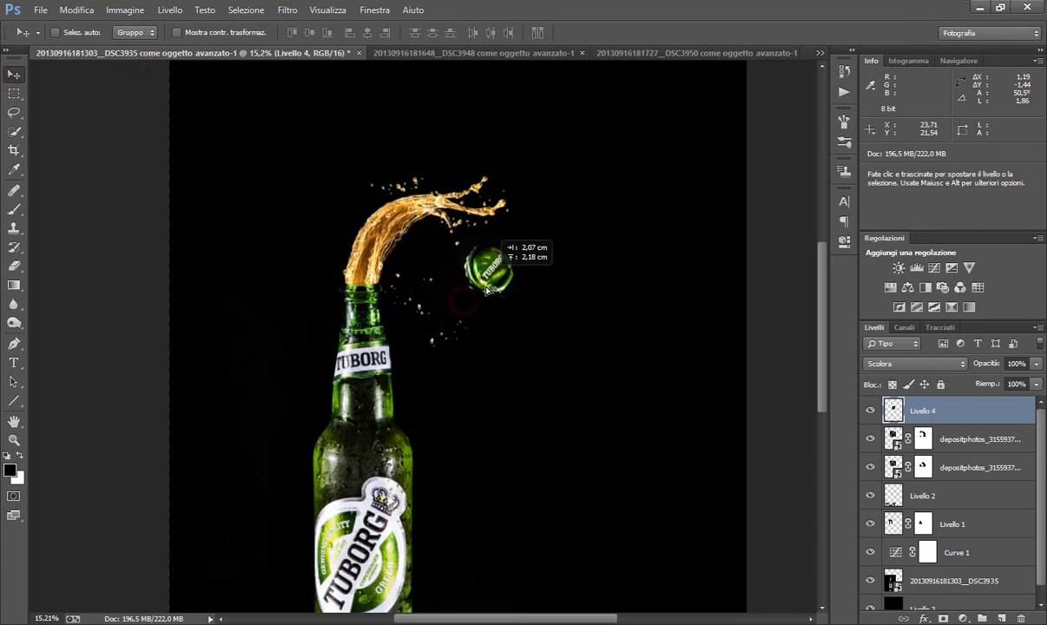
pyautogui.moveTo(490, 269); pyautogui.dragTo(464, 299)
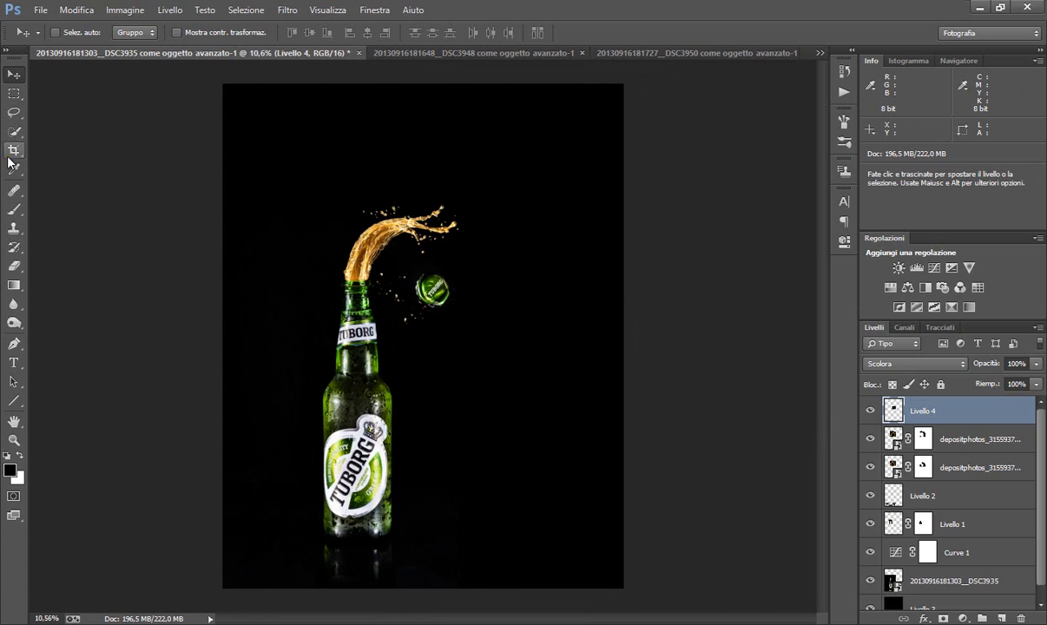
# Crop to a tall frame around the bottle and stamp visible layers into Livello 5
pyautogui.click(13, 151)
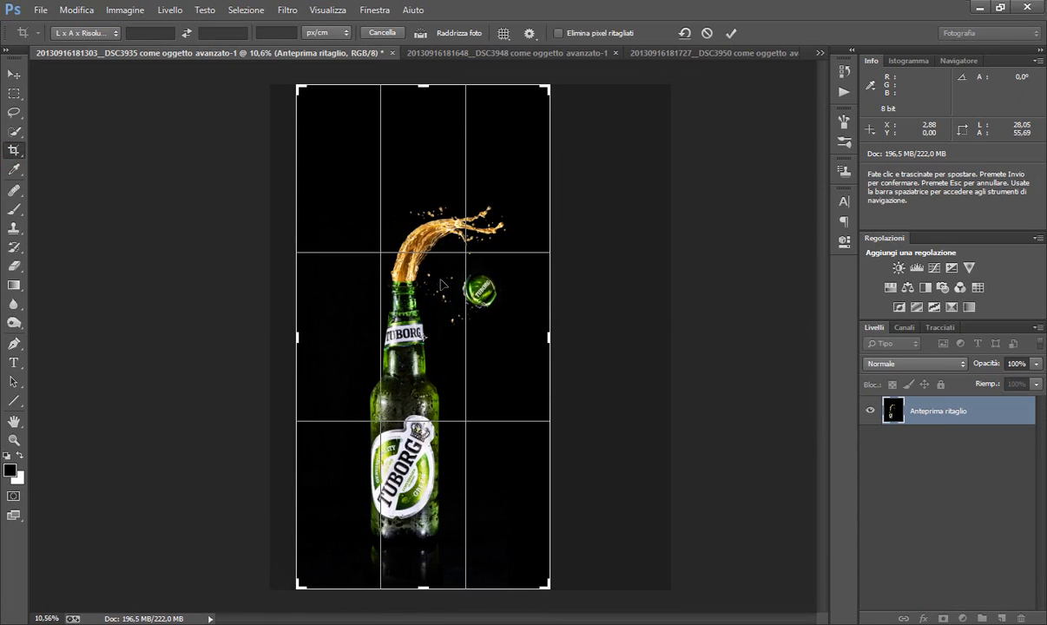
pyautogui.moveTo(427, 87); pyautogui.dragTo(428, 130)
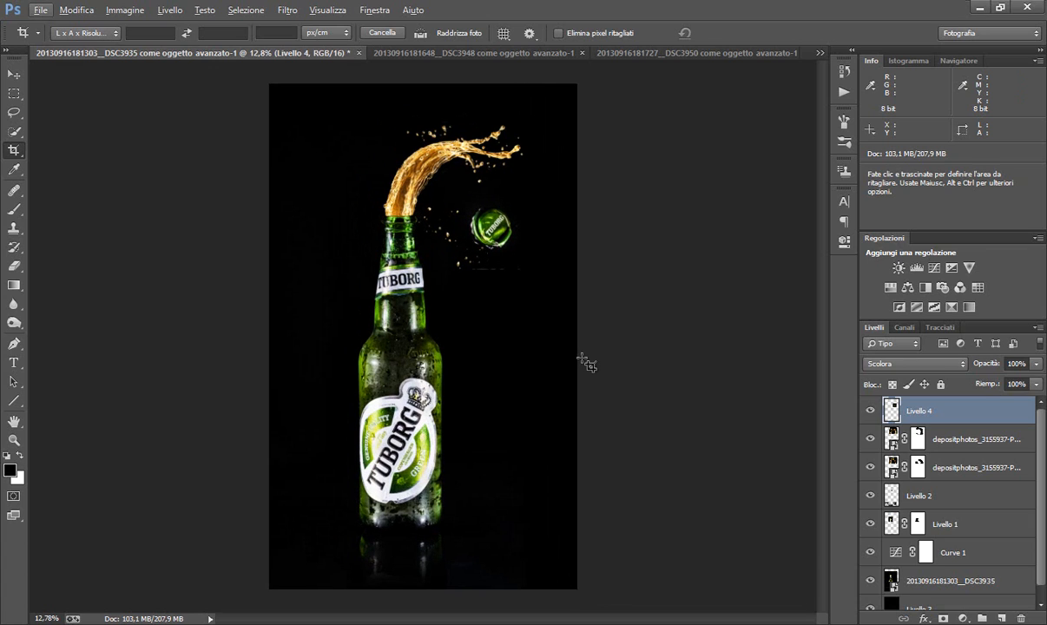
pyautogui.click(12, 80)
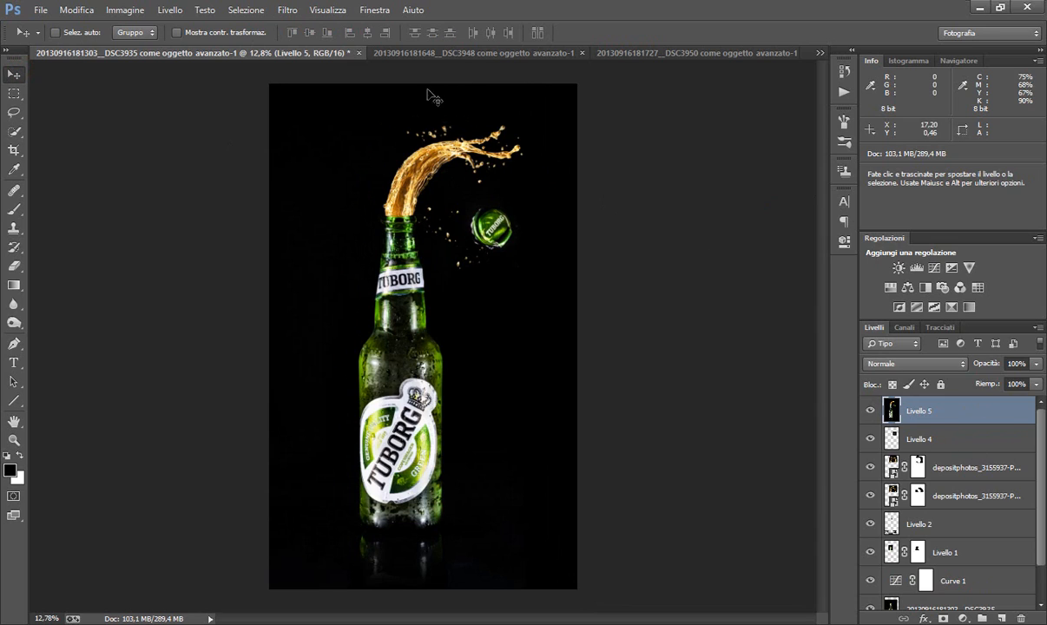
pyautogui.moveTo(605, 243)
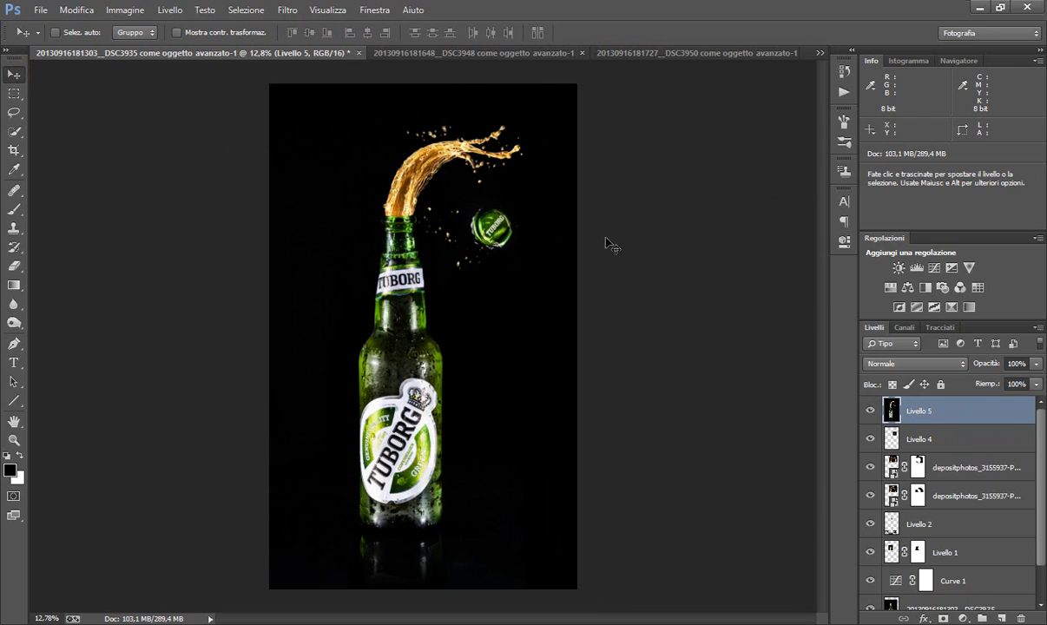
pyautogui.moveTo(918, 432)
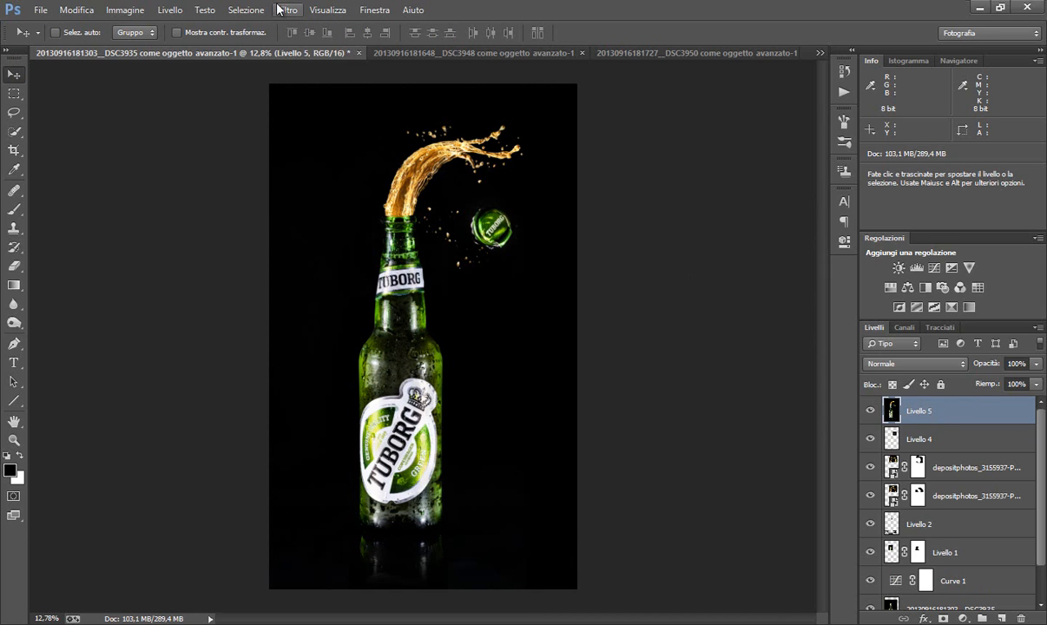
# Apply High Pass (radius 0,4) to Livello 5 and blend it as Linear Light (Luce lineare)
pyautogui.click(296, 9)
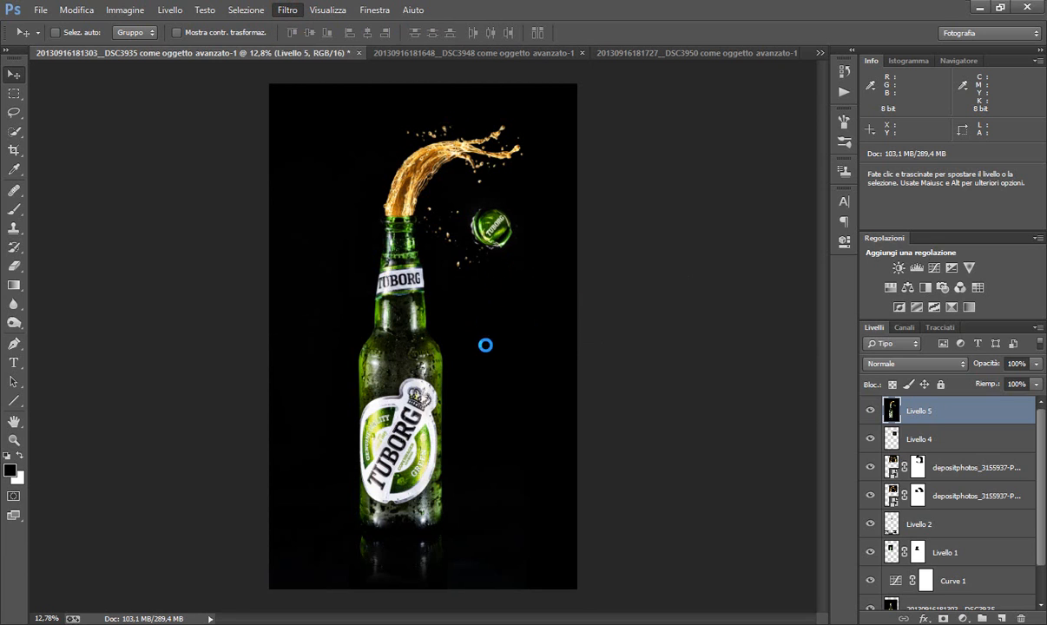
pyautogui.click(299, 9)
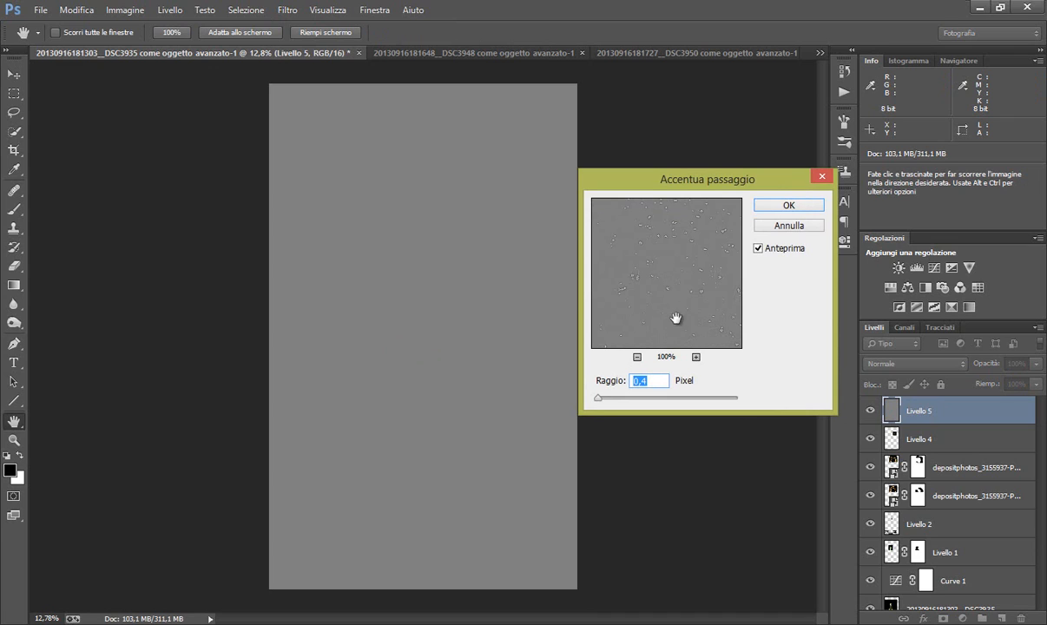
pyautogui.click(788, 205)
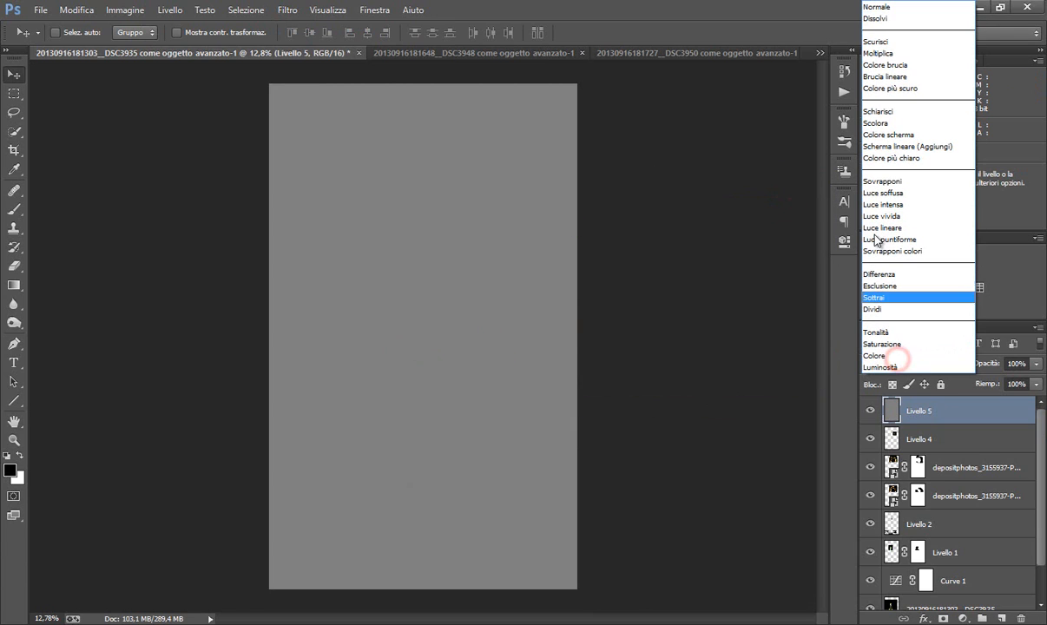
pyautogui.moveTo(887, 228)
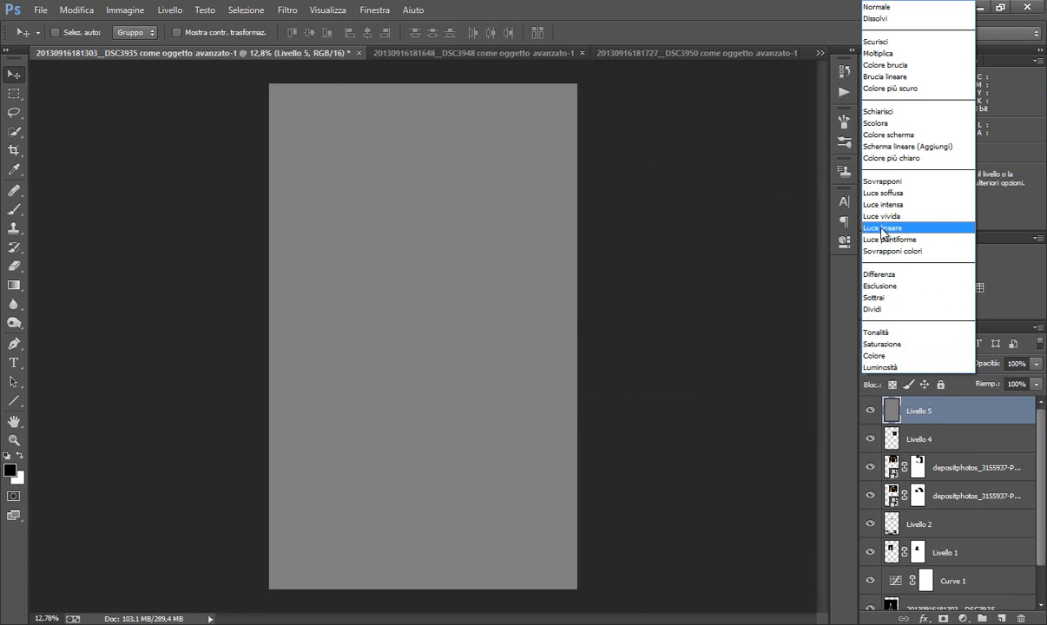
pyautogui.click(882, 227)
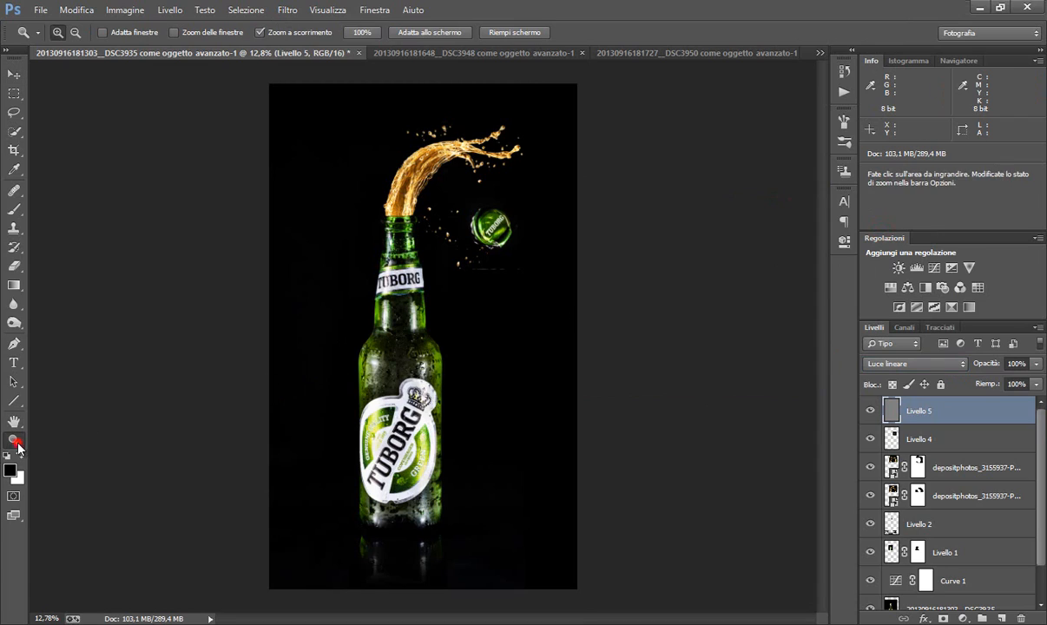
pyautogui.click(371, 406)
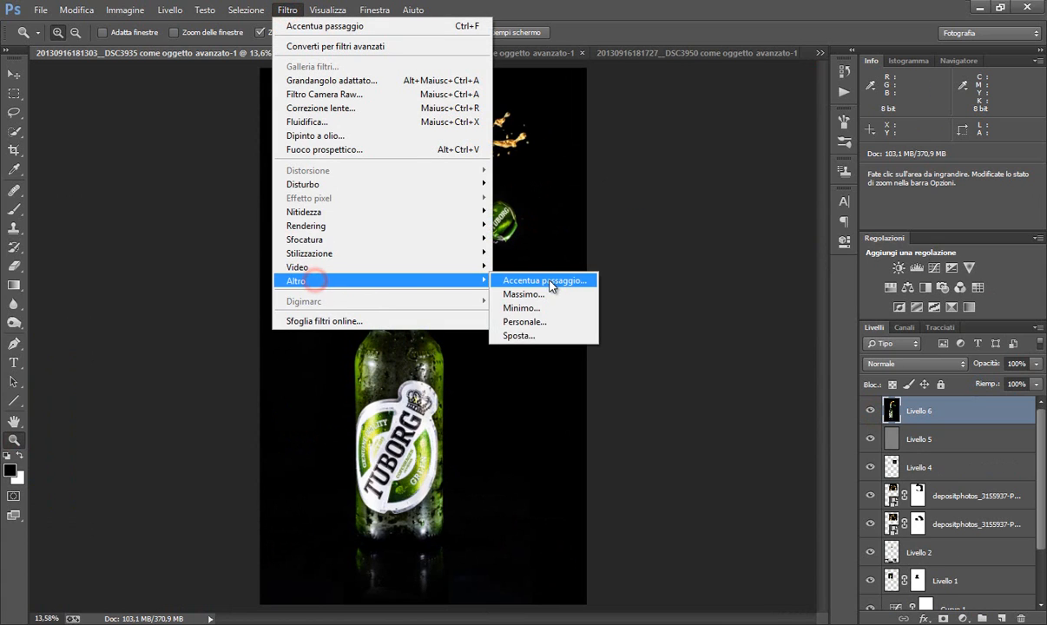
# Apply the High Pass filter to the merged Livello 6 layer
pyautogui.click(544, 279)
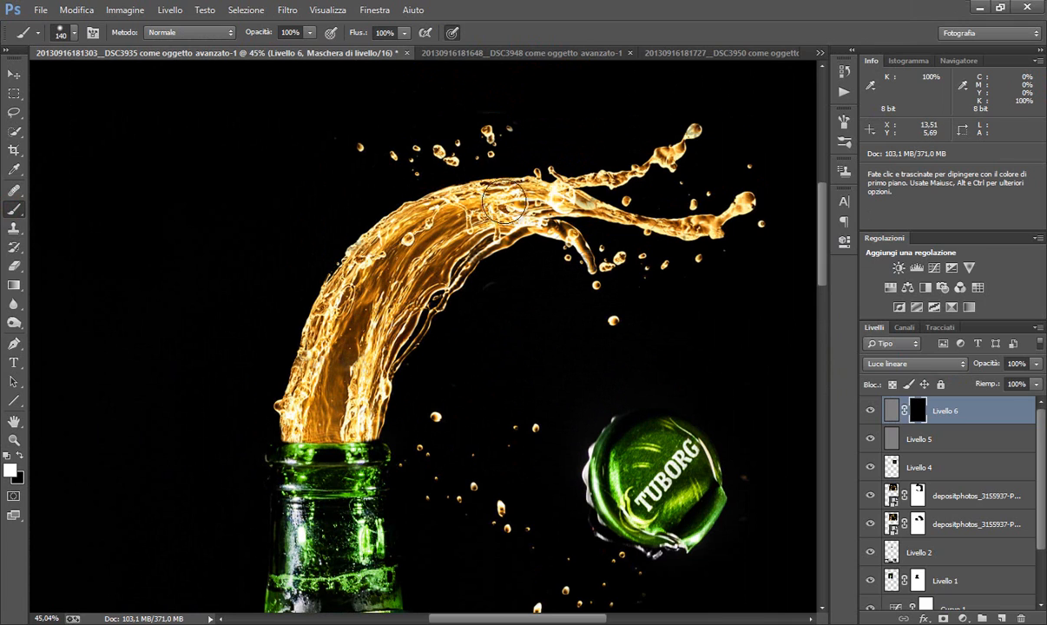
pyautogui.moveTo(507, 251)
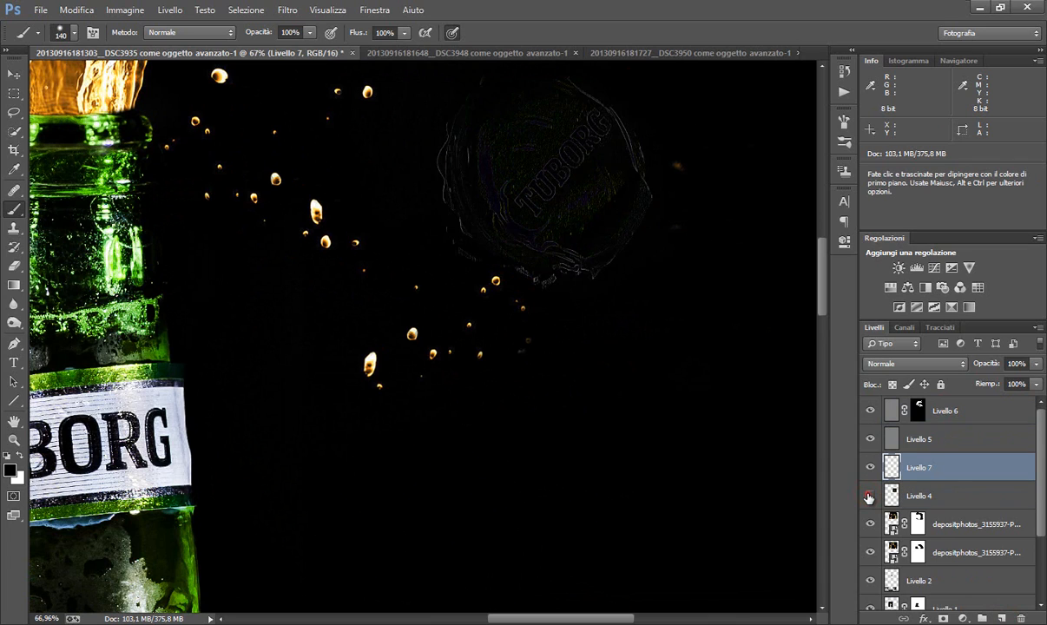
# Show Livello 4, clone out the speck below the cap, and paint Livello 6's mask there
pyautogui.click(867, 497)
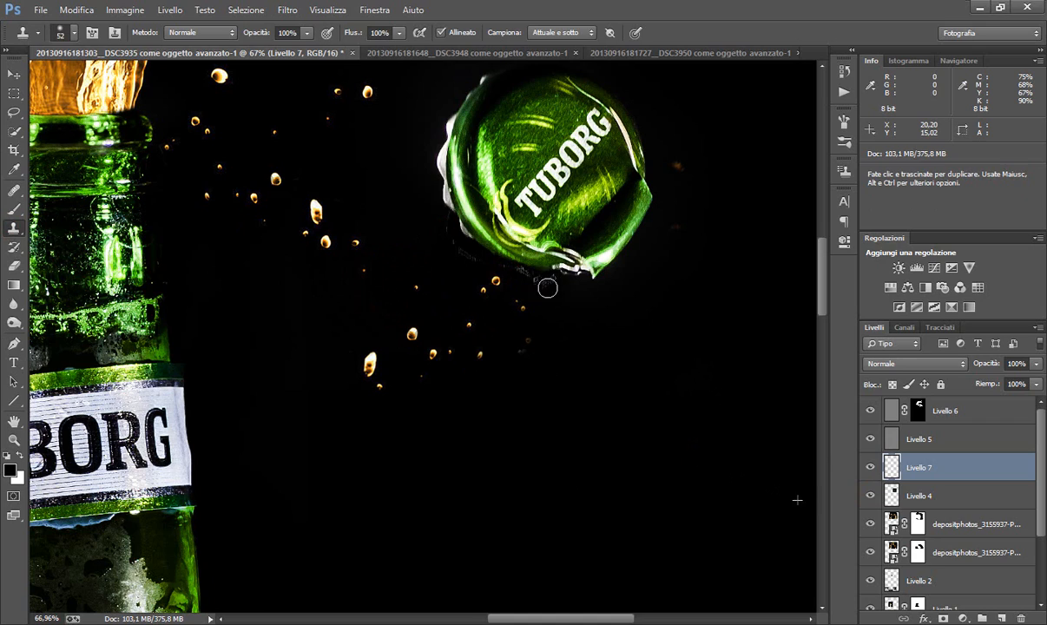
pyautogui.moveTo(540, 287)
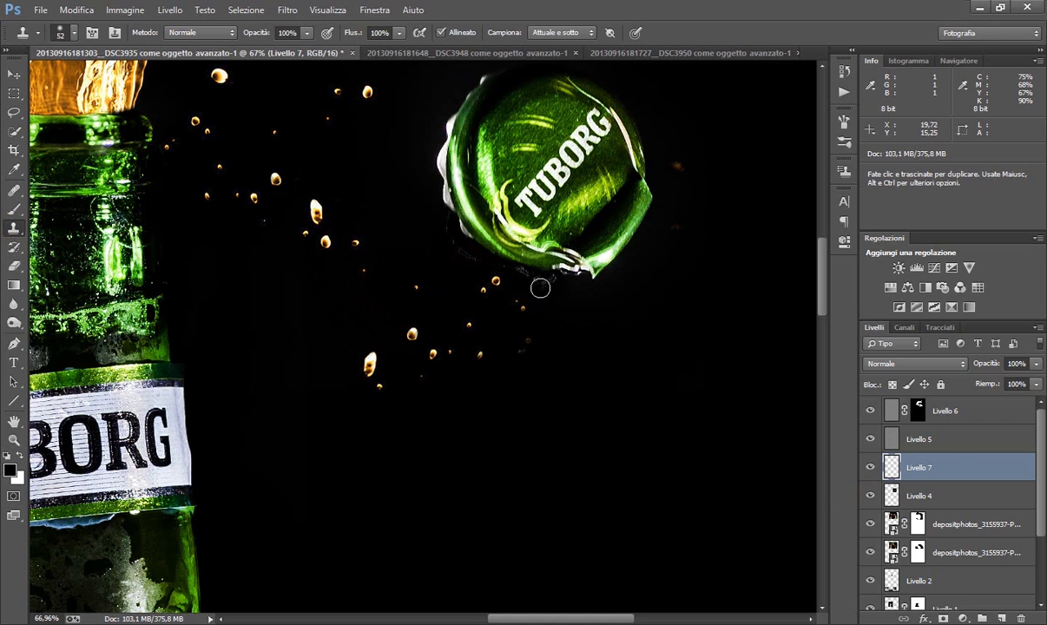
pyautogui.click(944, 411)
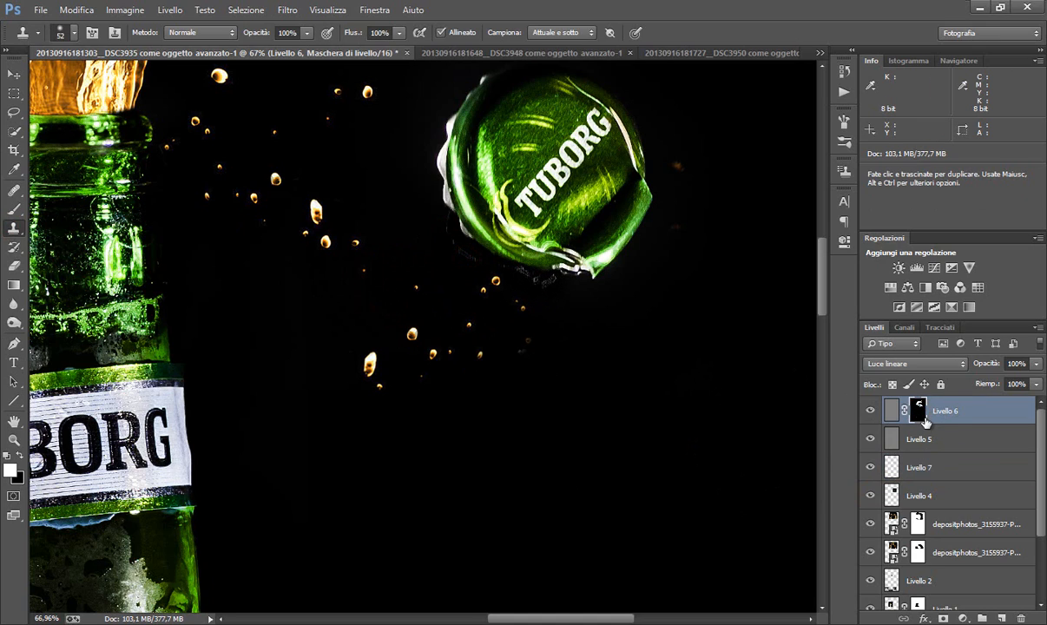
pyautogui.moveTo(349, 288)
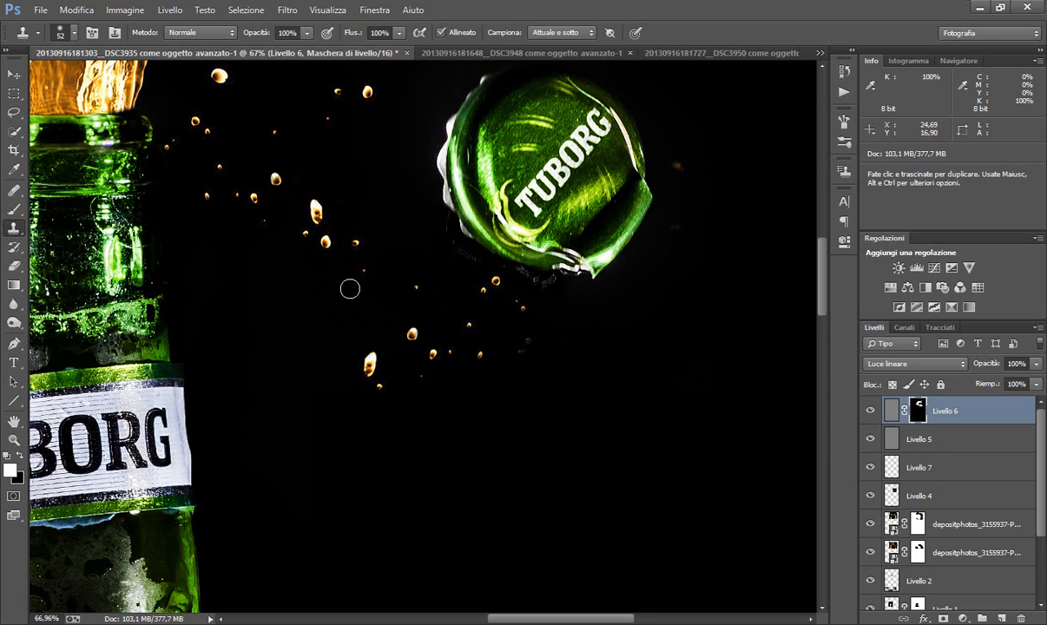
pyautogui.moveTo(56, 217)
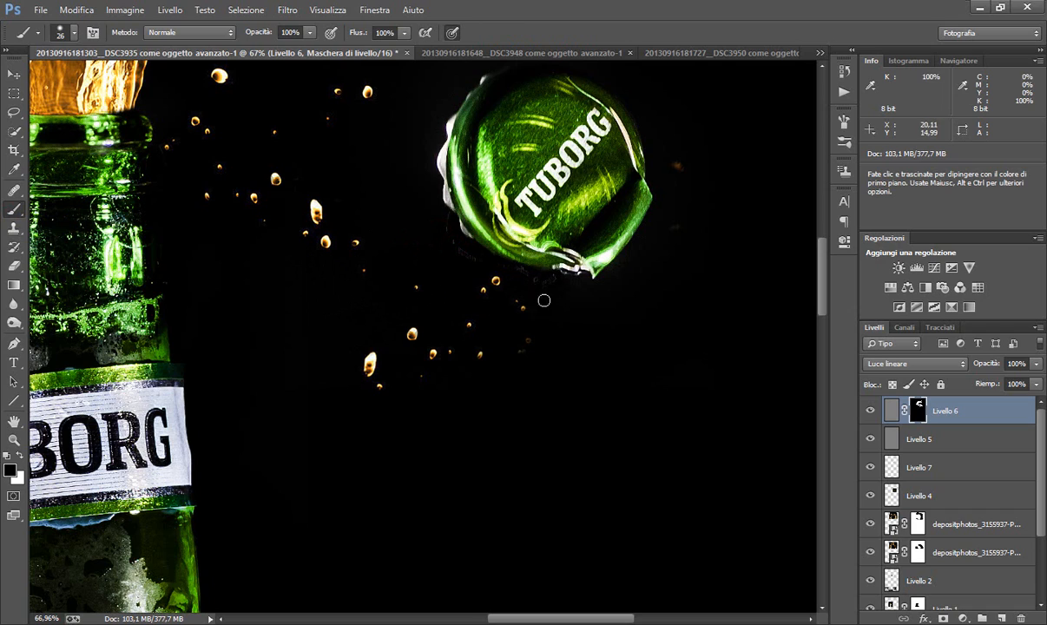
pyautogui.click(944, 438)
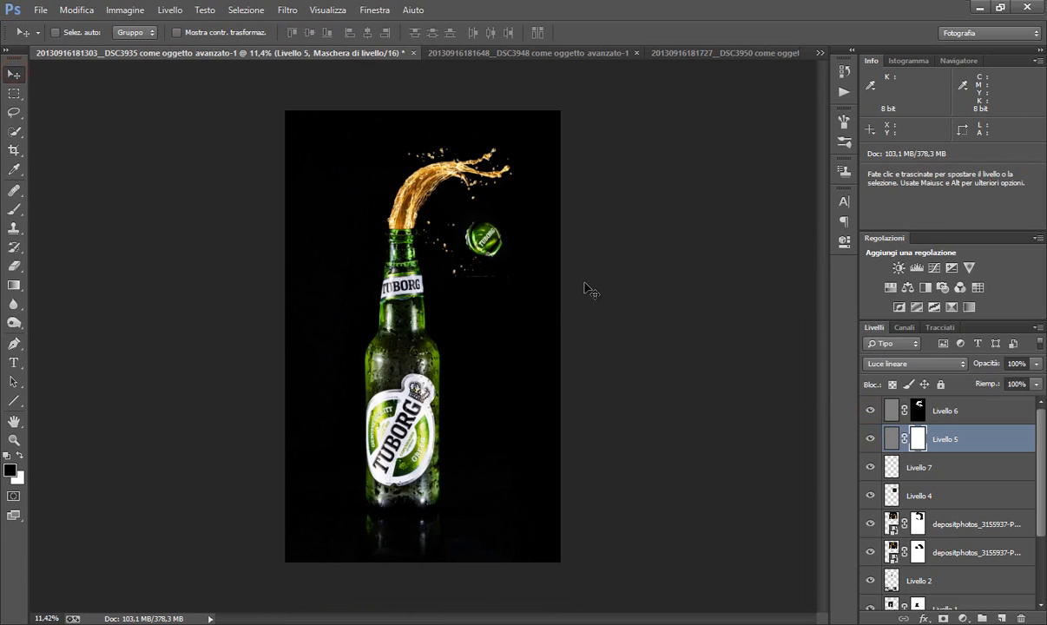
pyautogui.moveTo(556, 299)
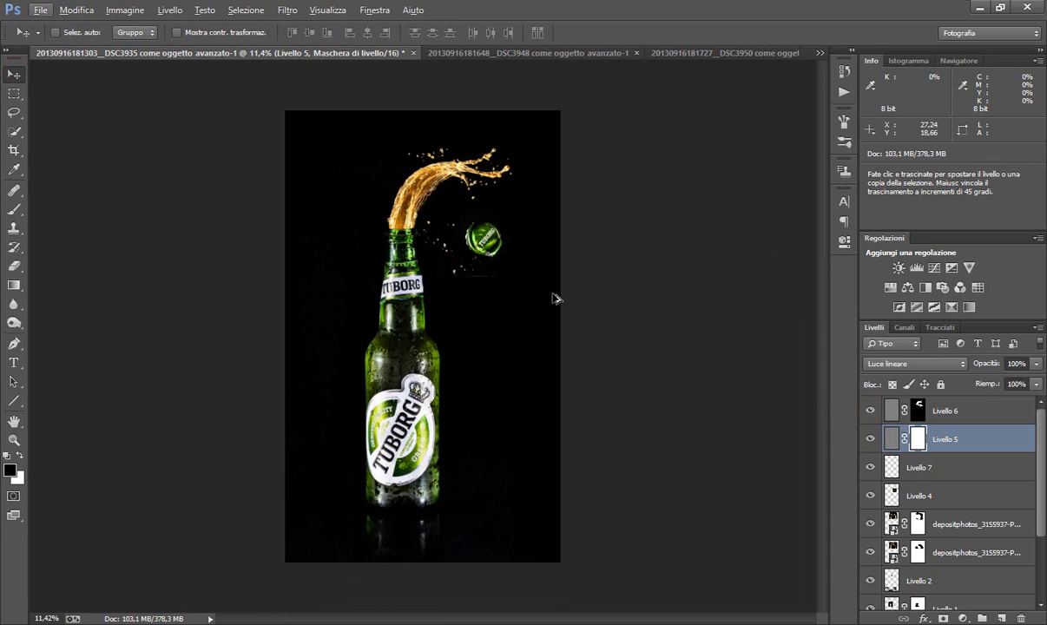
pyautogui.moveTo(215, 492)
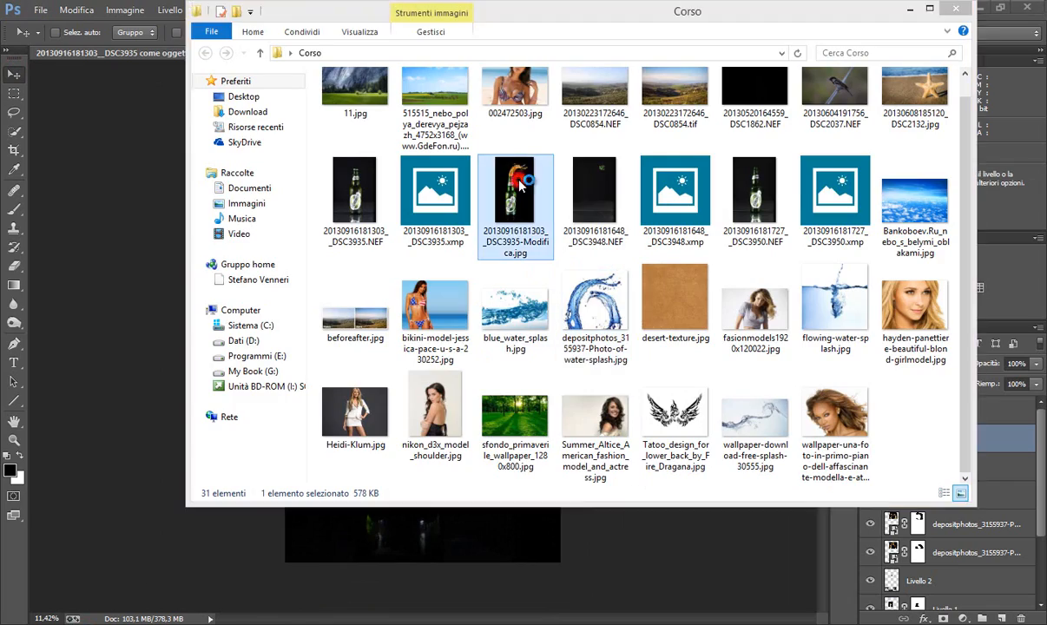
# Open DSC3935-Modifica.jpg from the Corso folder as the finished reference
pyautogui.doubleClick(515, 187)
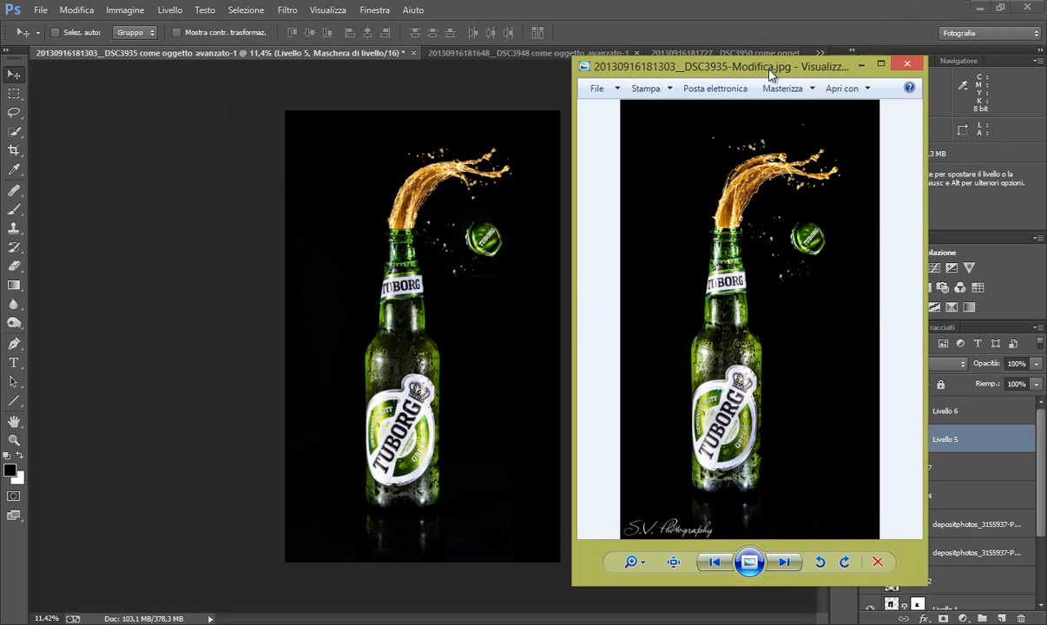
pyautogui.moveTo(771, 244)
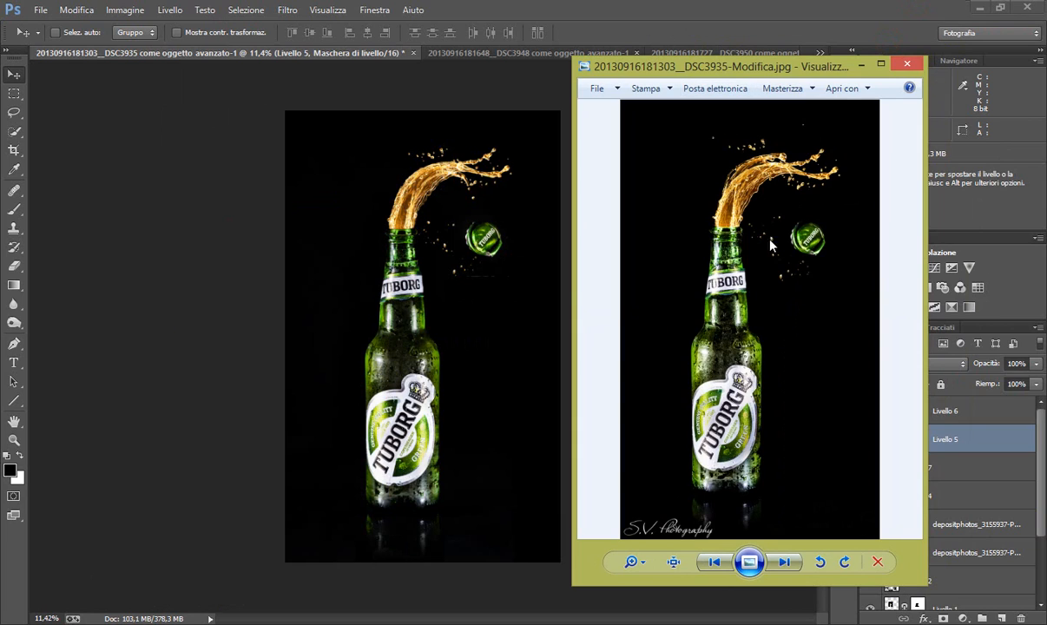
pyautogui.moveTo(830, 212)
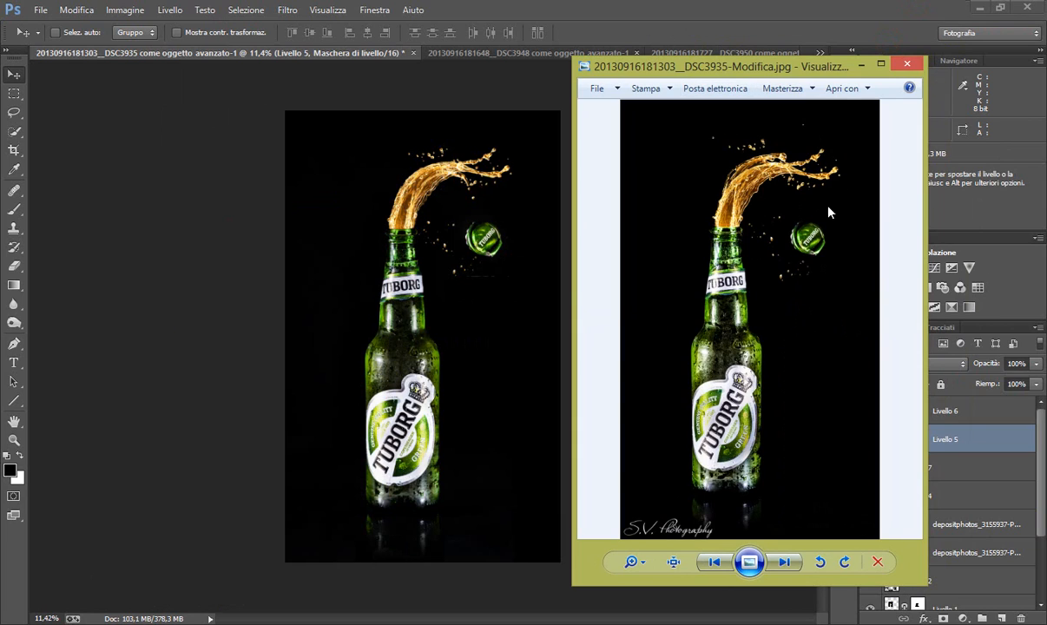
pyautogui.moveTo(746, 391)
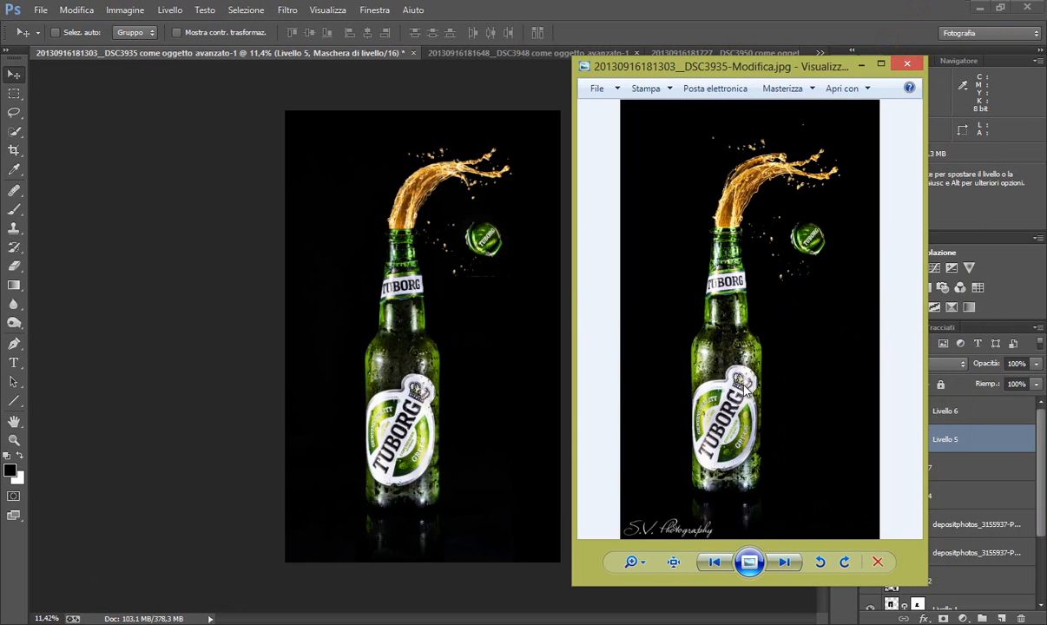
pyautogui.moveTo(388, 323)
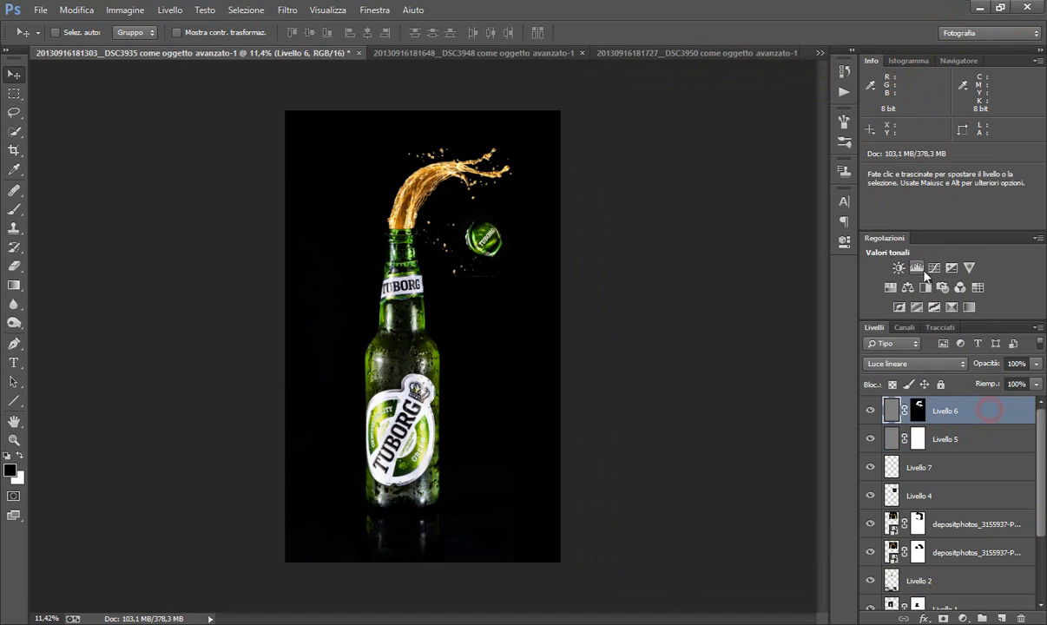
# Add a Curves adjustment layer and bend its curve into a gentle S for contrast
pyautogui.click(917, 268)
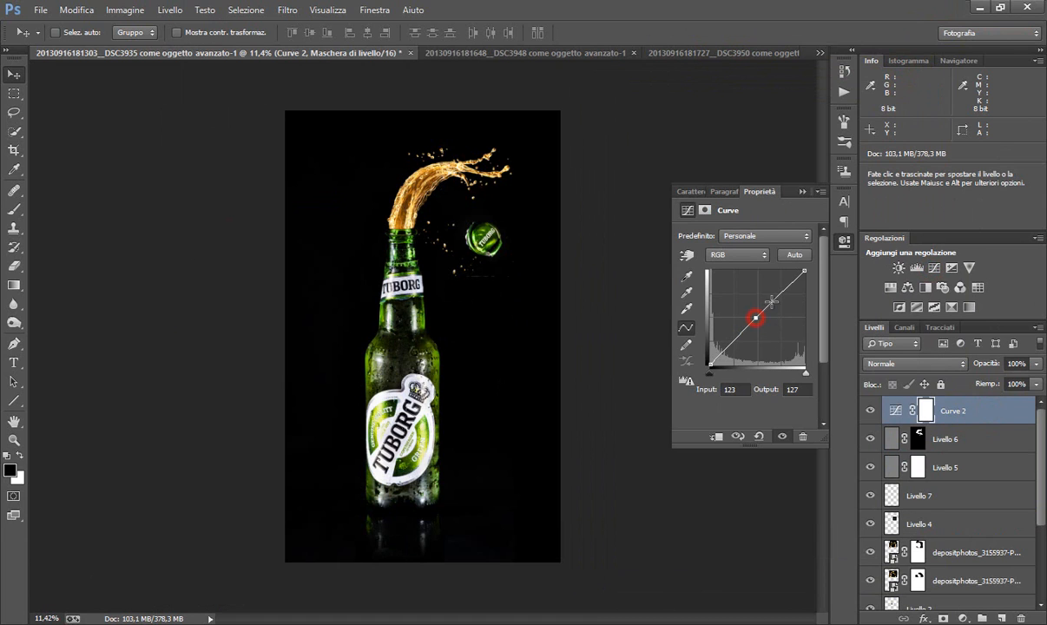
pyautogui.moveTo(755, 317); pyautogui.dragTo(733, 340)
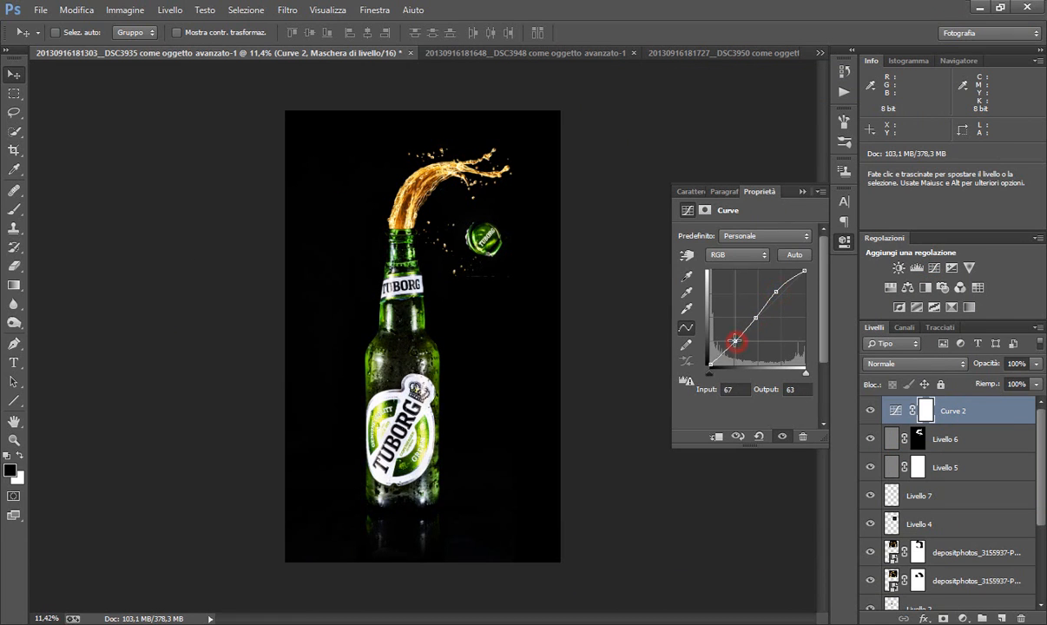
pyautogui.moveTo(734, 340); pyautogui.dragTo(759, 315)
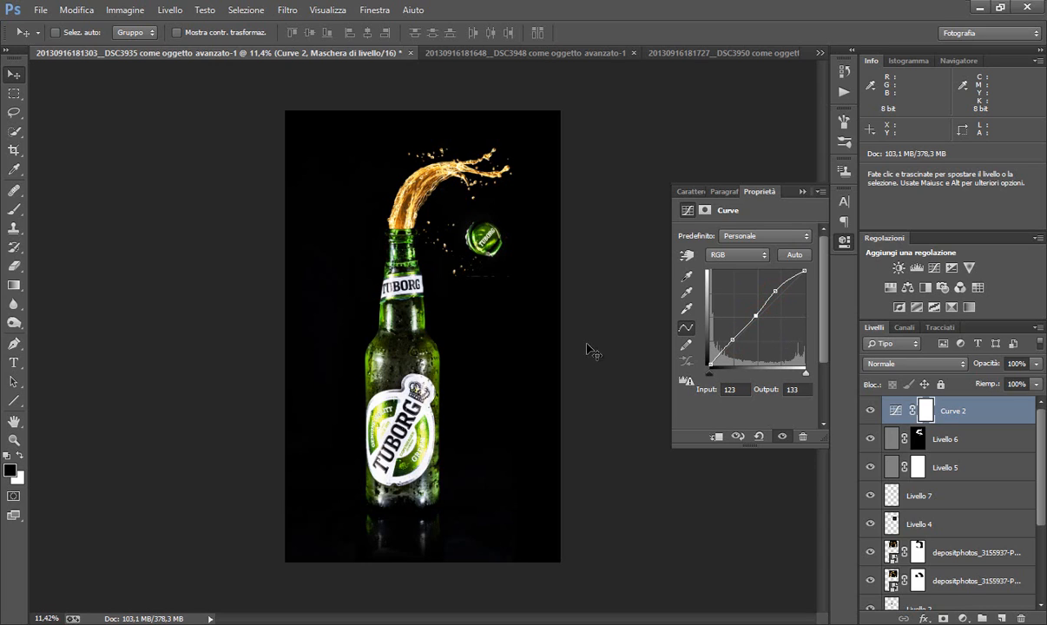
pyautogui.moveTo(875, 319)
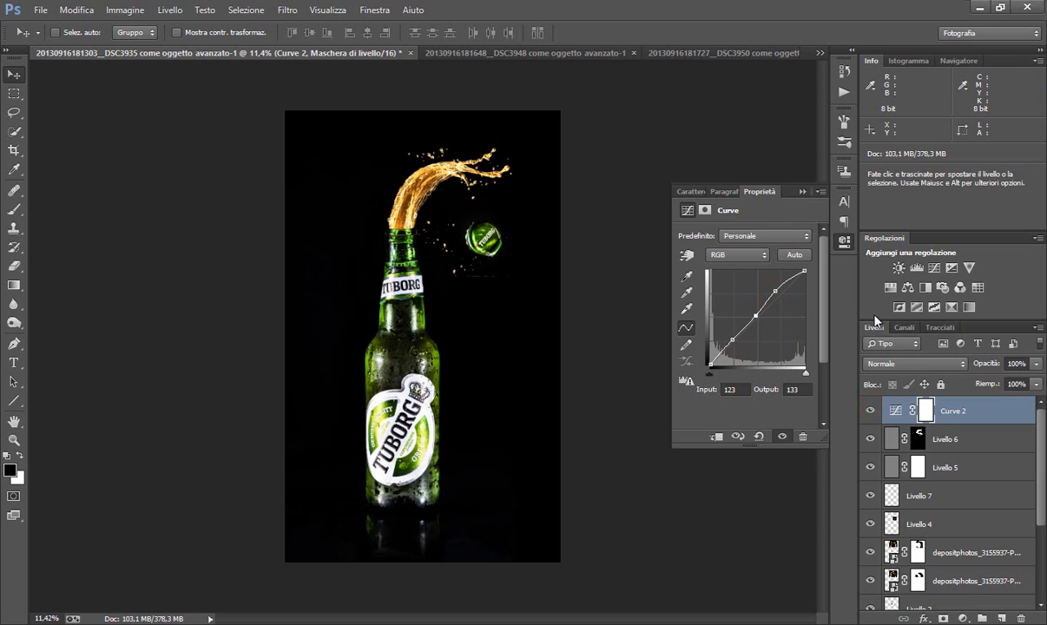